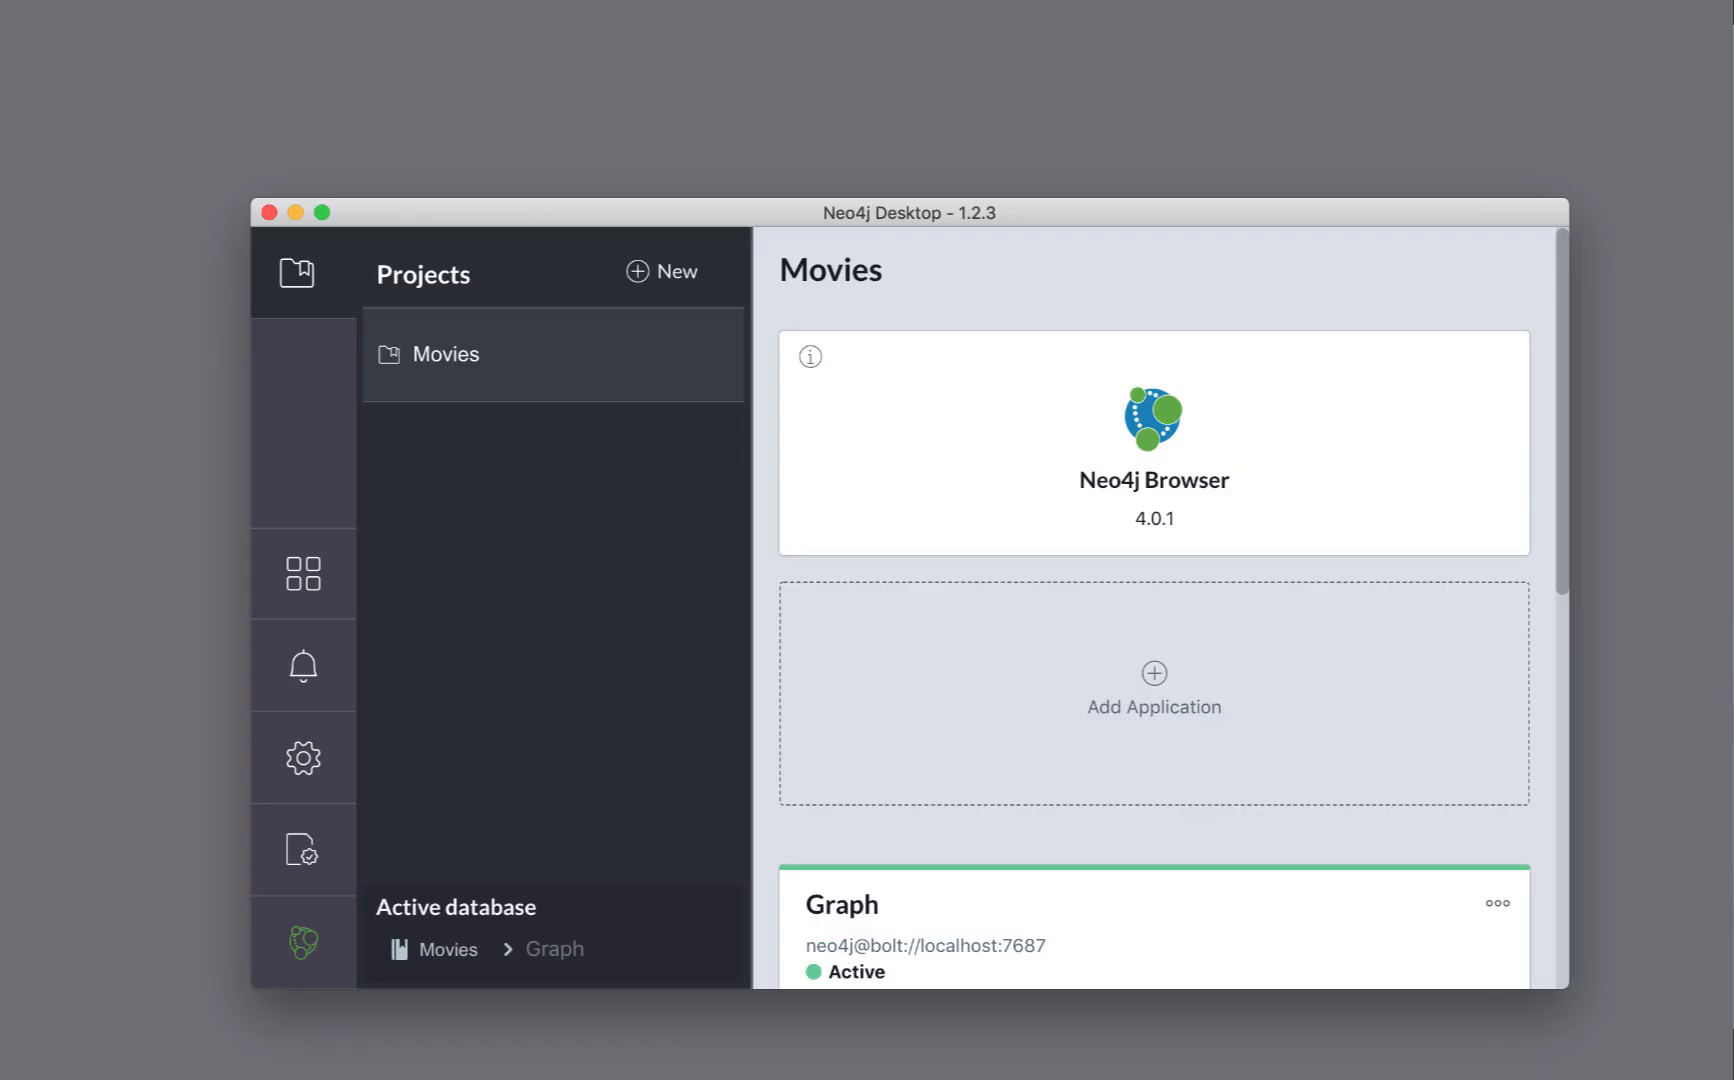
mouse_move(833, 1016)
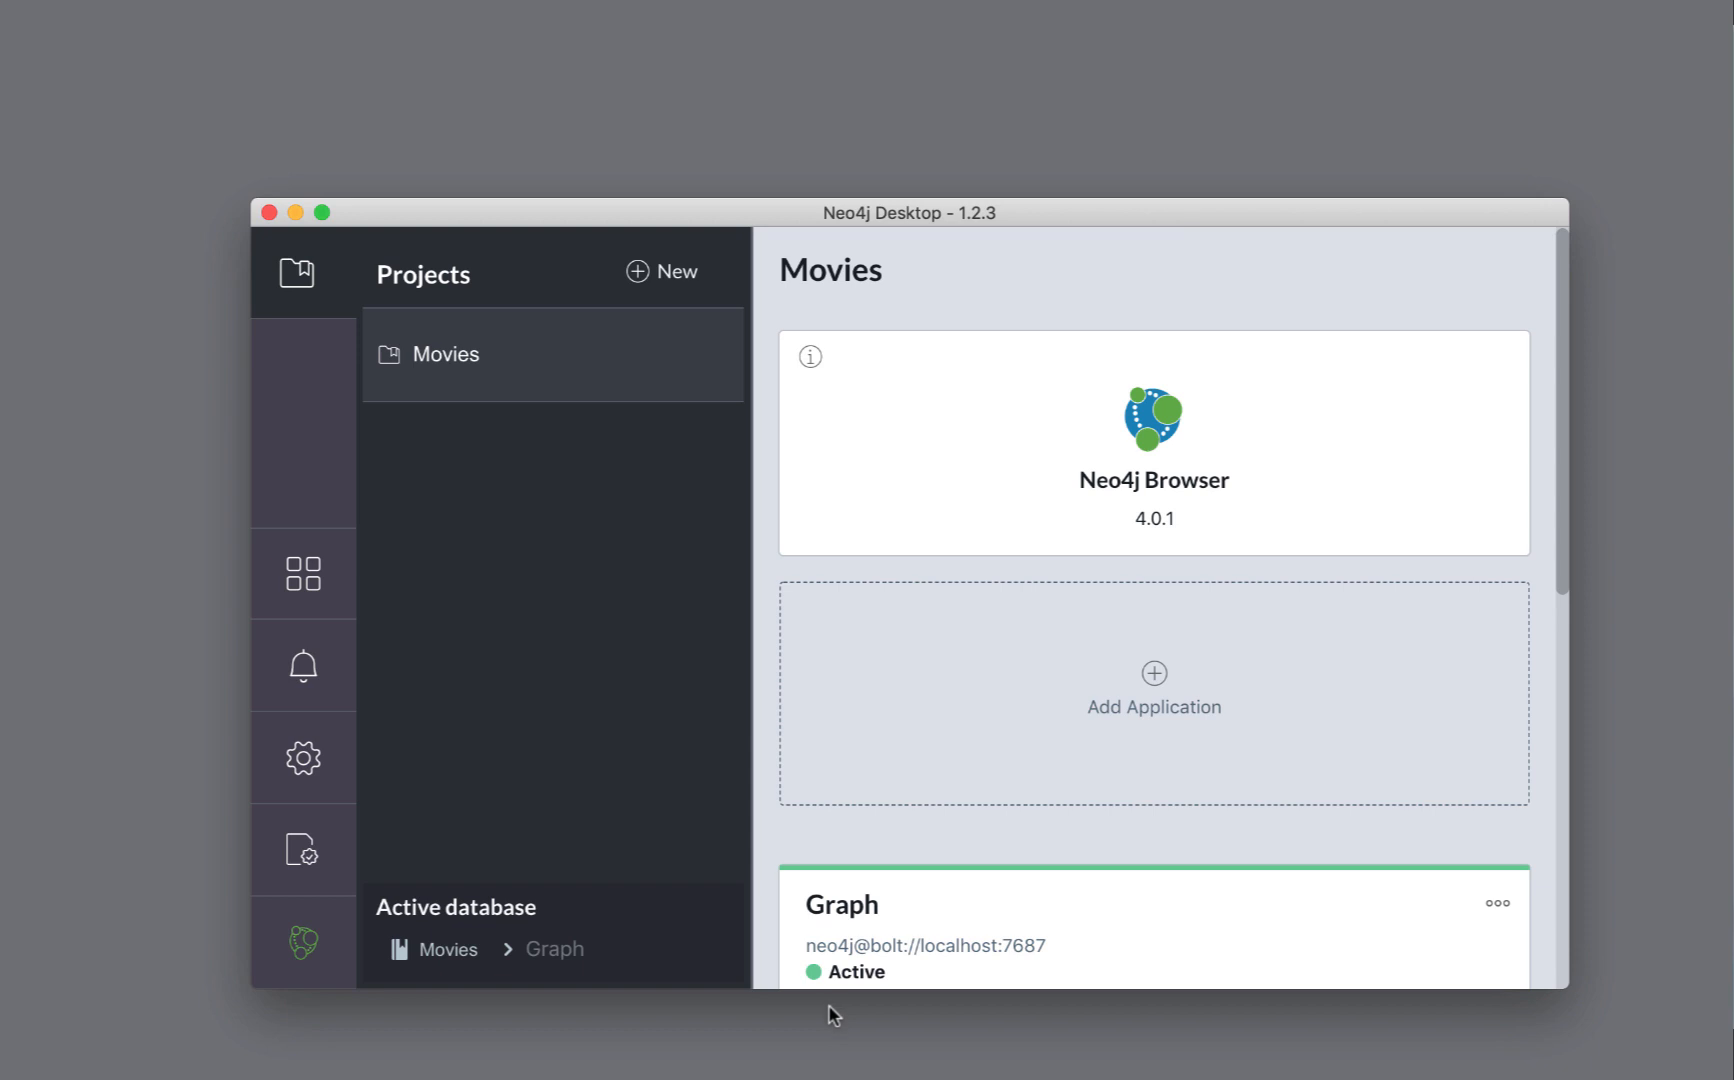
mouse_move(824, 1021)
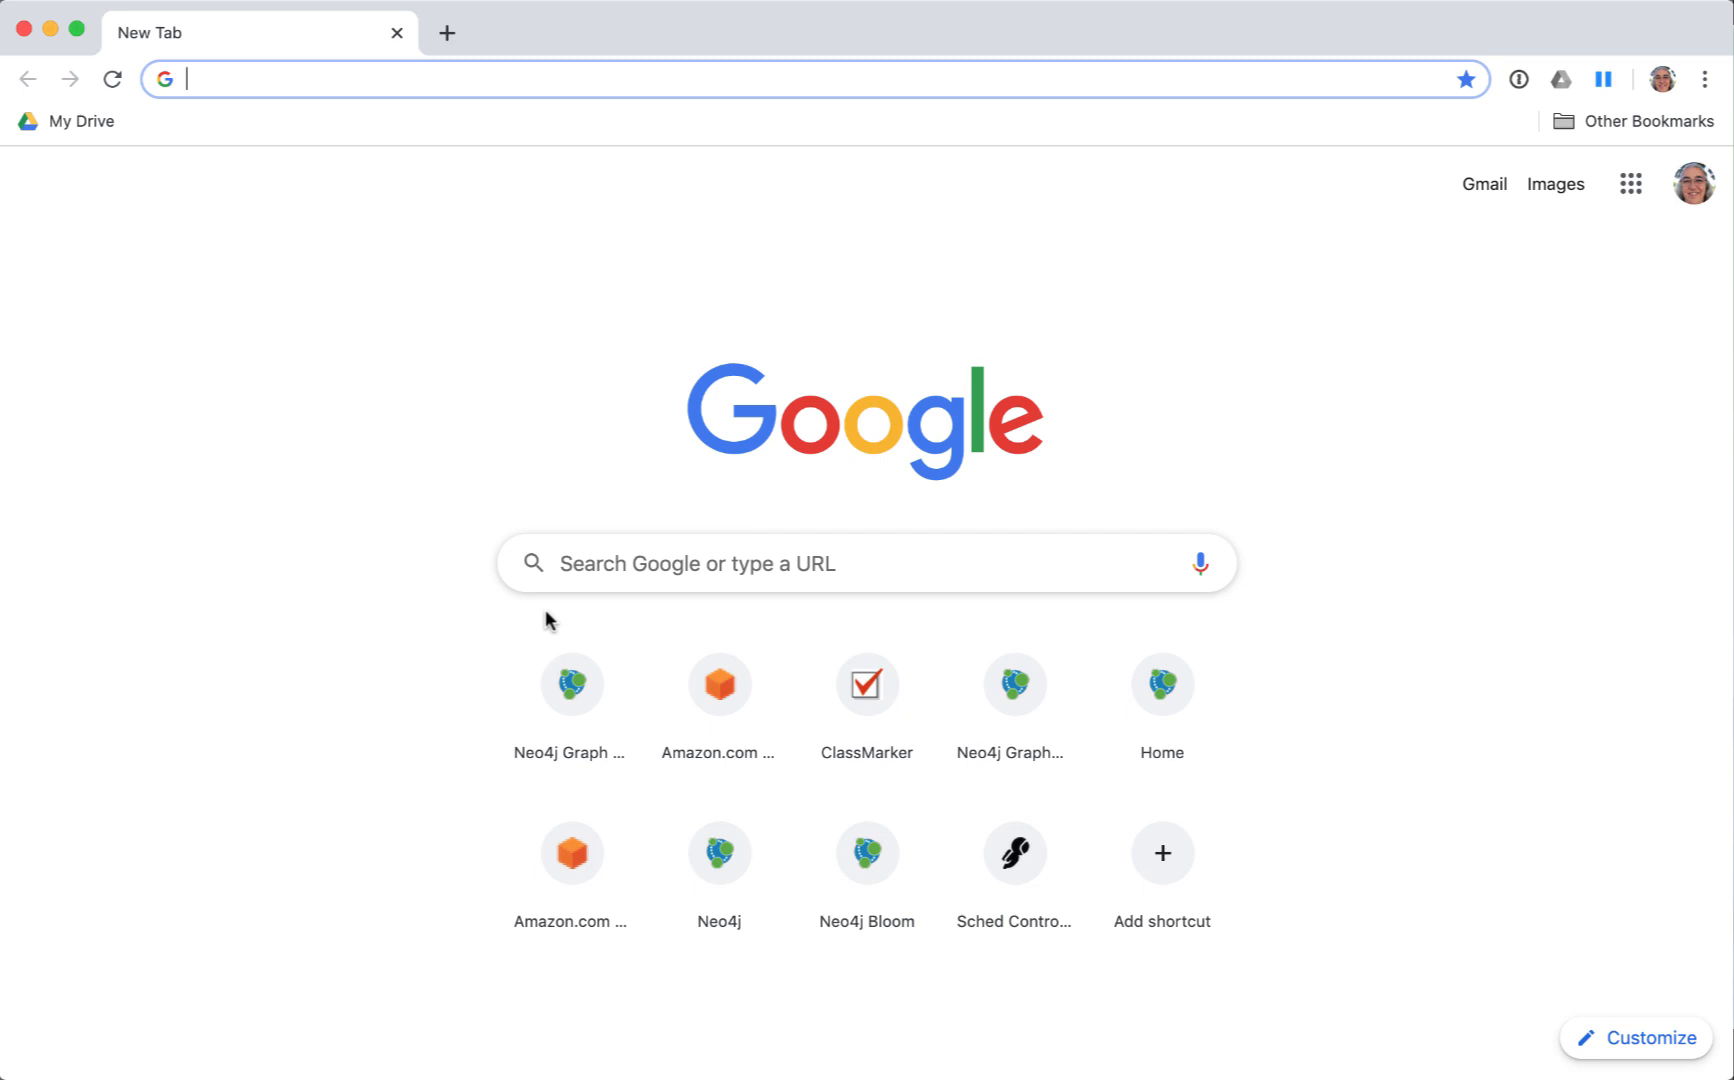
mouse_move(441, 80)
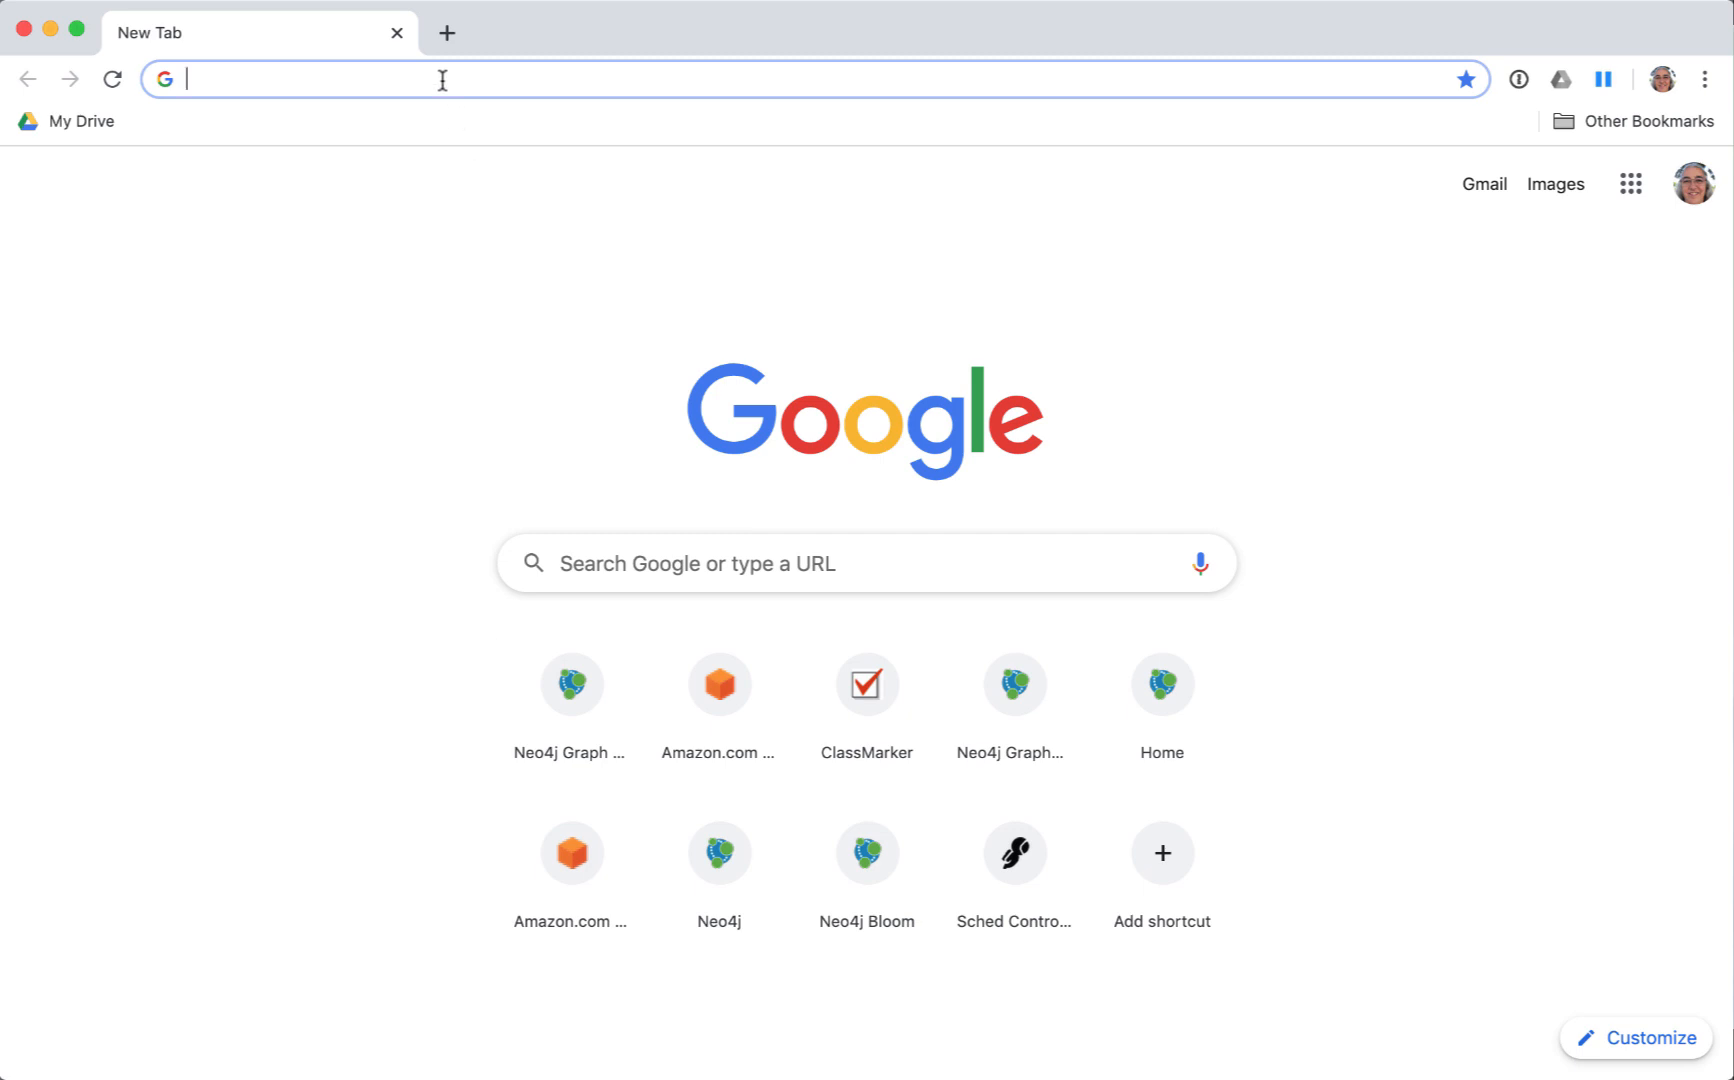
- Load Neo4j Browser at localhost:7474 in Chrome
text(localhost:7474)
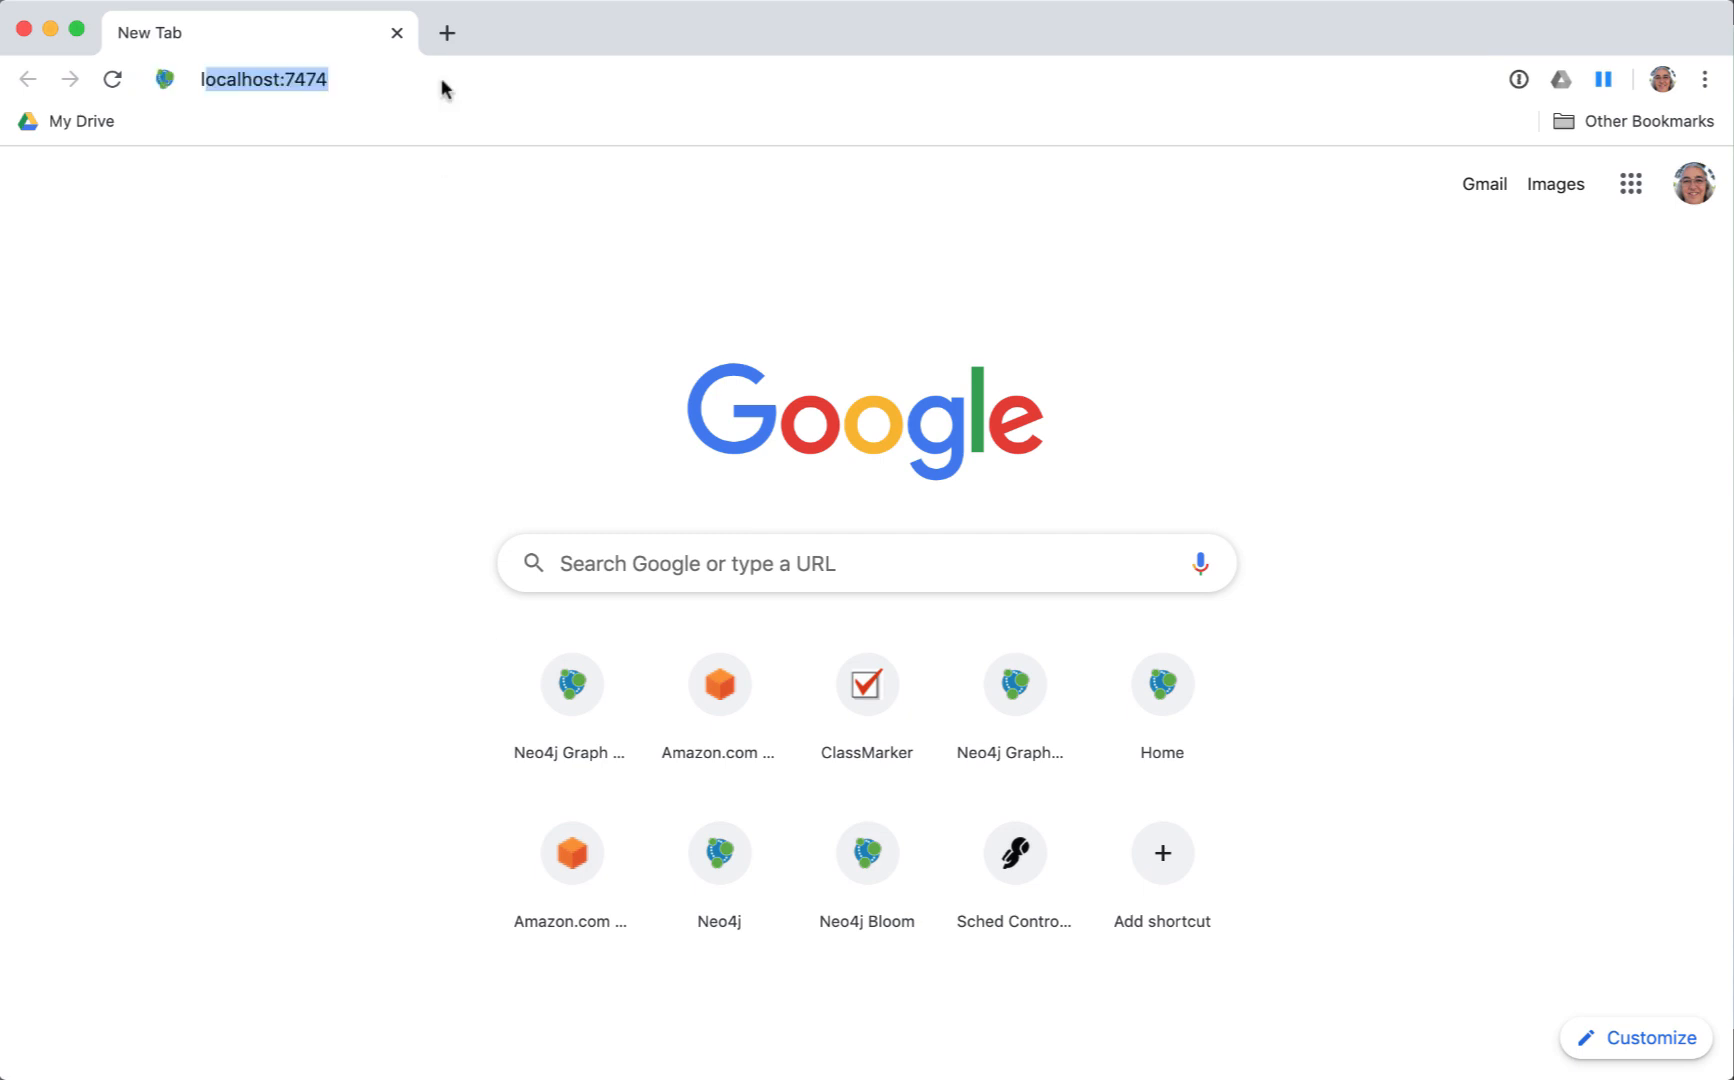
key(Enter)
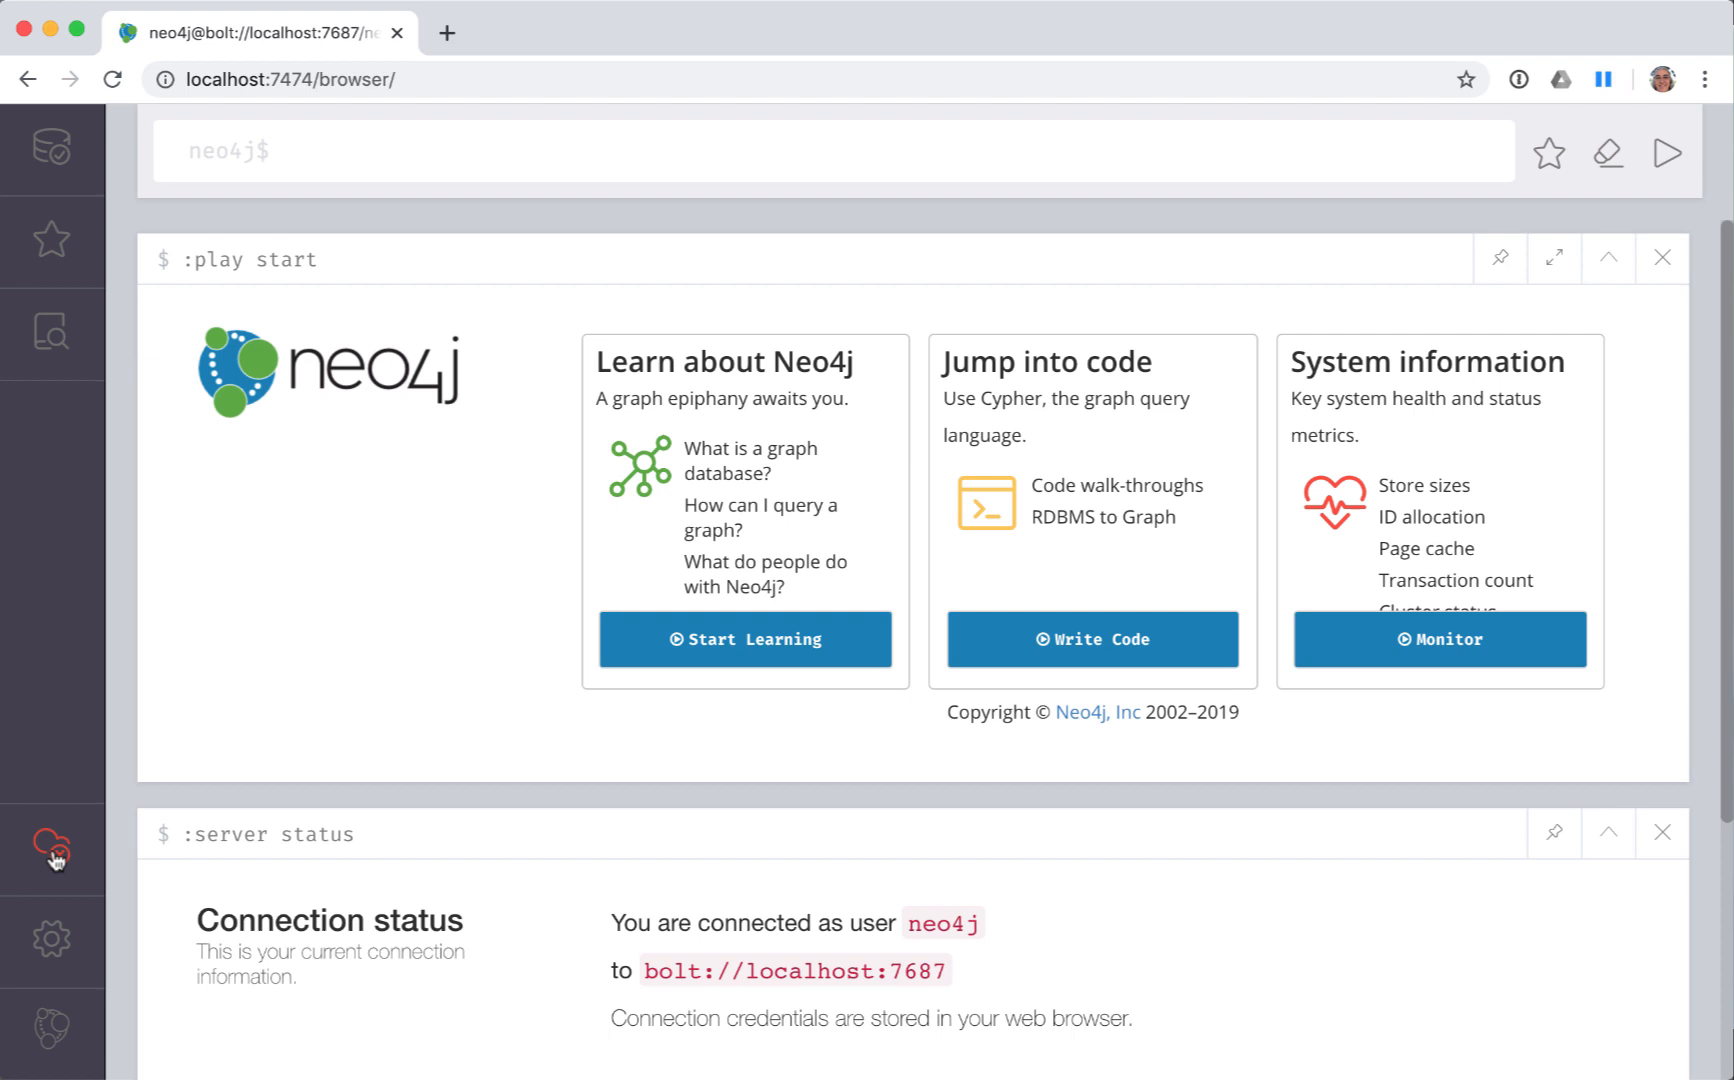
- Check the Browser Sync sign-in drawer, close it, and start a new Chrome tab
click(52, 849)
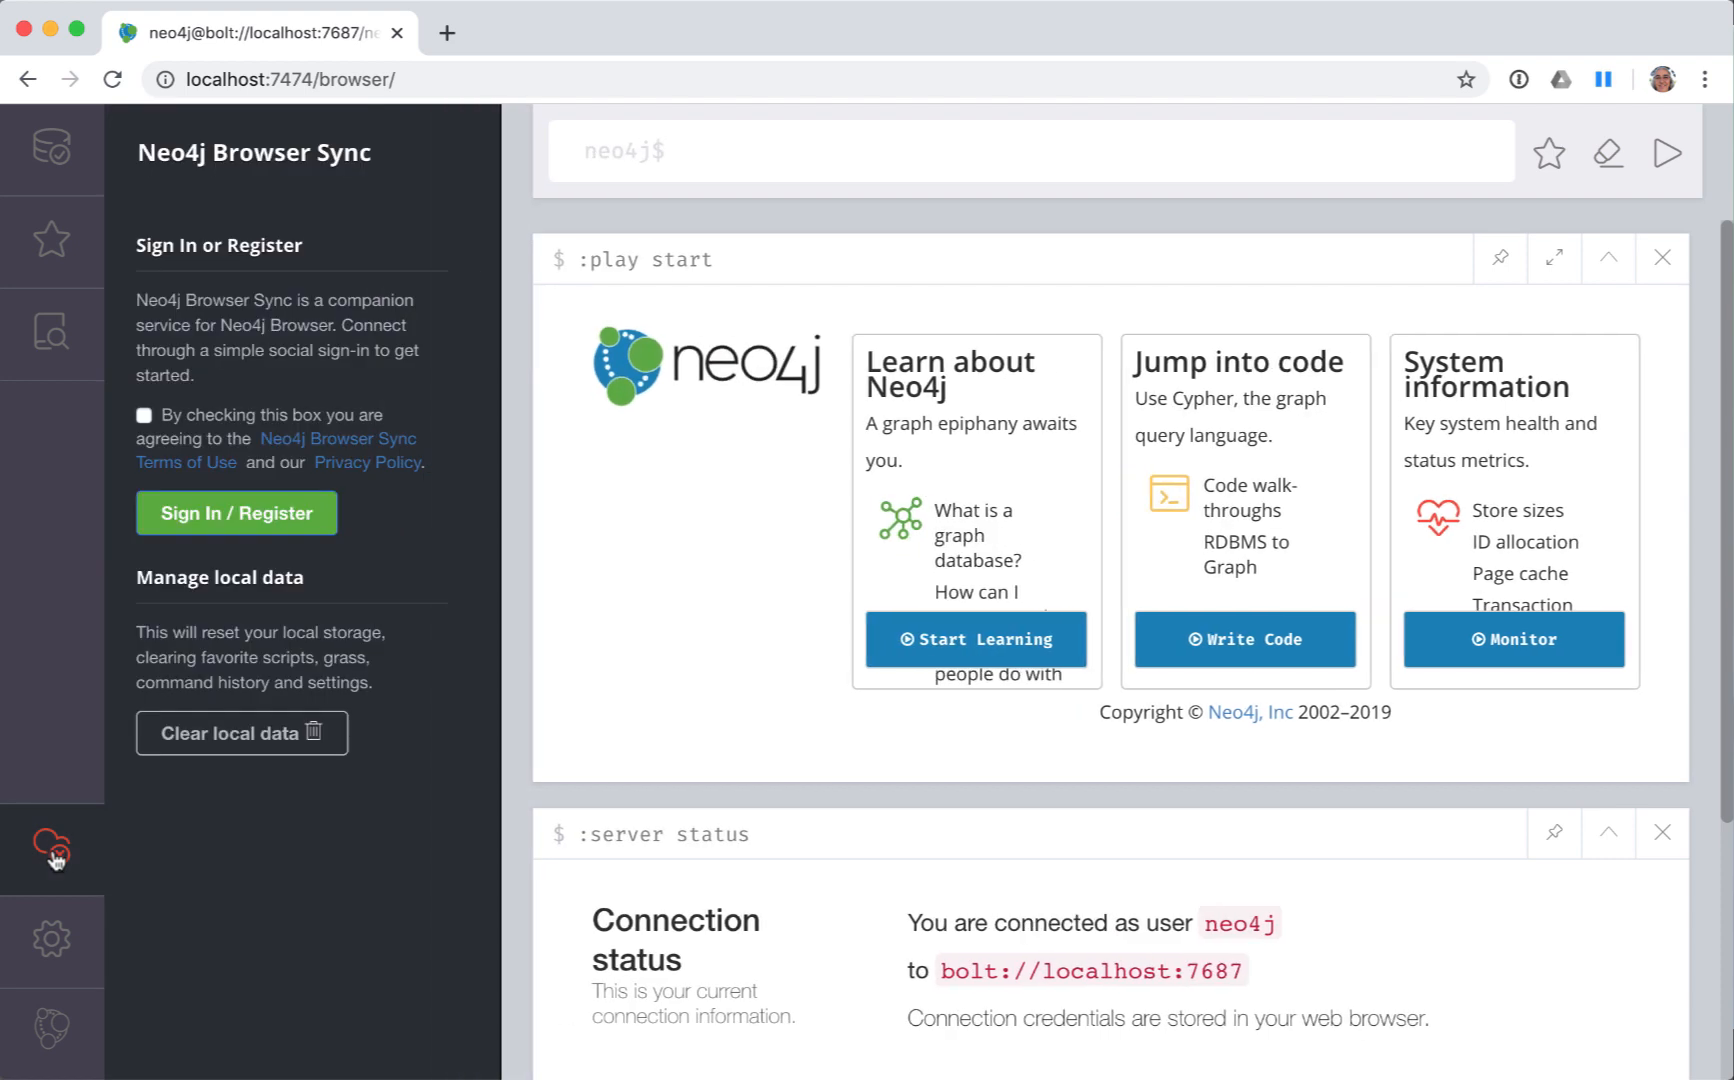
click(51, 846)
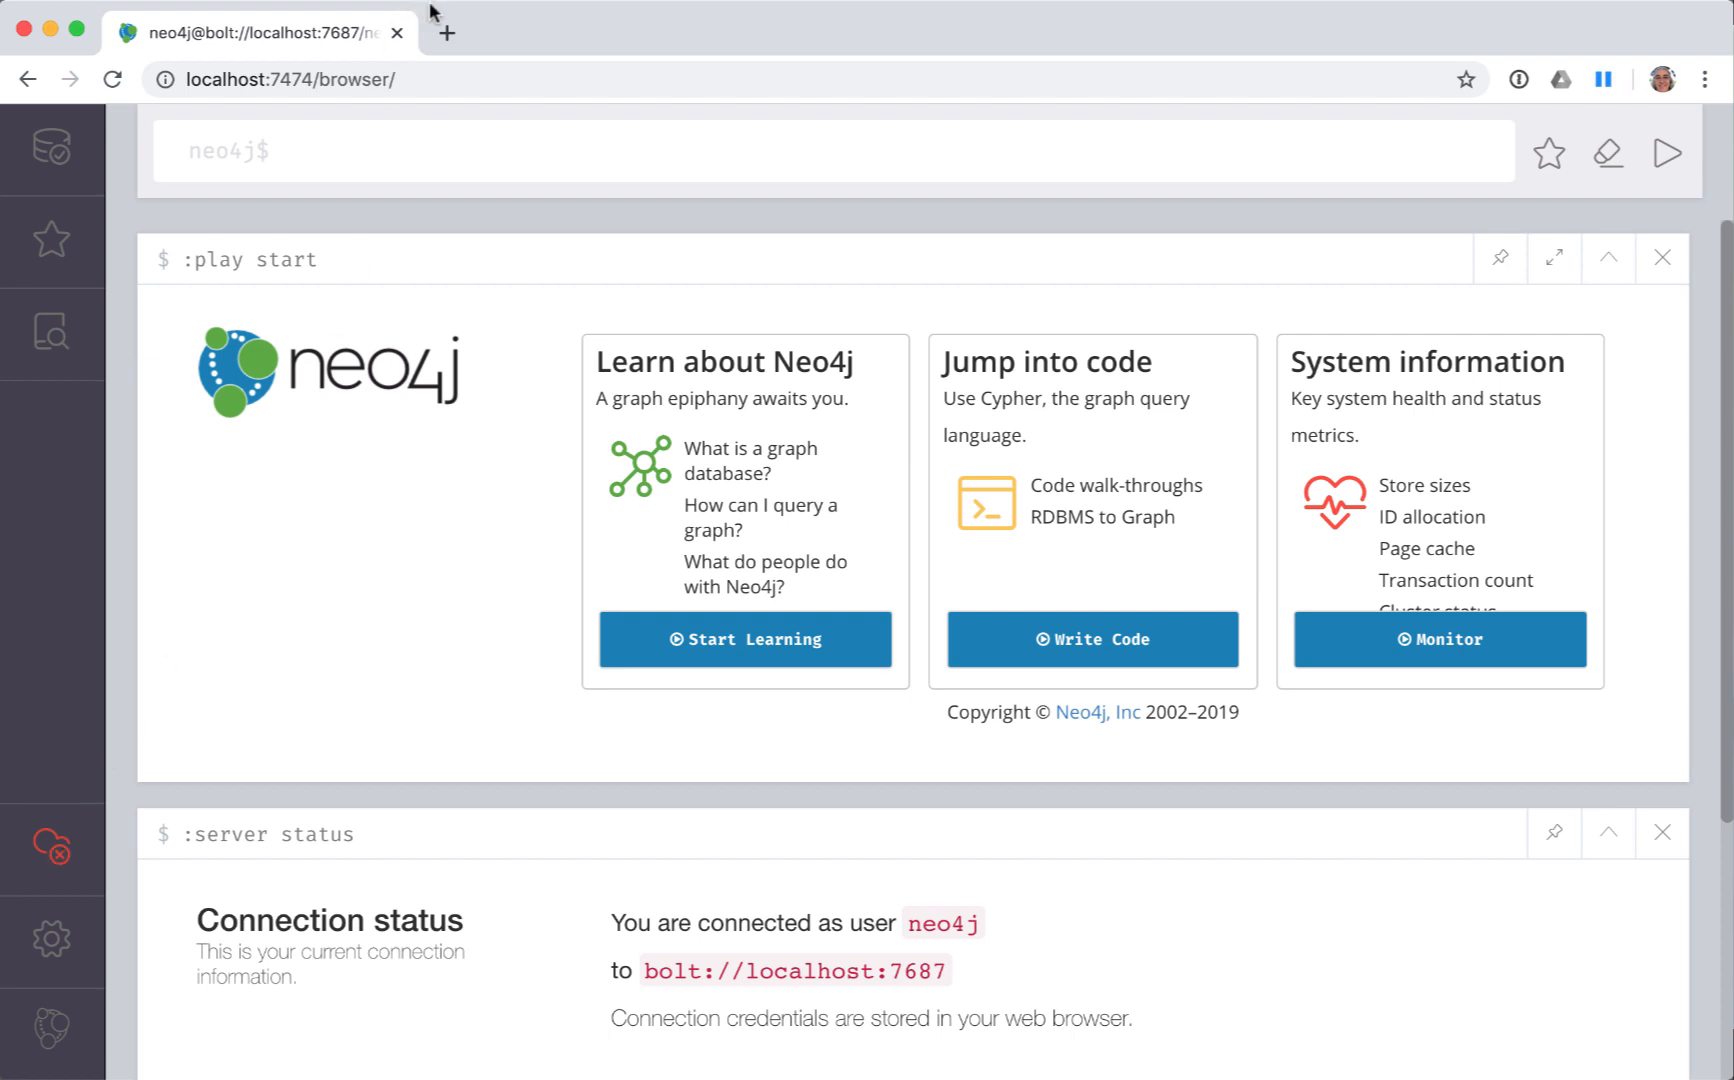
click(446, 32)
text(sand)
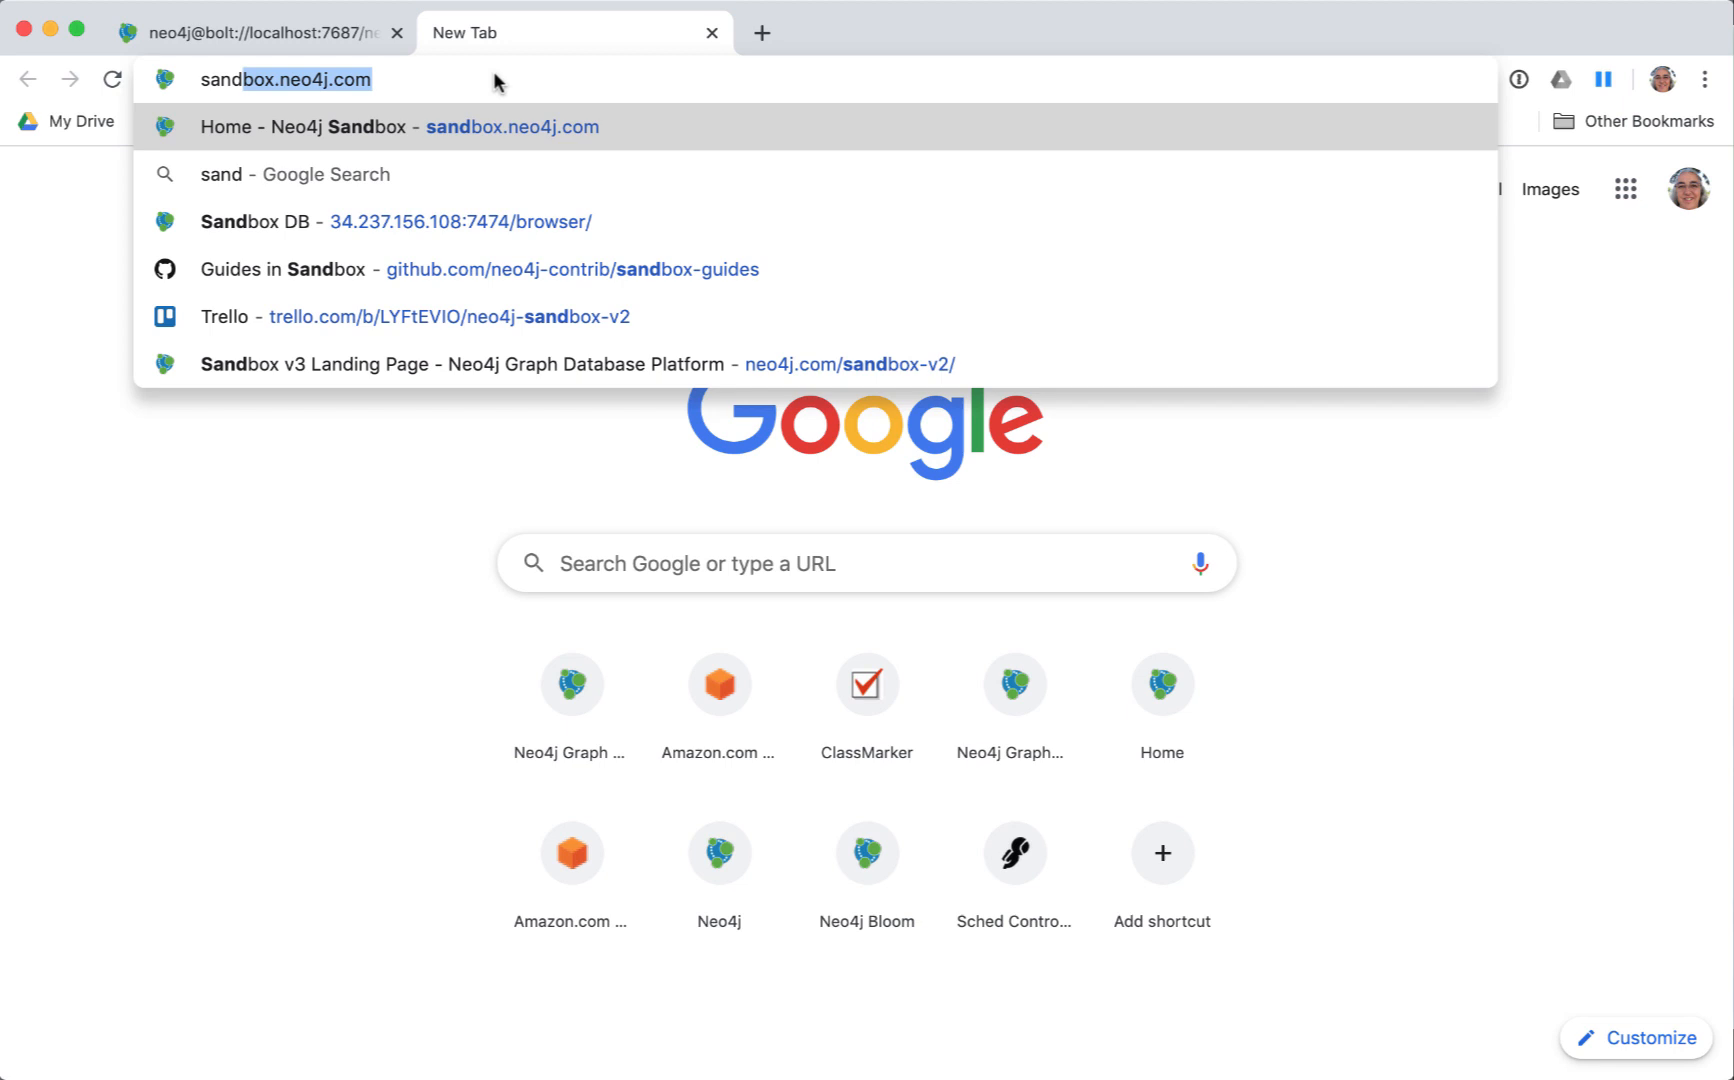
- Go to sandbox.neo4j.com and open Neo4j Browser for the Recommendations project
click(400, 126)
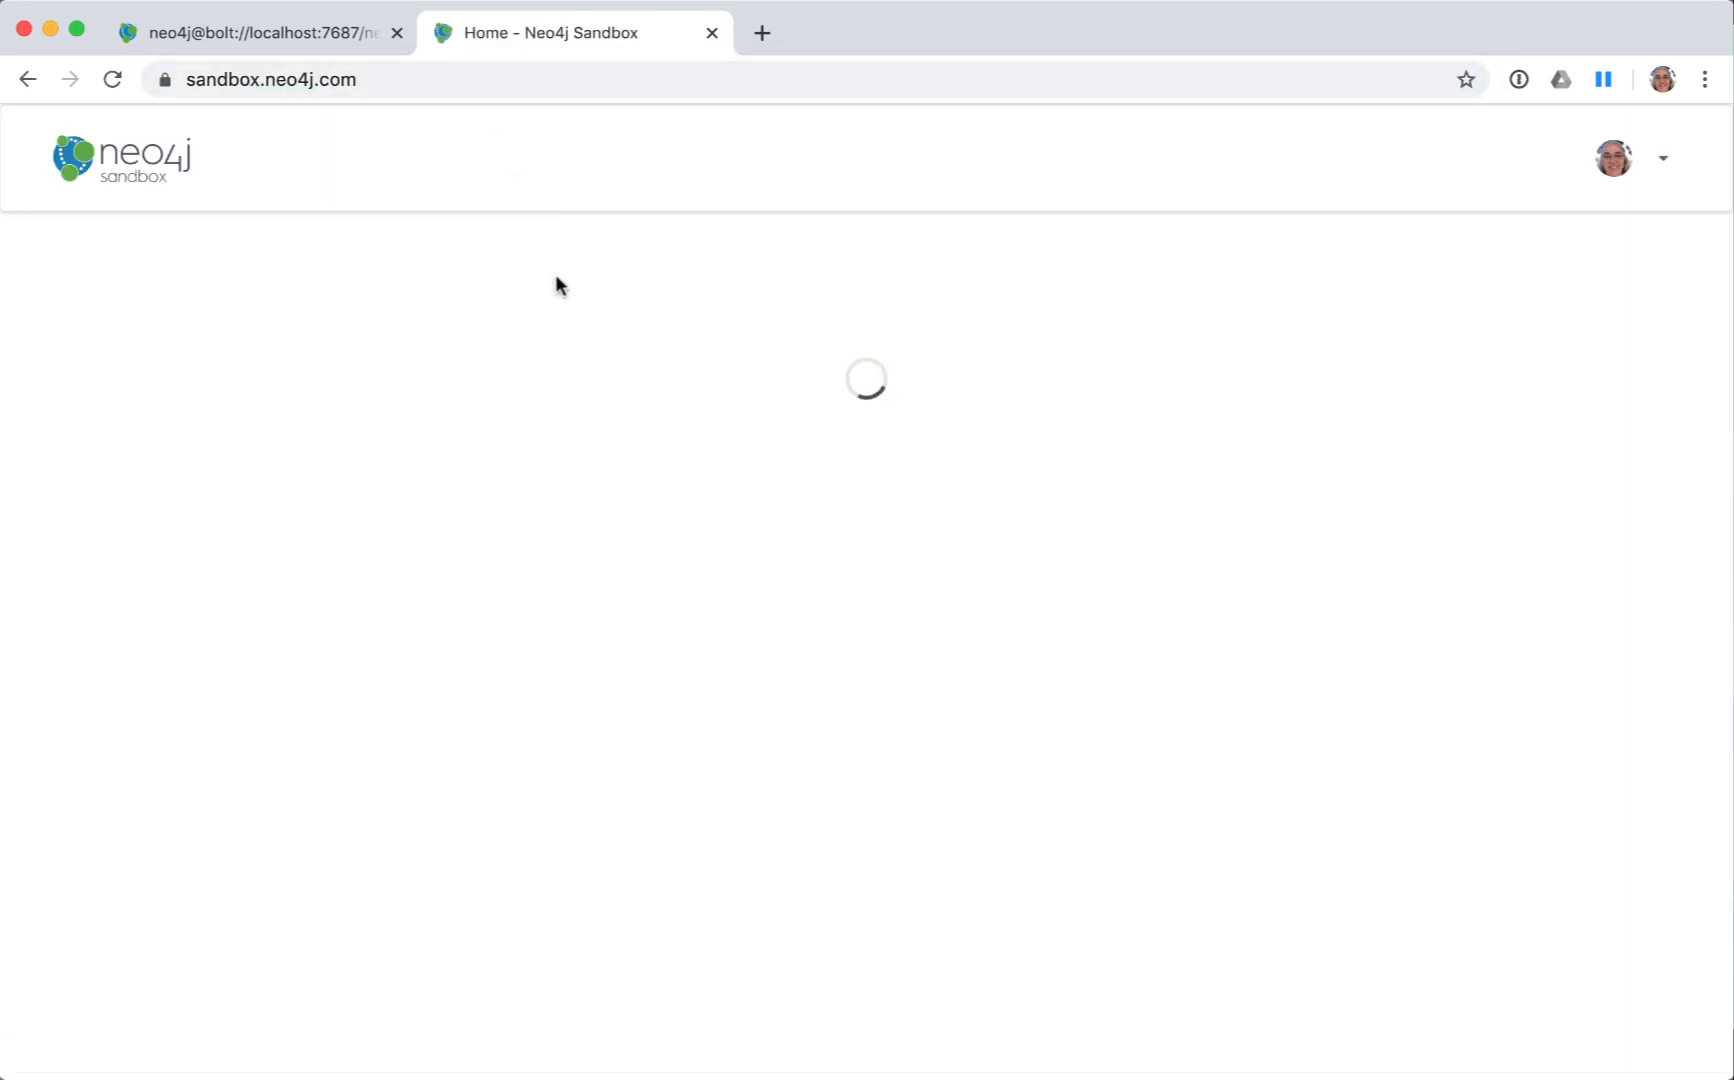
mouse_move(770, 366)
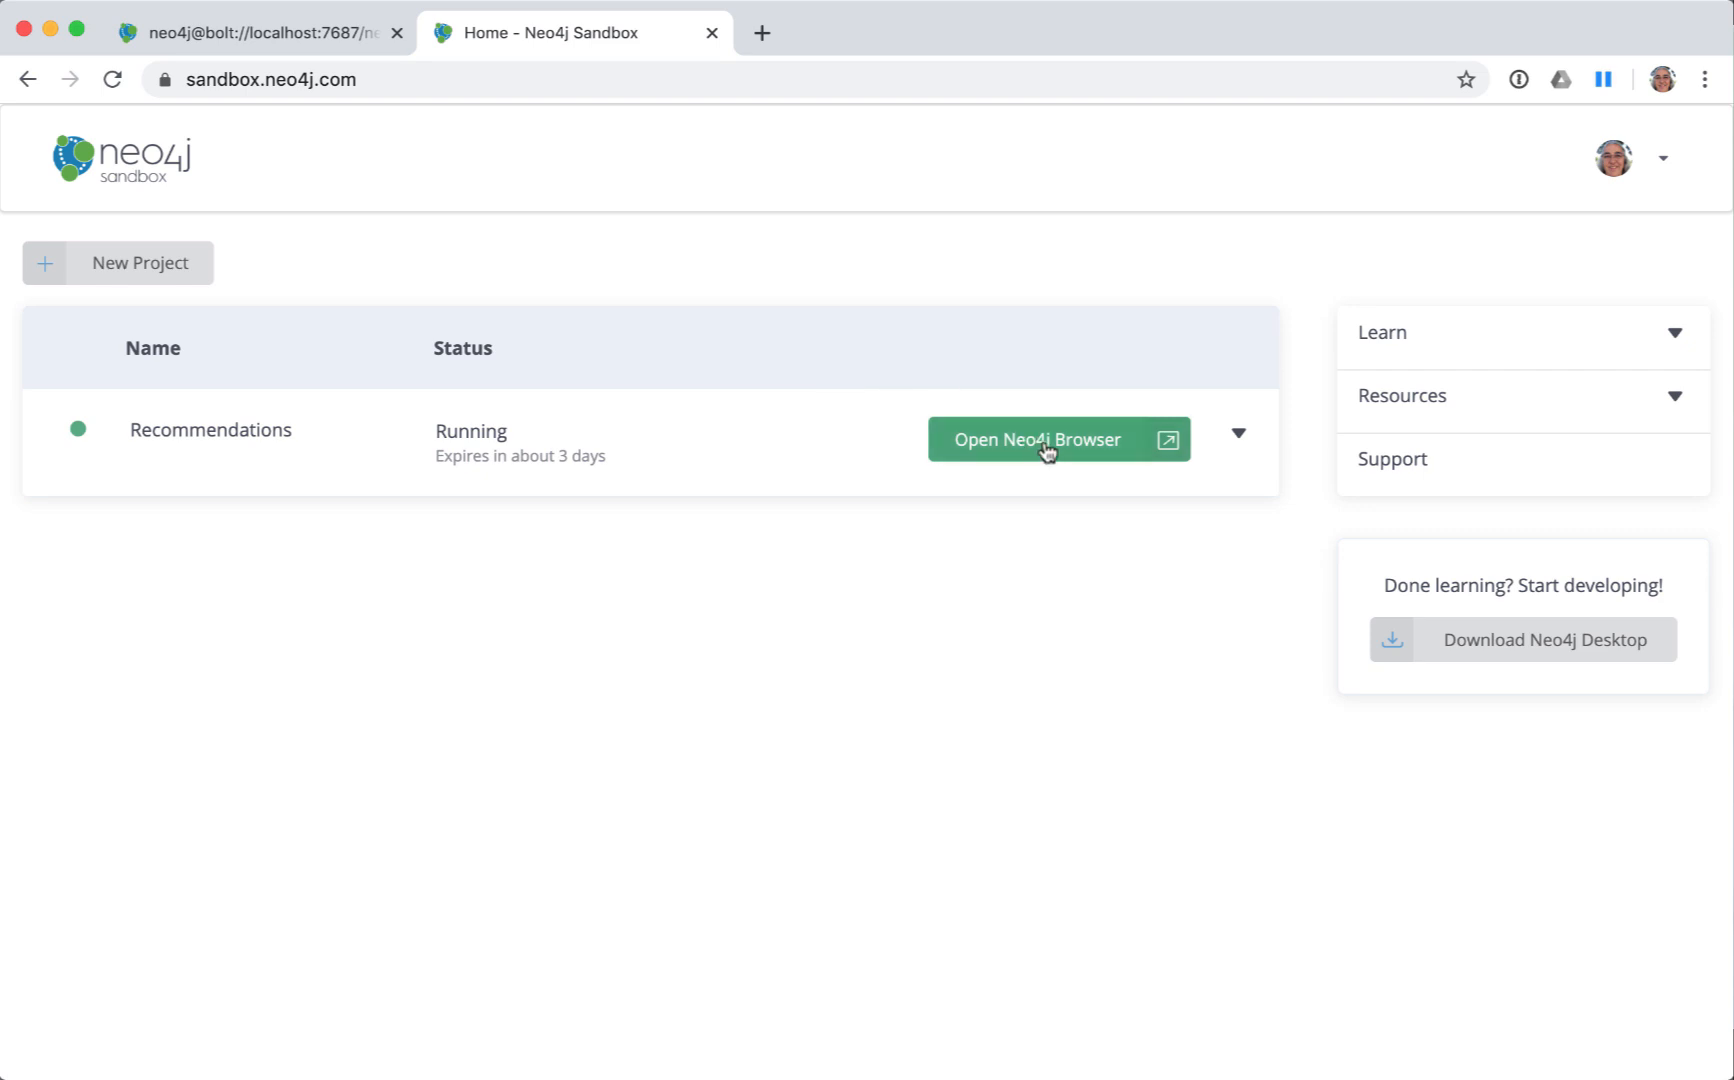
click(1038, 439)
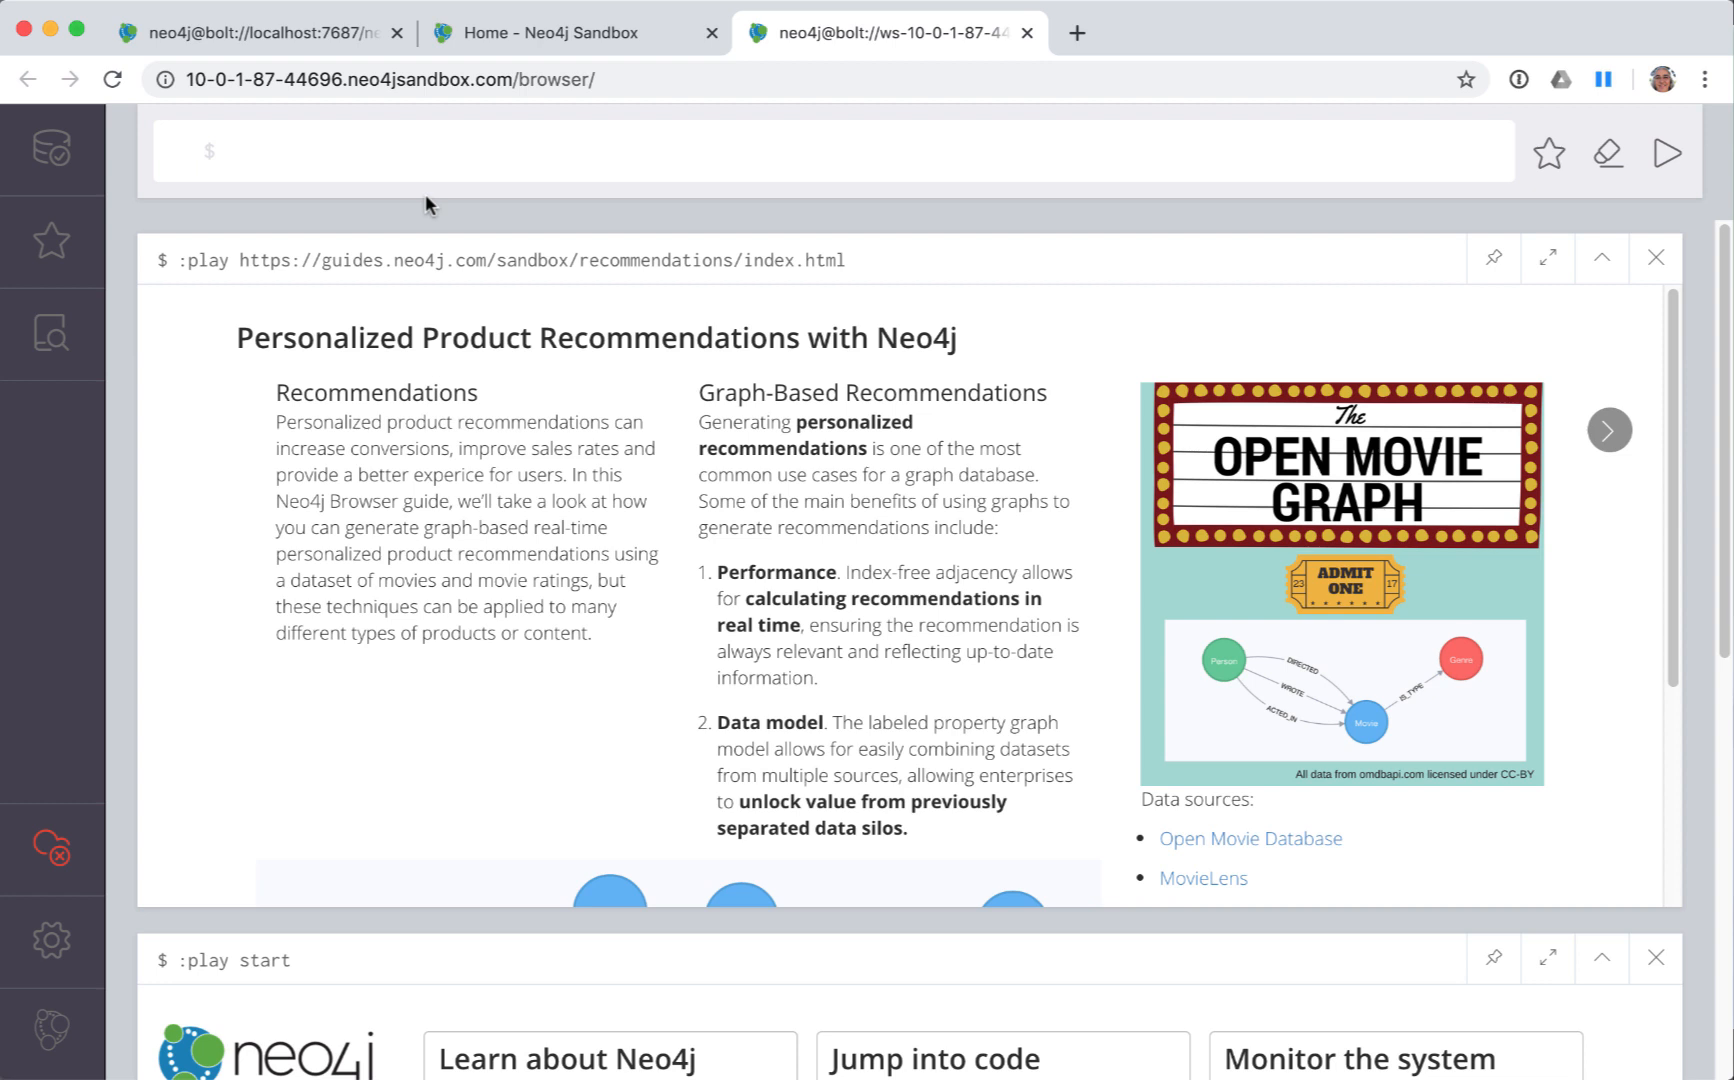
- Focus the sandbox editor bar, then switch back to the localhost:7687 tab
click(210, 153)
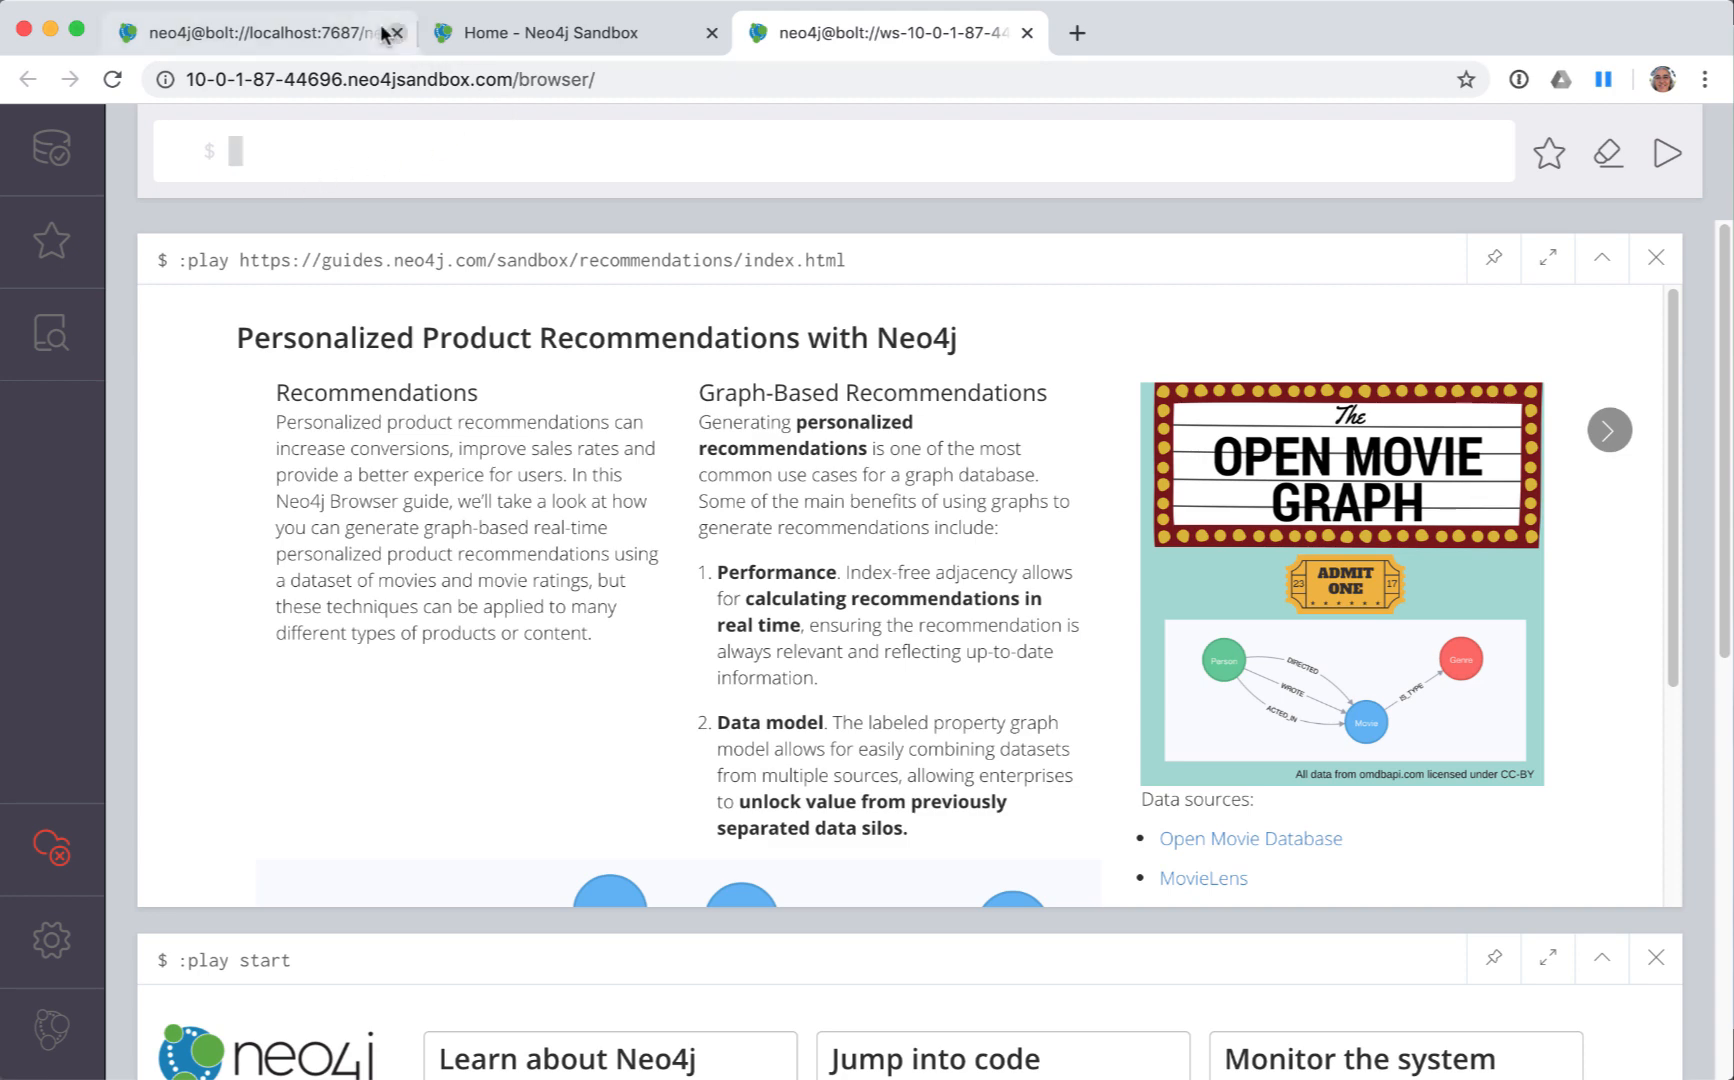
click(260, 32)
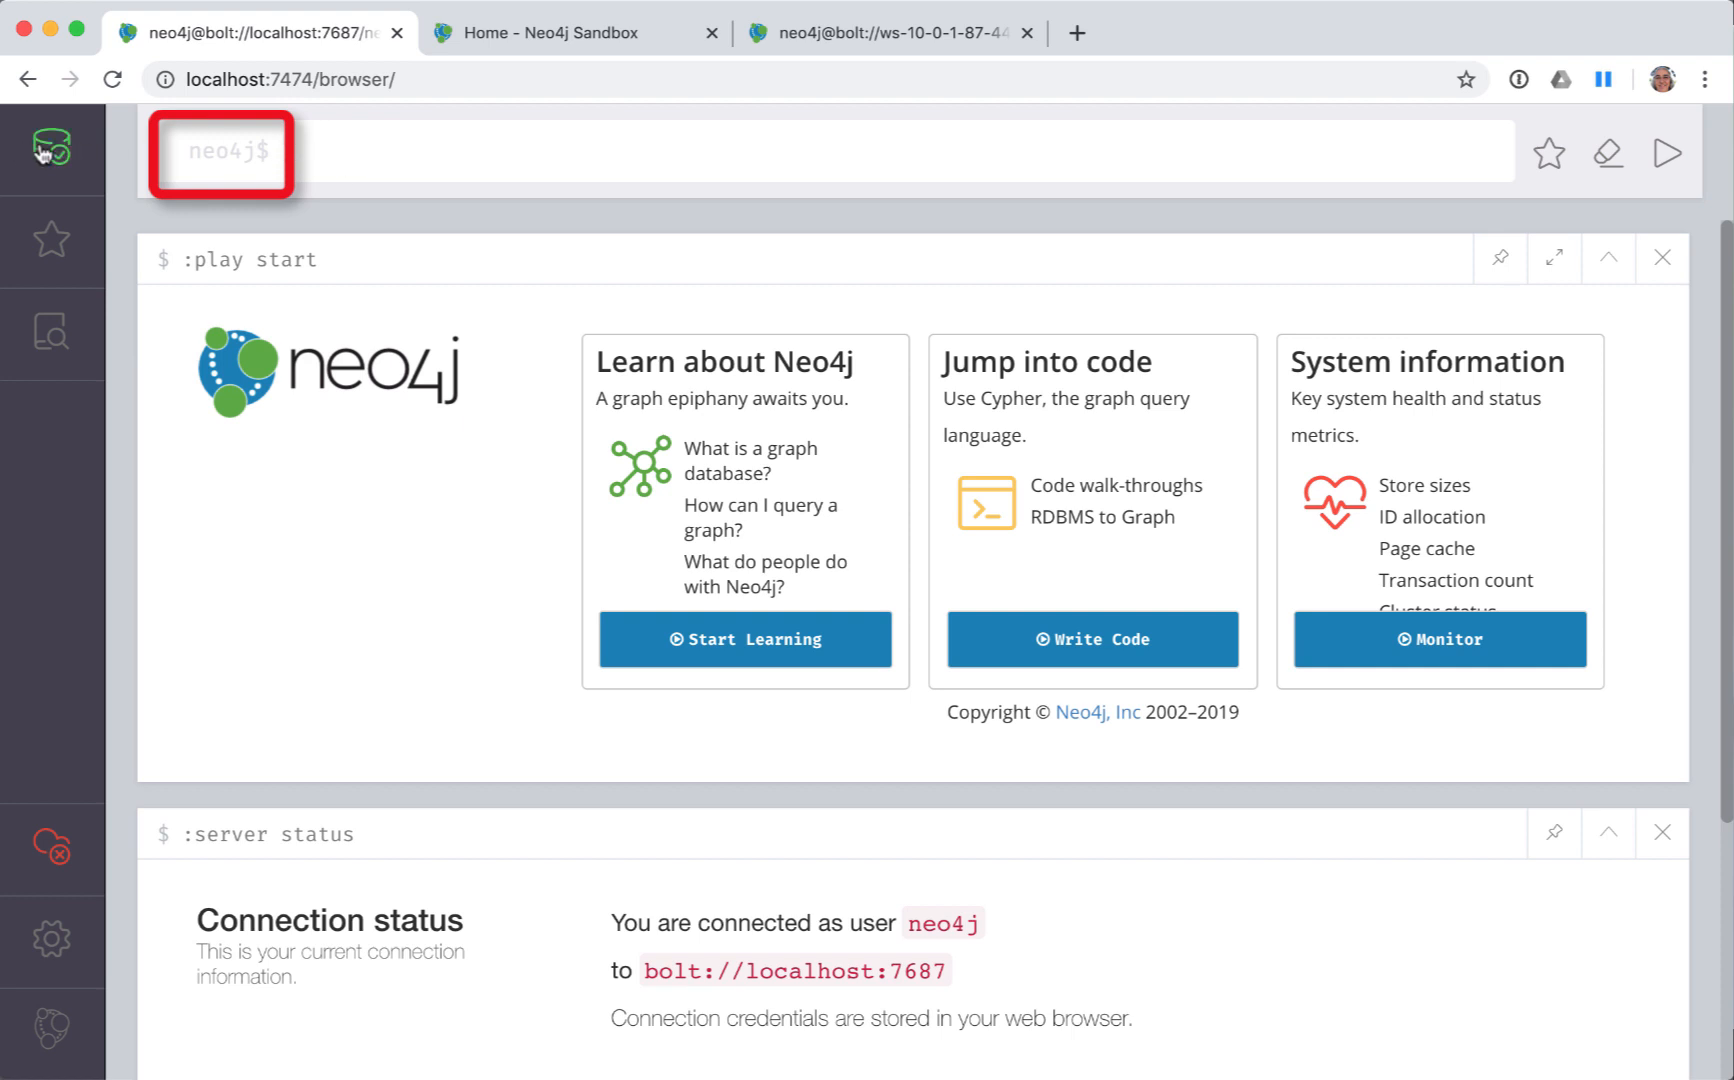
click(51, 146)
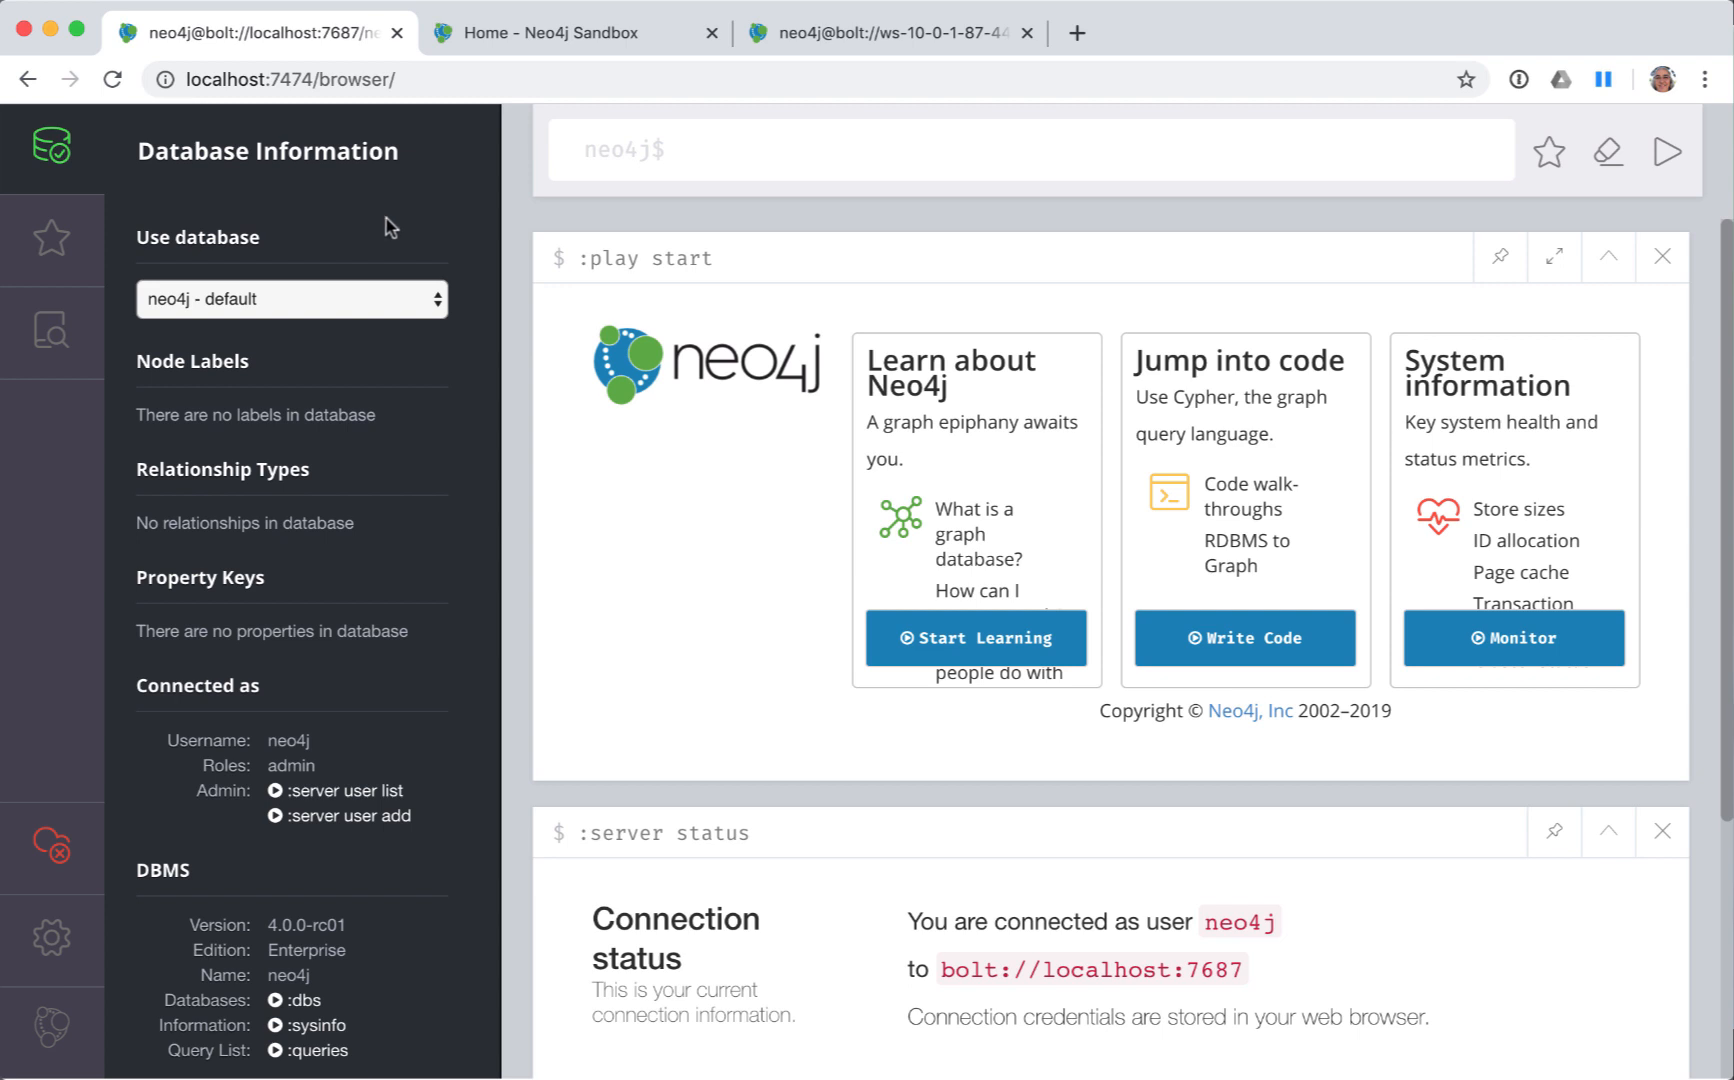
mouse_move(492, 357)
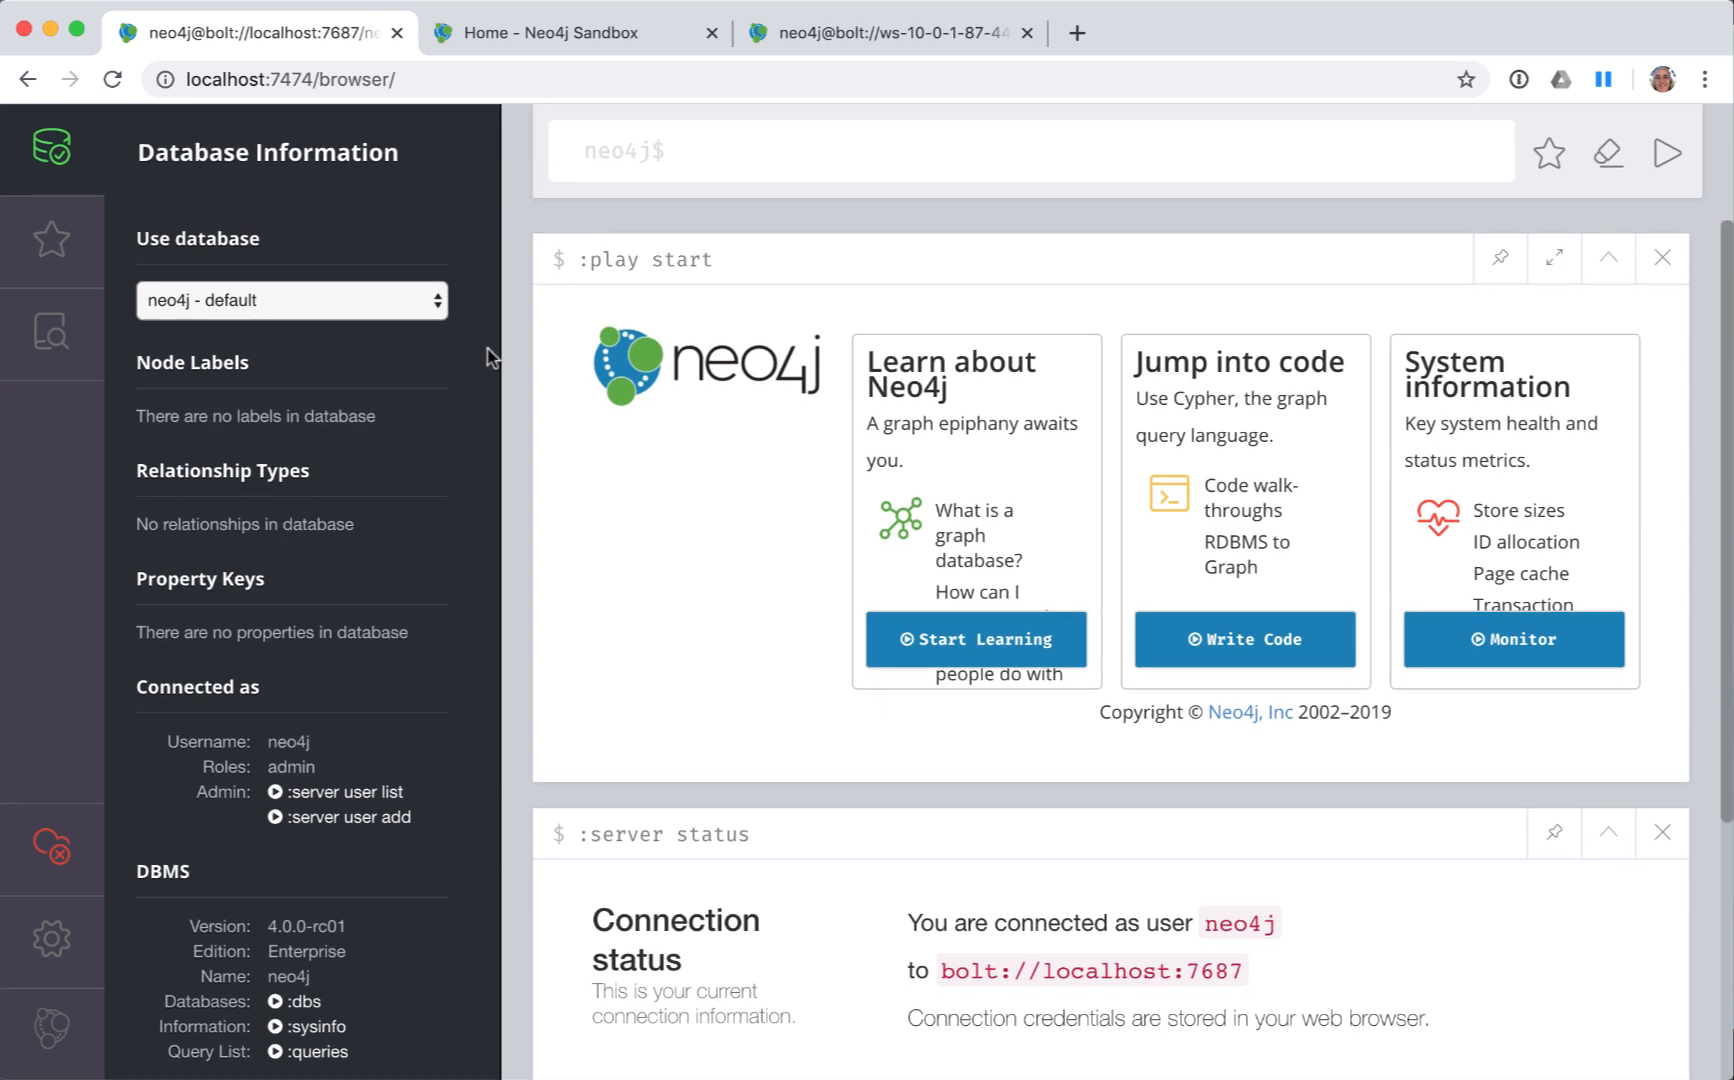
click(885, 32)
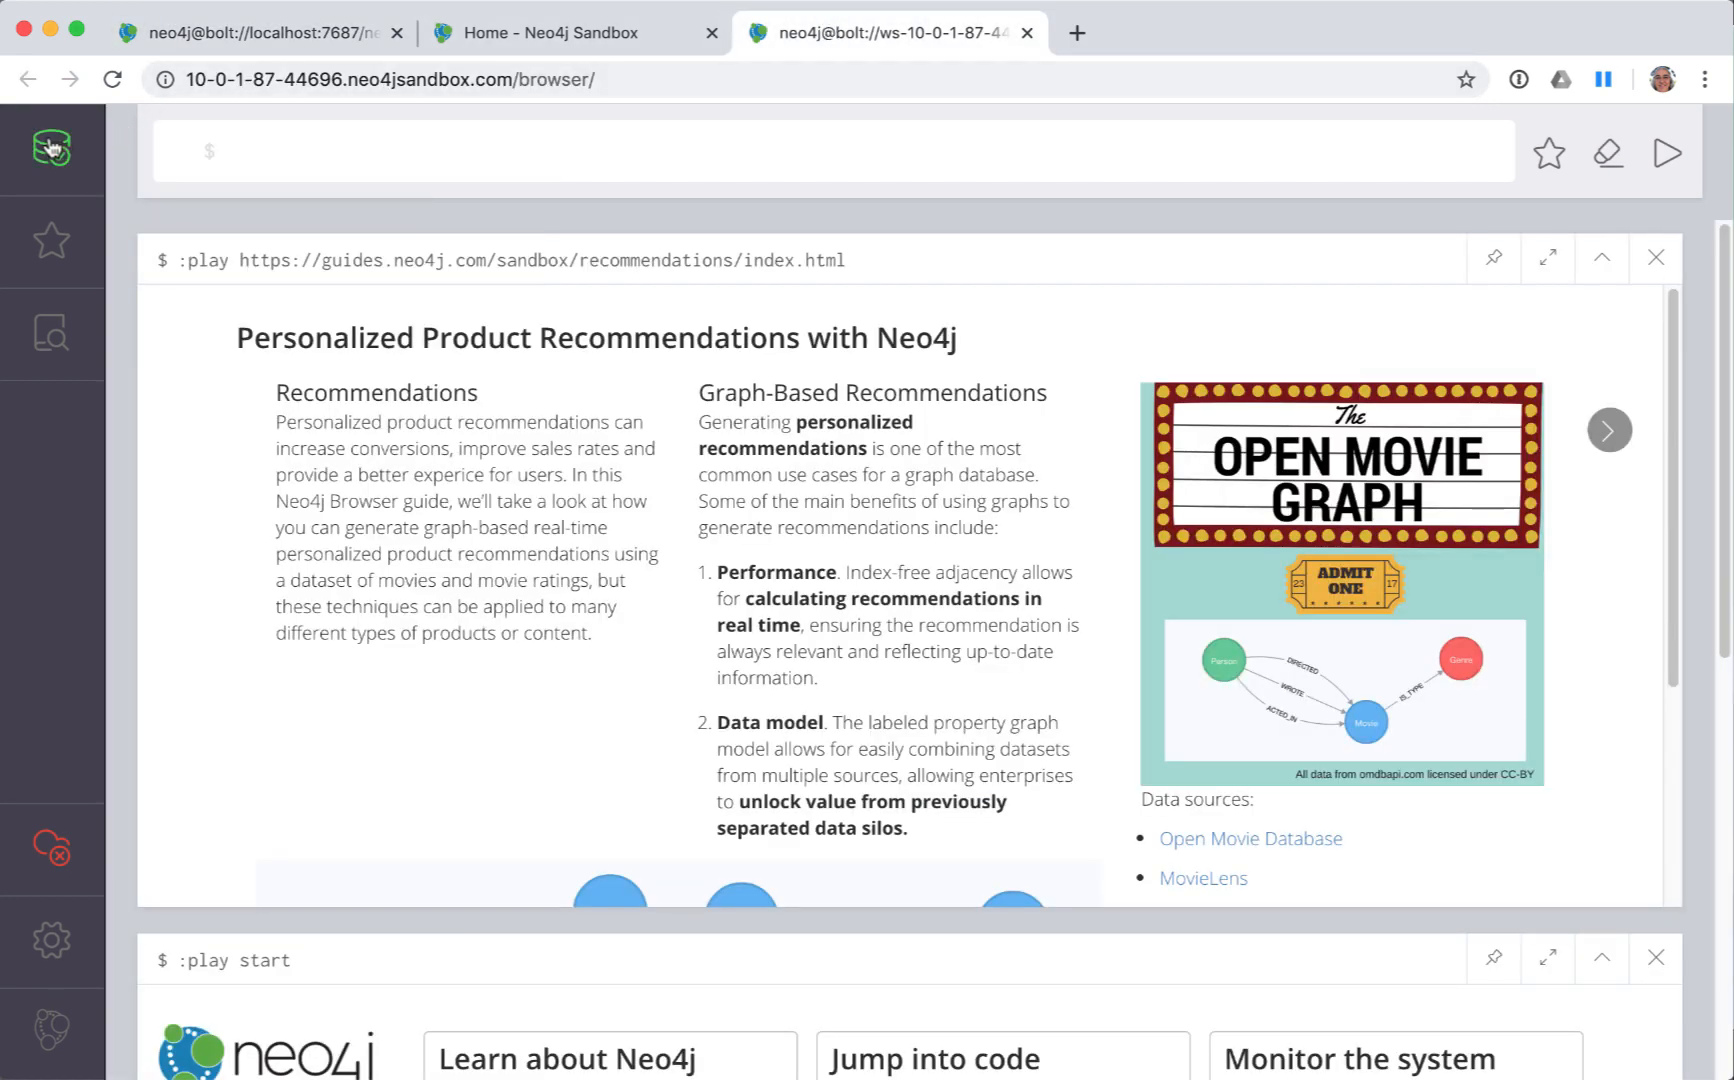
click(50, 148)
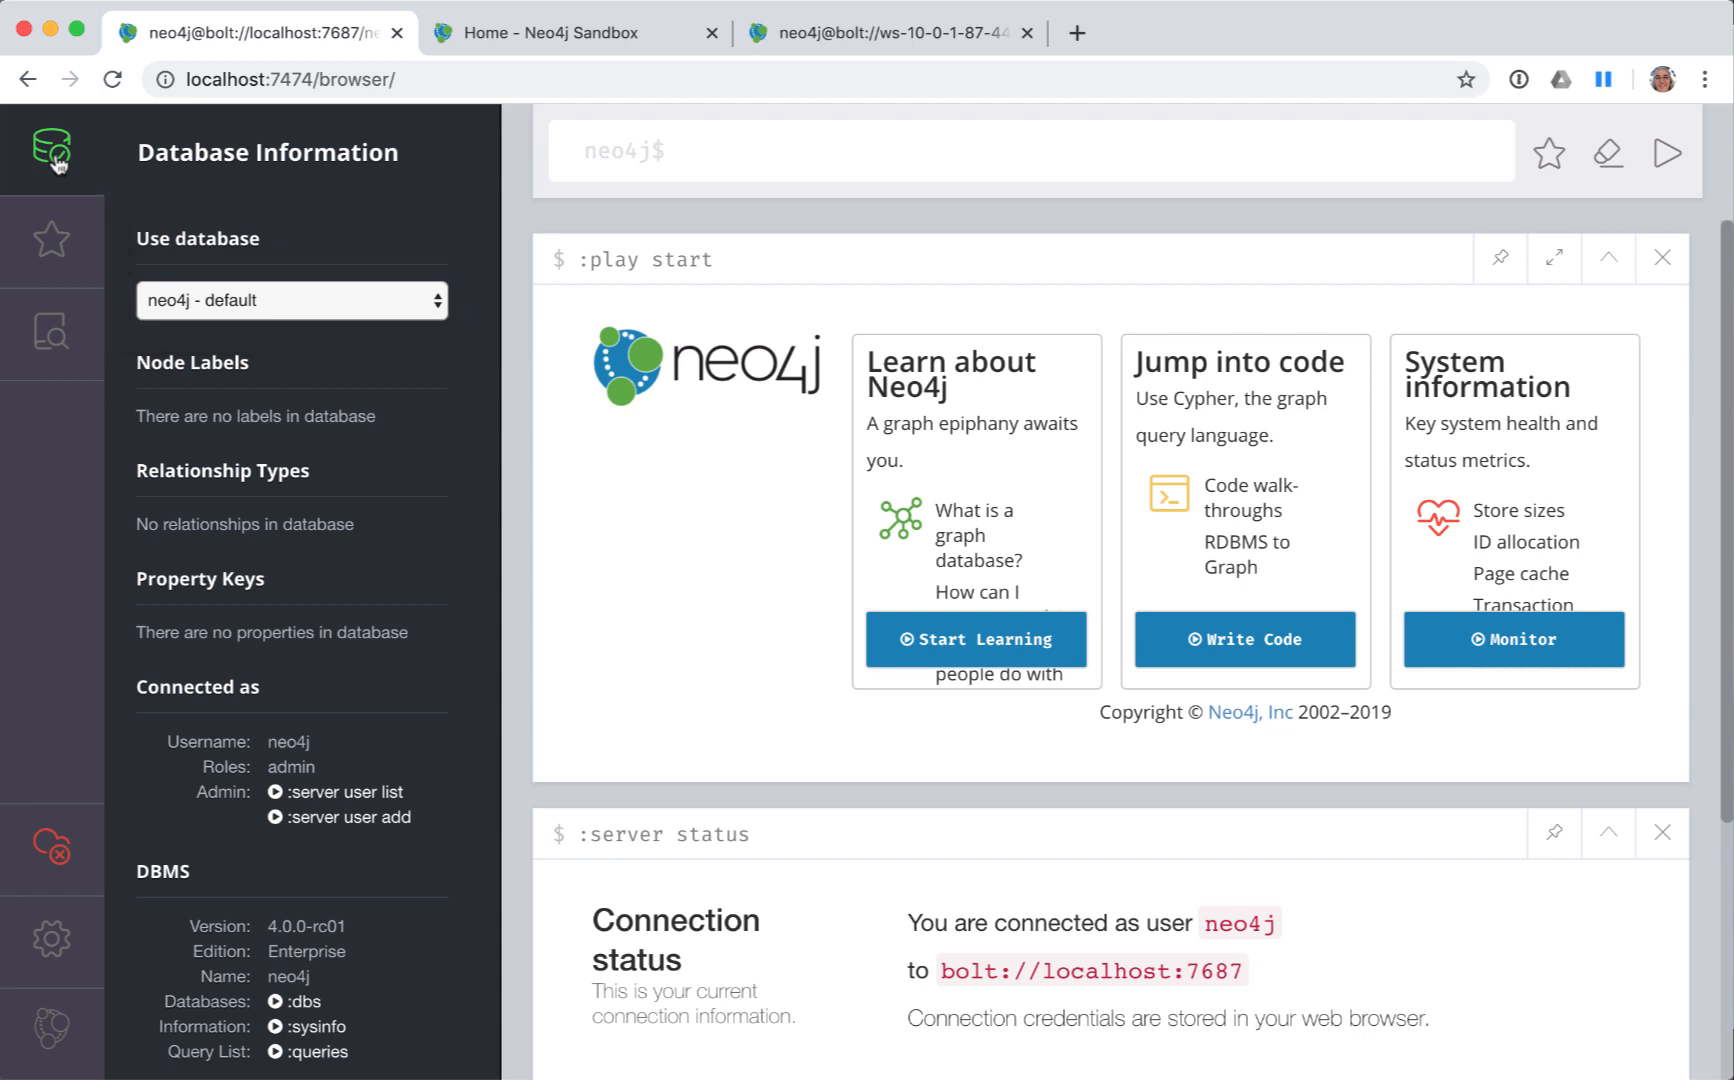
click(51, 151)
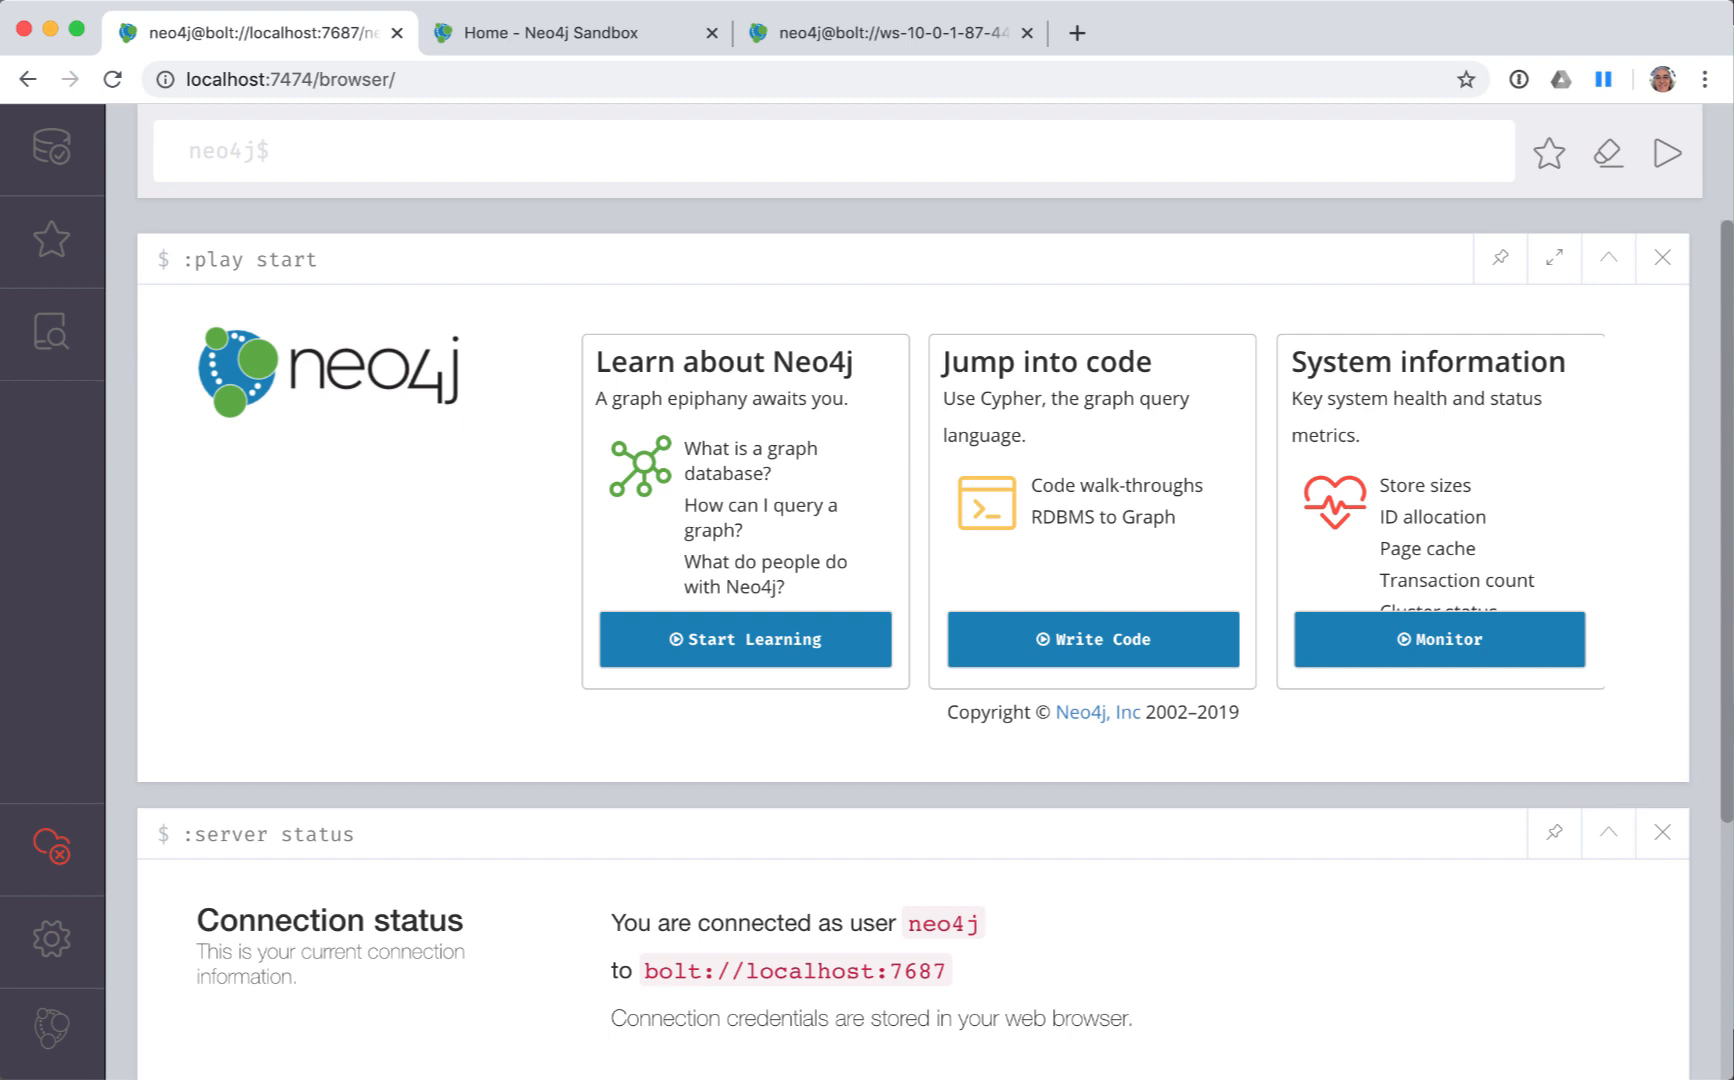
click(829, 151)
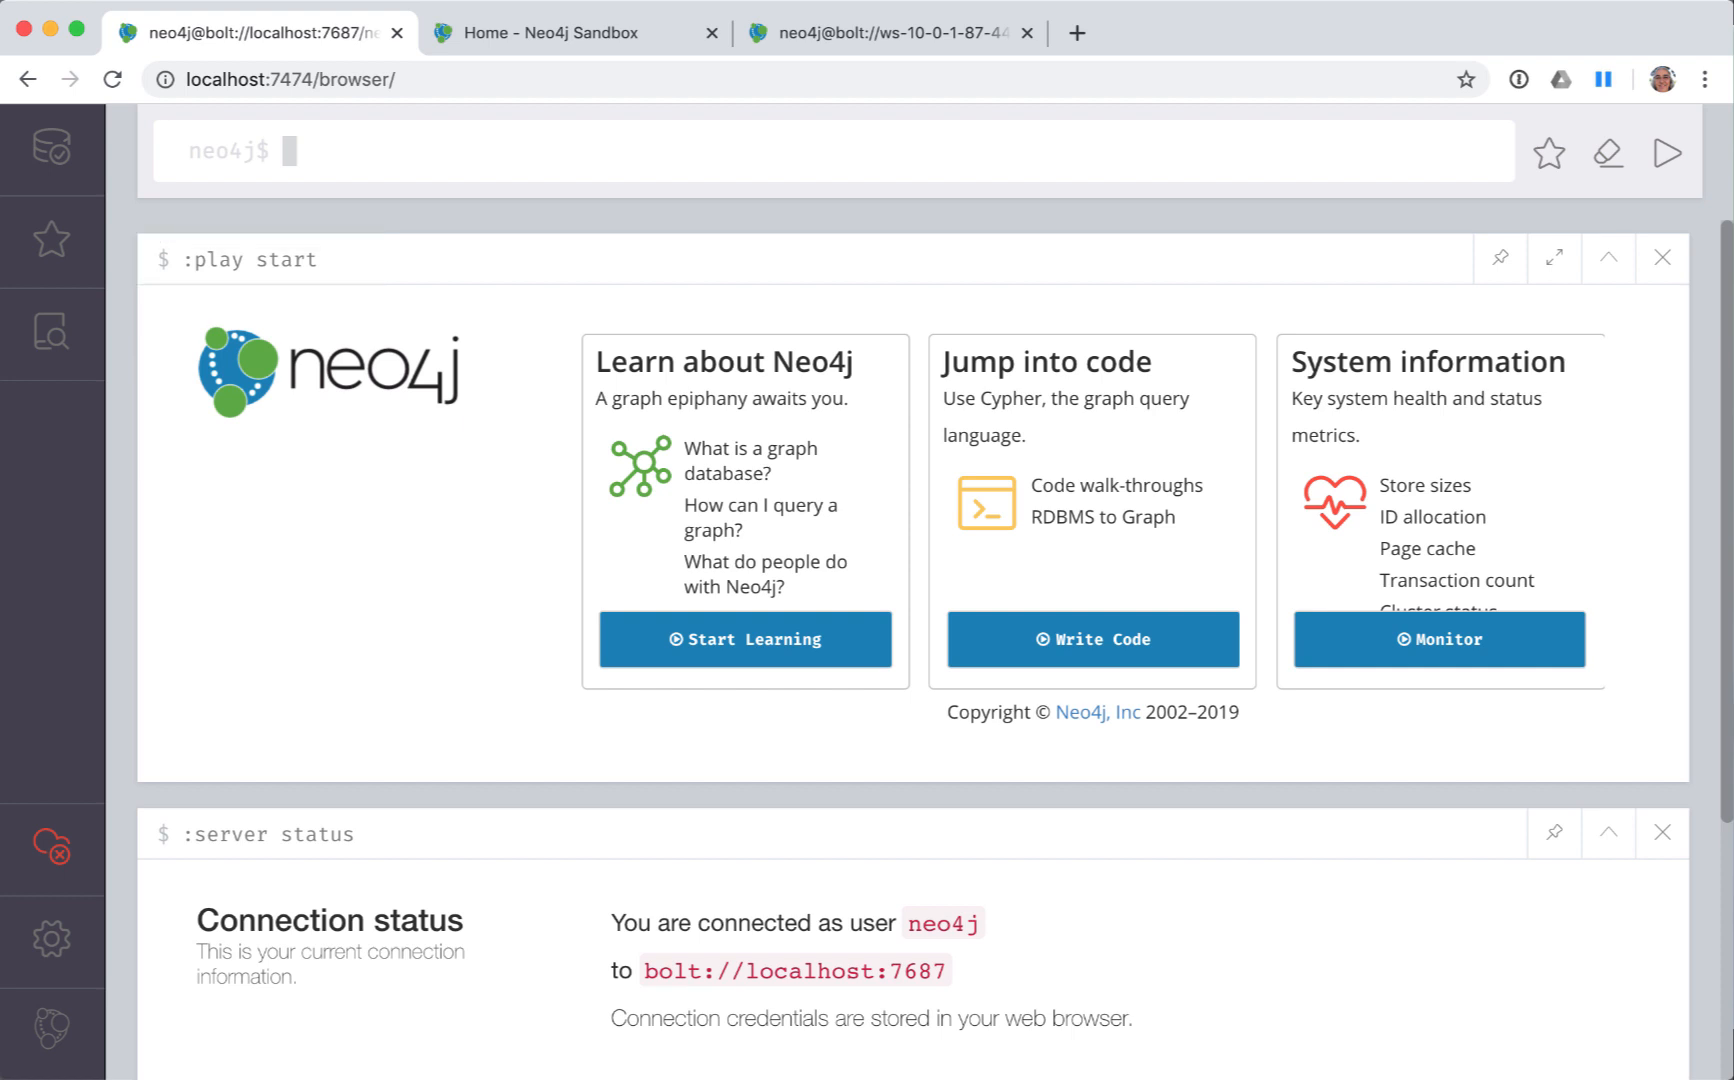
- Run :help commands, :help keys and :help MATCH in the editor
text(:)
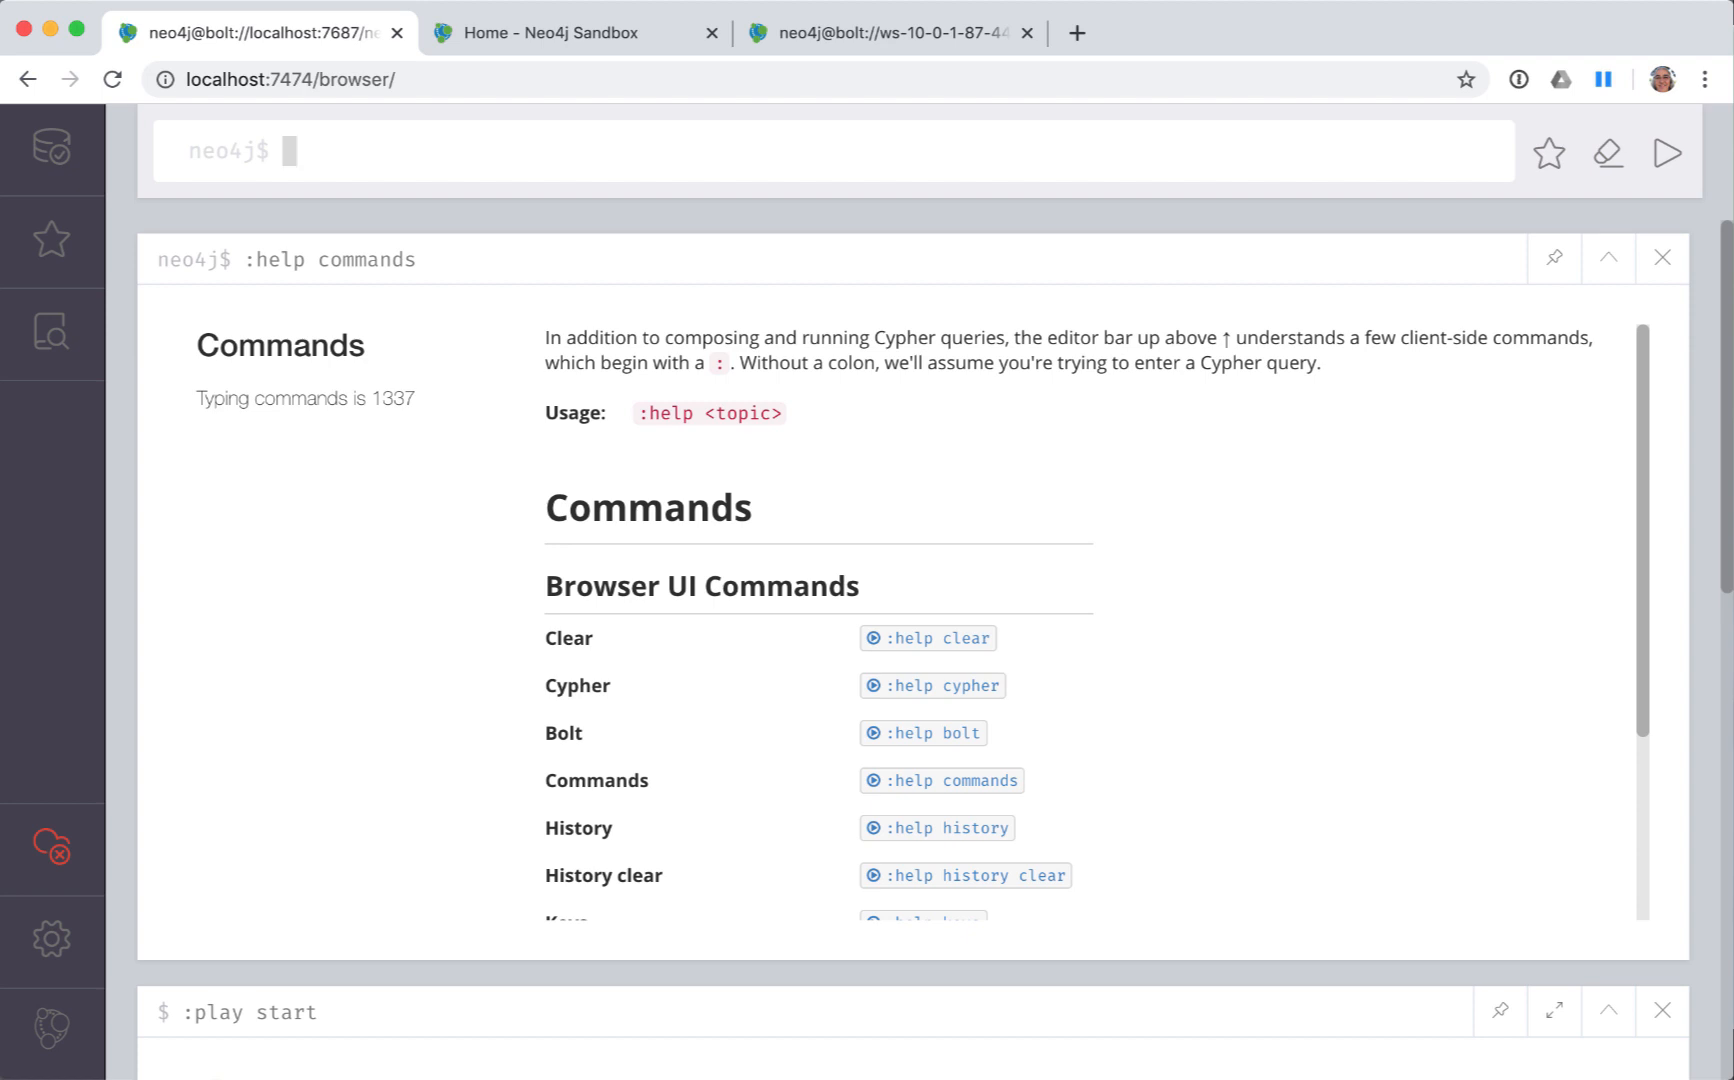
mouse_move(306, 150)
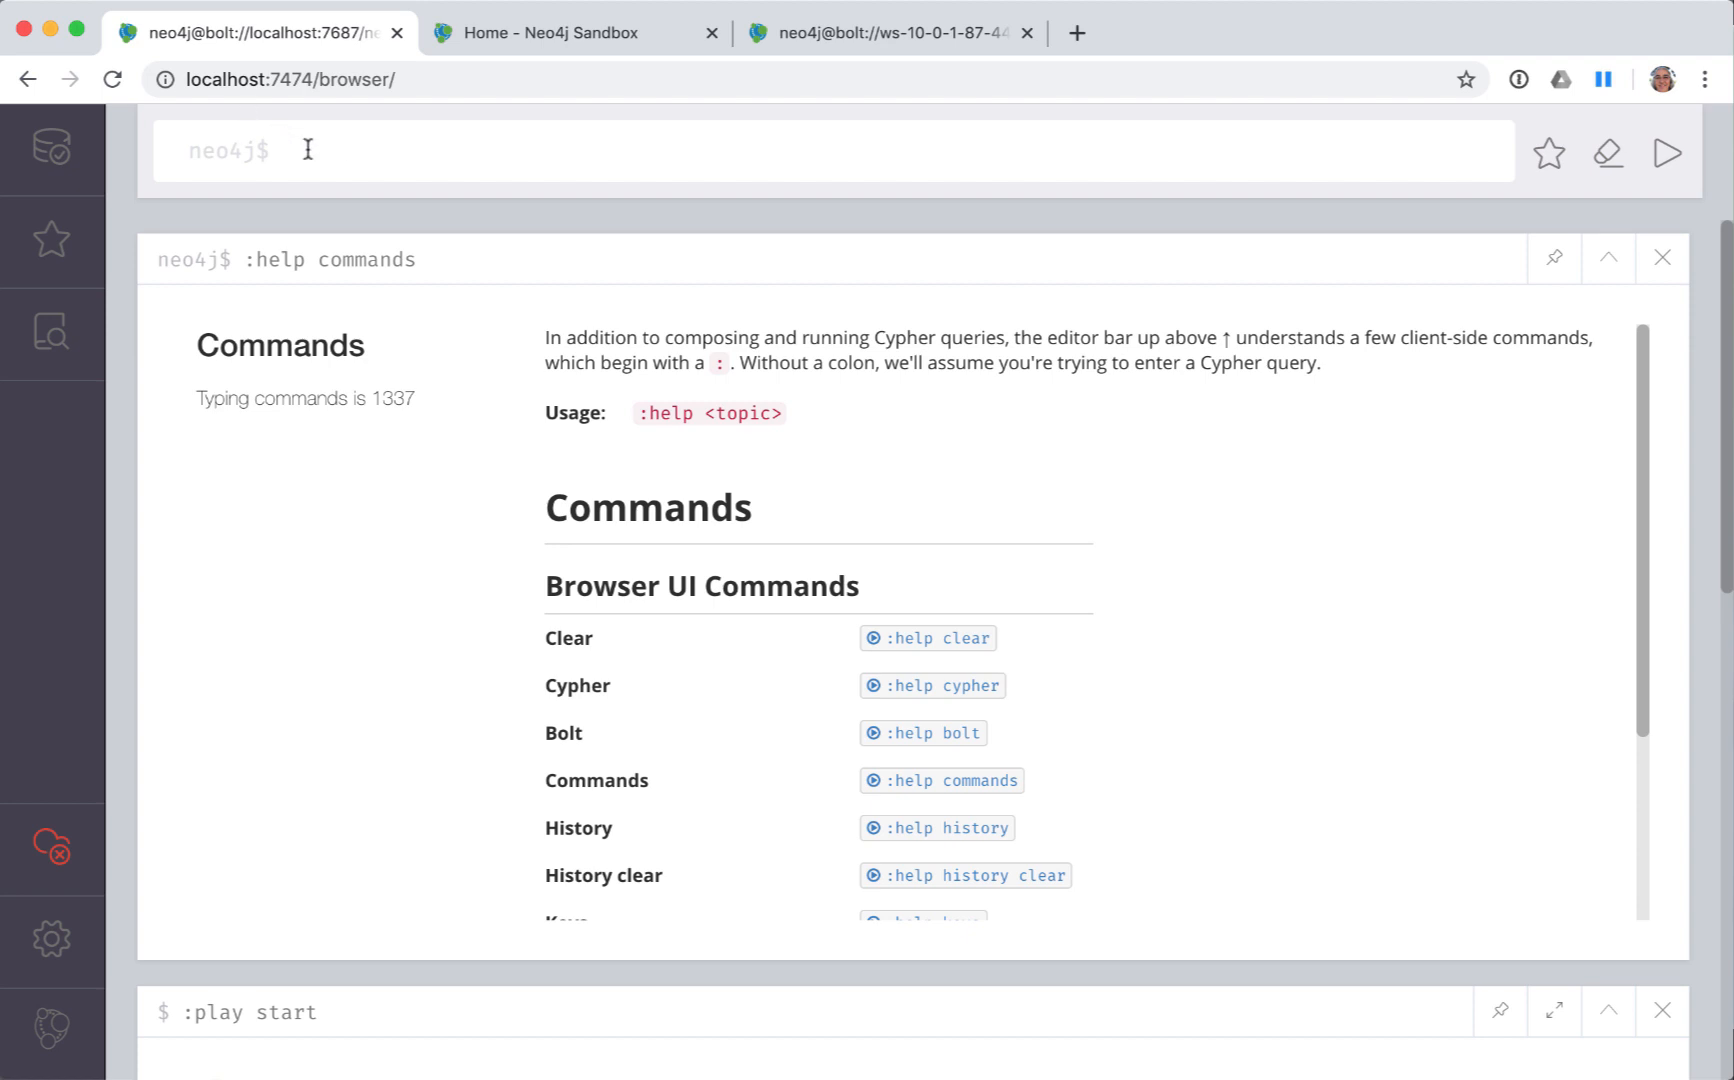
text(:help k)
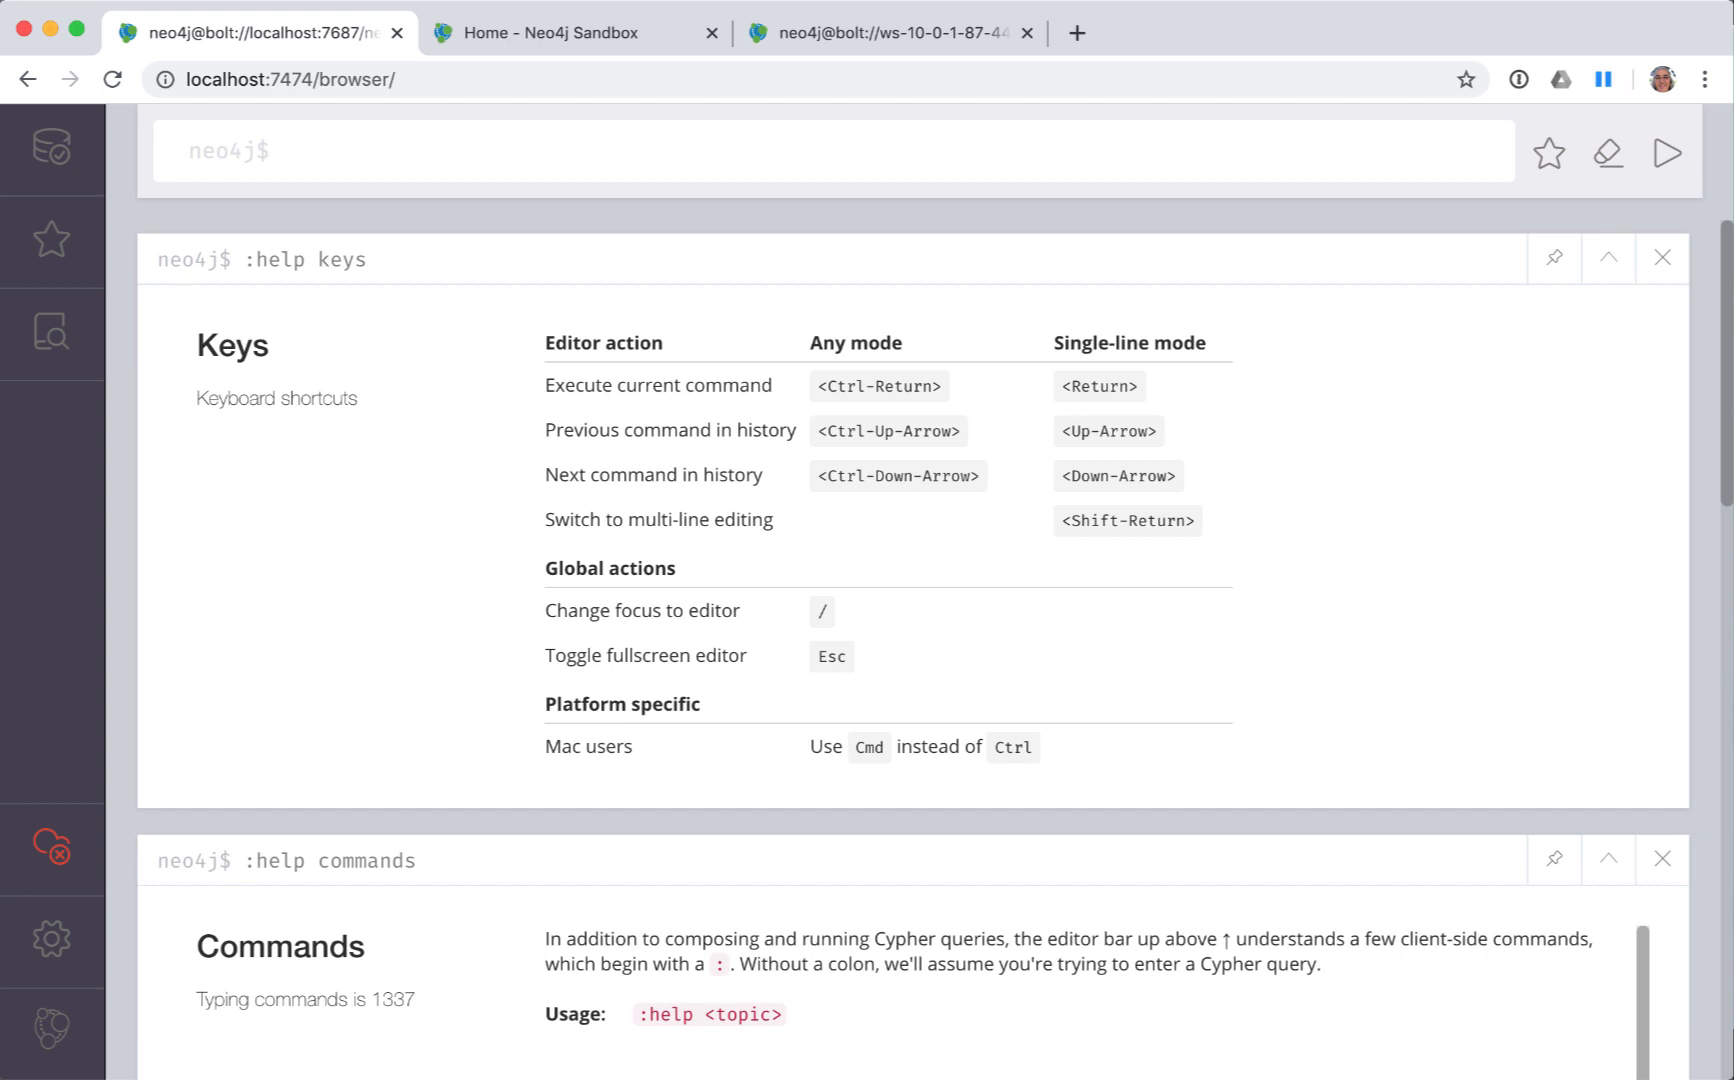
text(:)
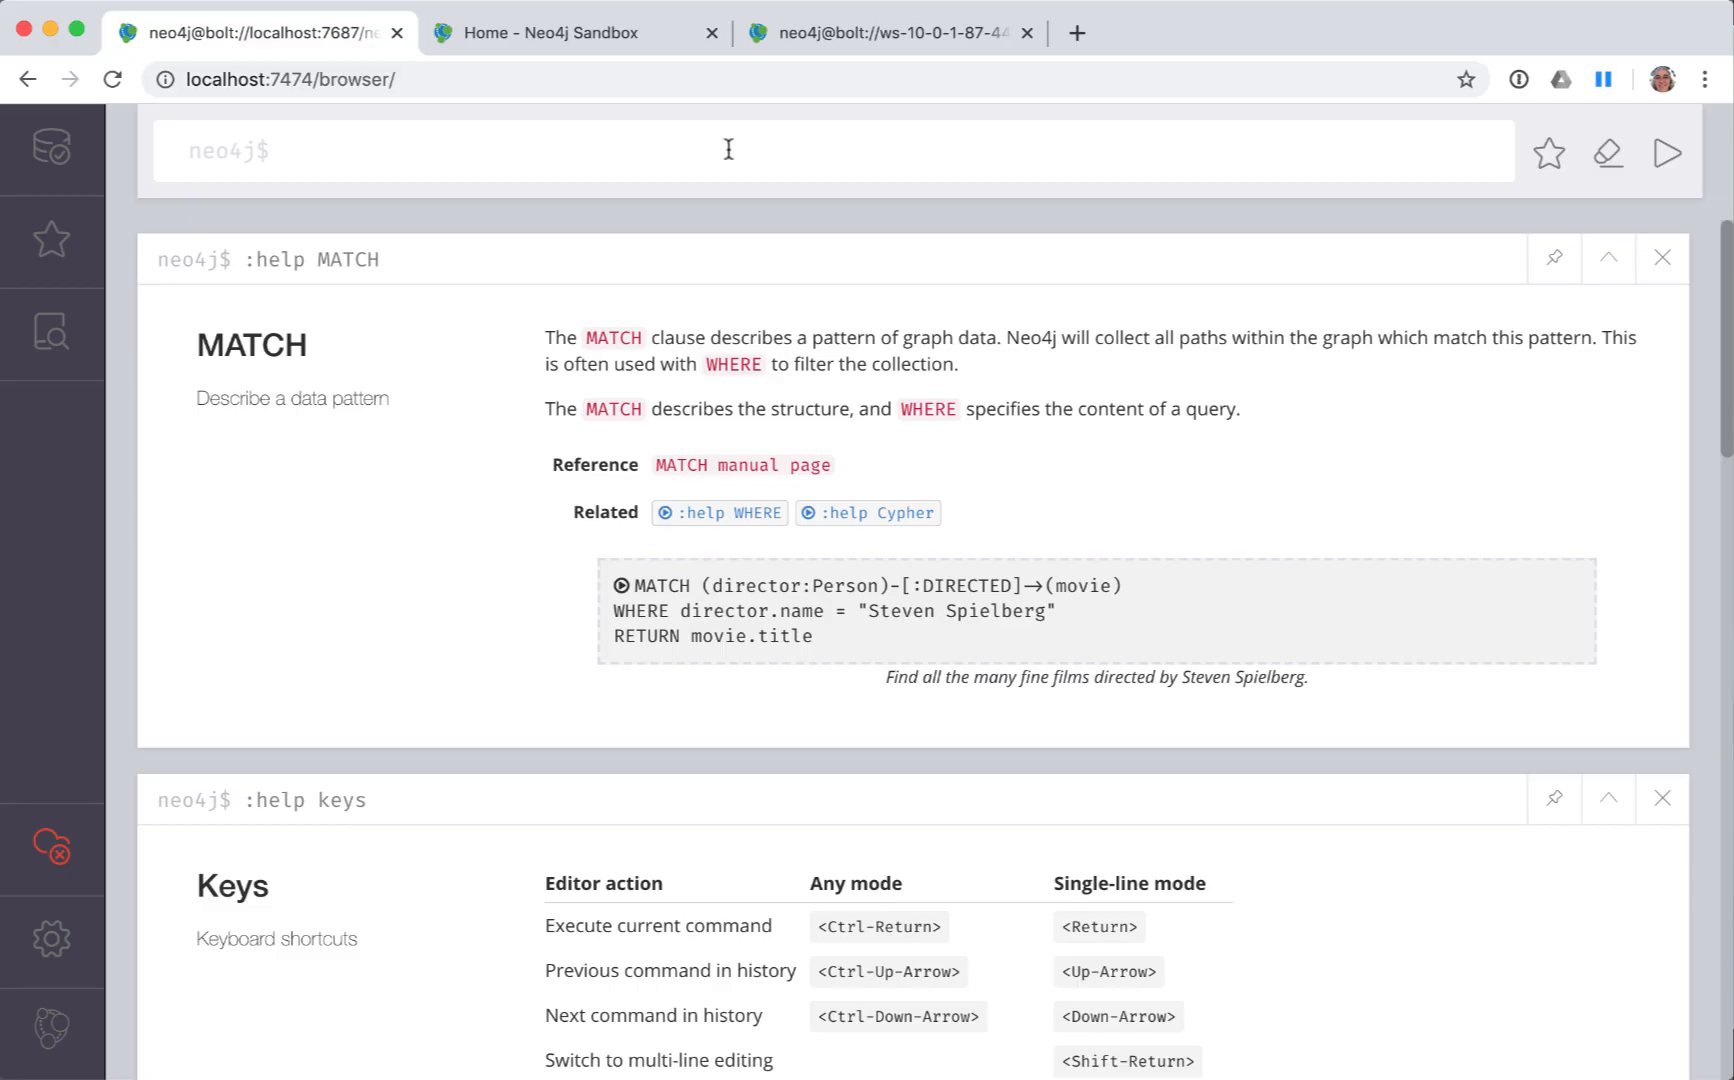
mouse_move(1521, 209)
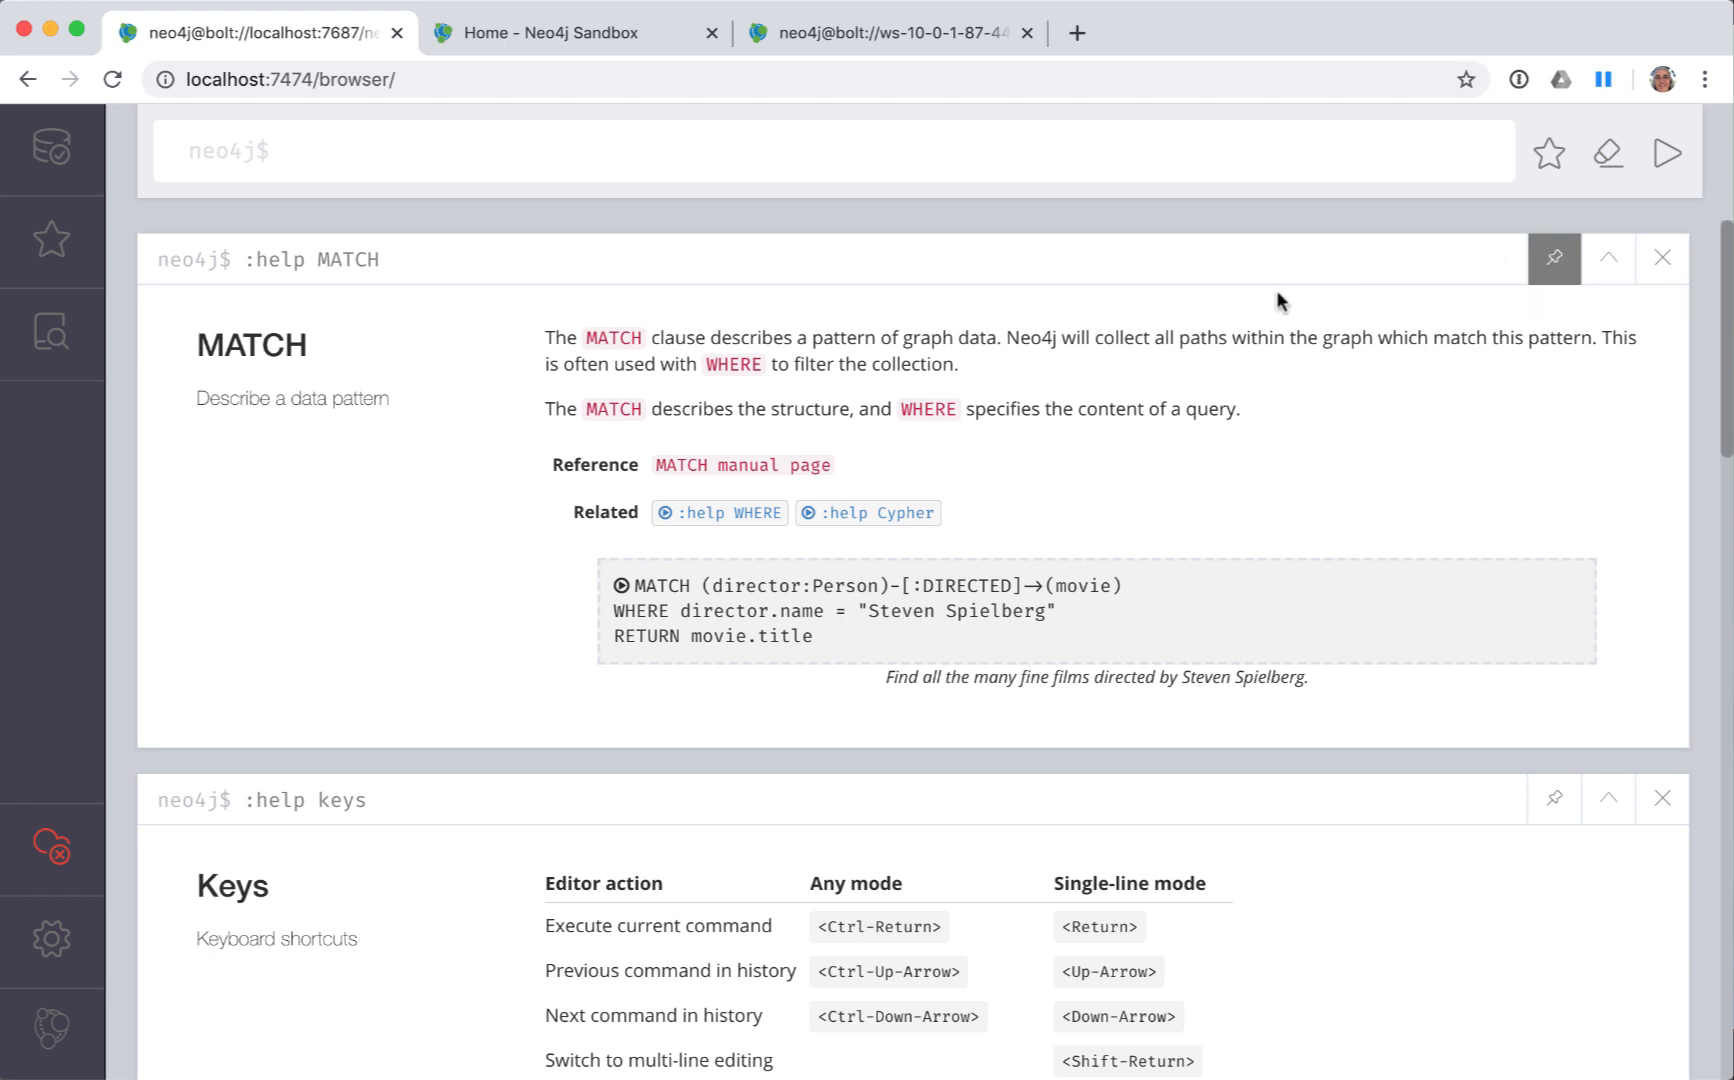
- Pin the :help MATCH frame and run :sysinfo
click(1553, 259)
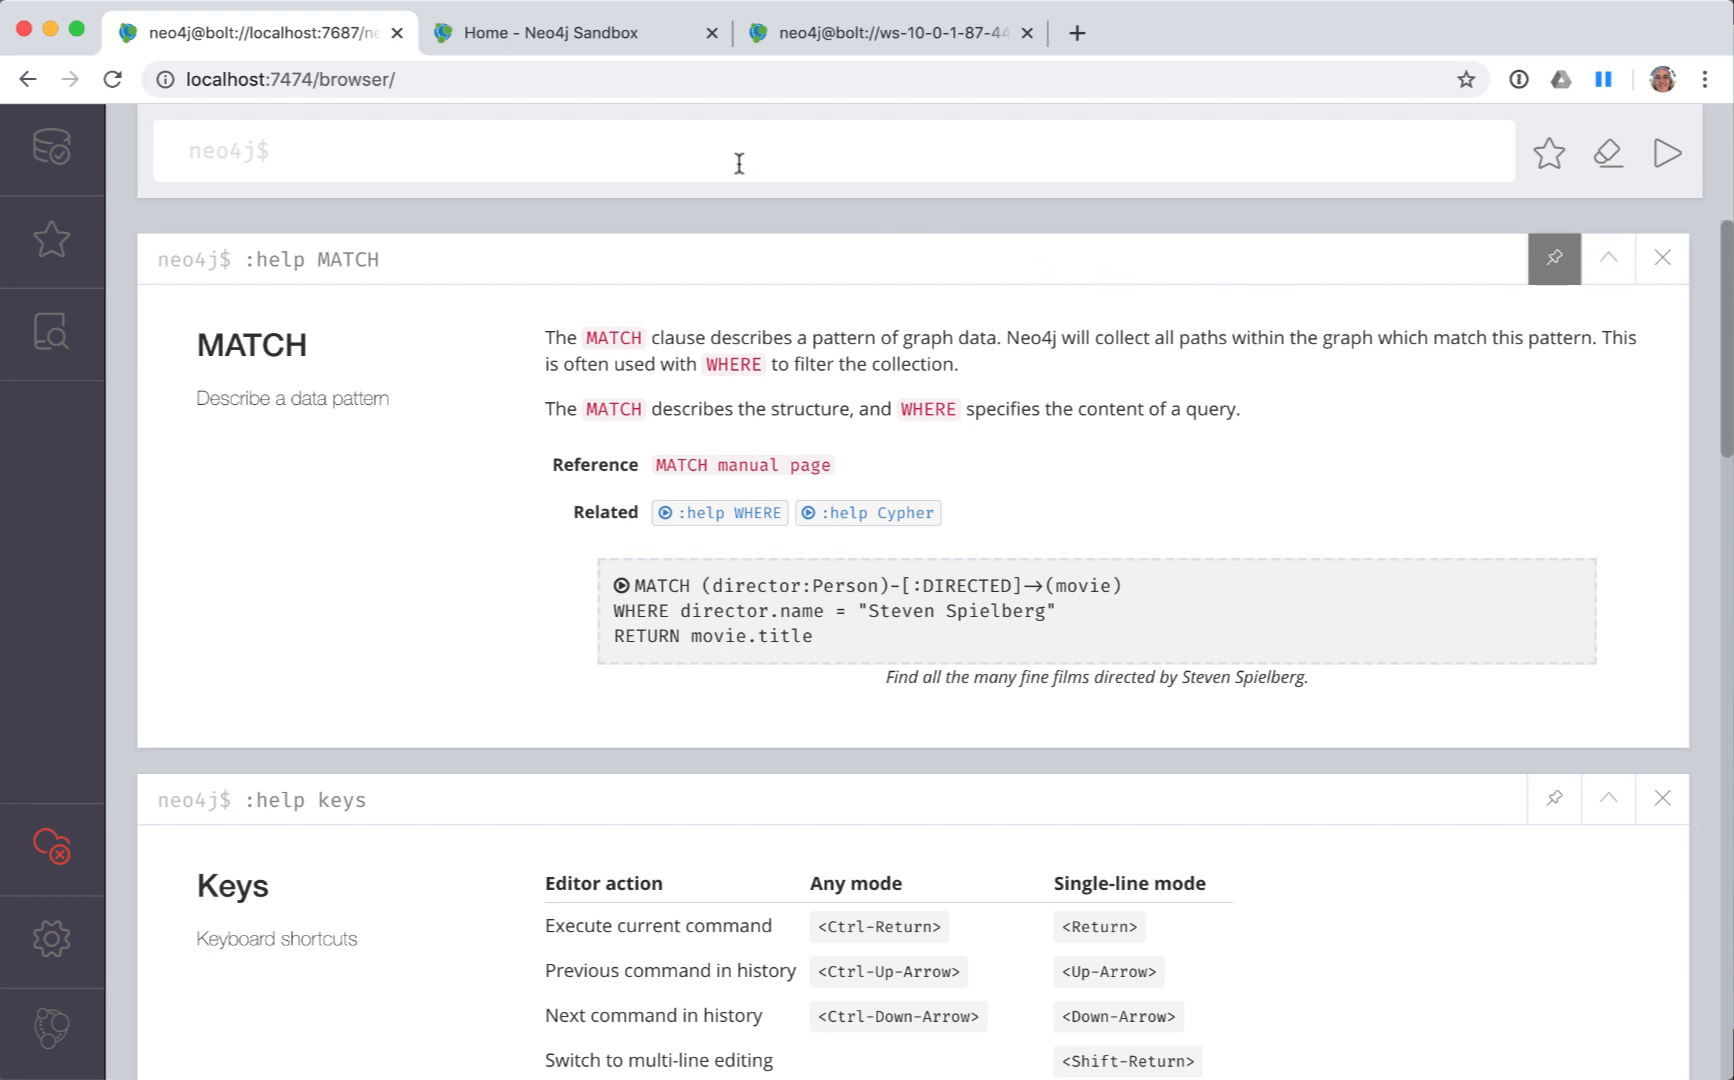
text(:s)
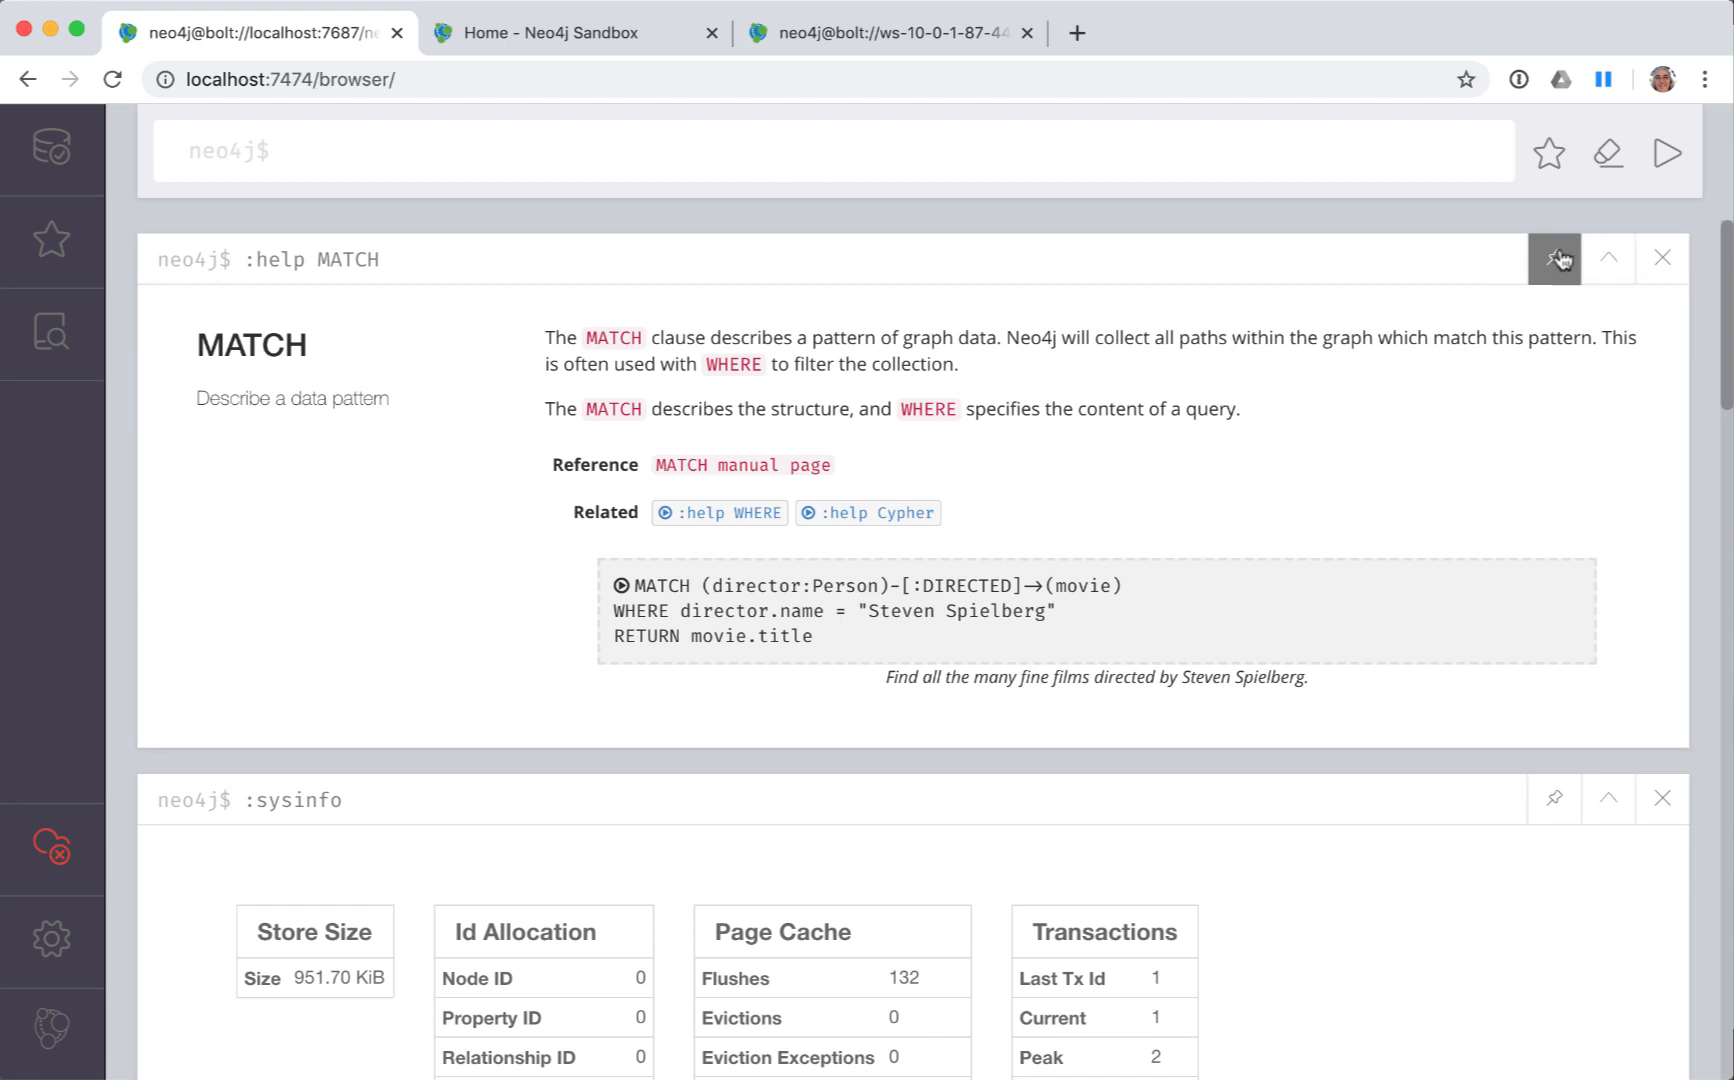
mouse_move(1065, 155)
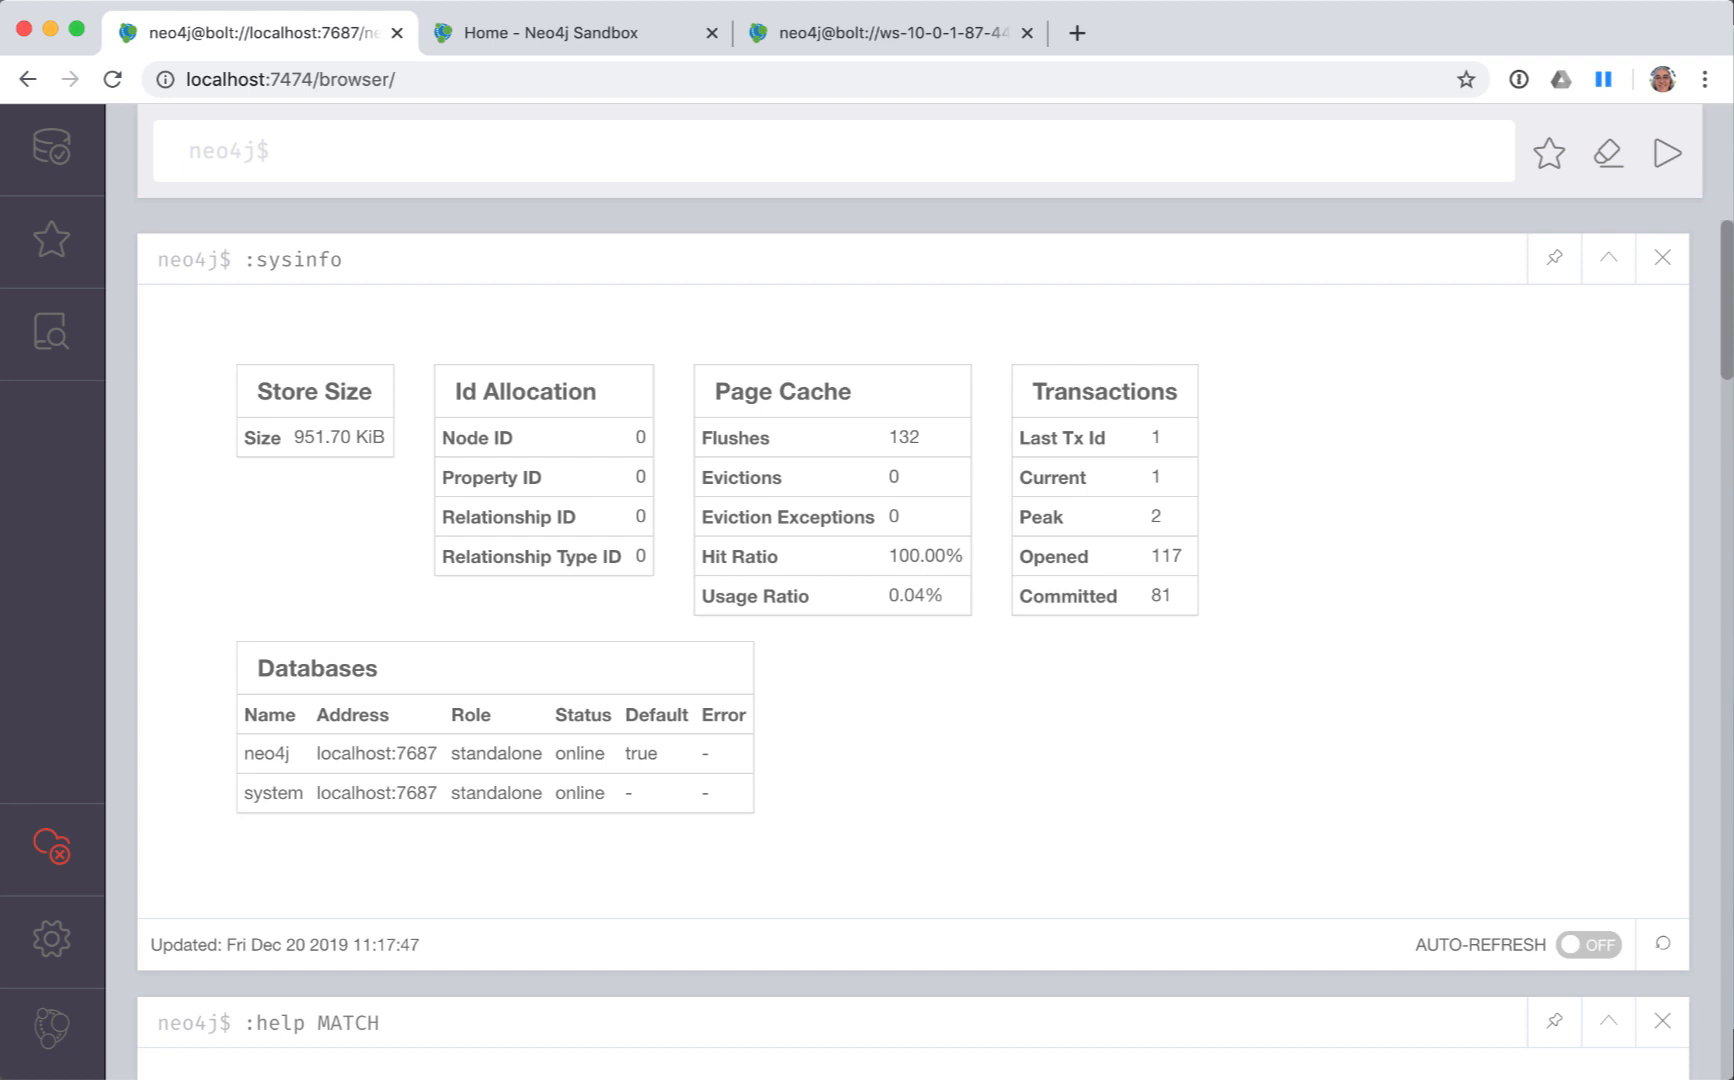
- Run :history in the editor to list previously run commands
text(:help keys)
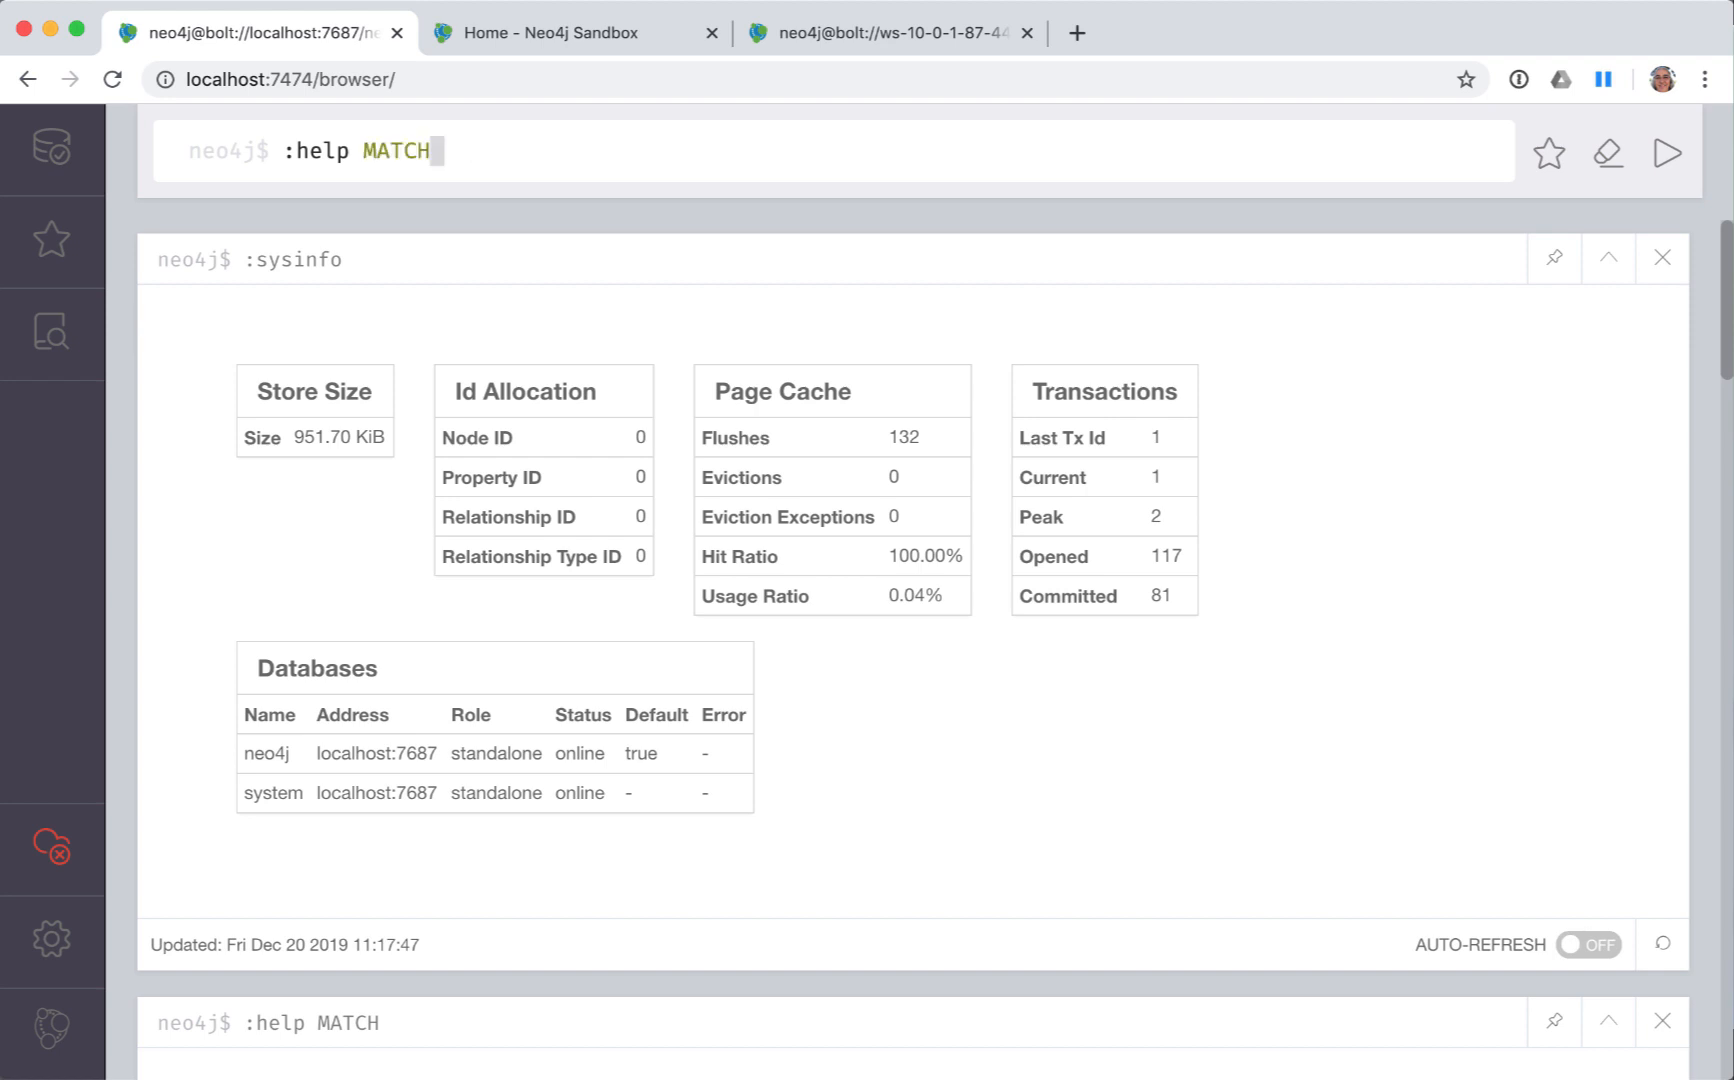
mouse_move(1173, 156)
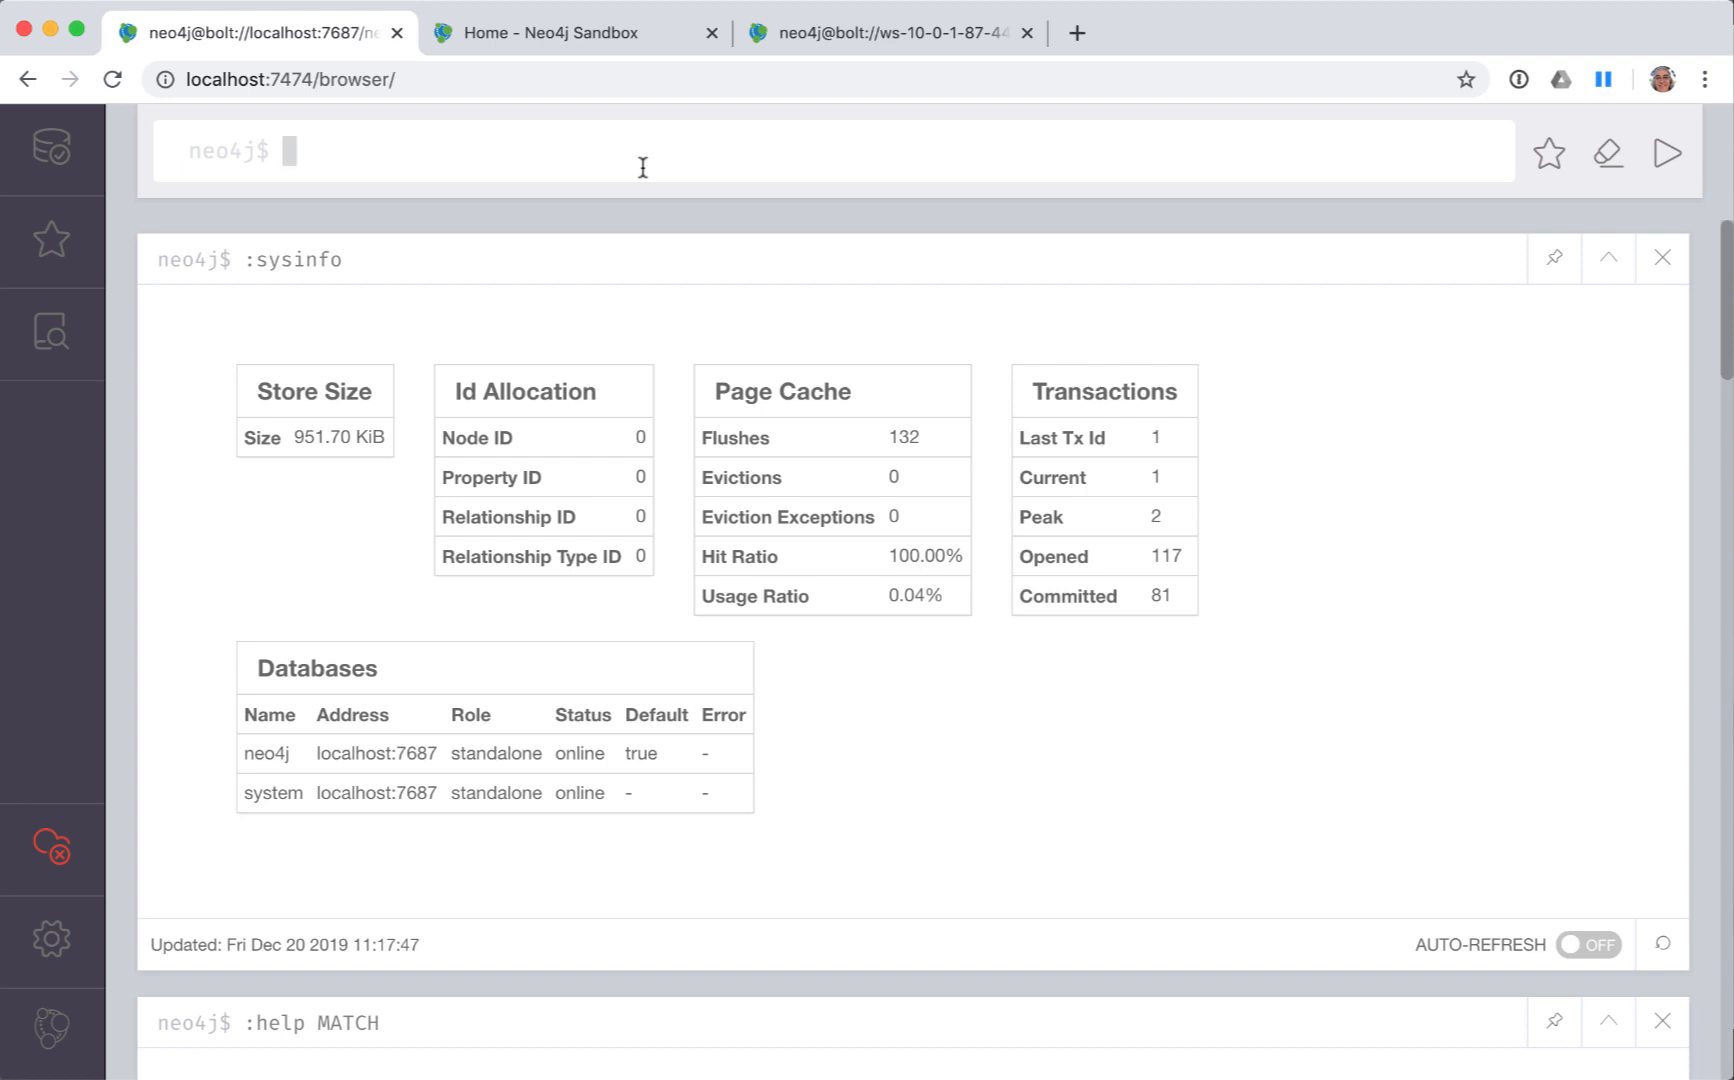
text(:histor)
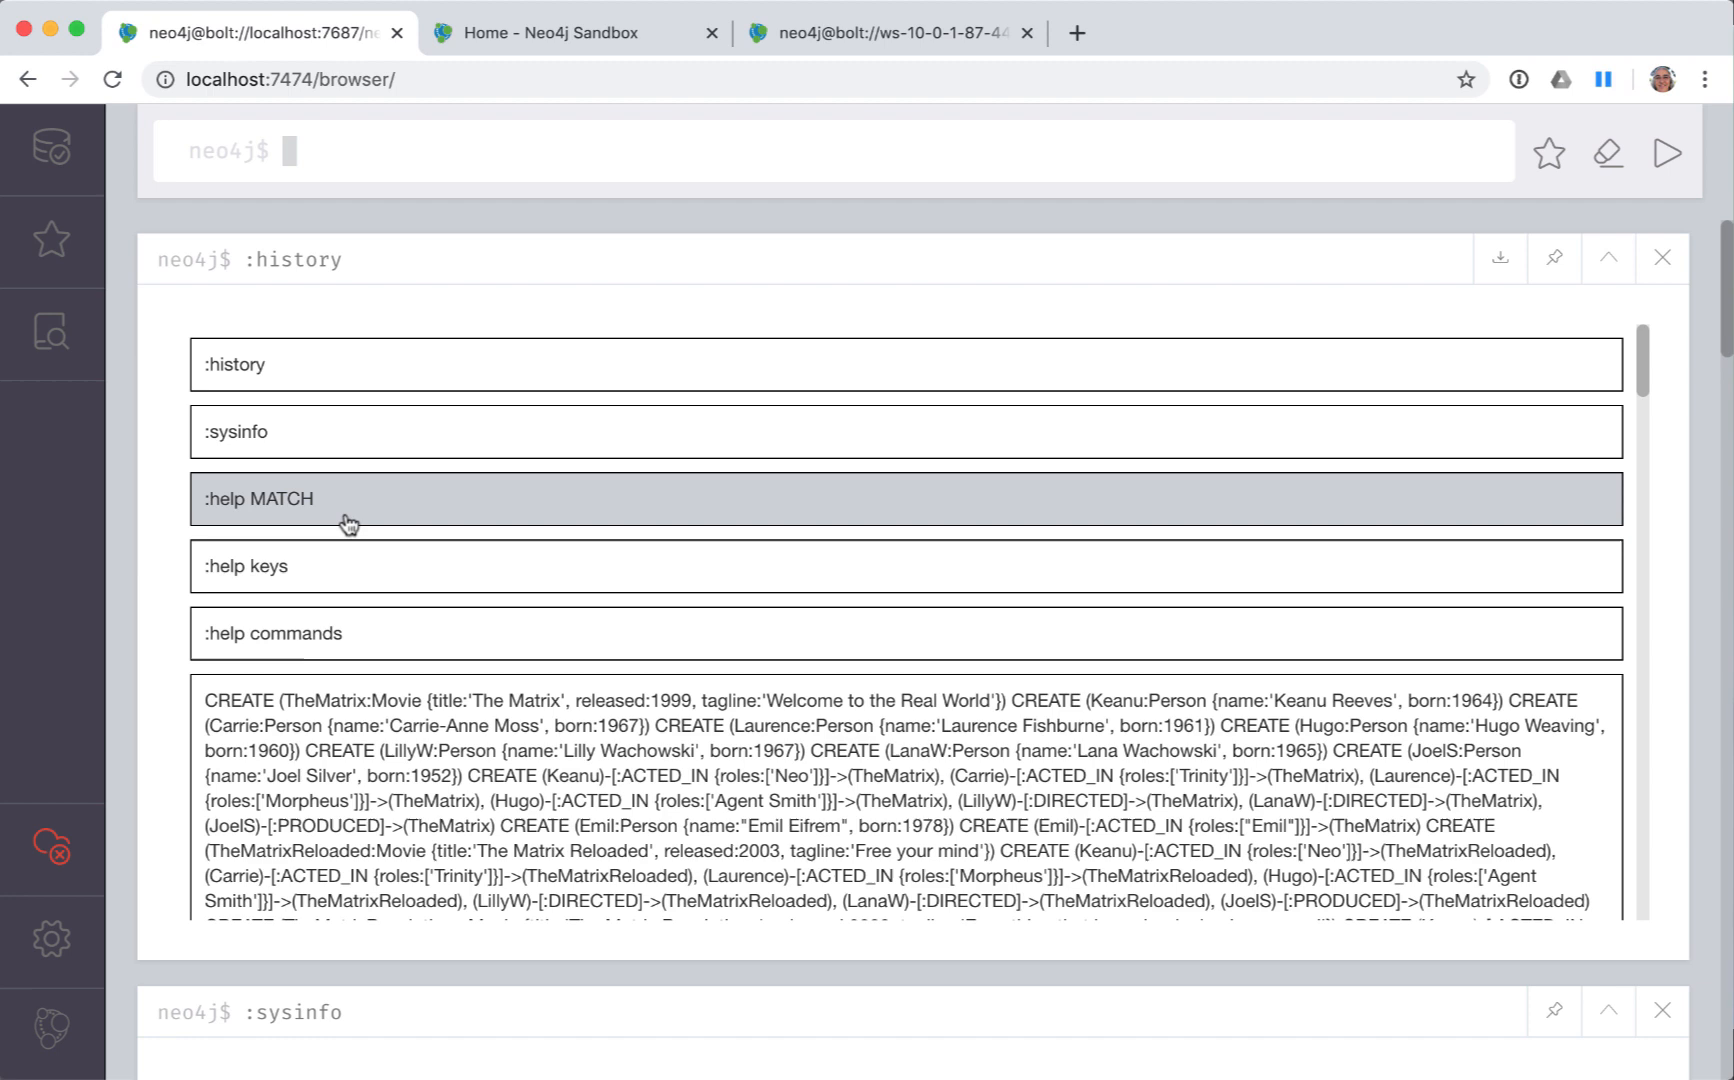
- Rerun :help MATCH from history, then close the MATCH help and history frames
click(258, 497)
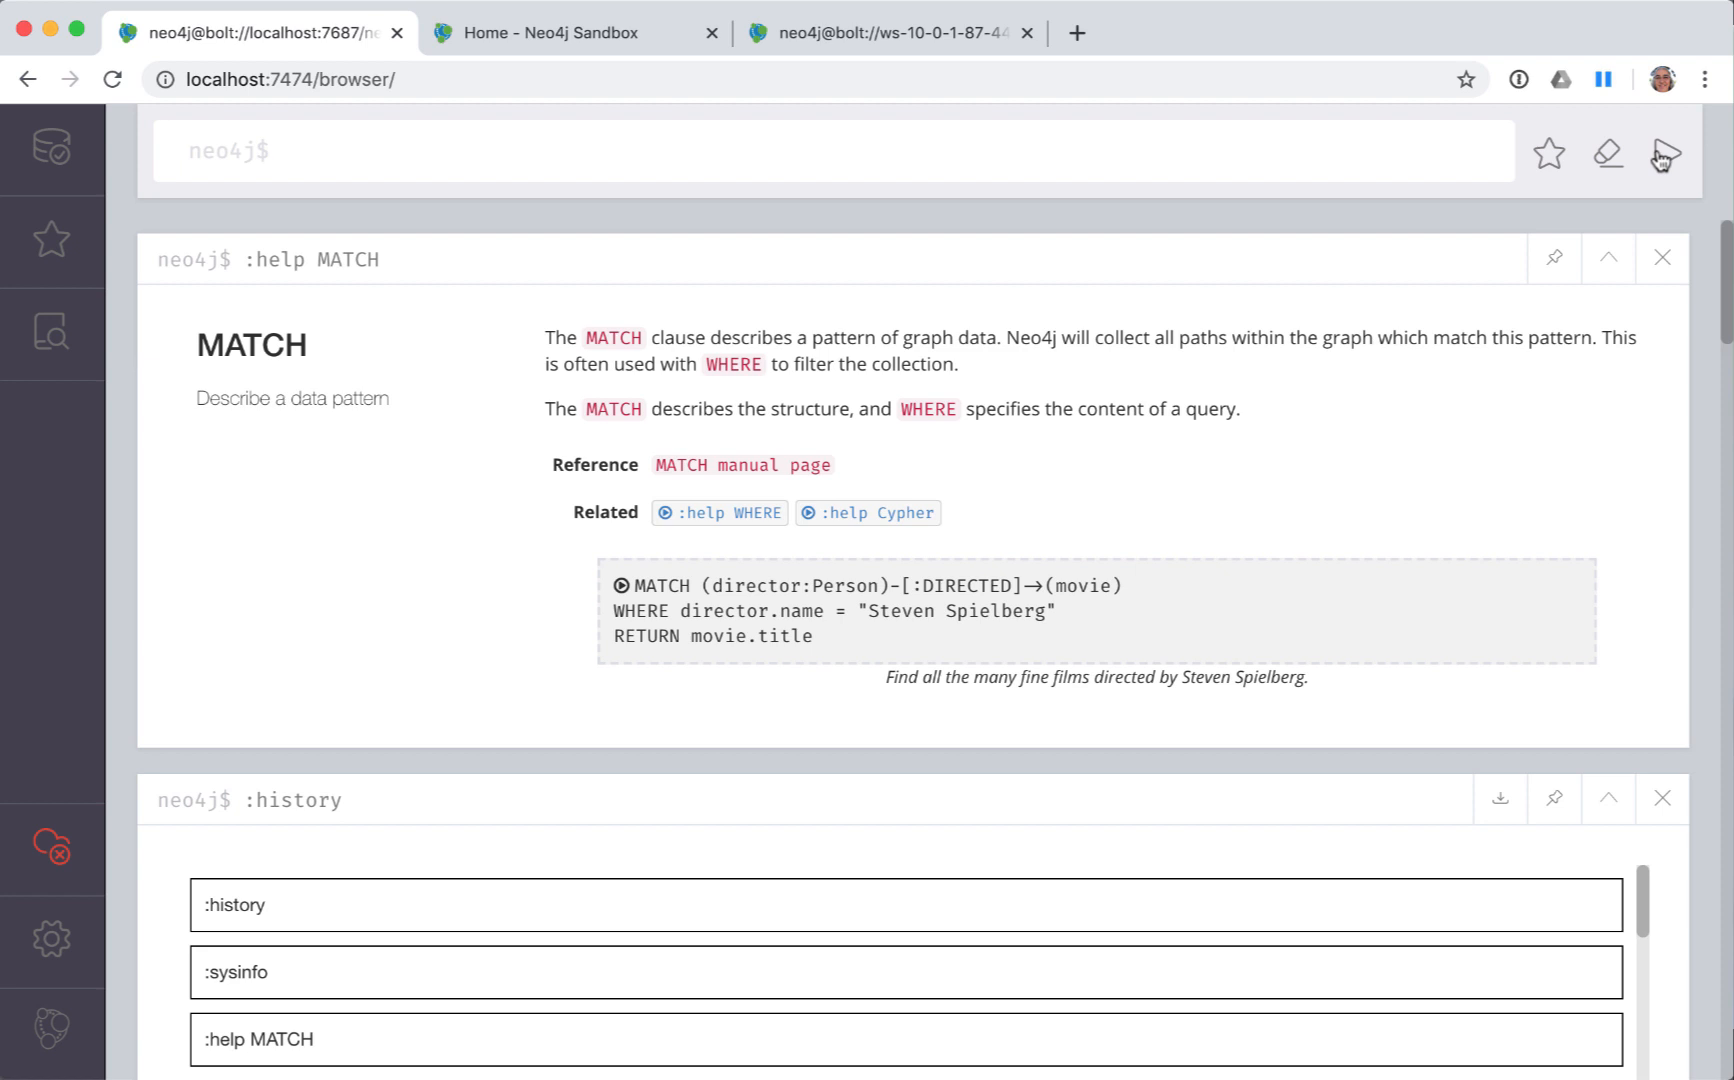
click(288, 151)
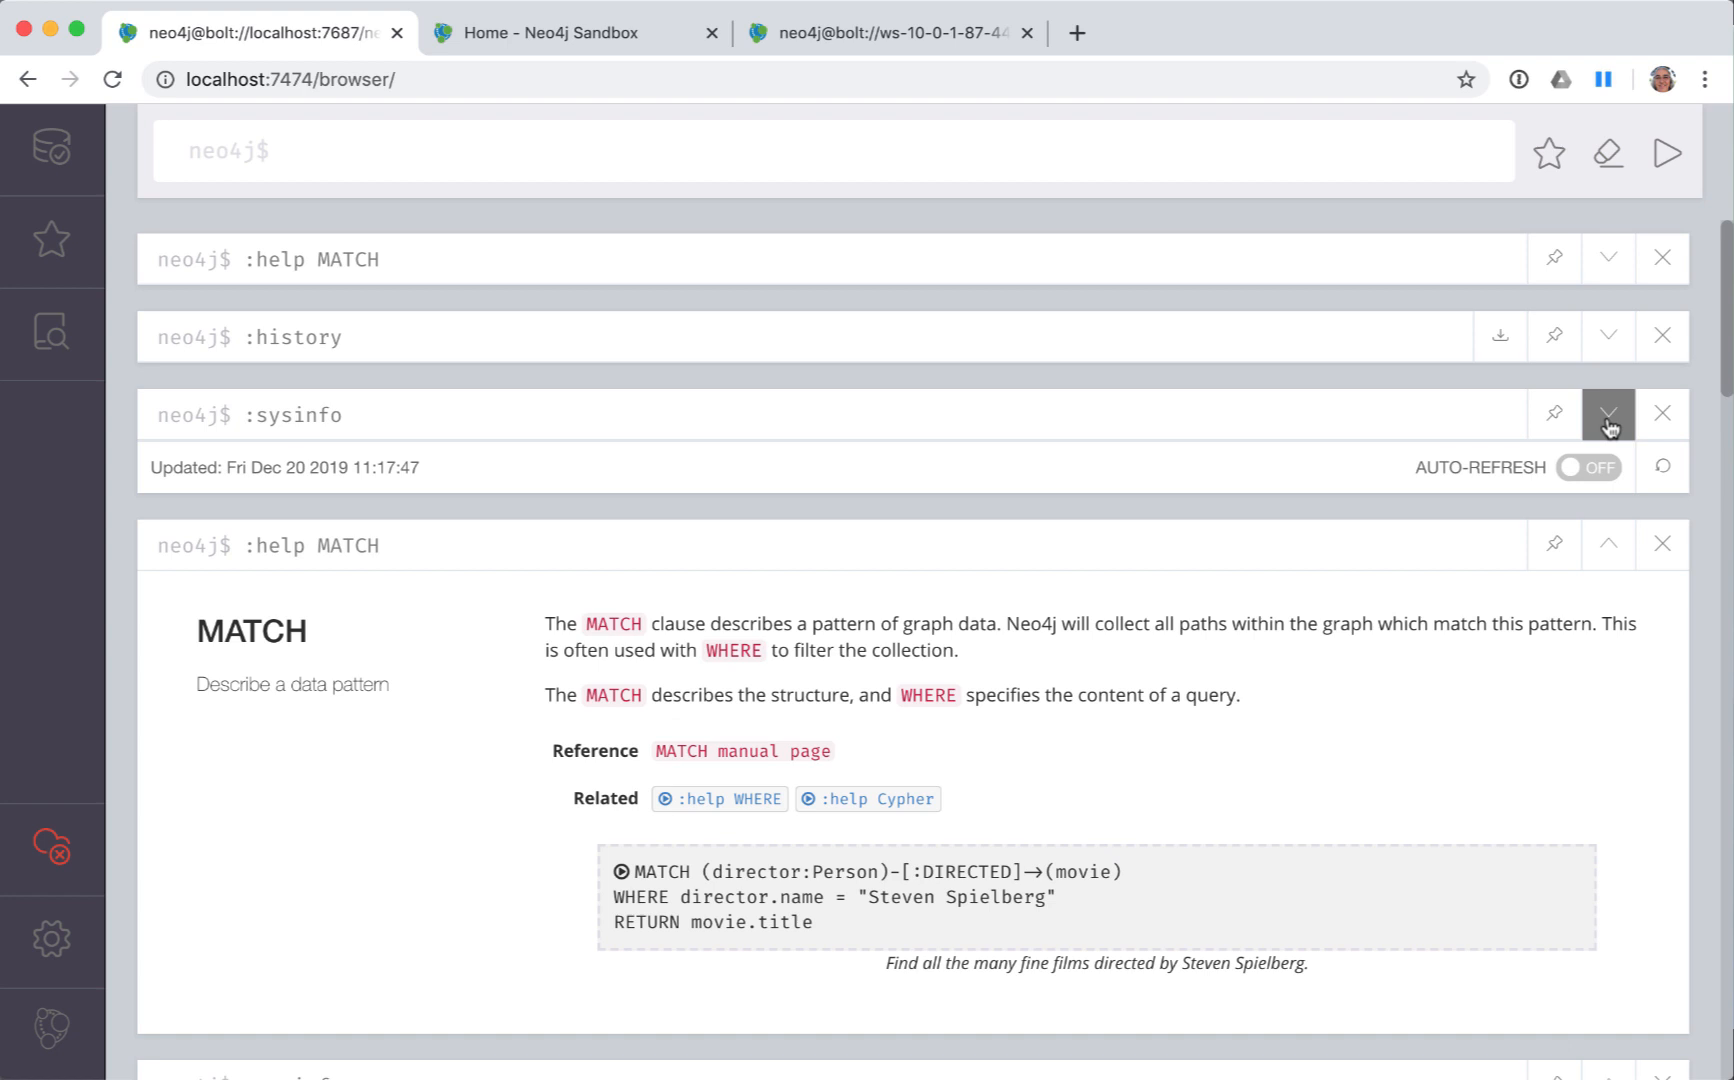
click(1607, 337)
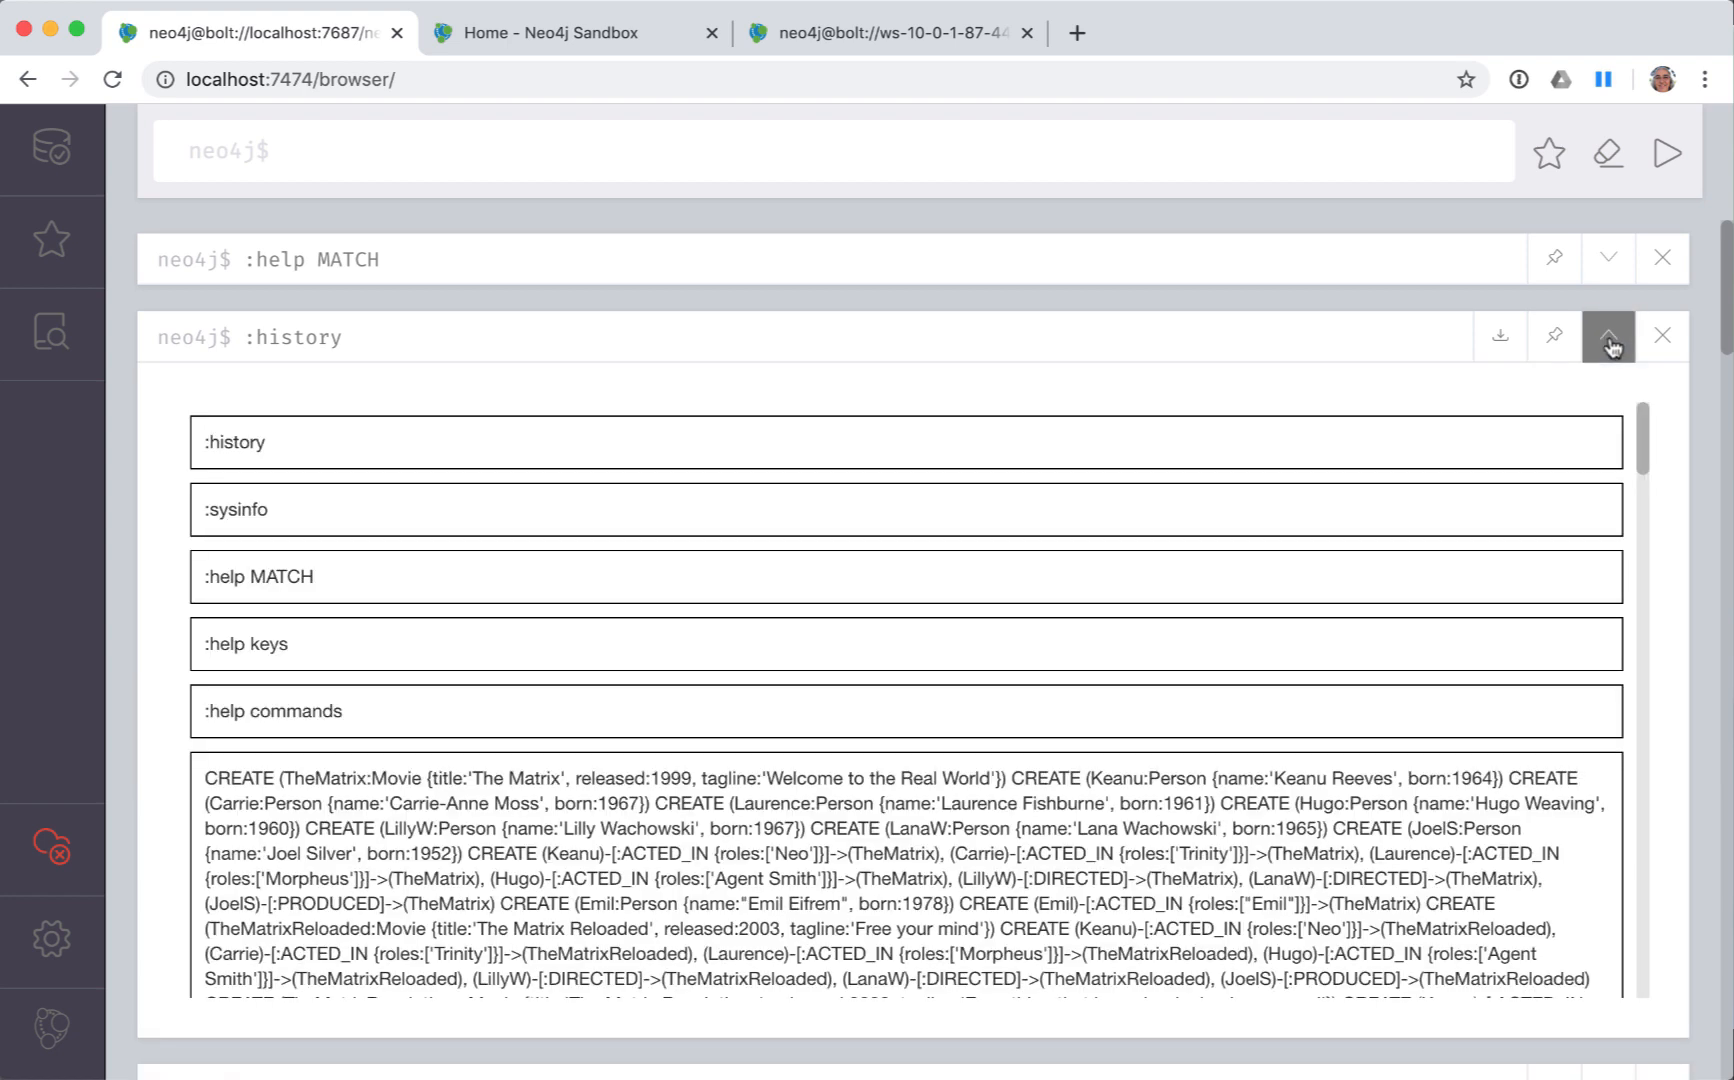
mouse_move(1607, 337)
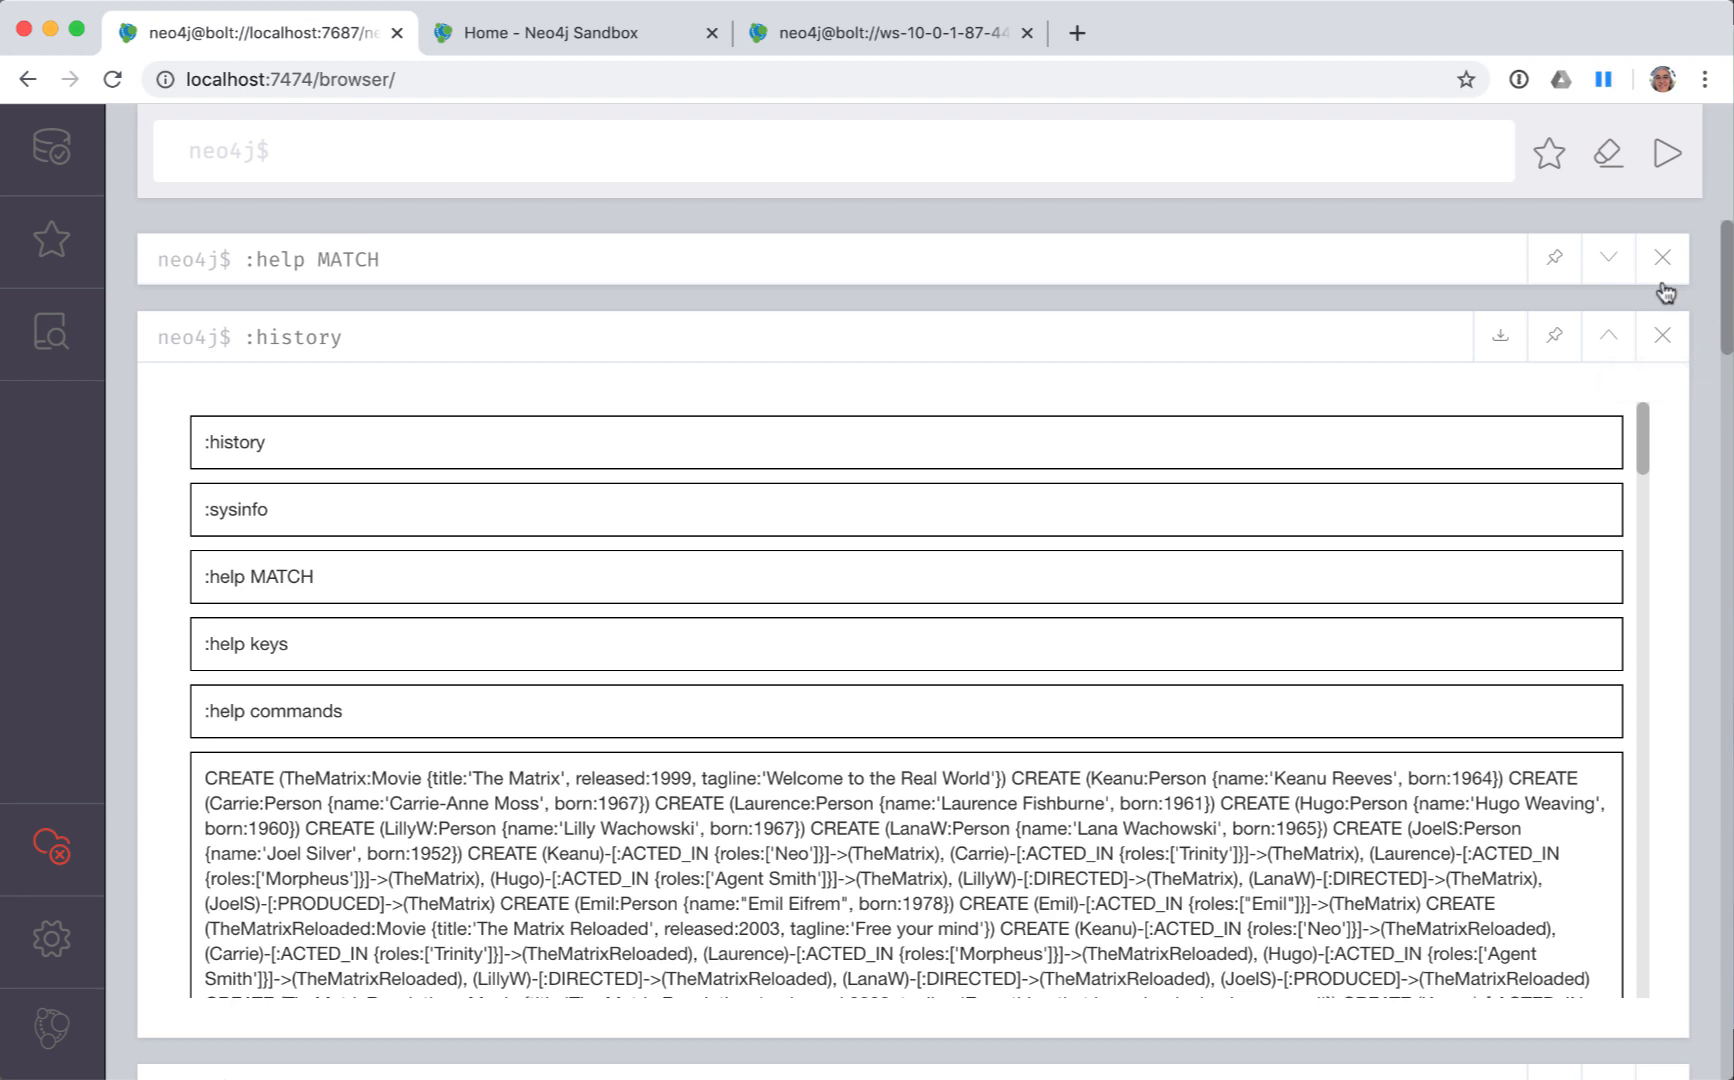
click(1662, 258)
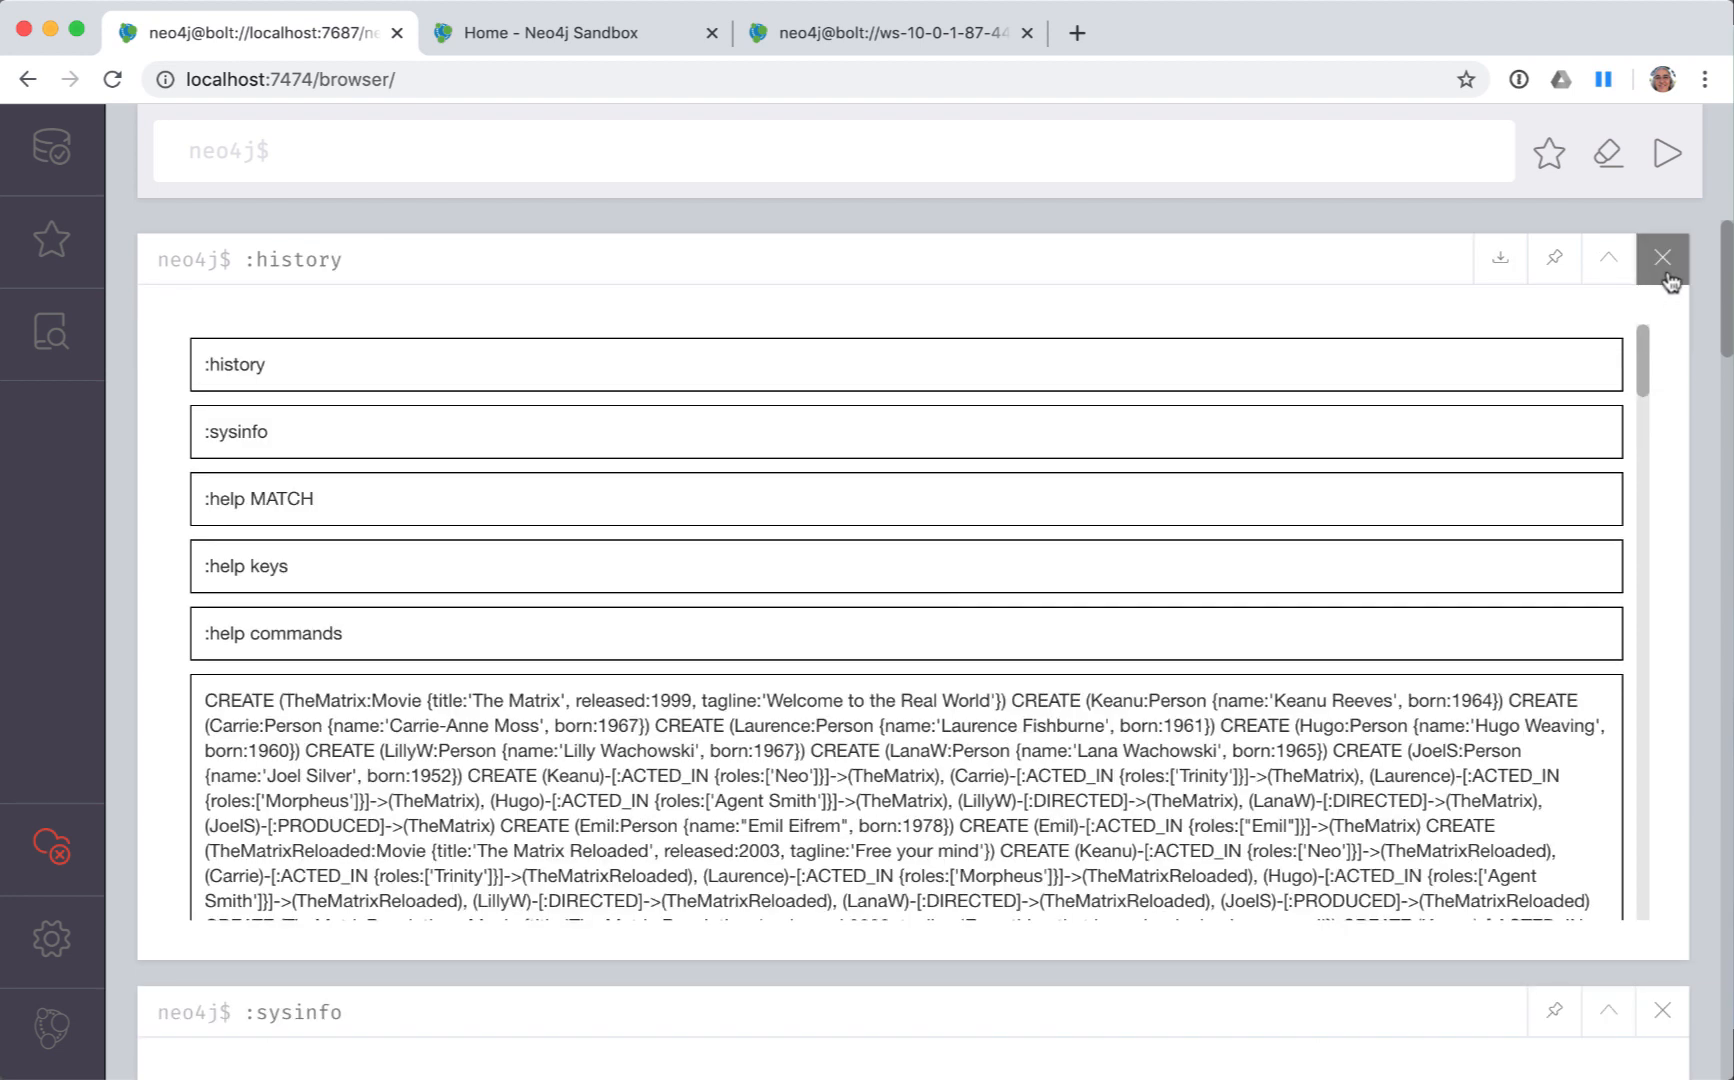
click(1664, 258)
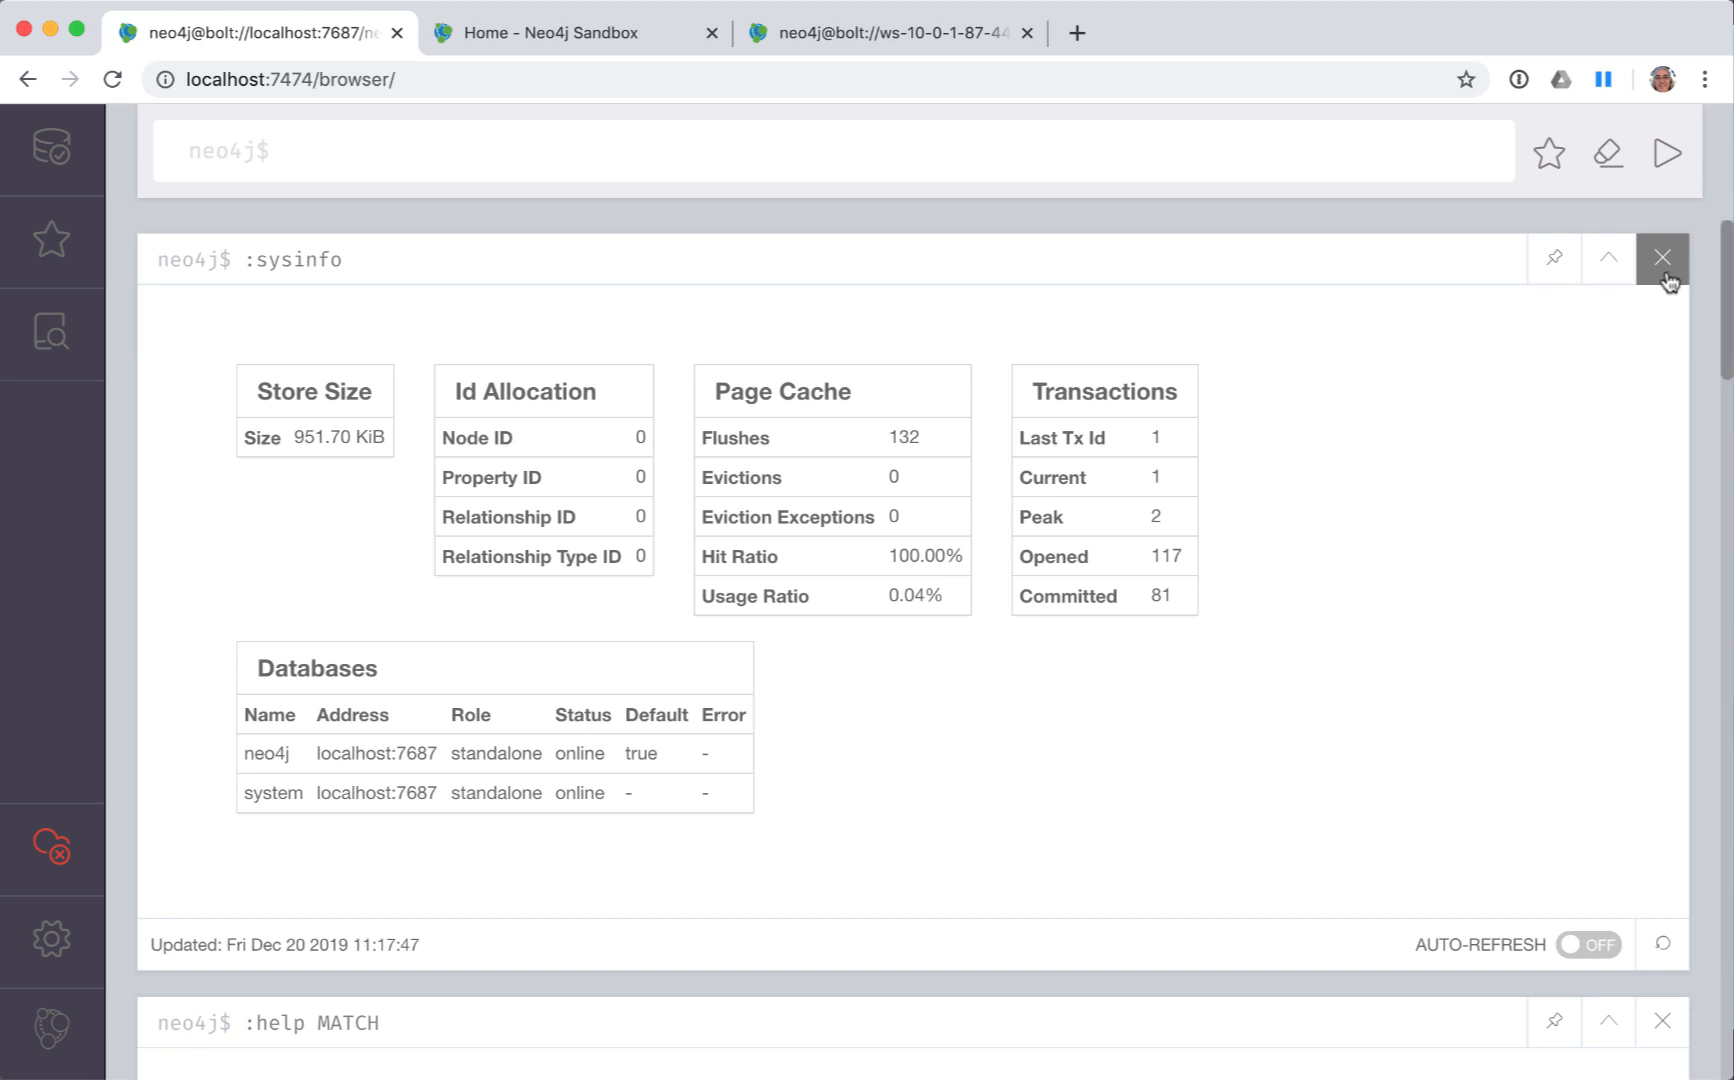
mouse_move(1662, 259)
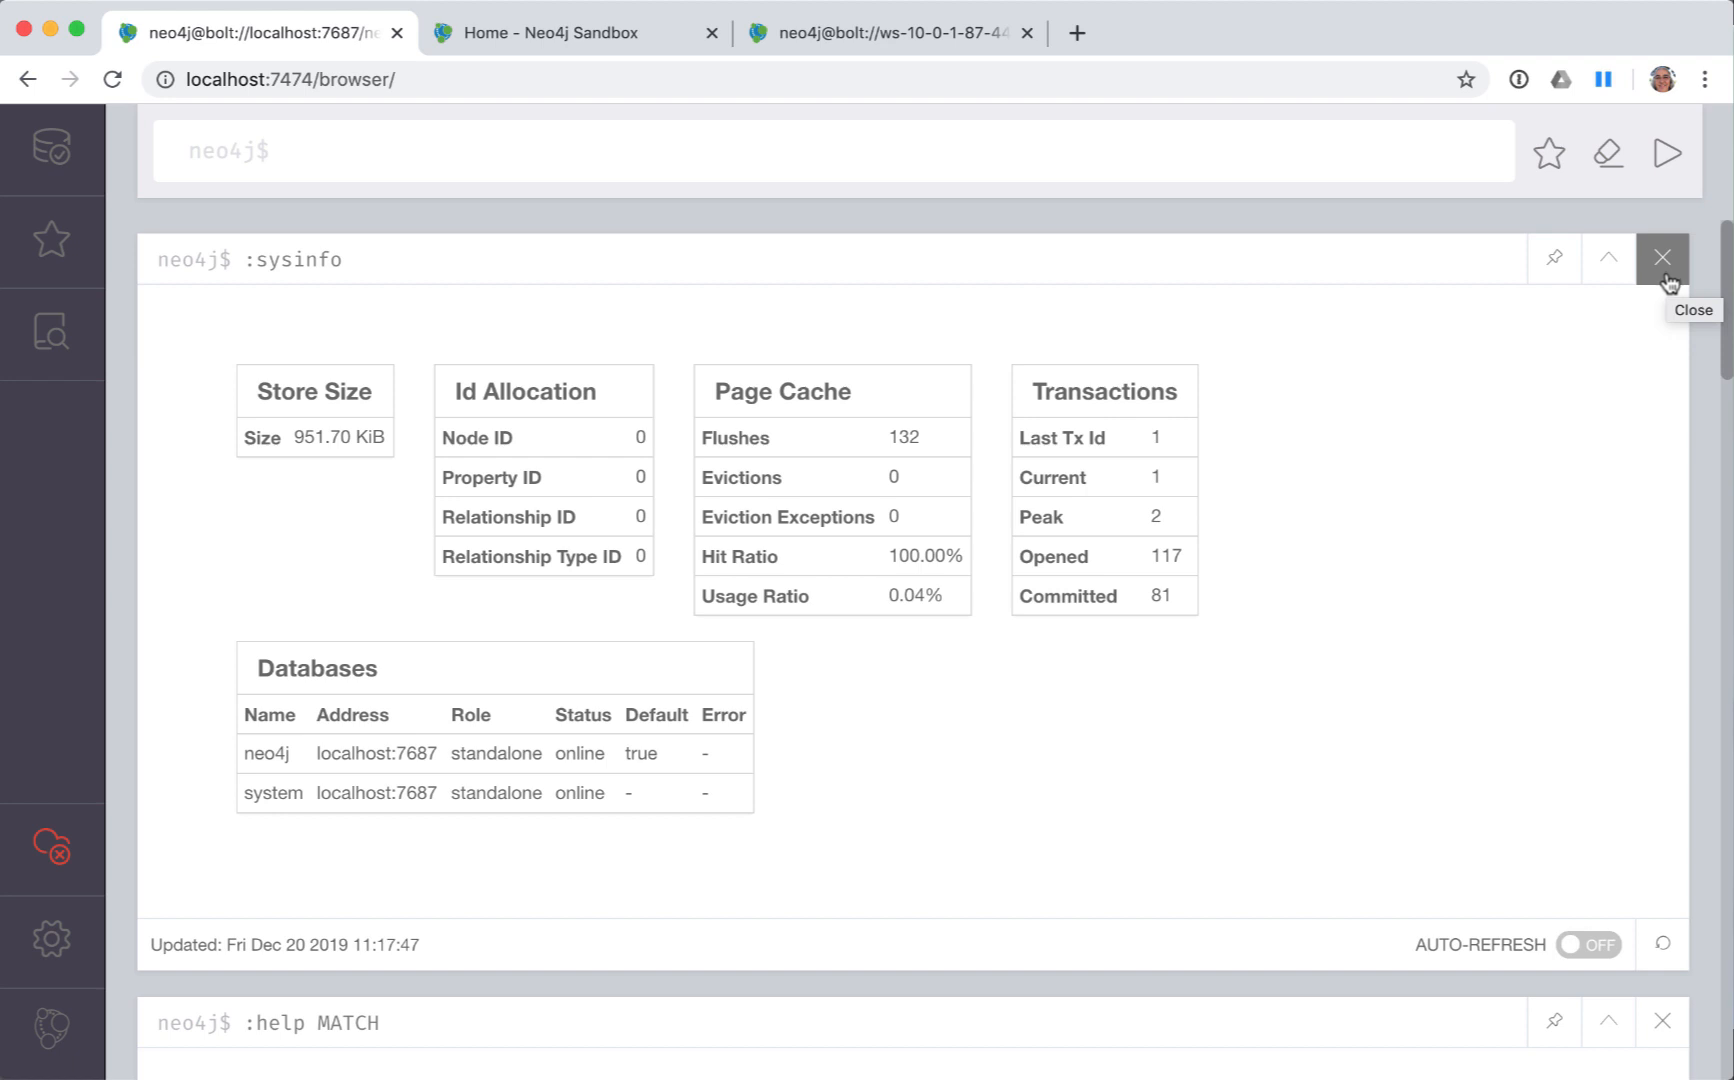
mouse_move(750, 356)
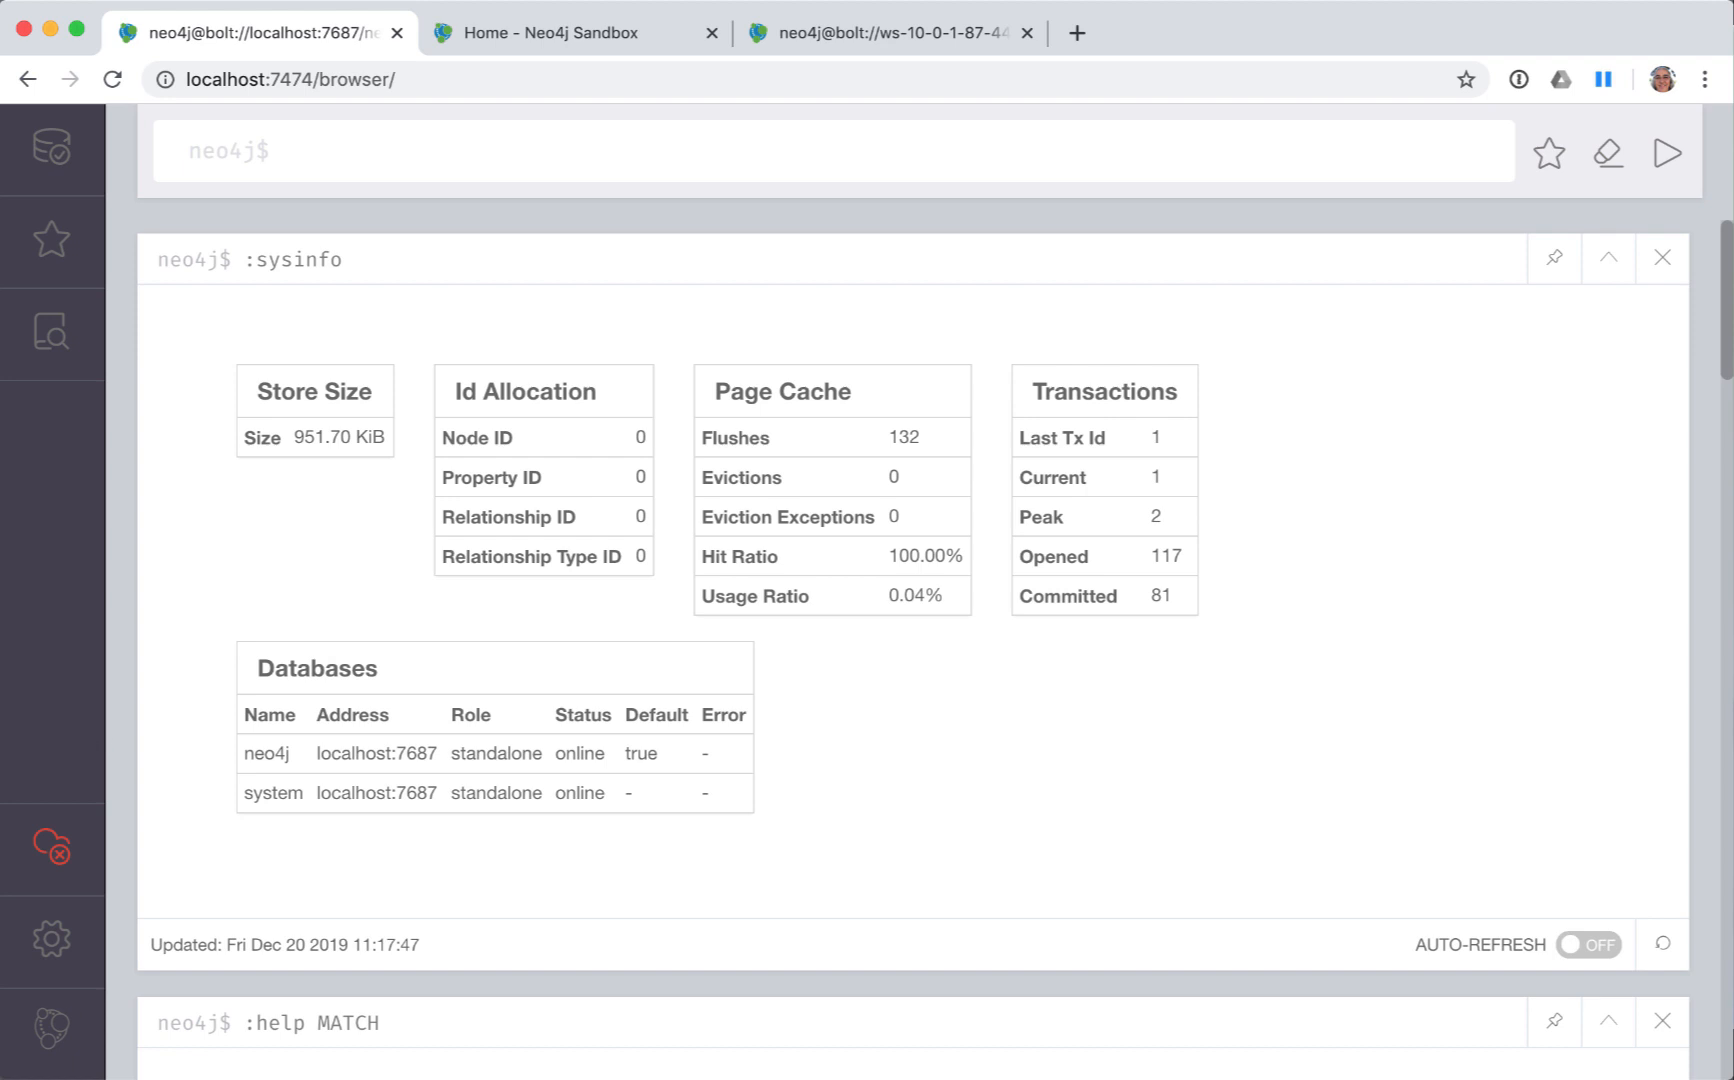
- In Browser Settings, set Max History to 300 and enable the multi statement query editor
click(51, 940)
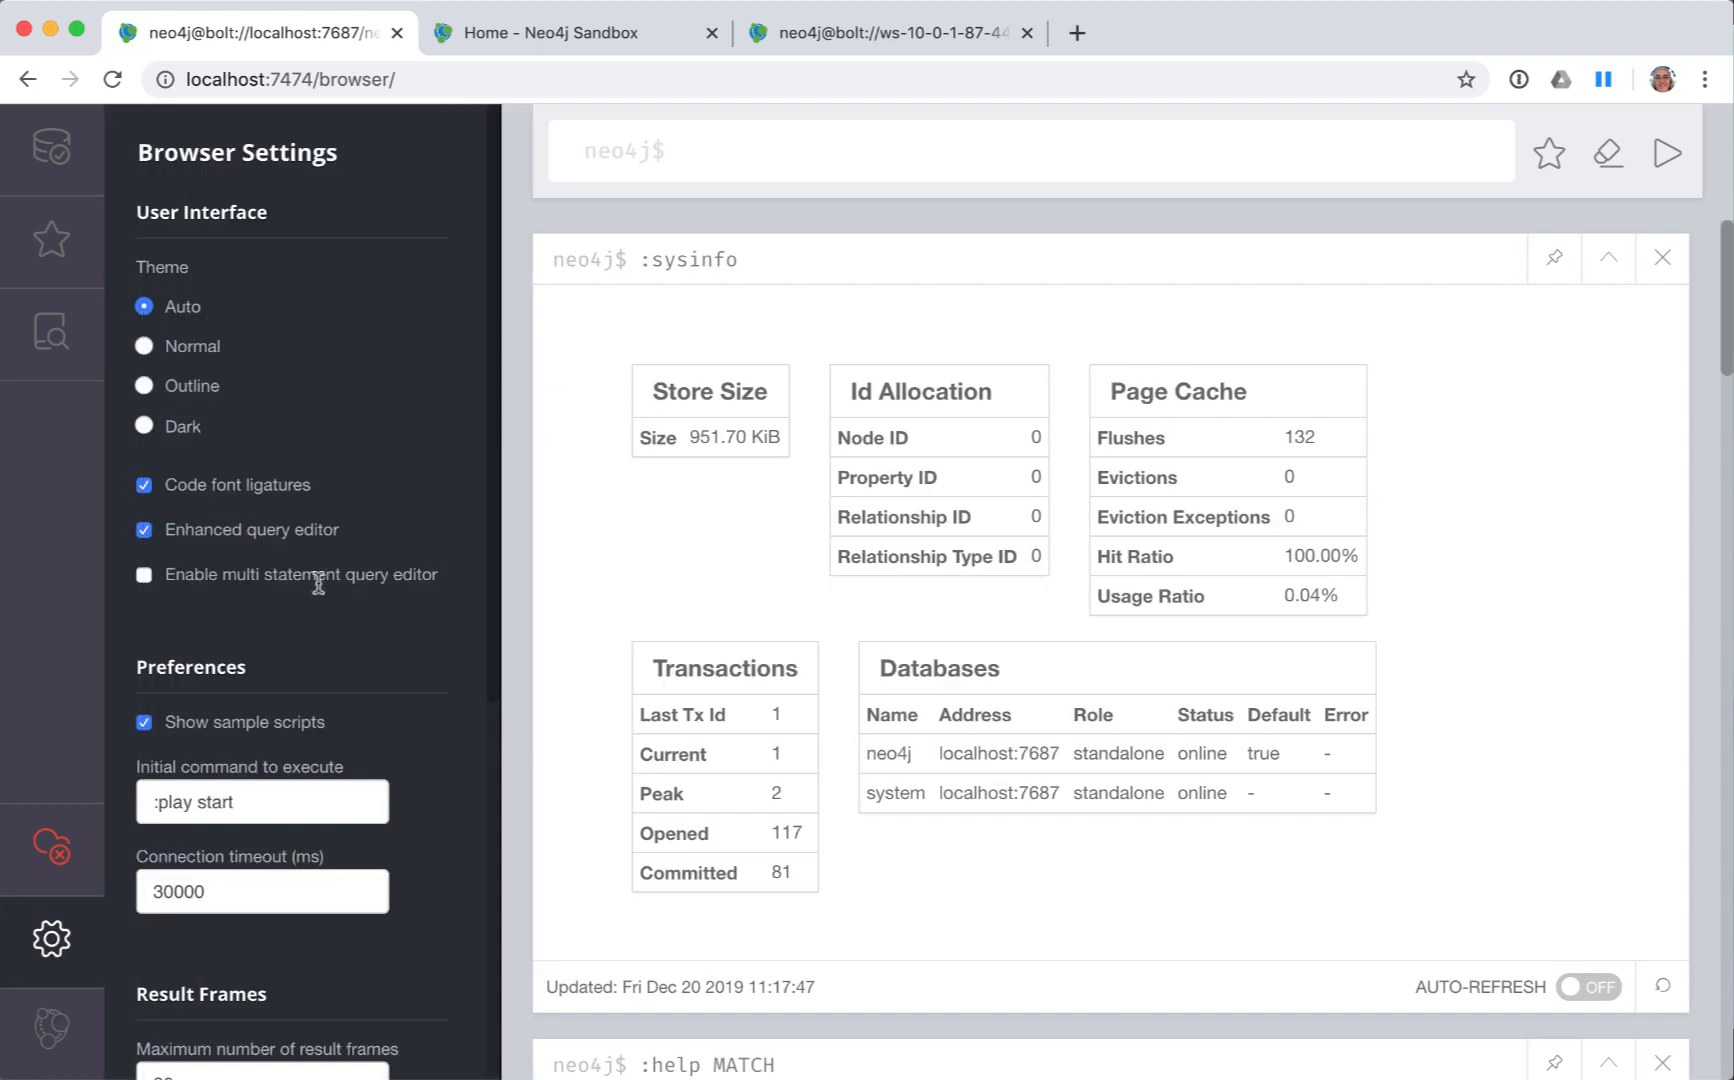
scroll(down, 3)
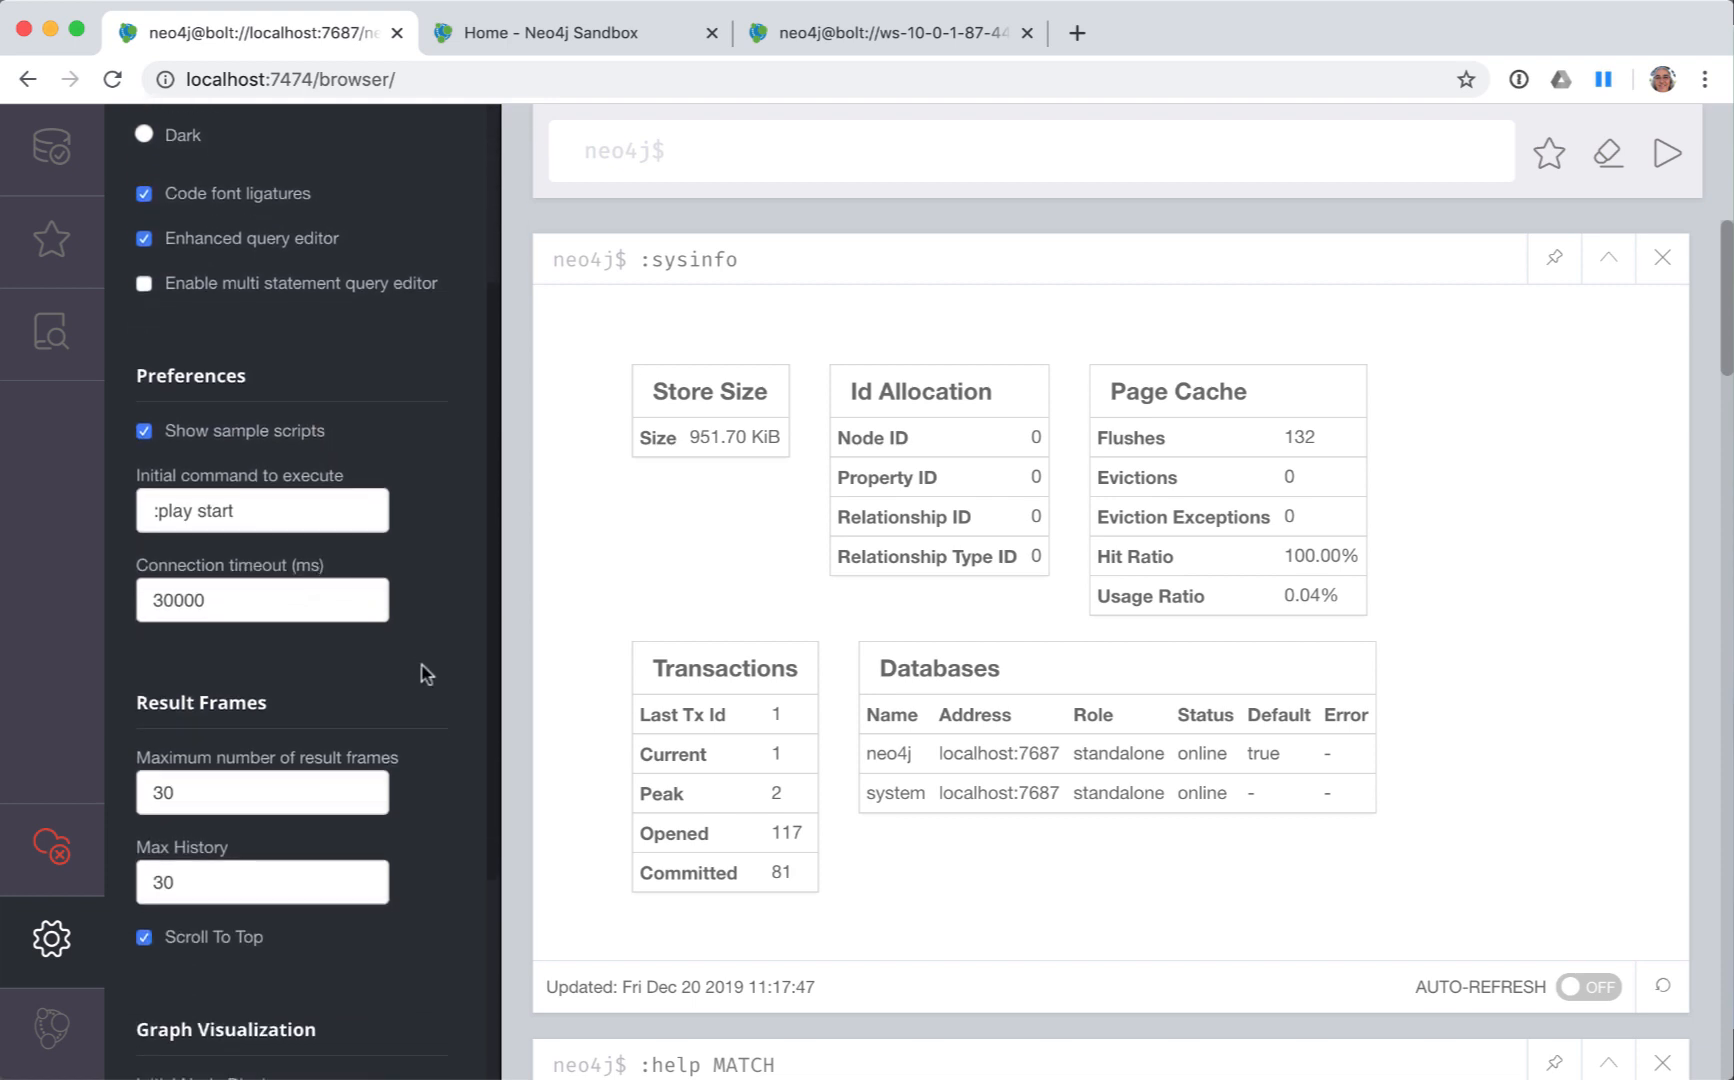
scroll(down, 3)
text(0)
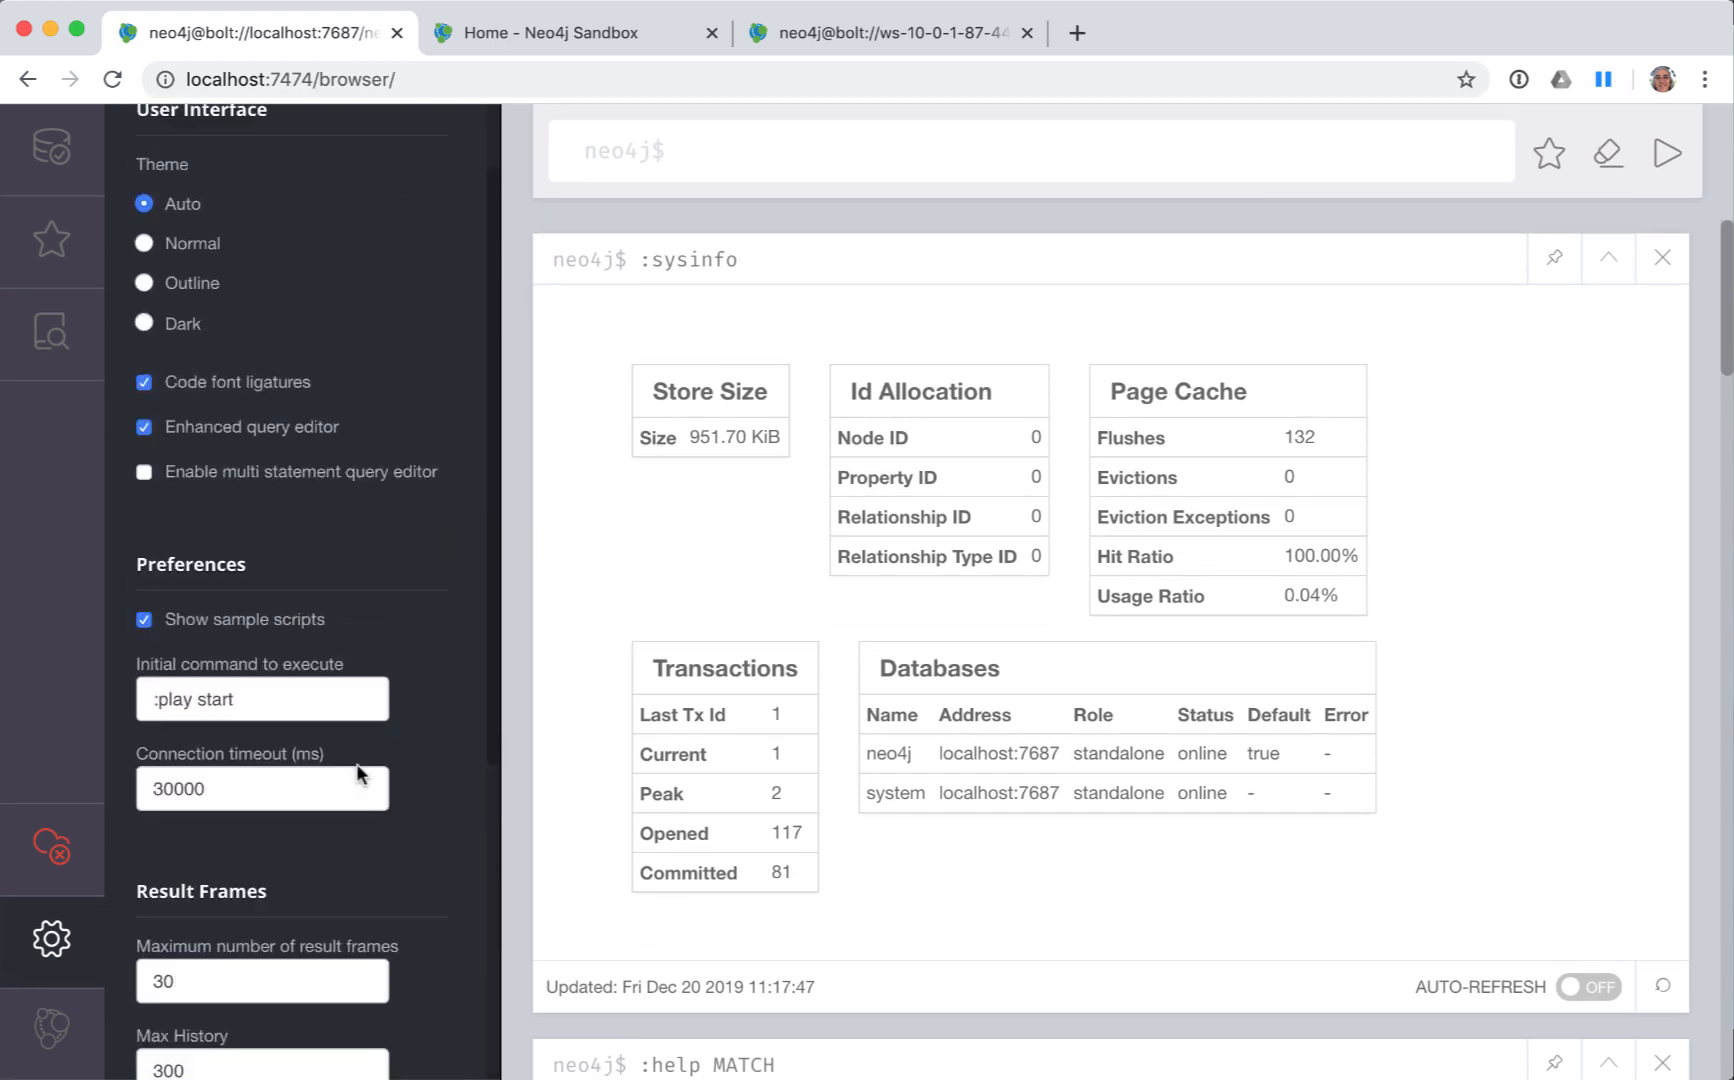
click(144, 515)
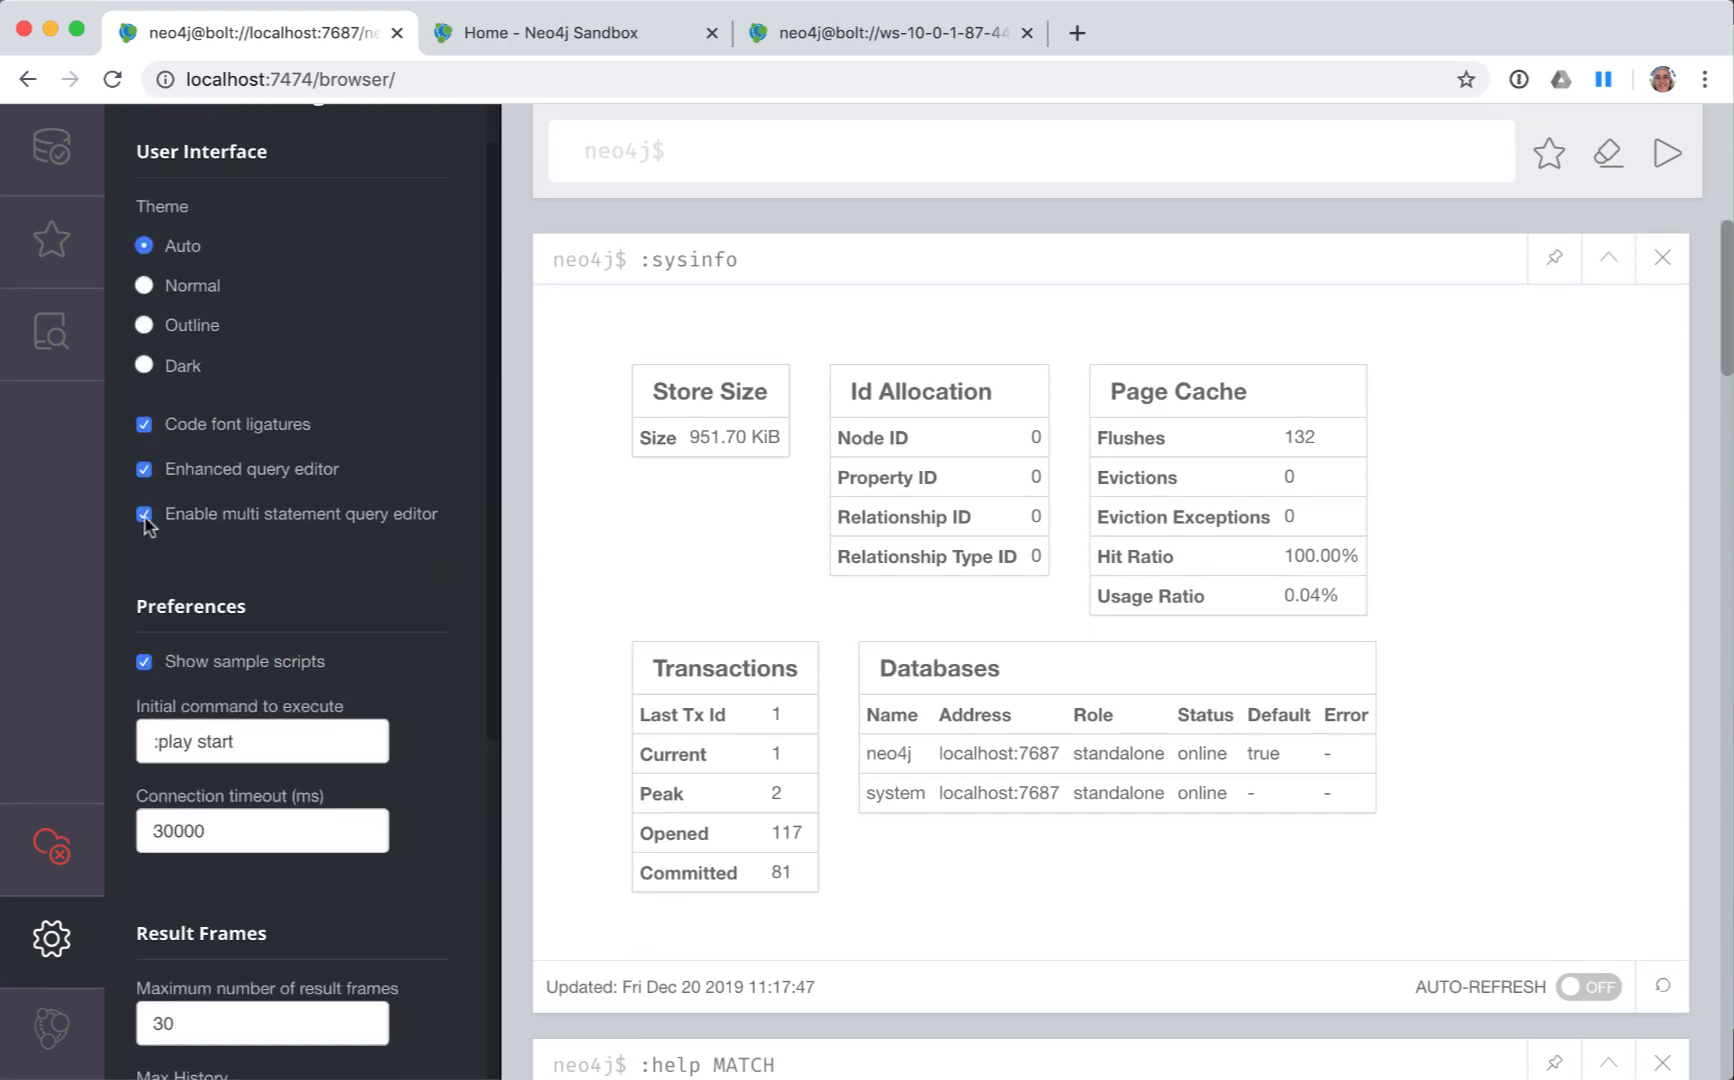
click(144, 513)
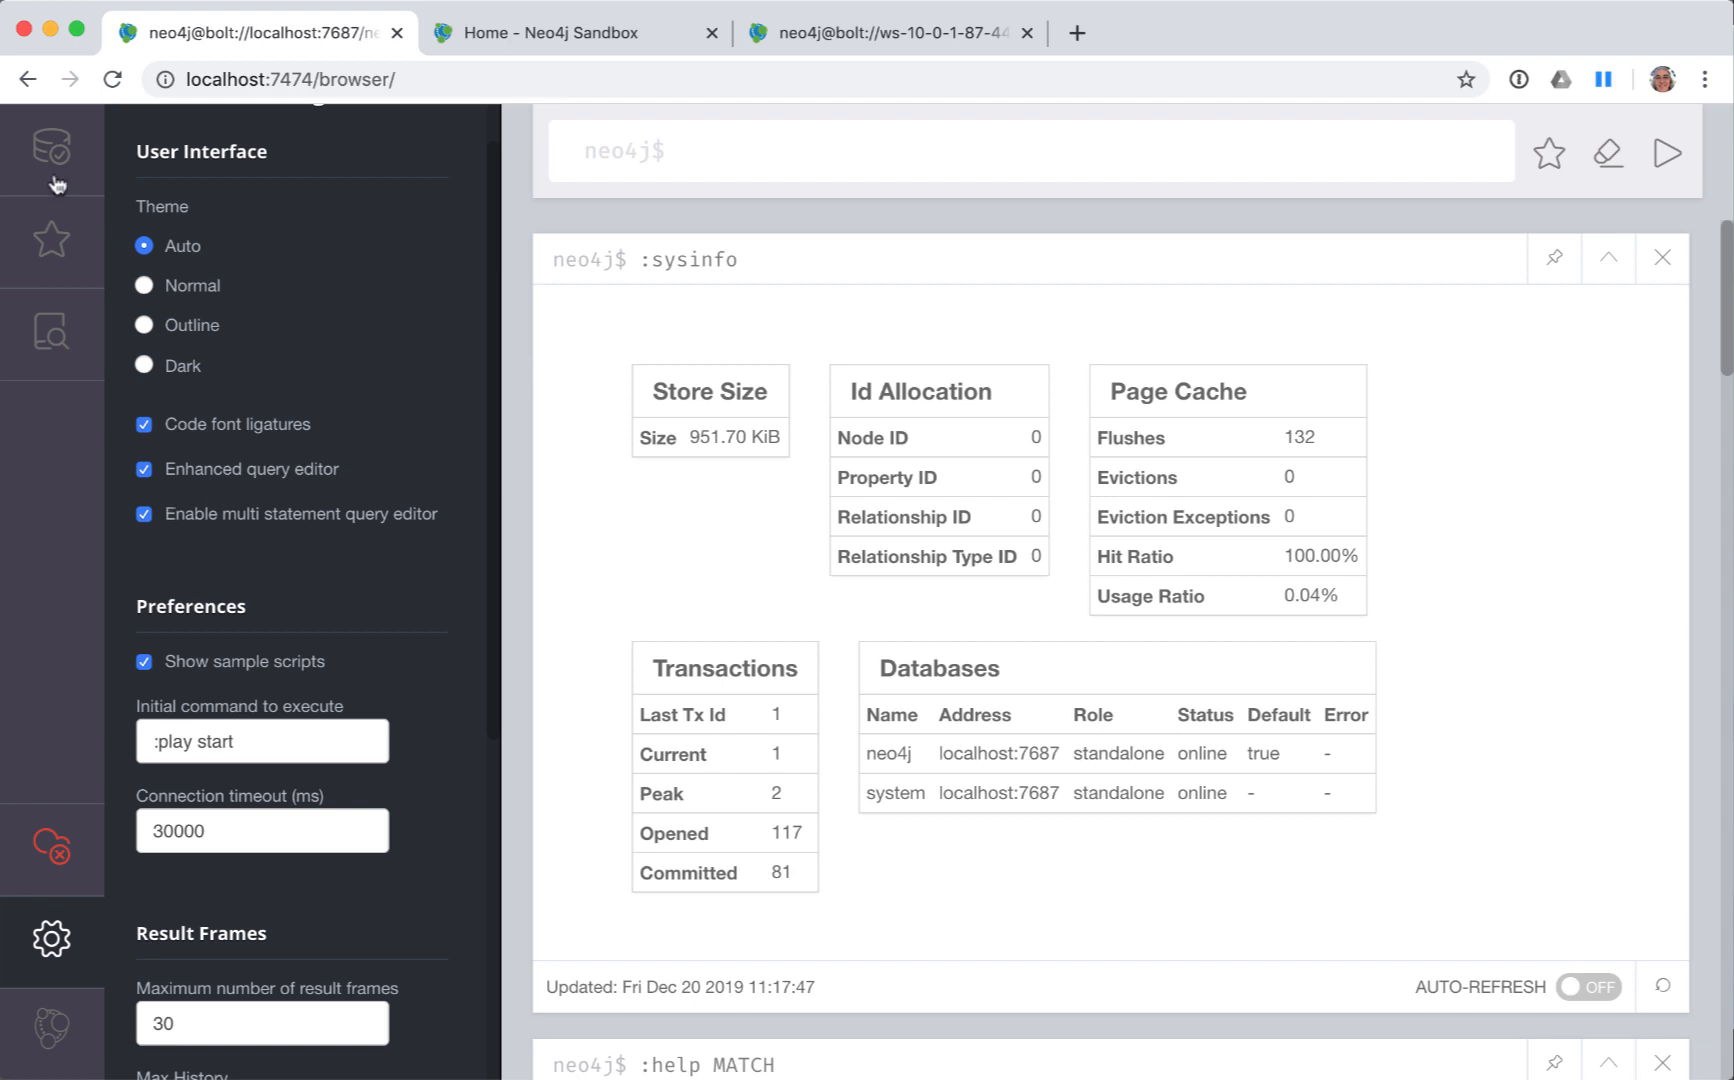
- Show the database information panel and run :play movie-graph
click(51, 148)
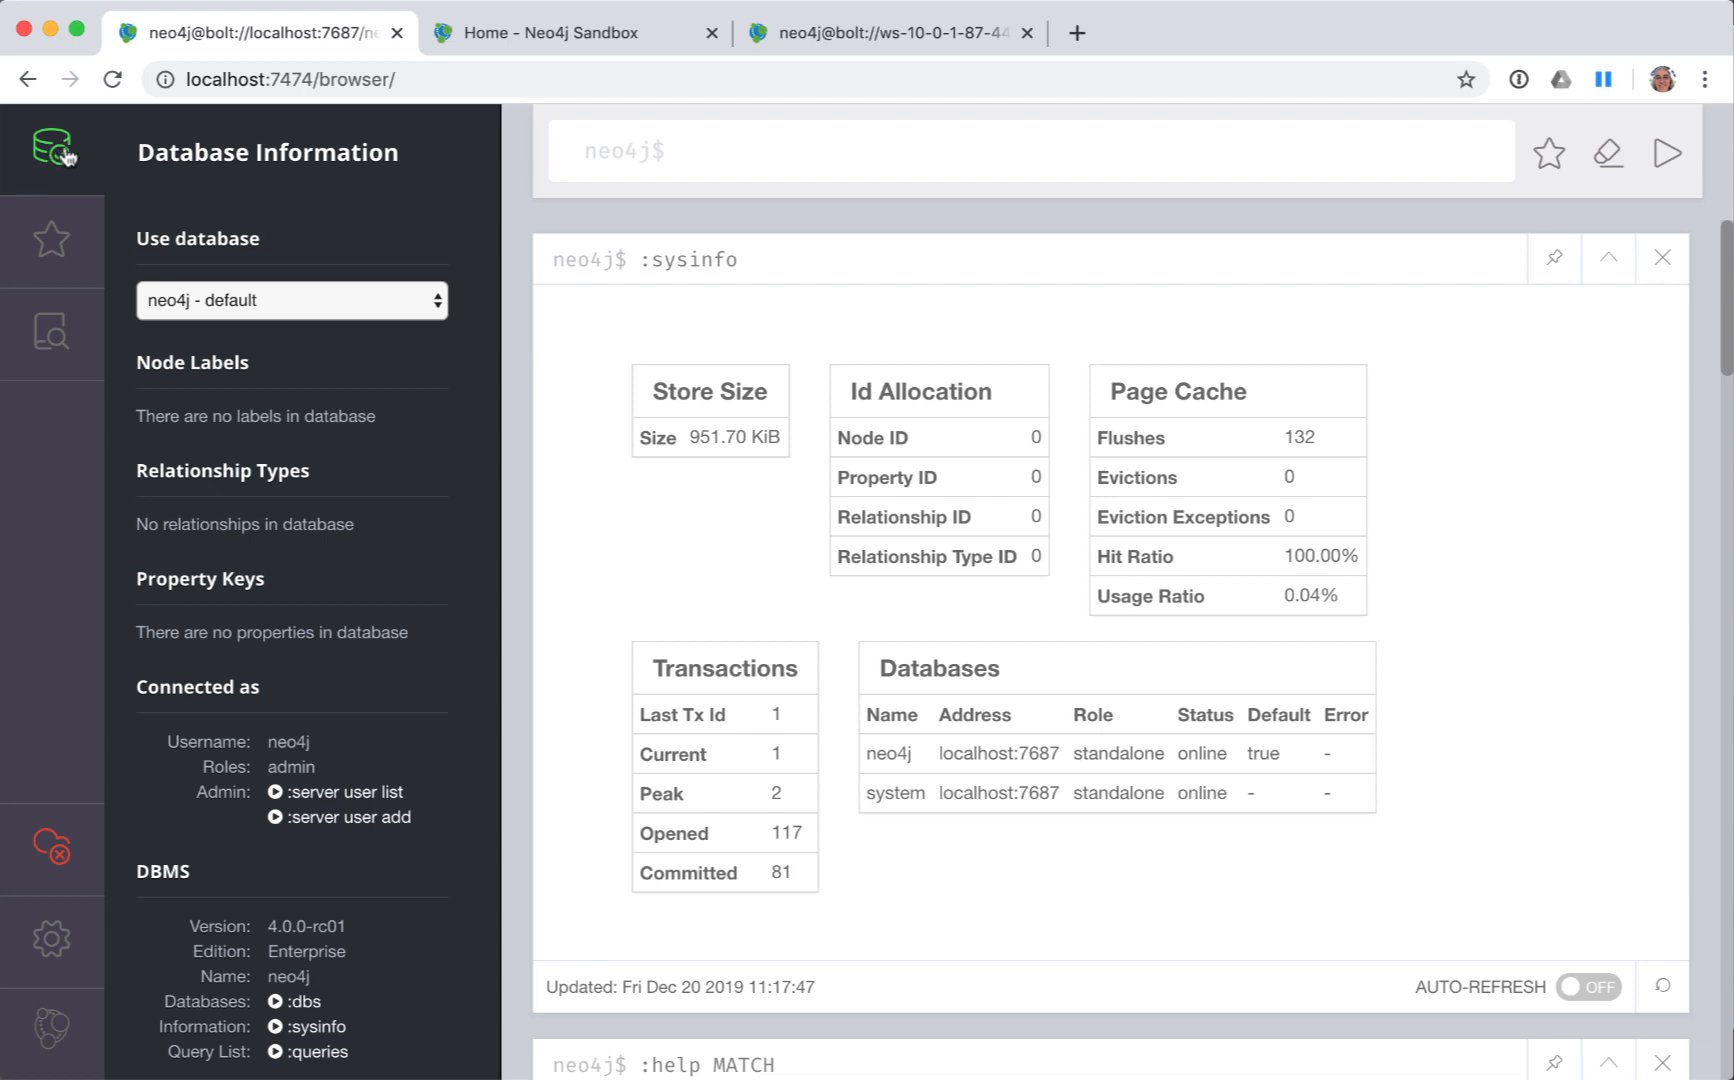
mouse_move(166, 123)
text(:)
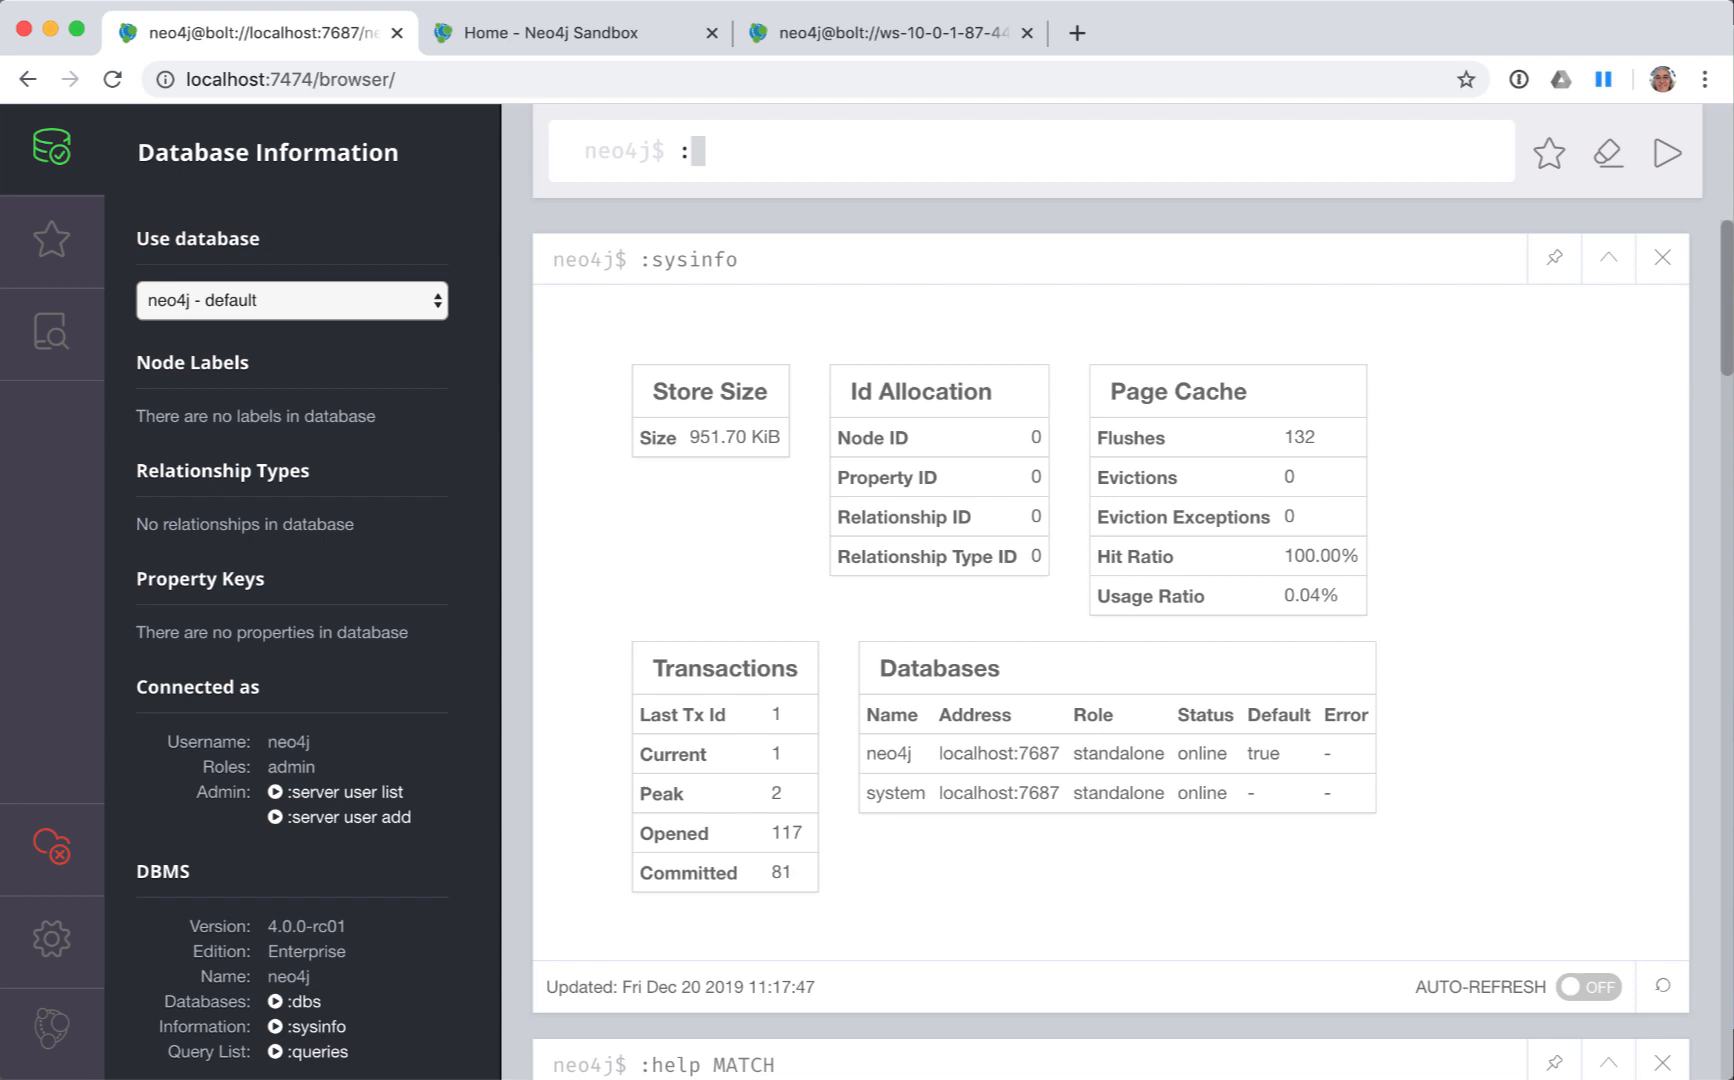
text(play)
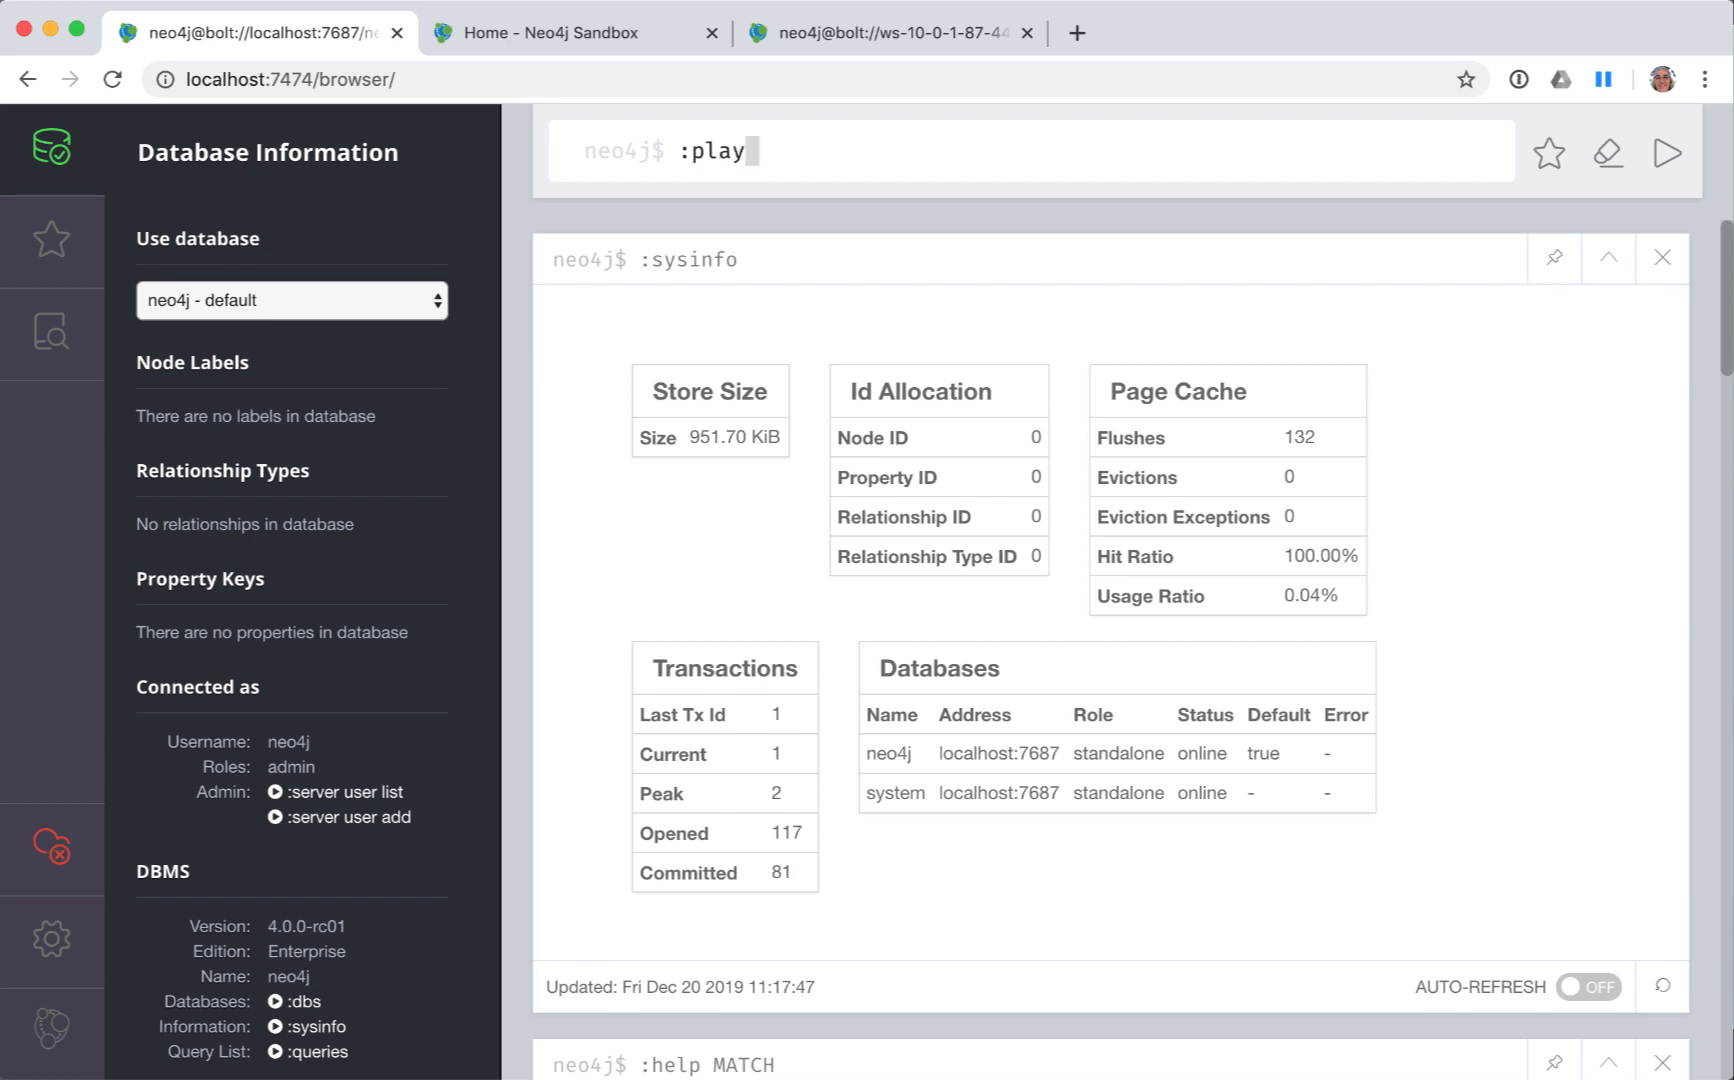
text(movie)
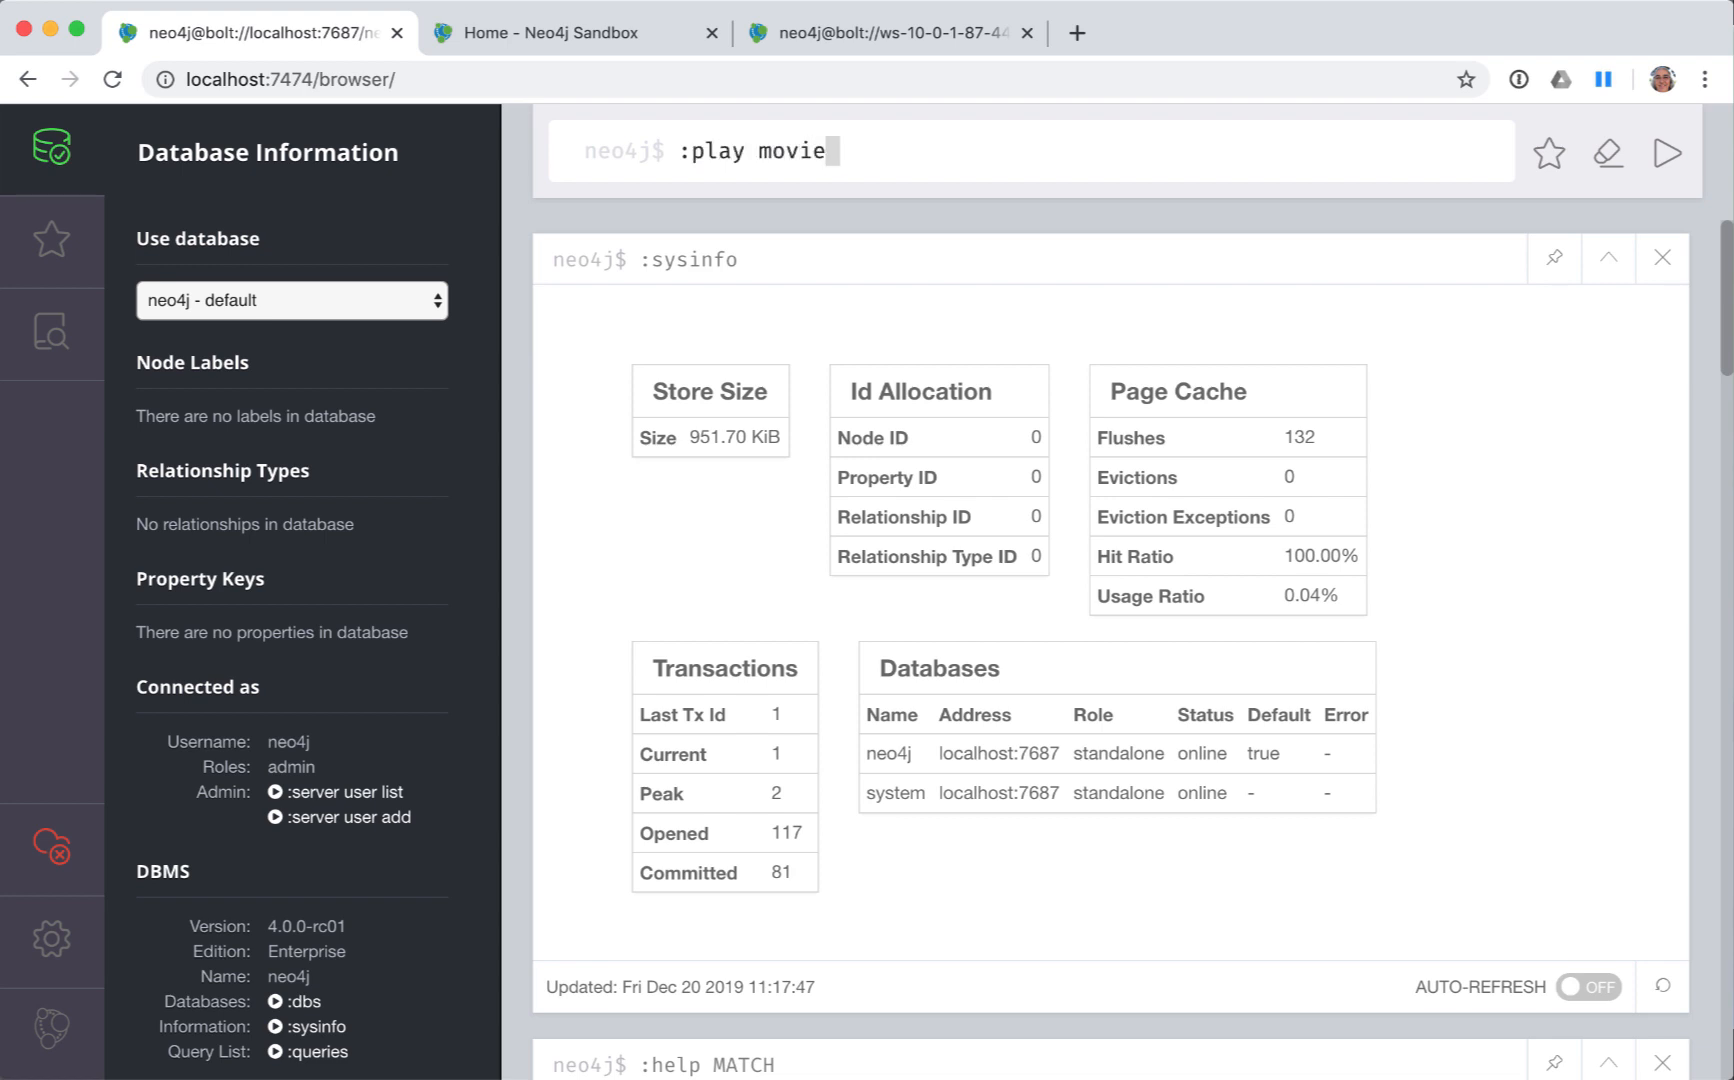
text(-graph)
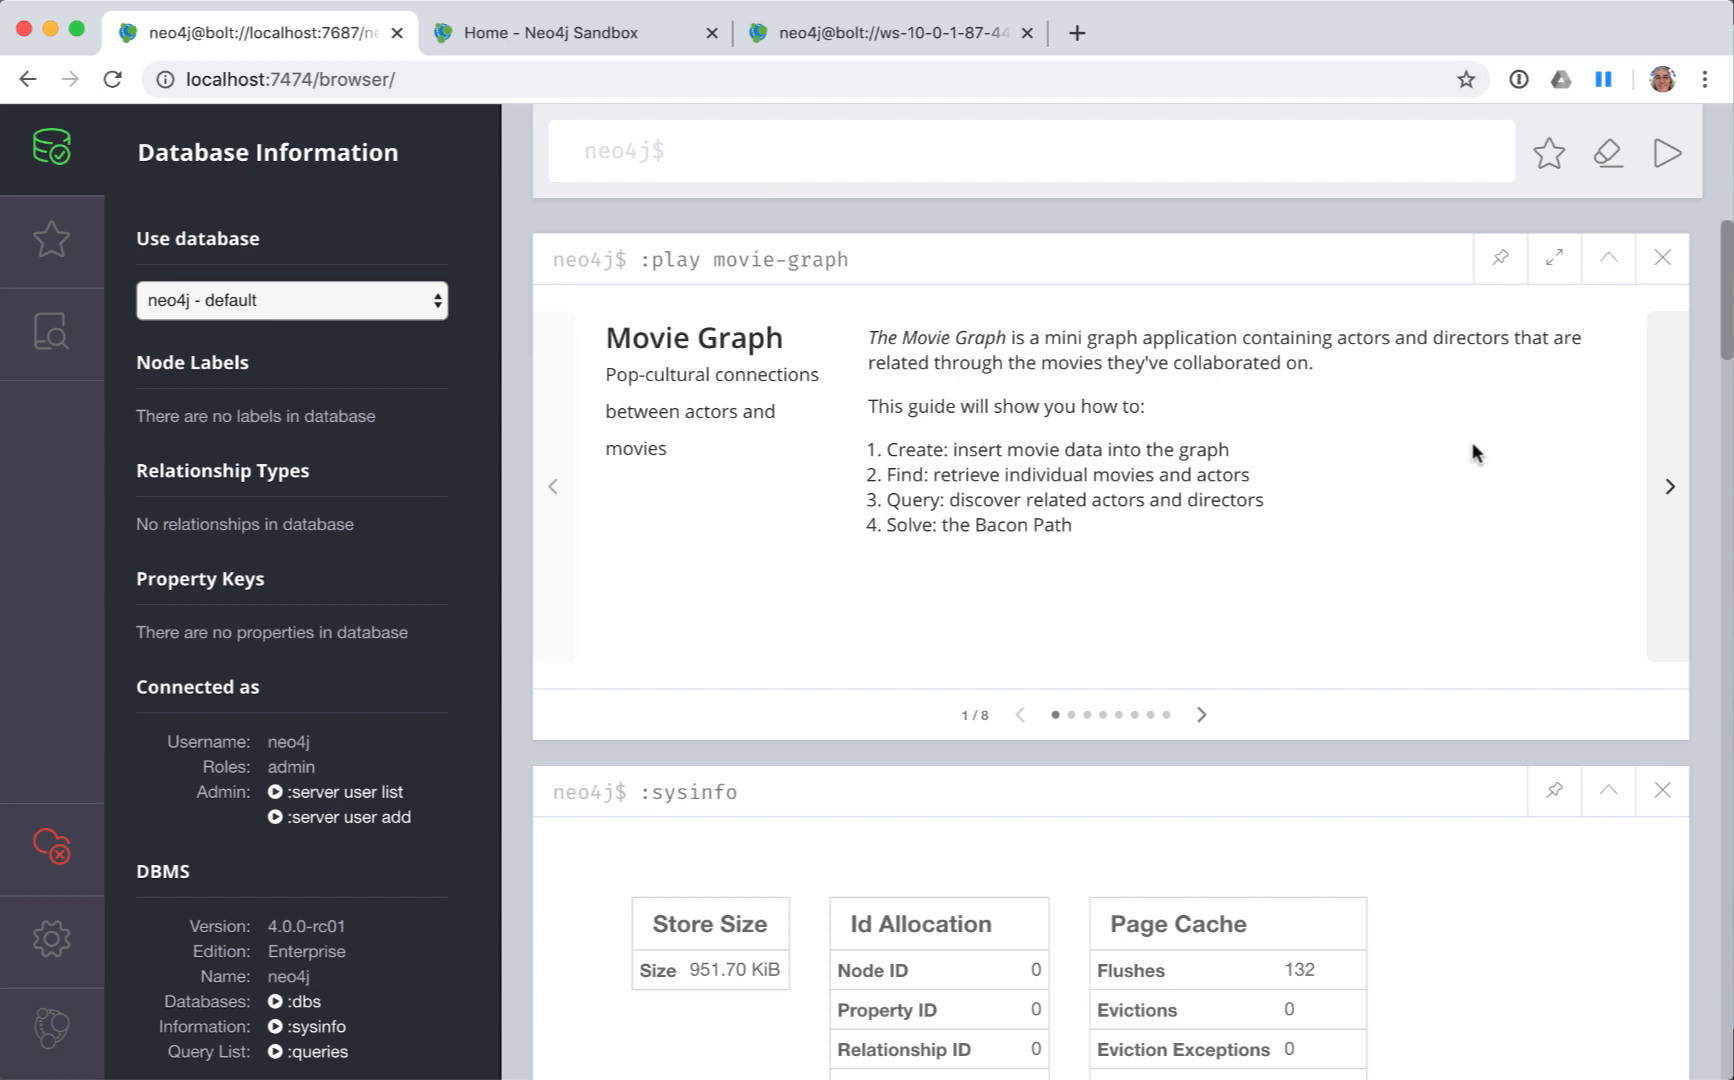
- Move the Movie Graph guide forward to slide 2/8, the Create step
click(1669, 486)
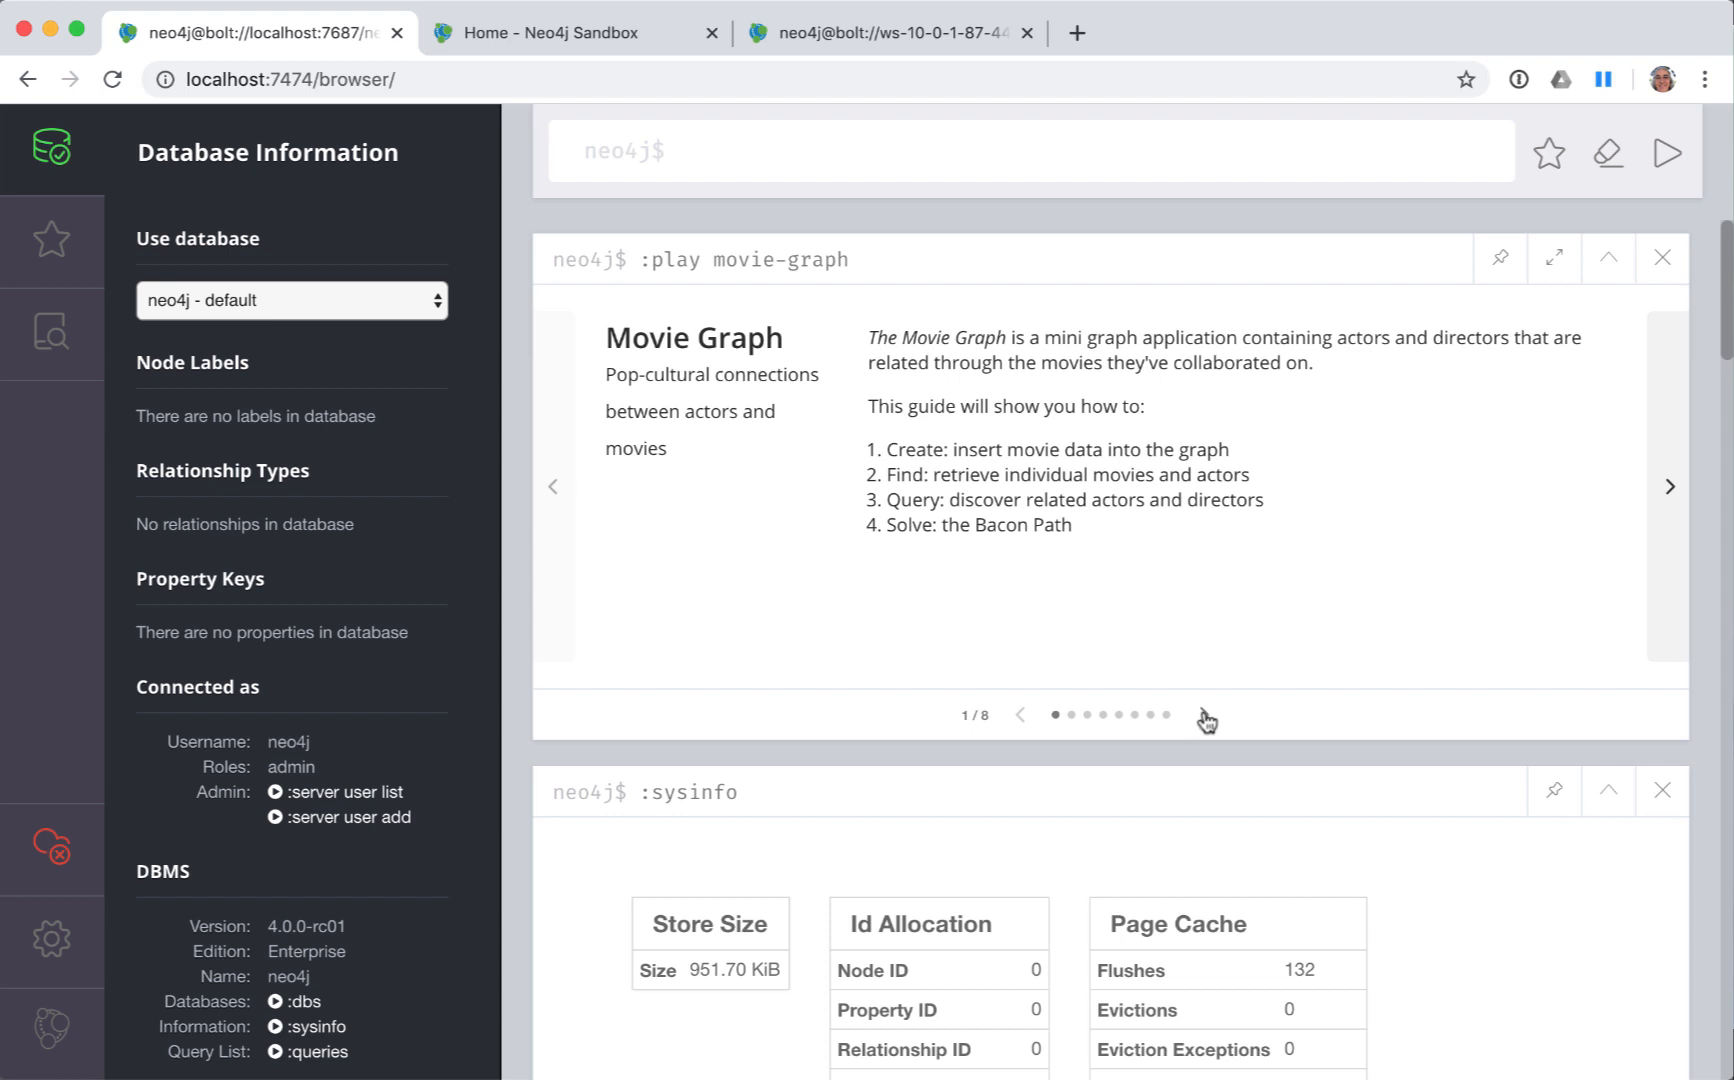
click(1669, 486)
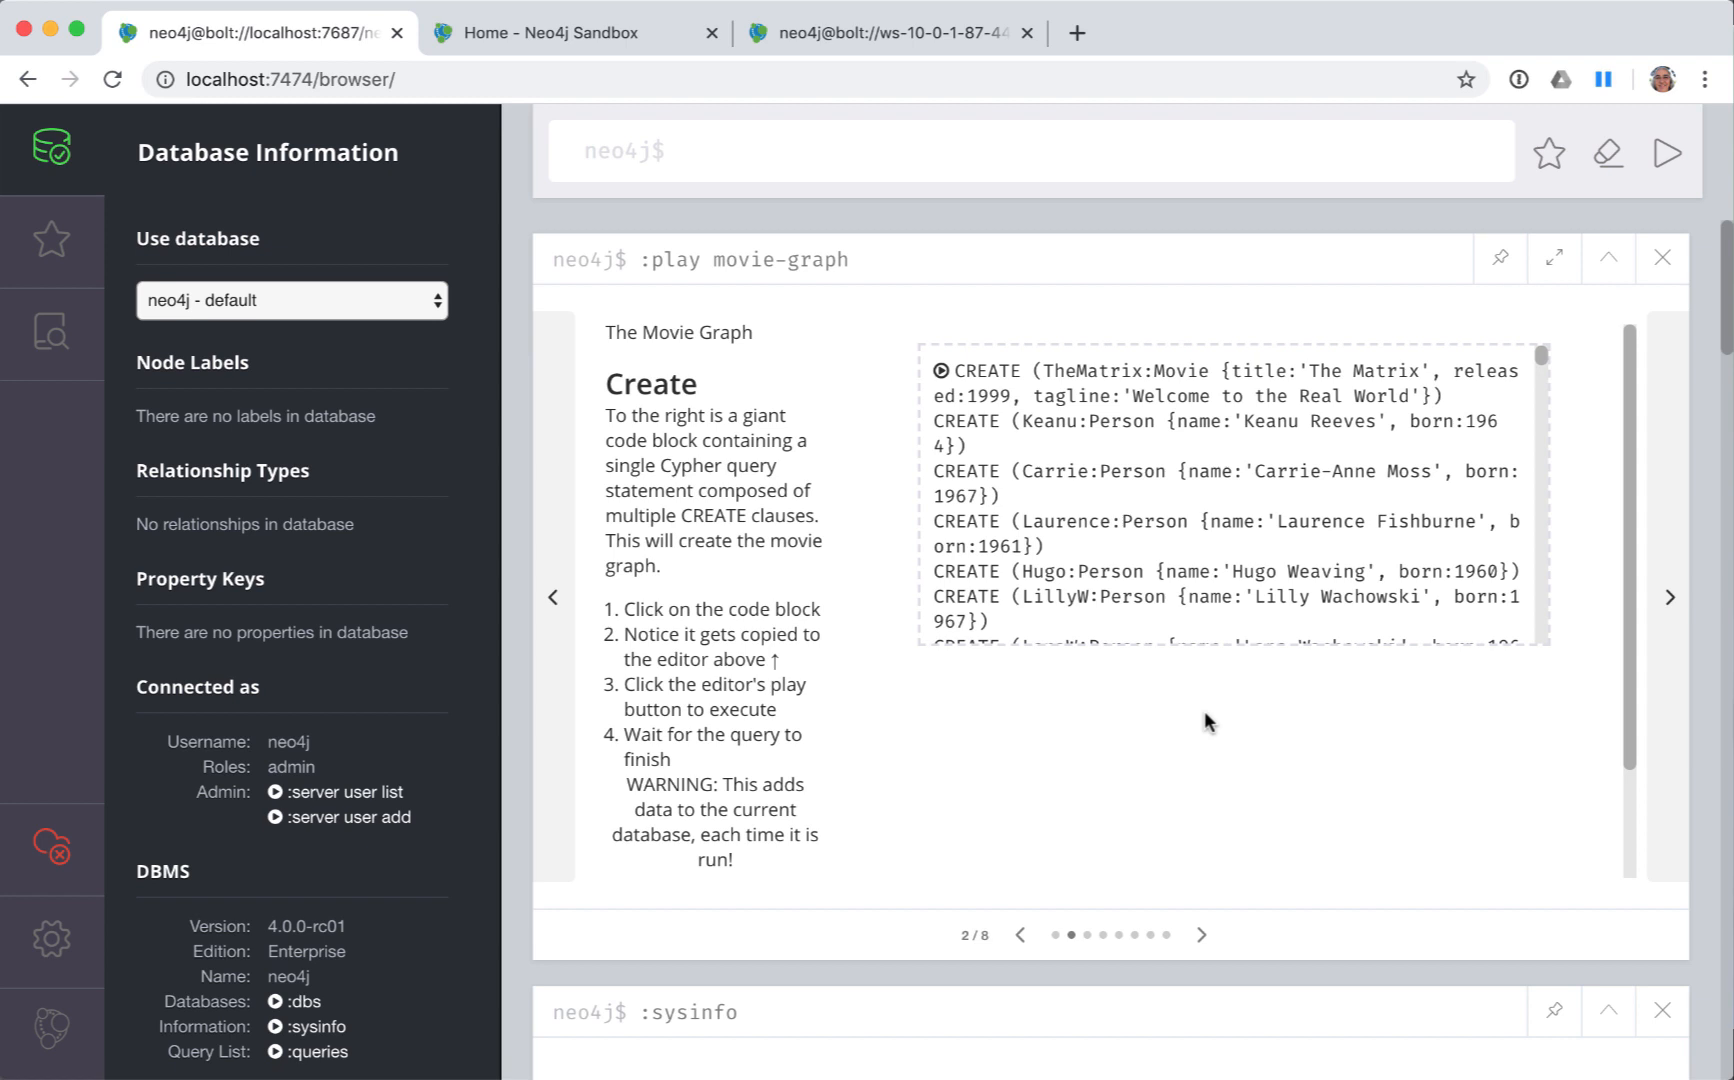
mouse_move(1184, 681)
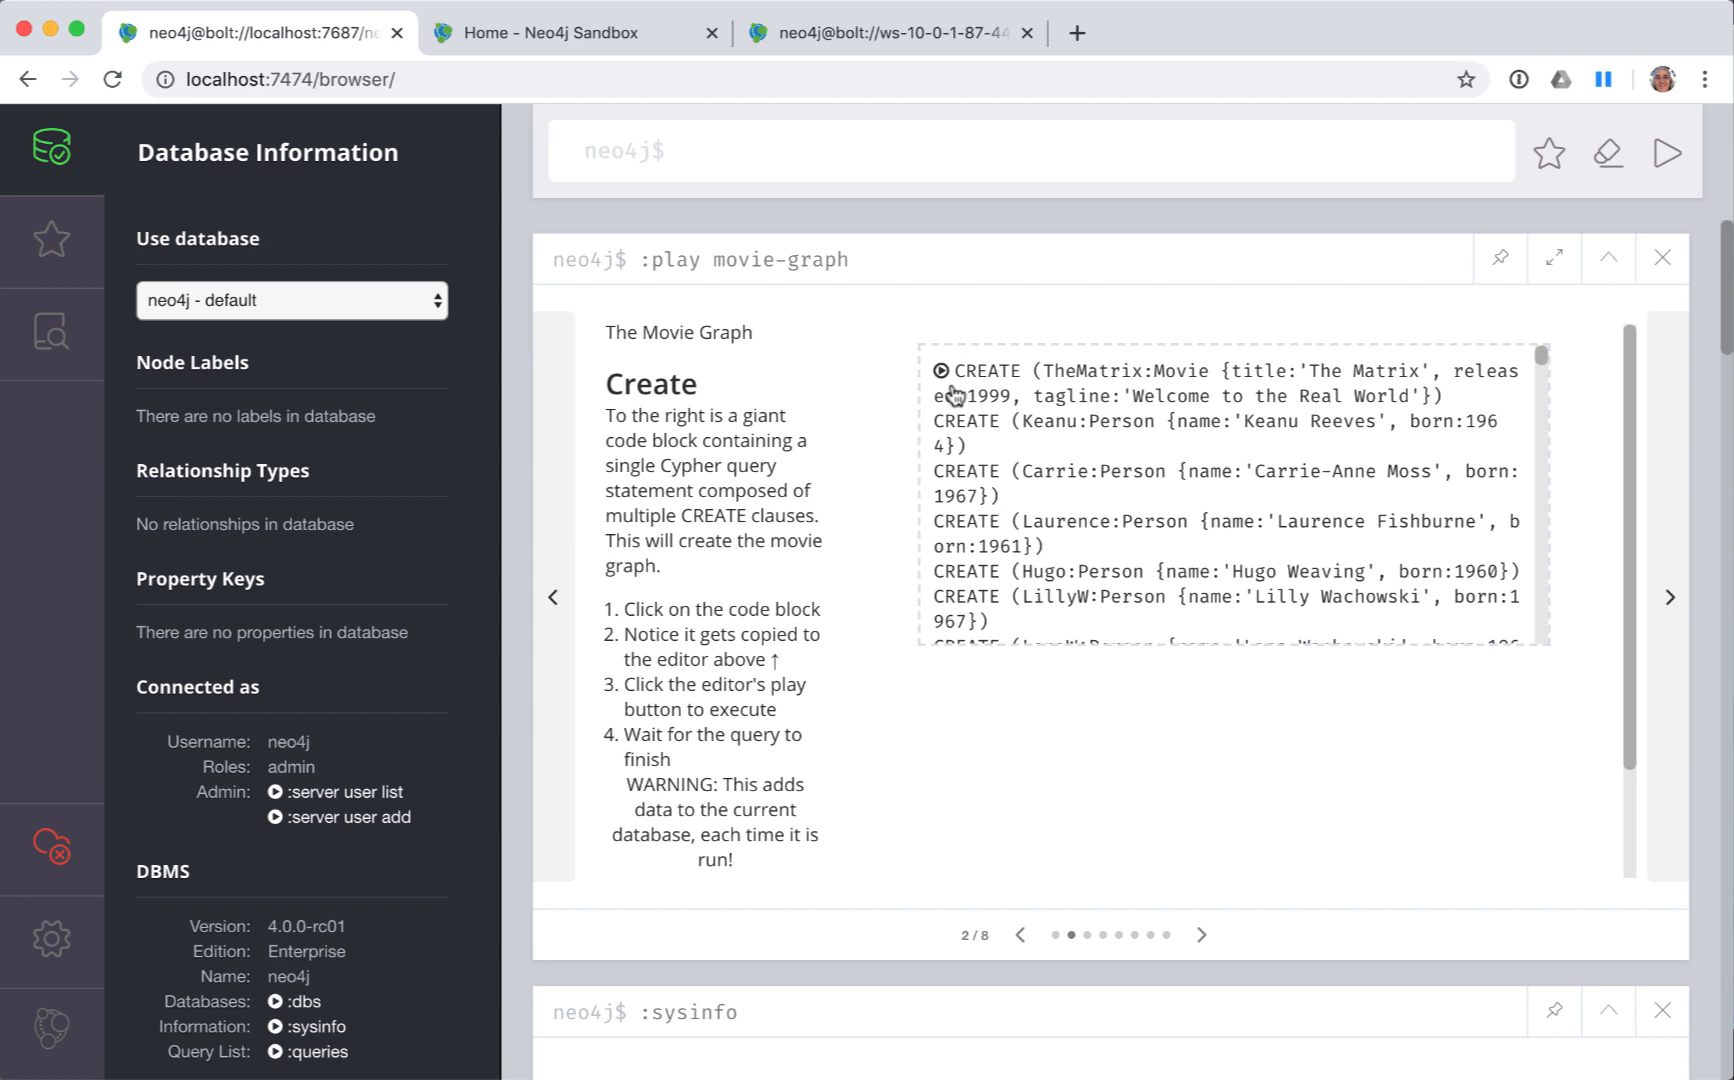
mouse_move(947, 390)
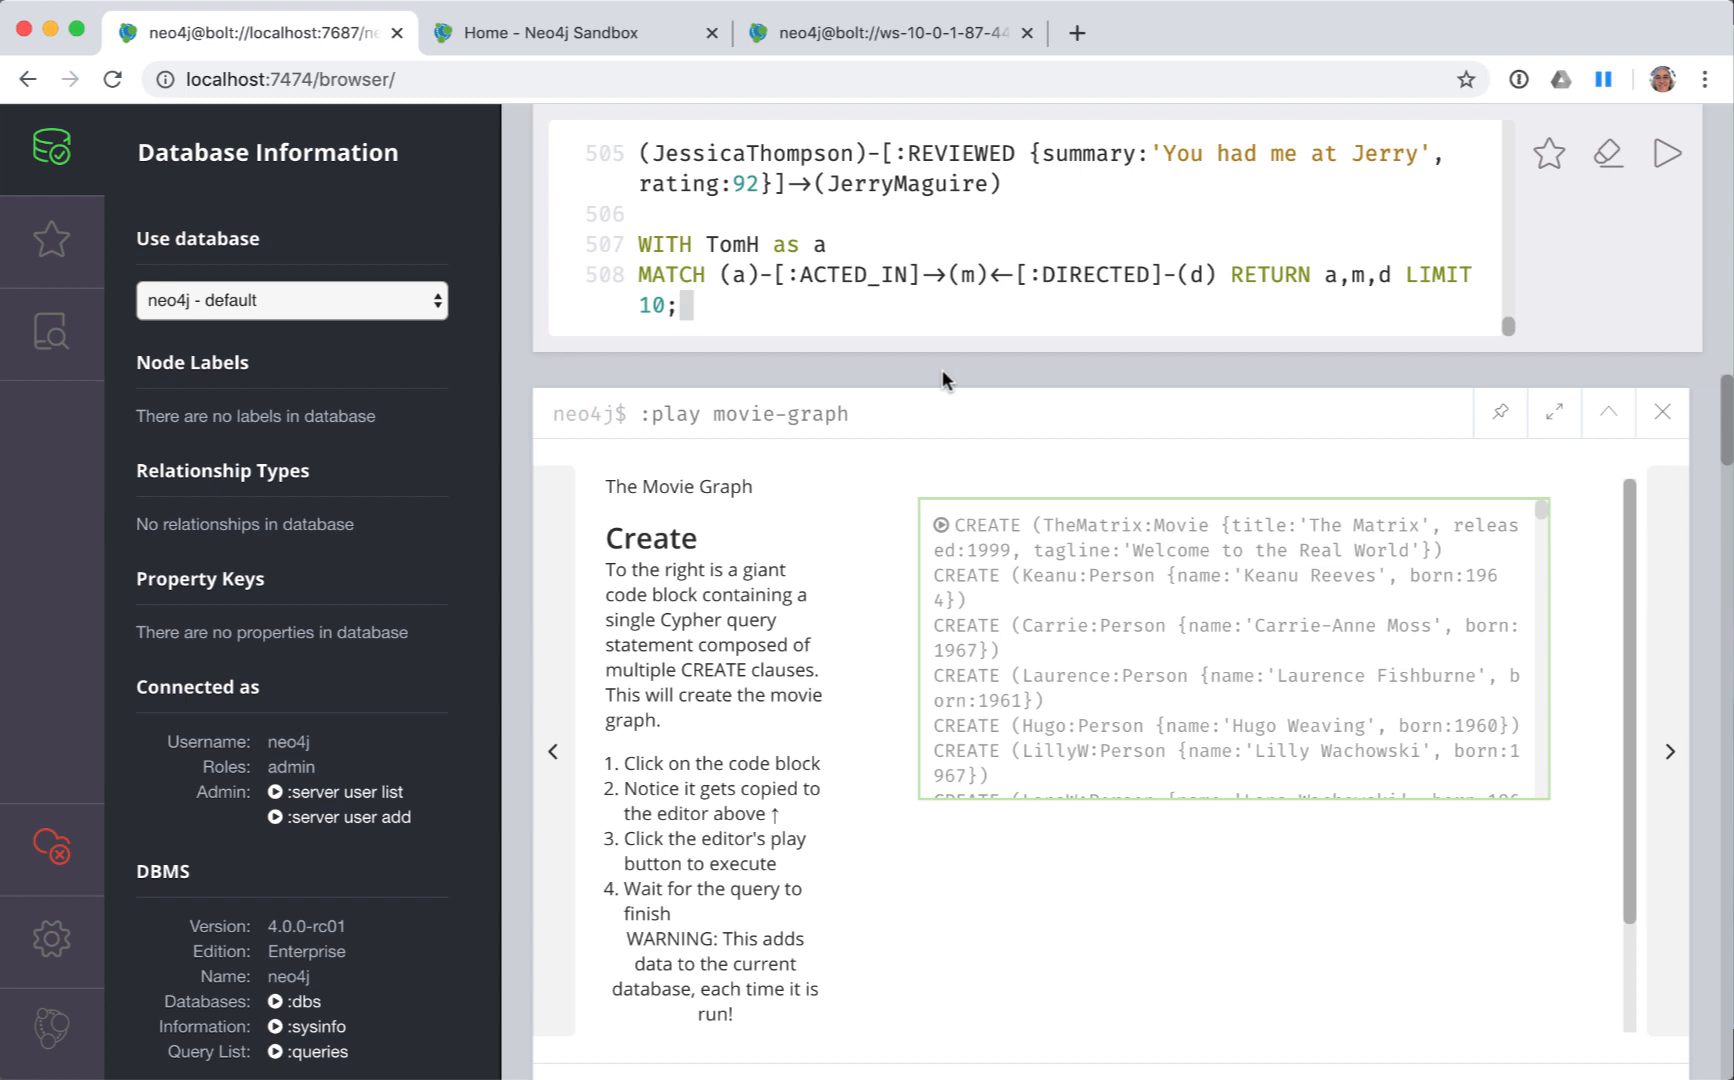
mouse_move(949, 381)
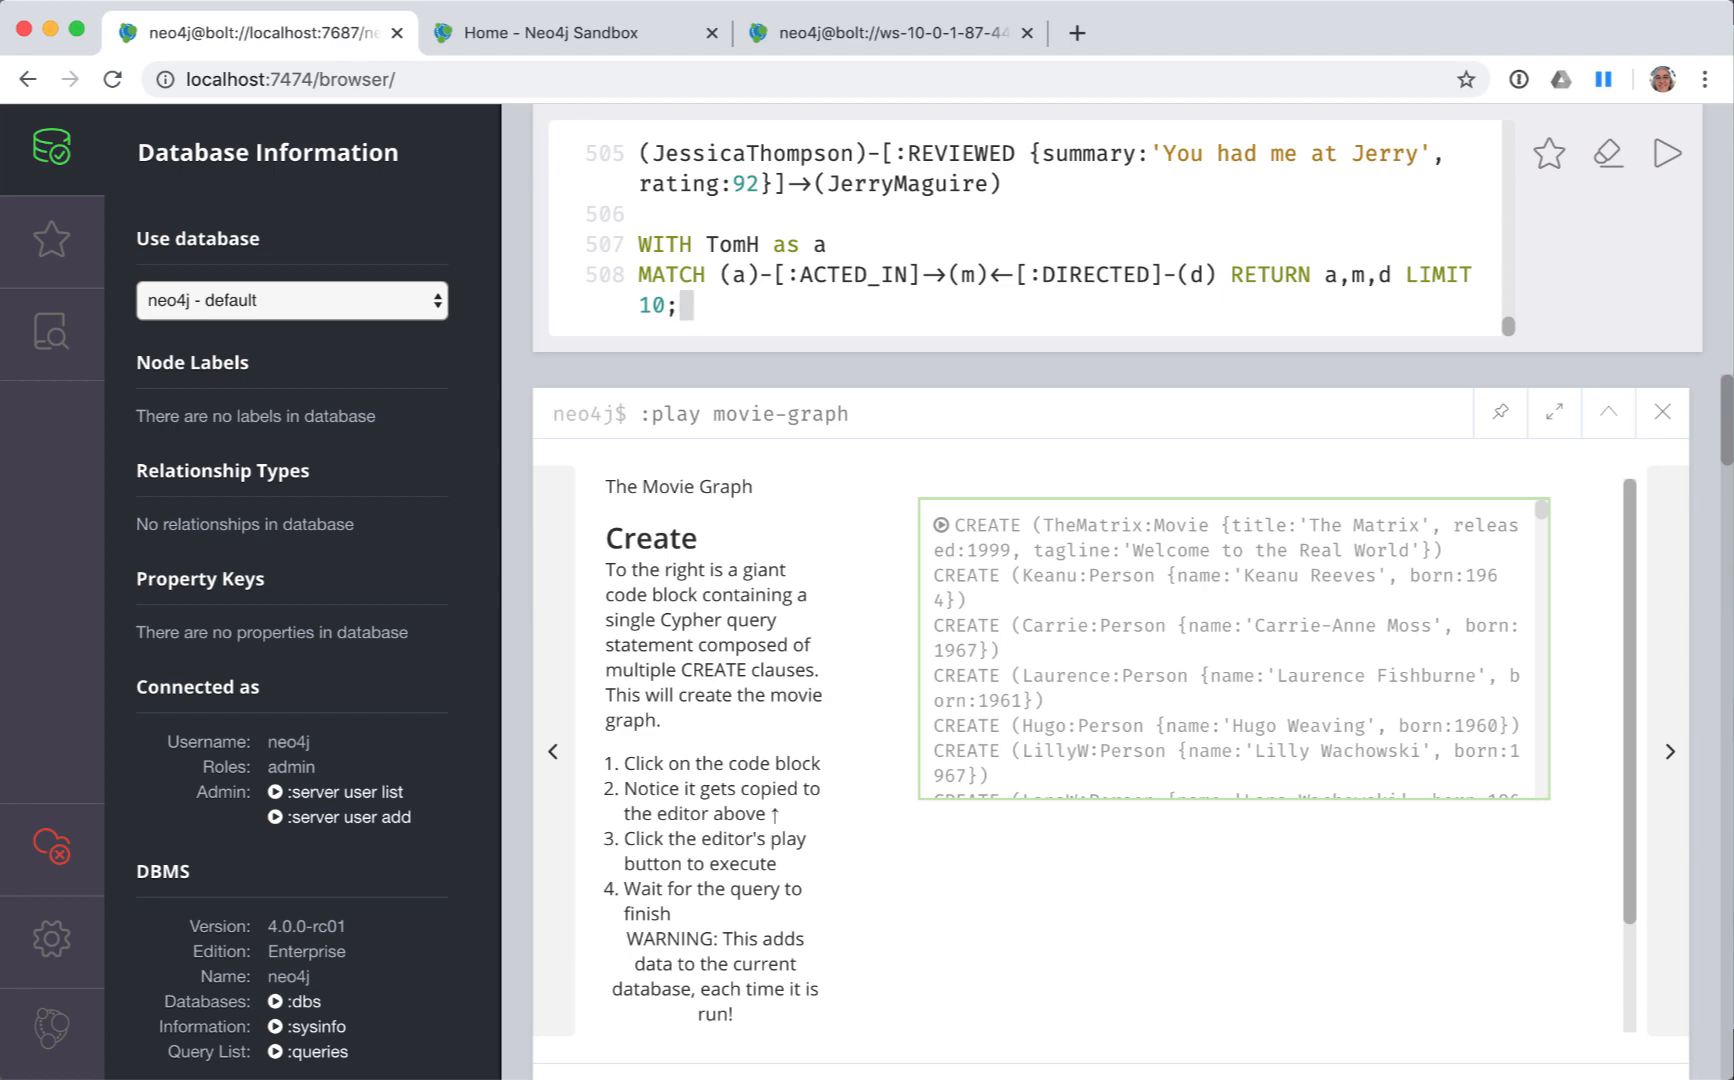
- Copy the guide's movie CREATE script into the editor and run it
click(1662, 411)
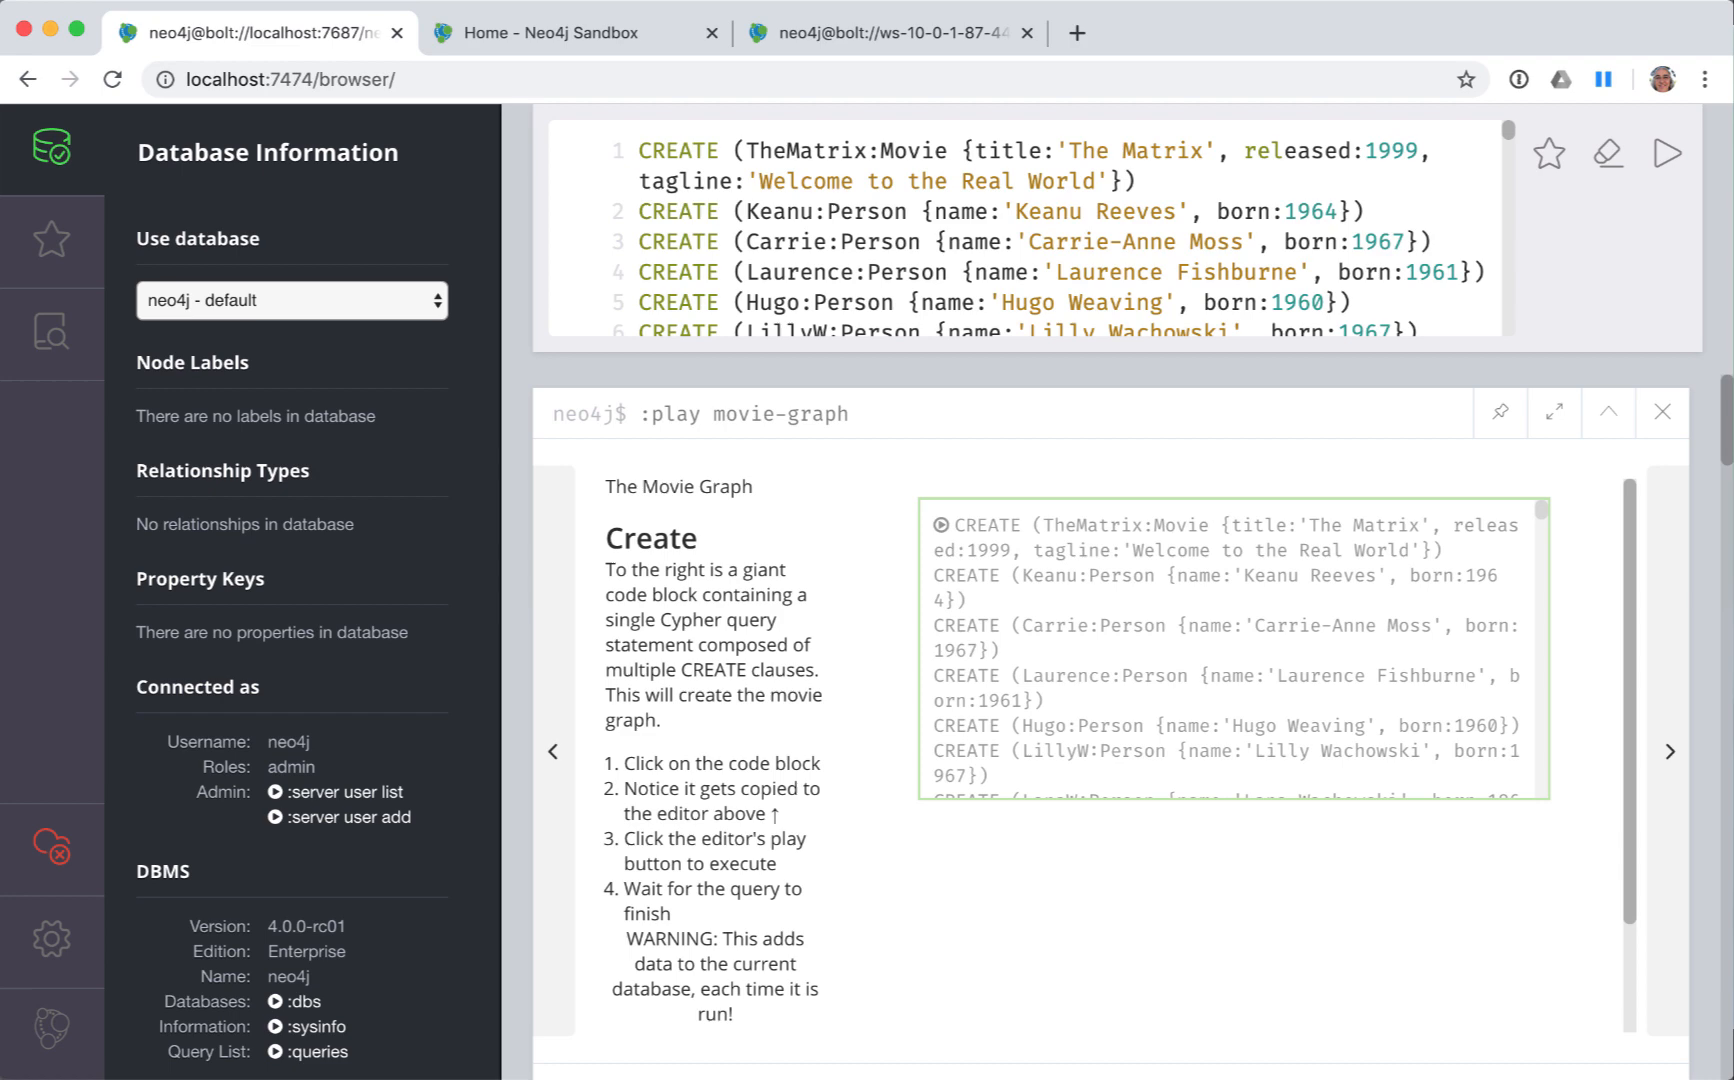
mouse_move(1672, 153)
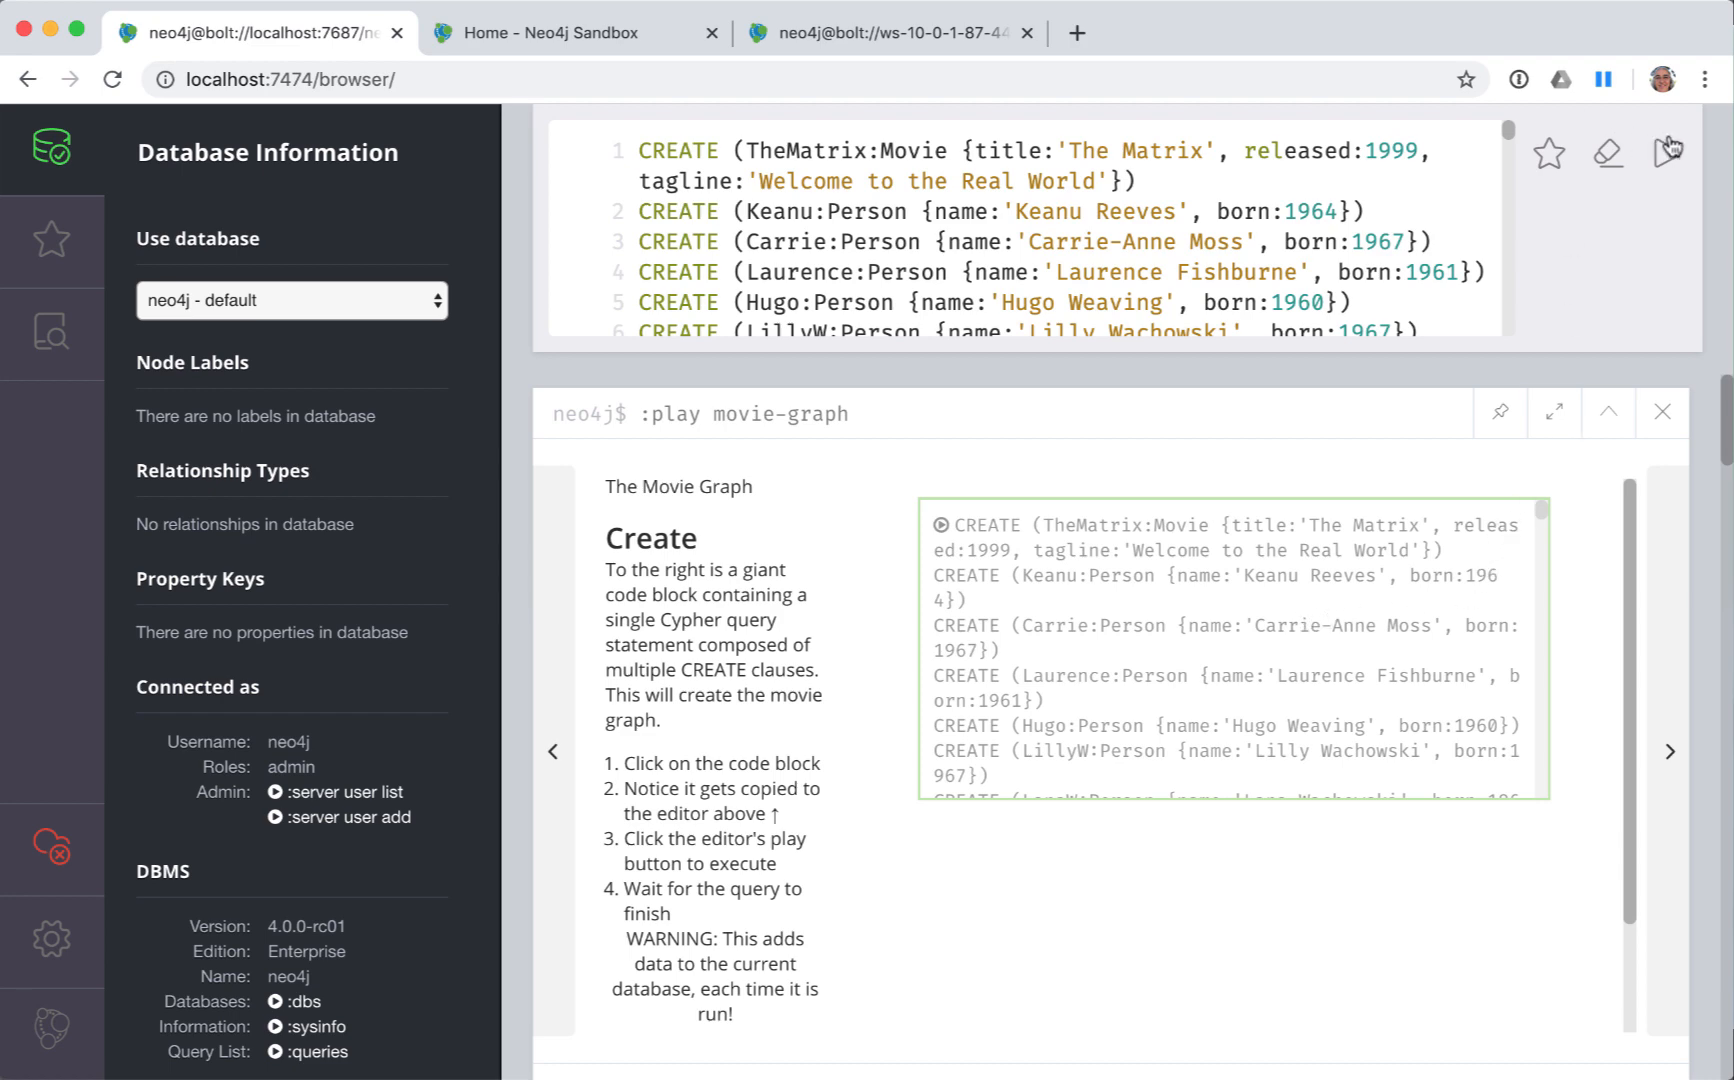
click(1669, 153)
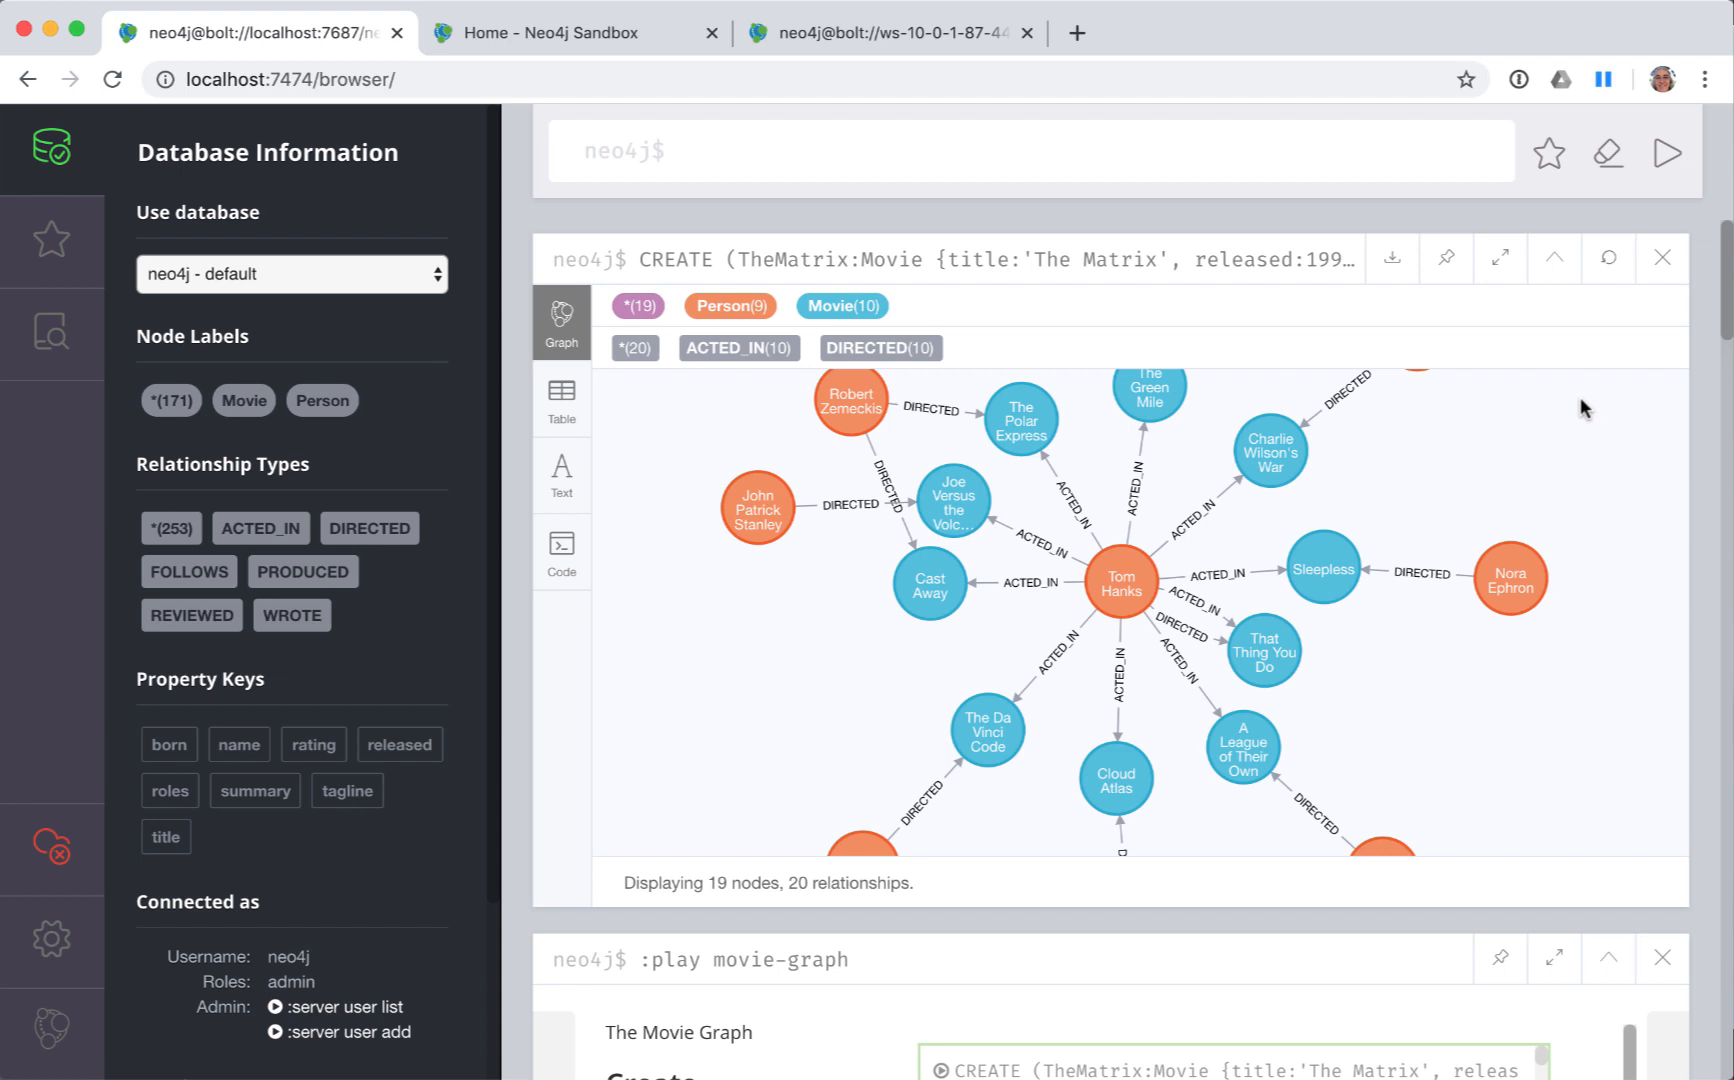
click(686, 151)
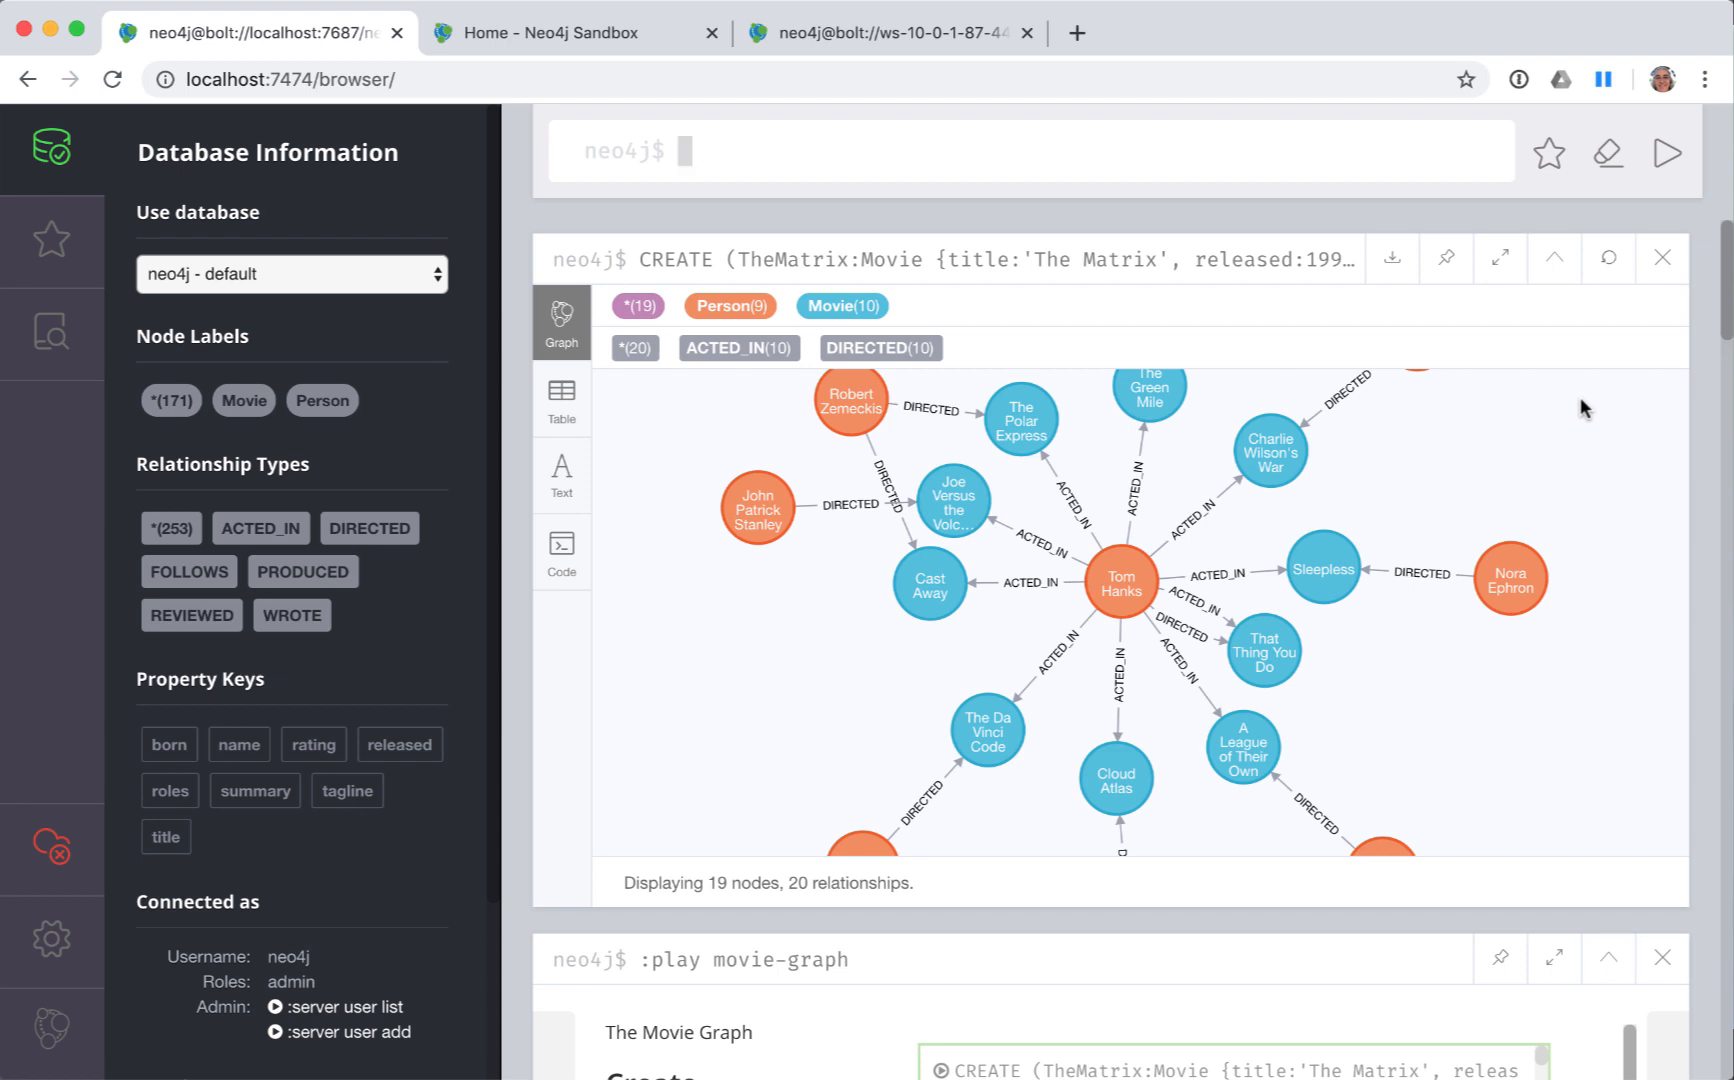
mouse_move(1471, 387)
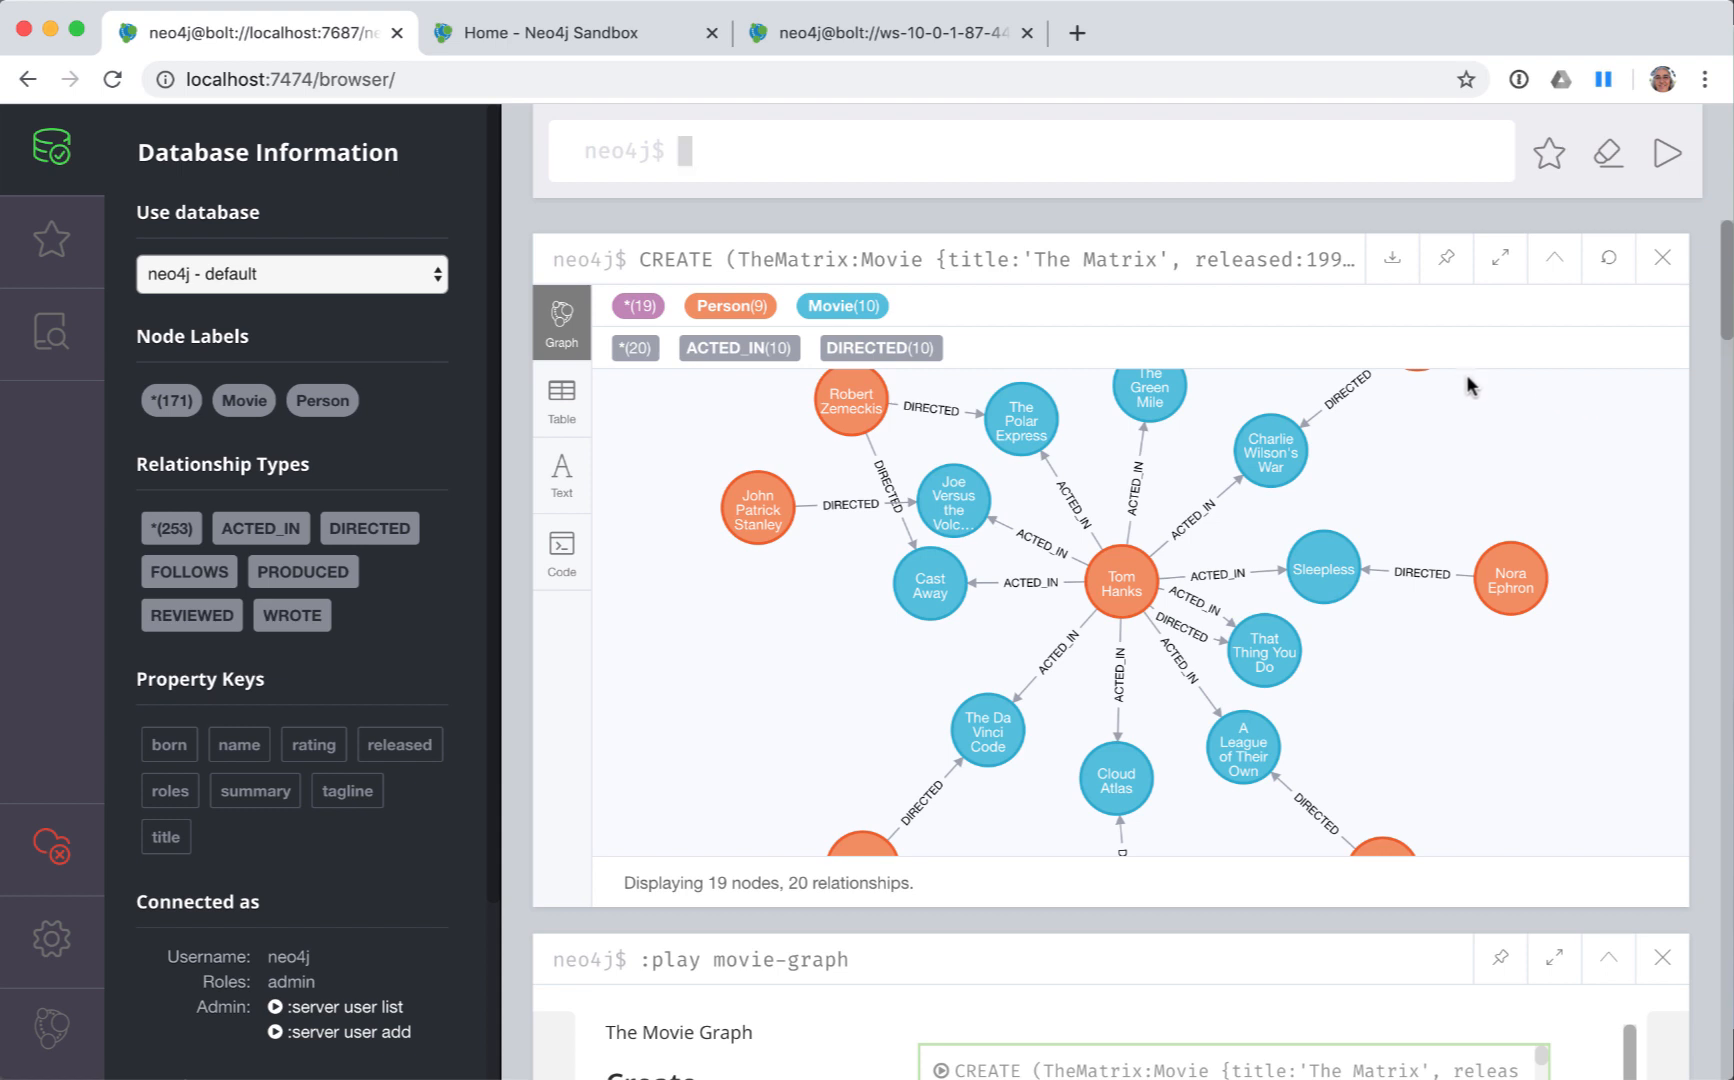
mouse_move(1465, 365)
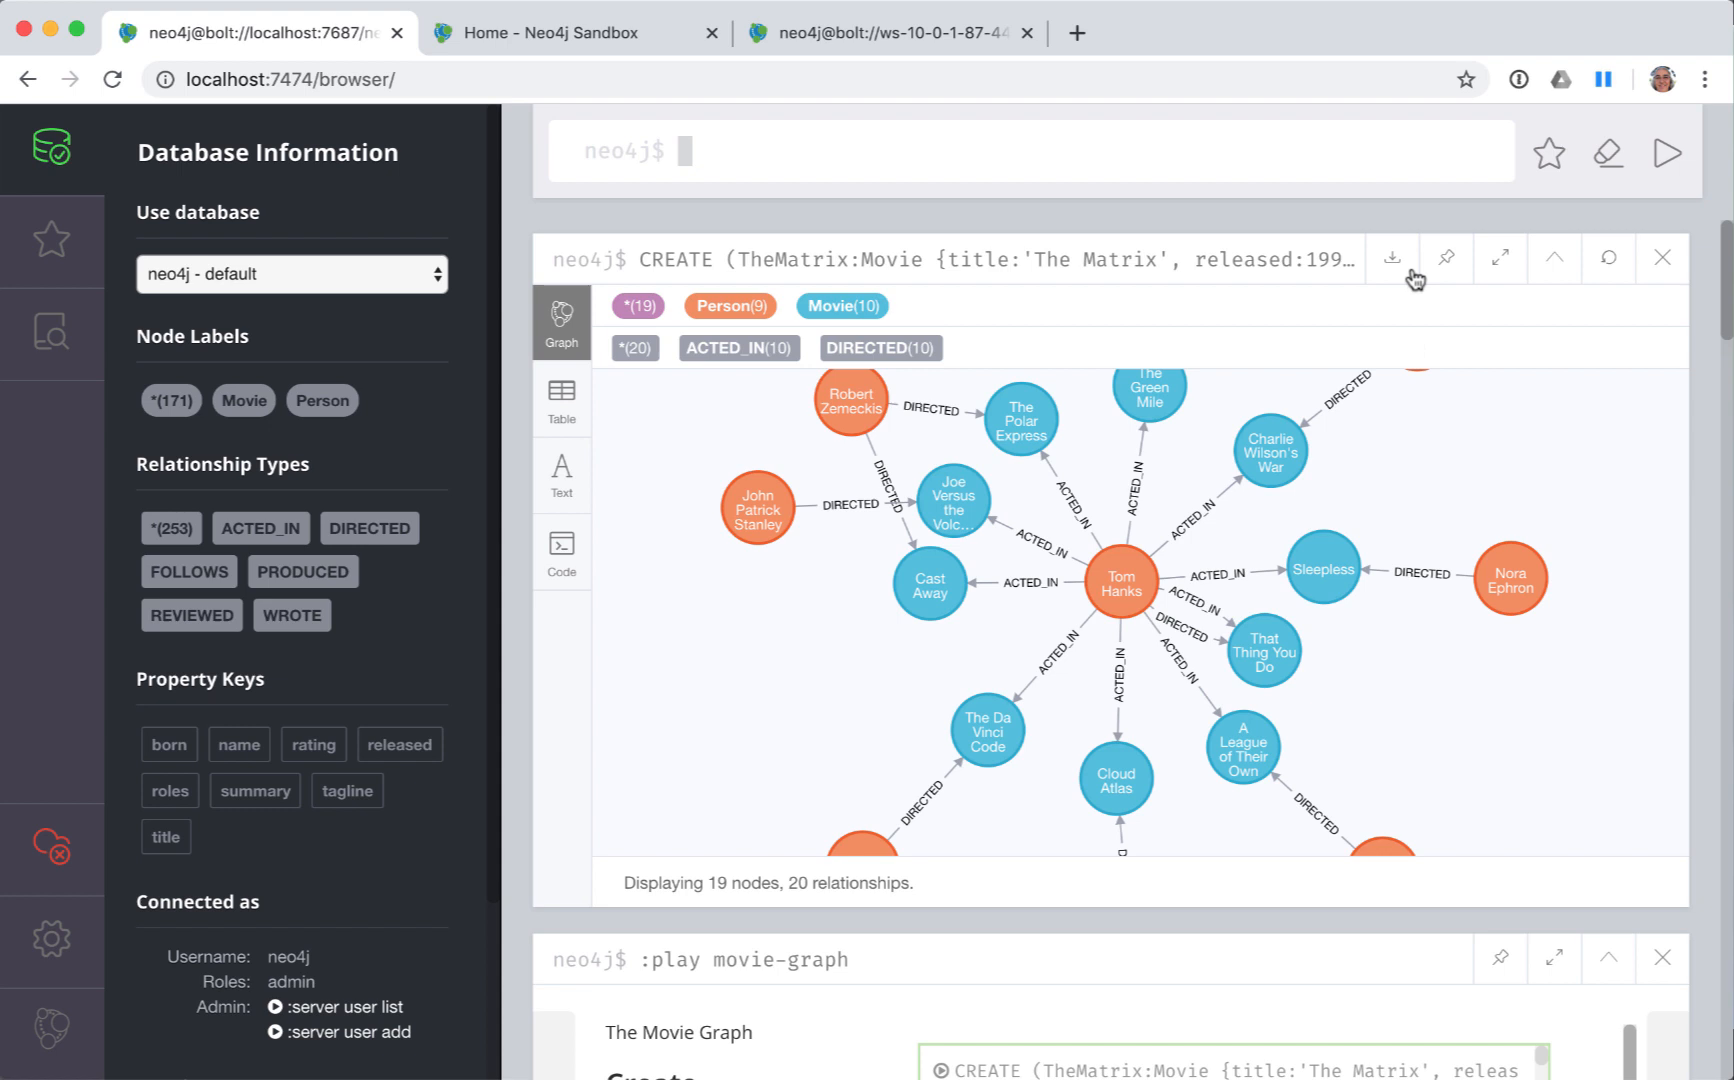
click(1392, 258)
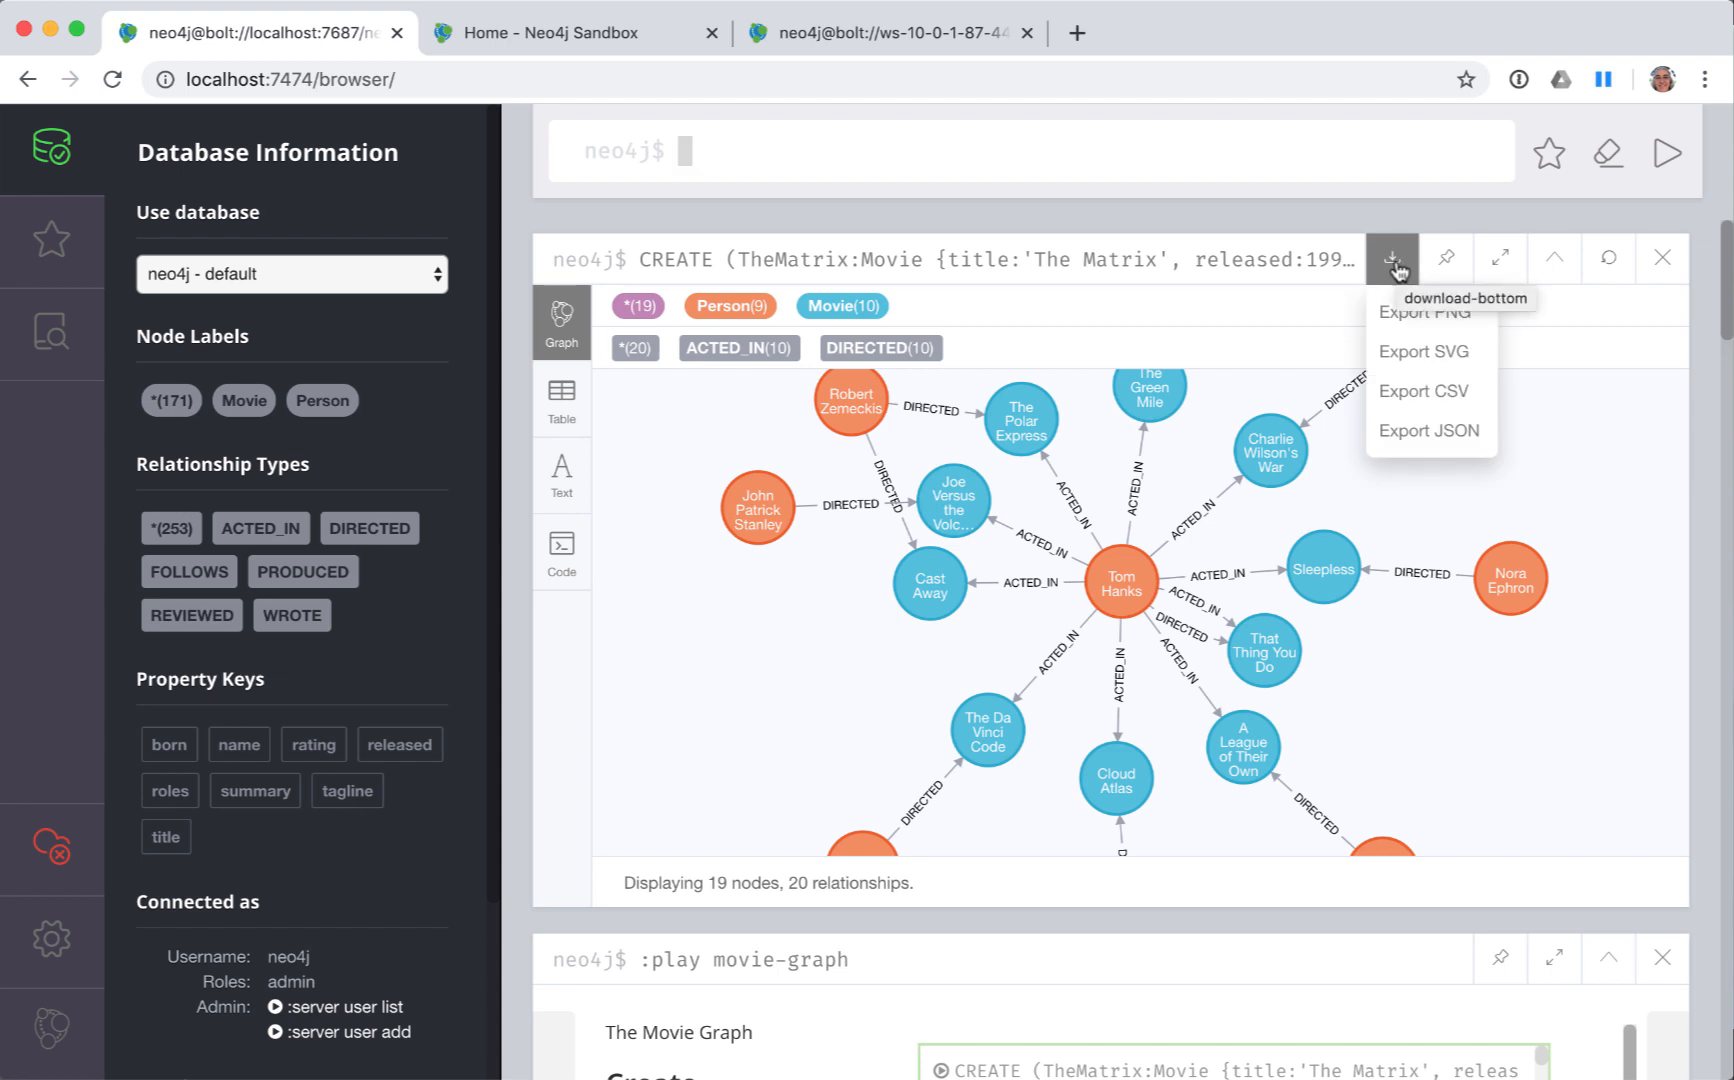
mouse_move(1469, 311)
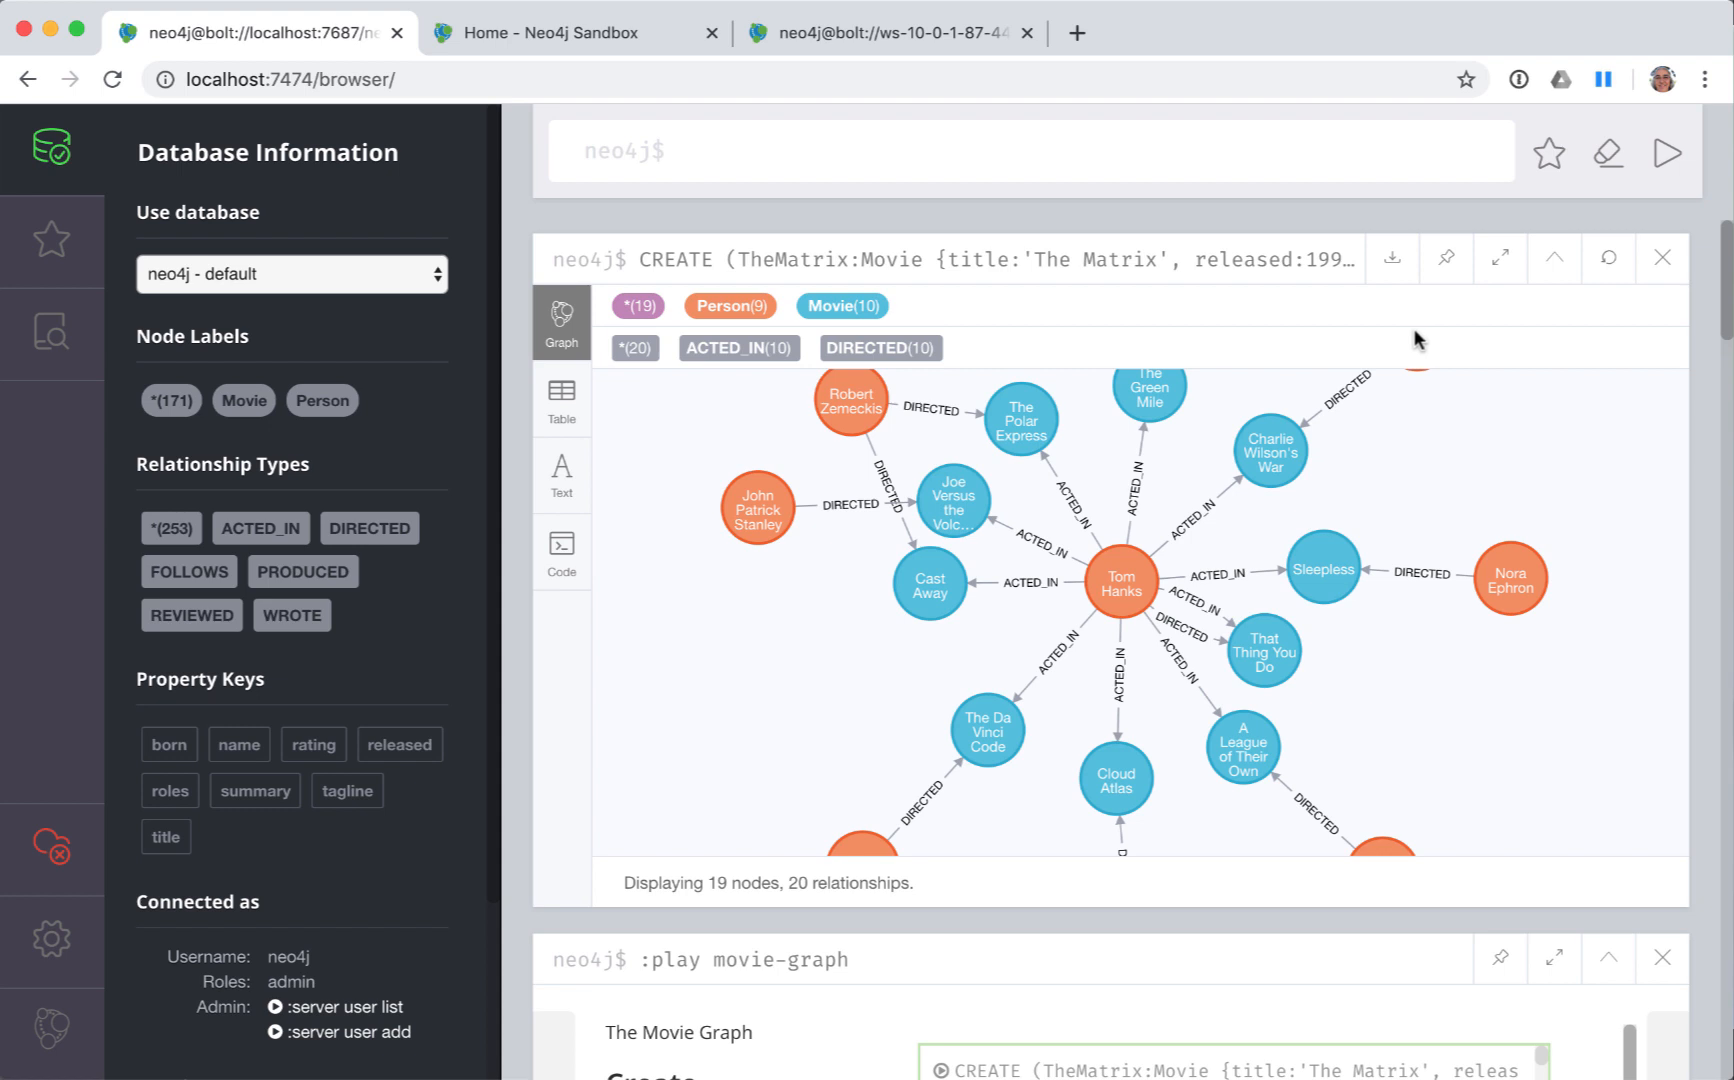
mouse_move(1417, 338)
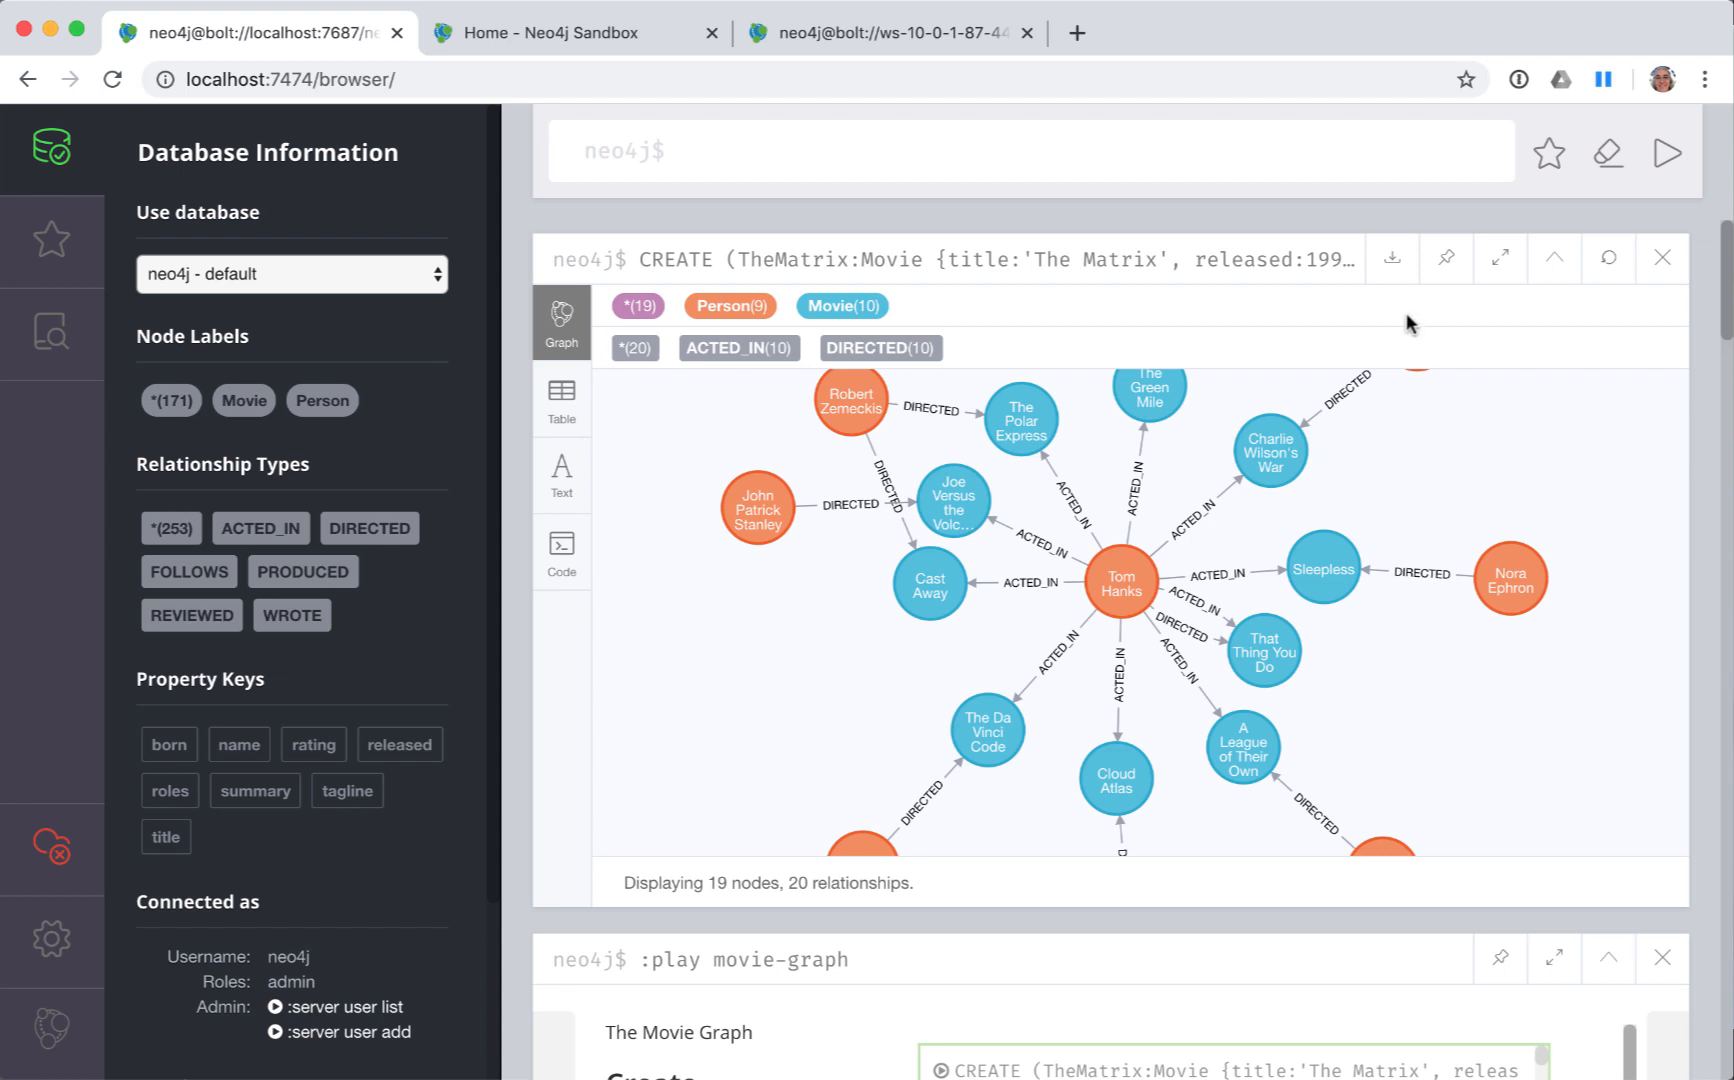
click(1391, 258)
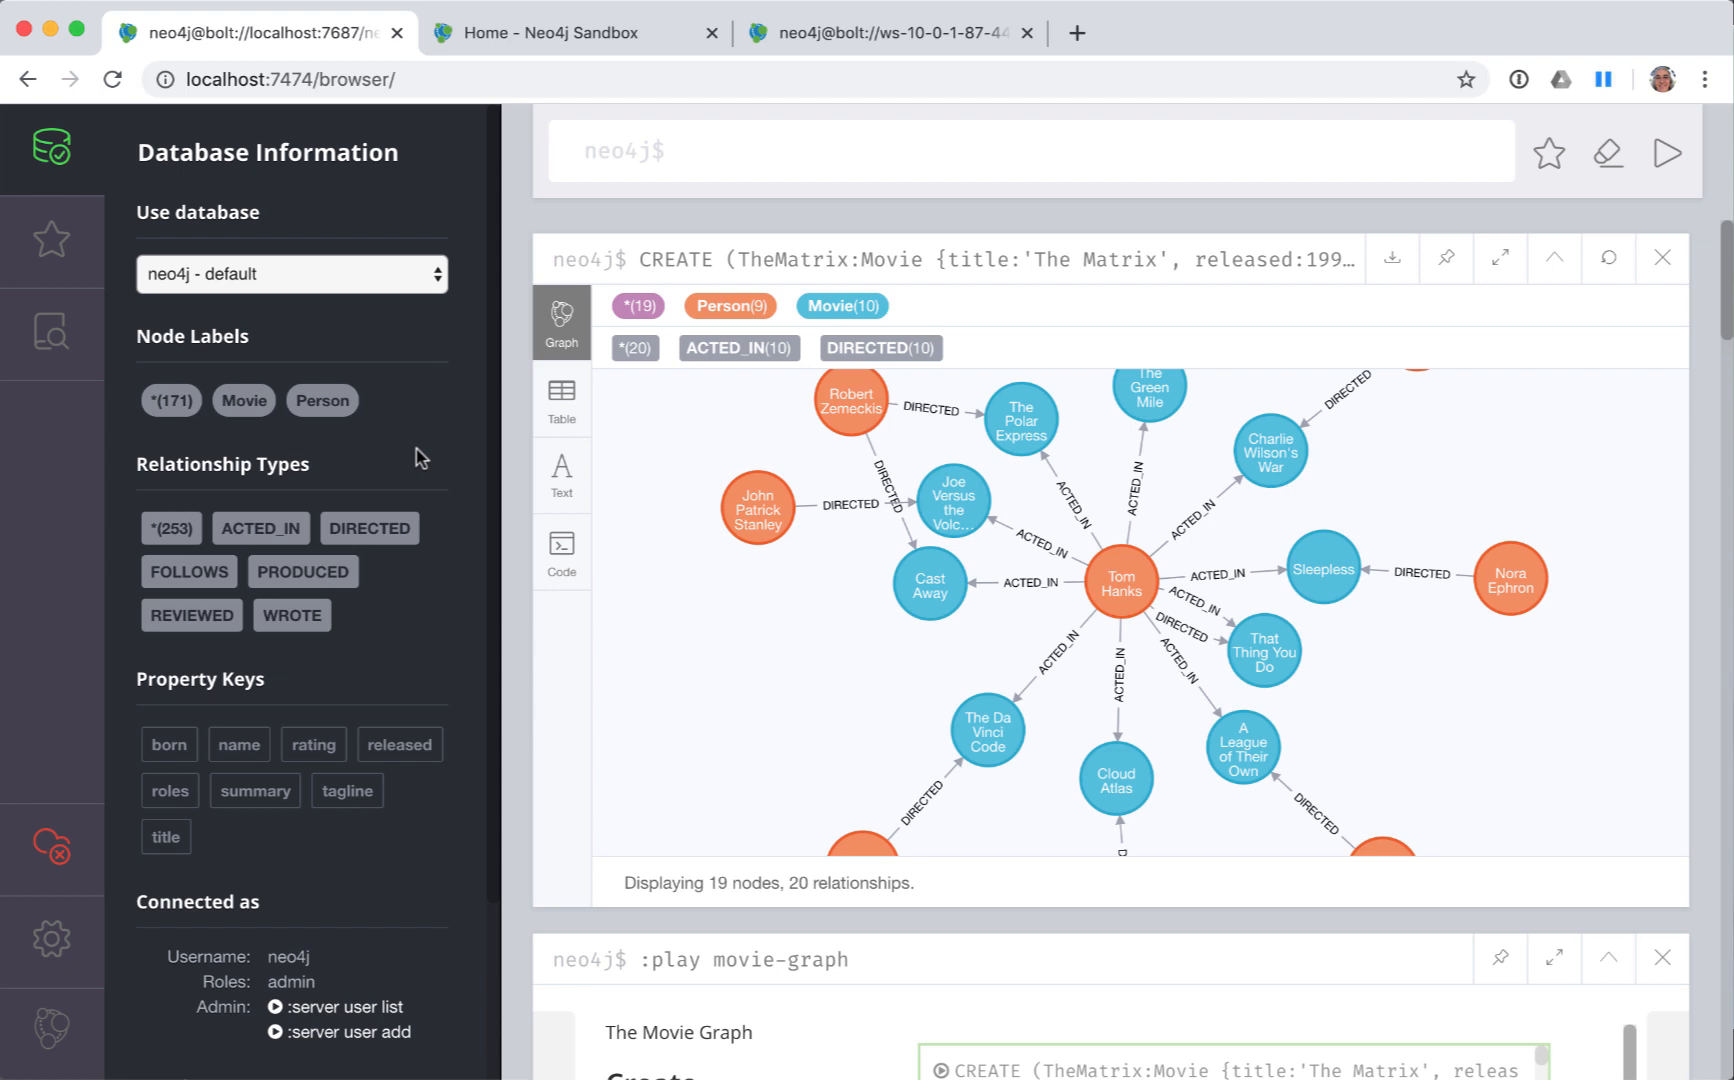
mouse_move(243, 400)
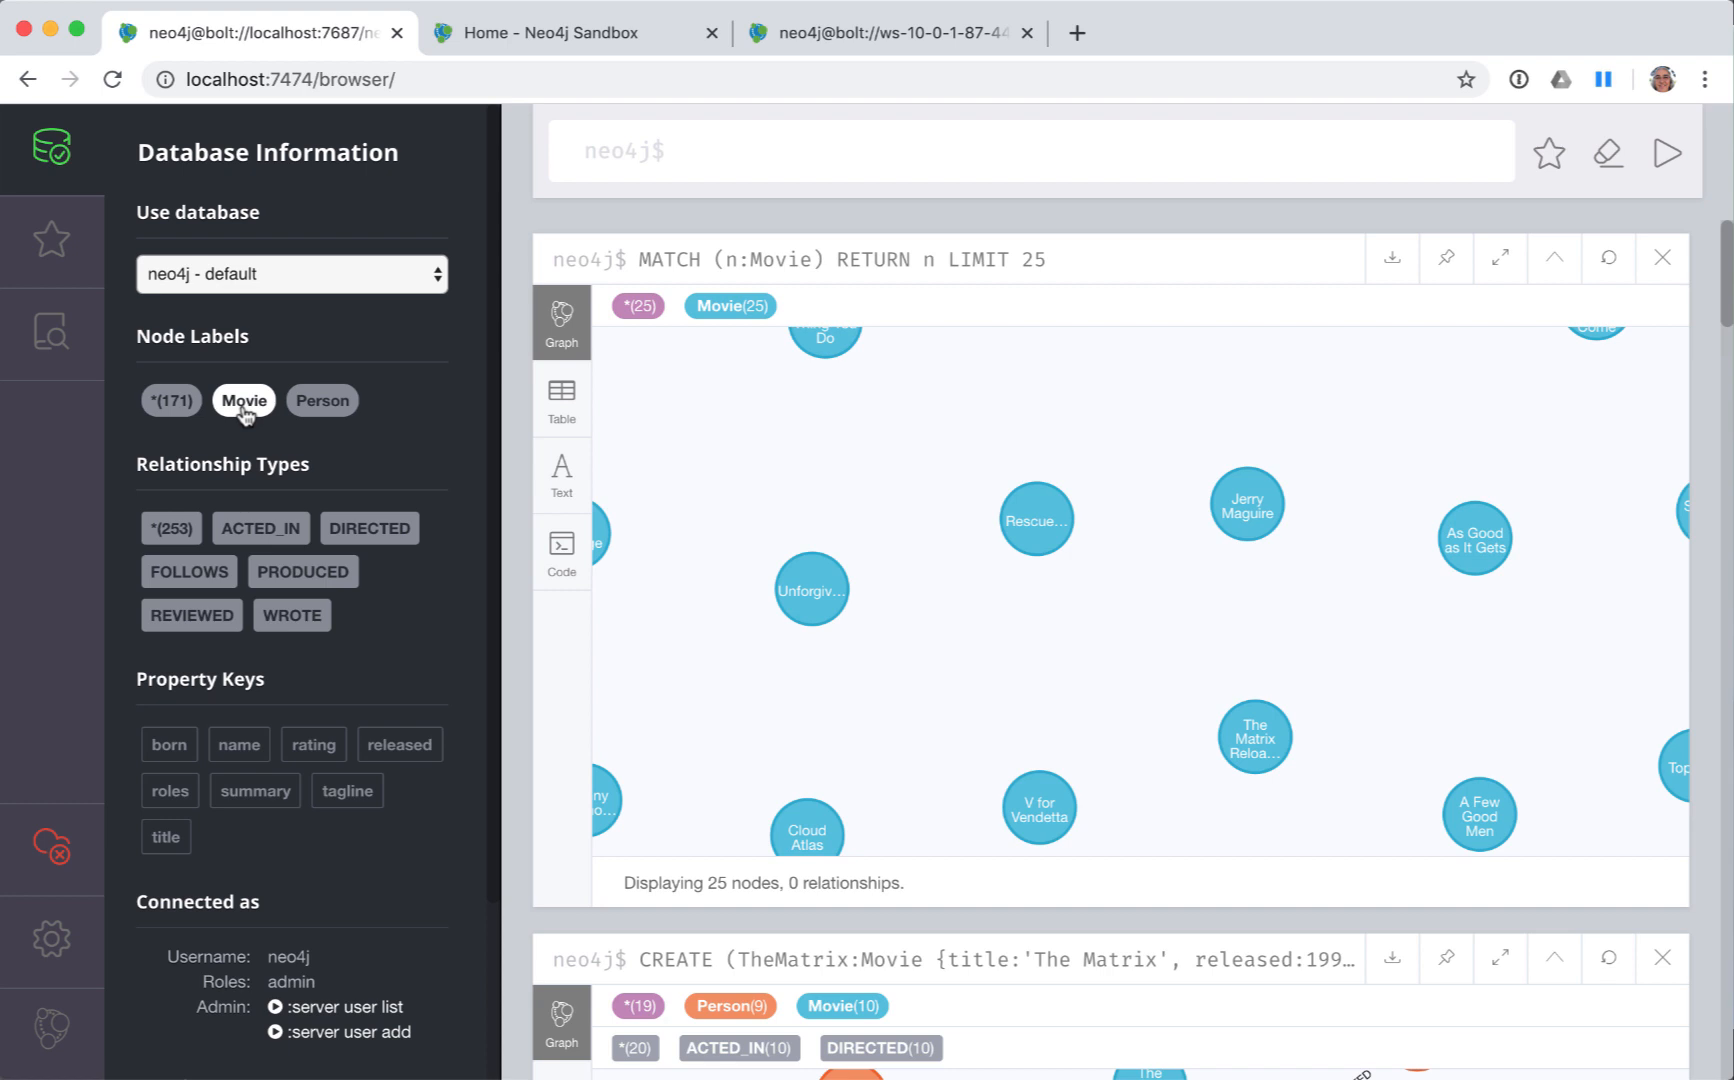
mouse_move(337, 504)
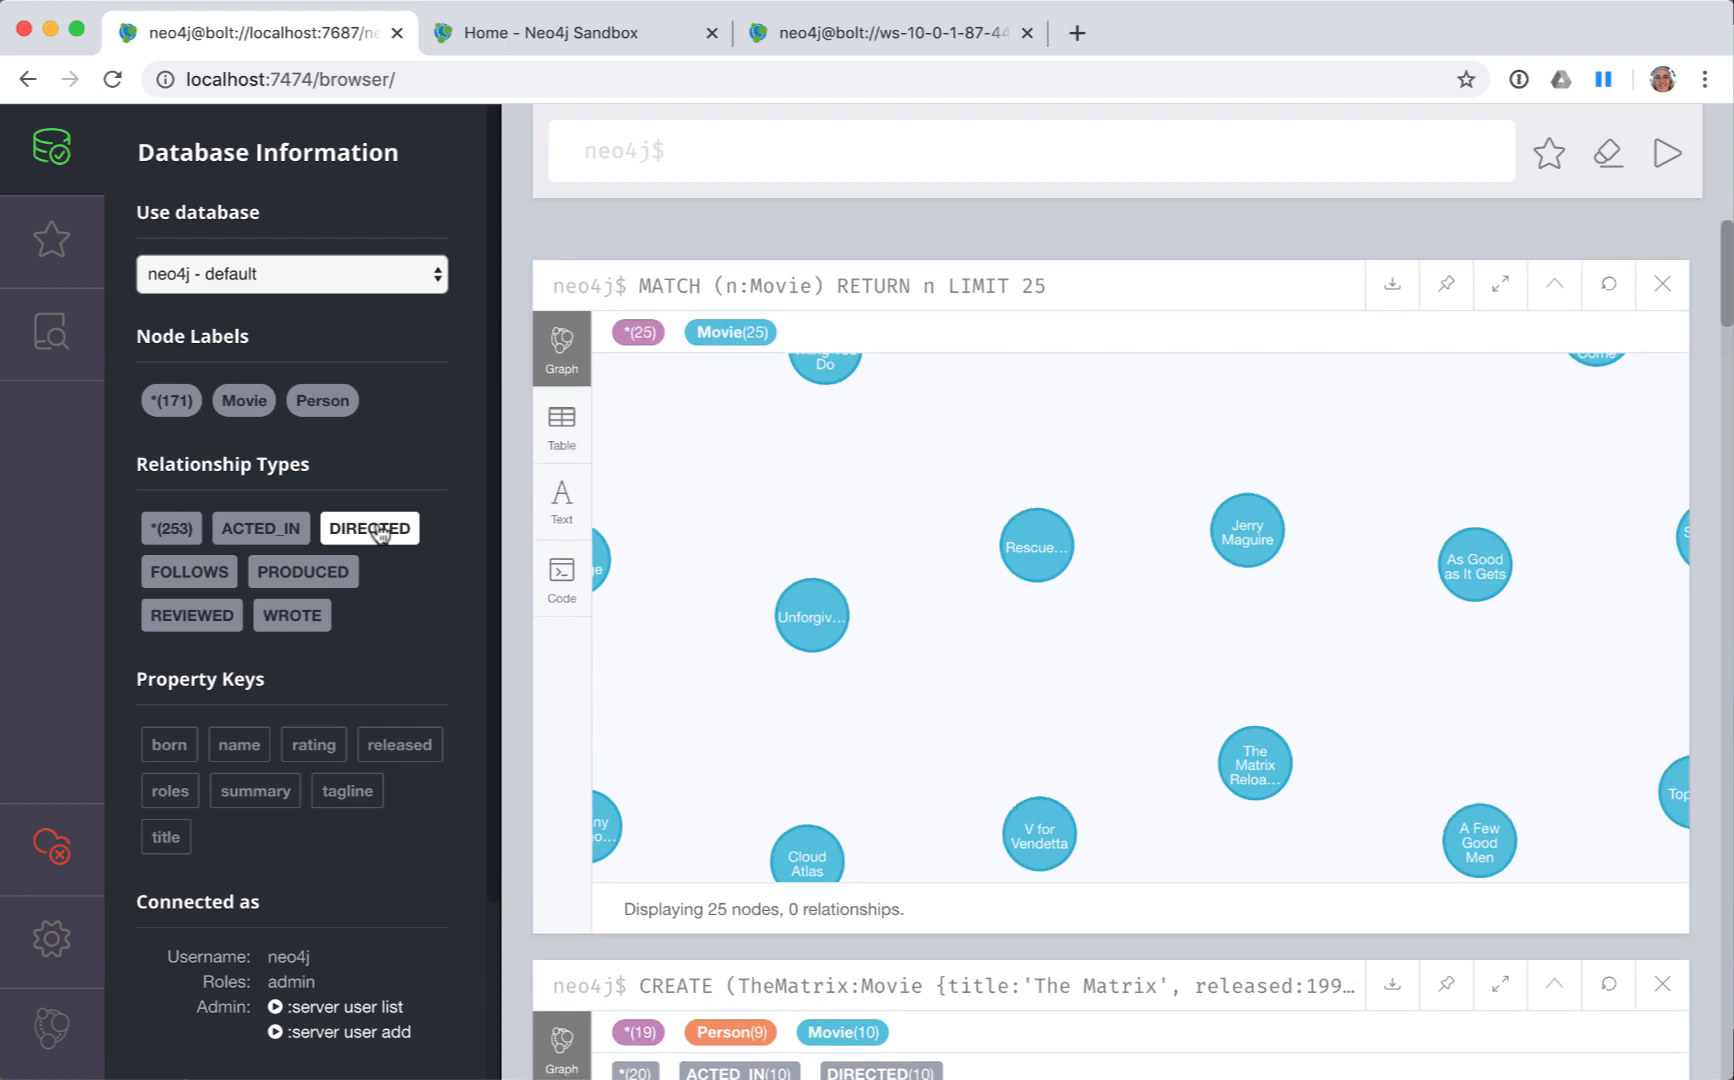
- Graph 25 DIRECTED relationships using the relationship type in the Database Information sidebar
click(368, 527)
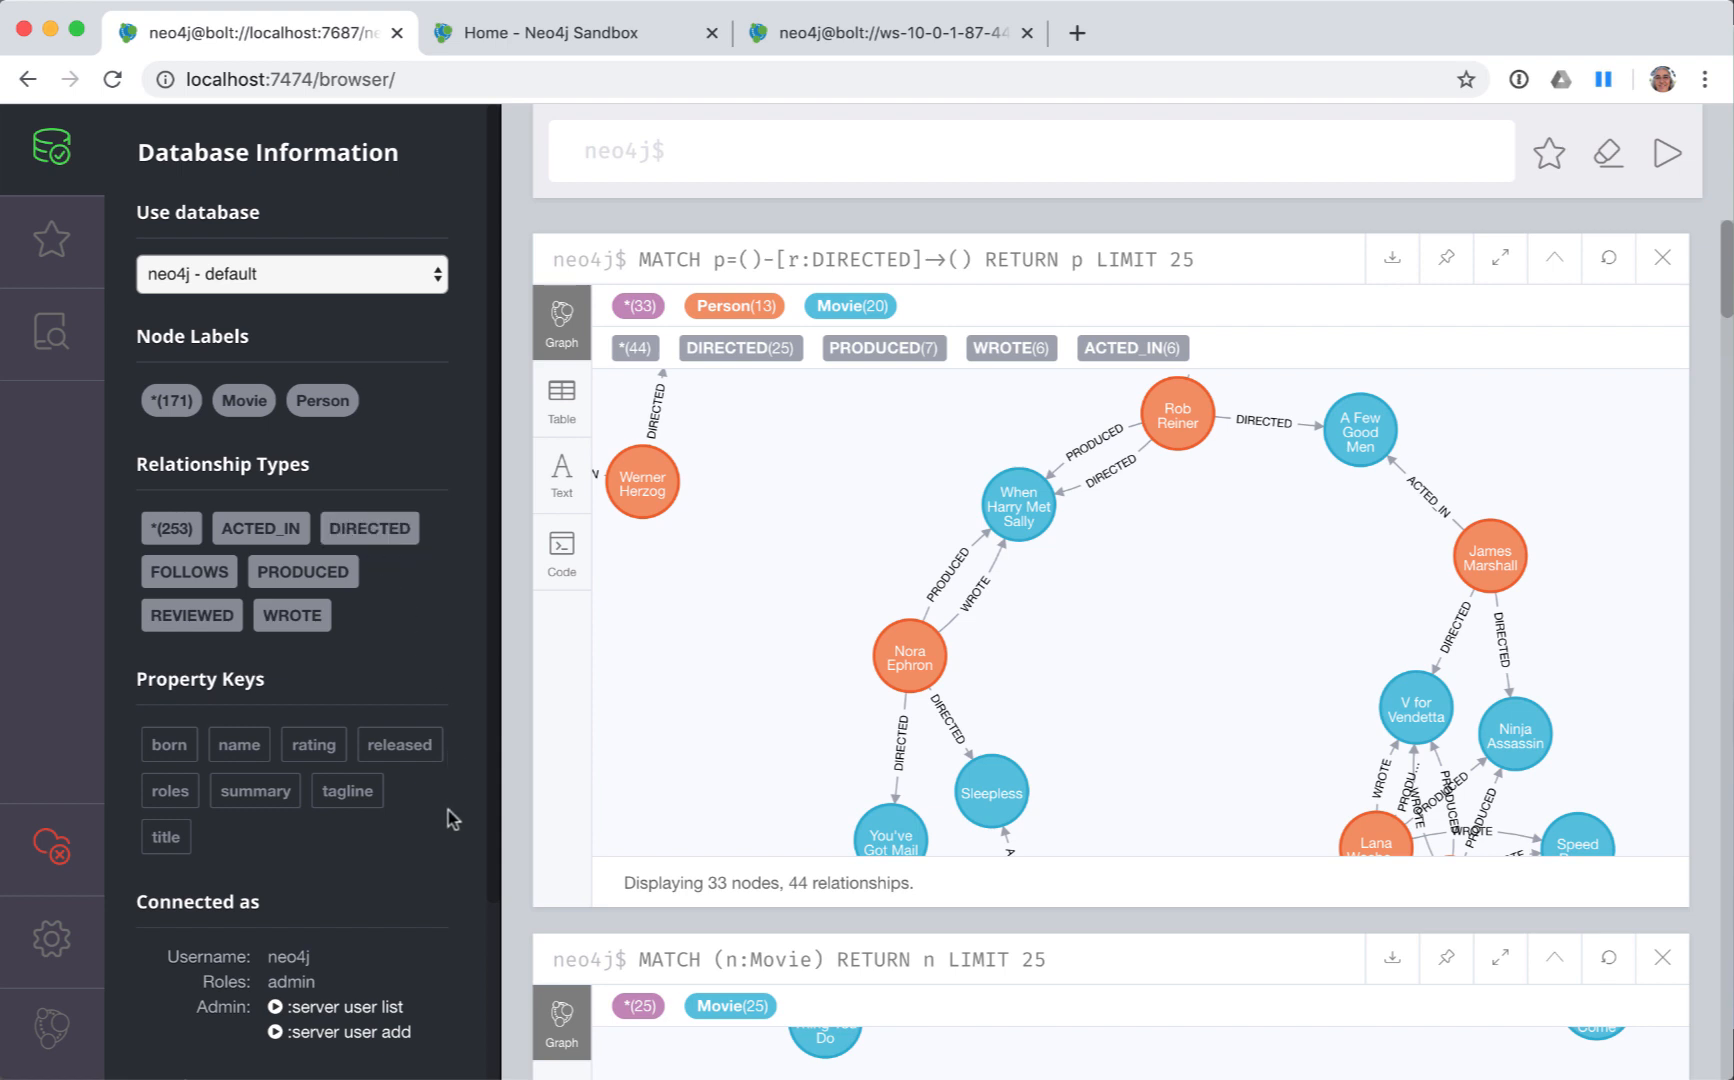
mouse_move(428, 825)
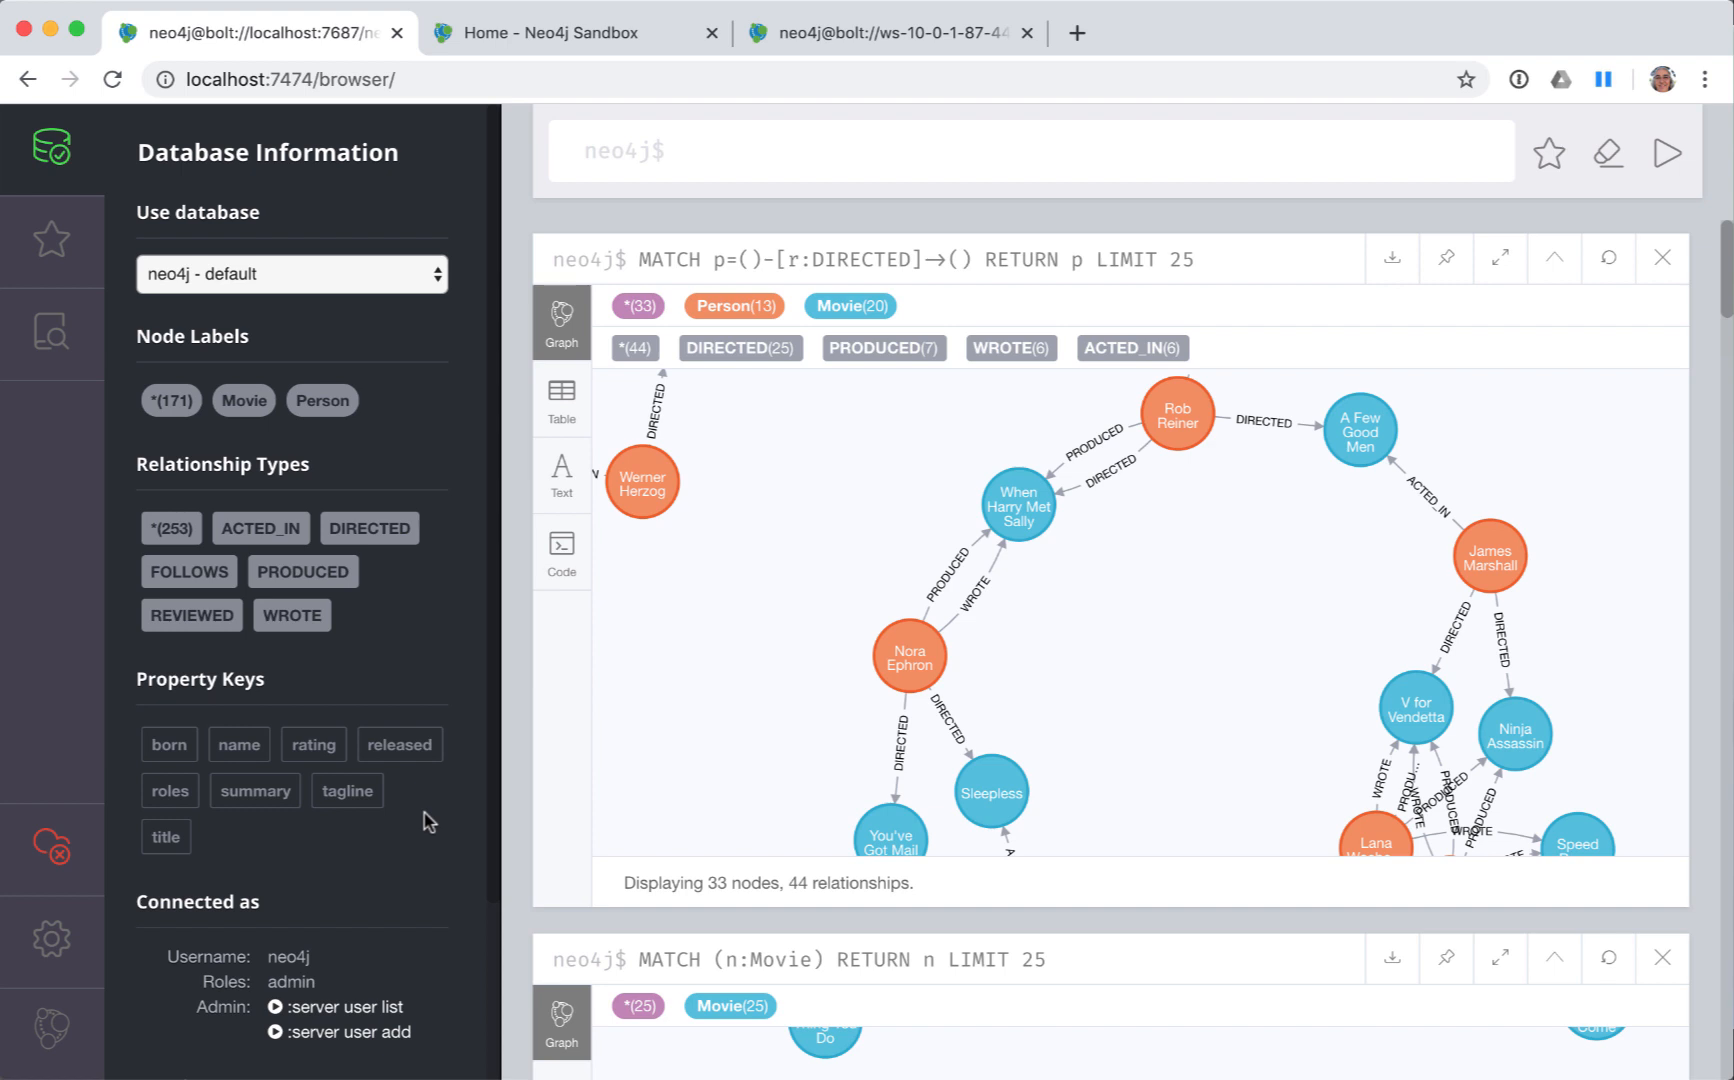
mouse_move(677, 562)
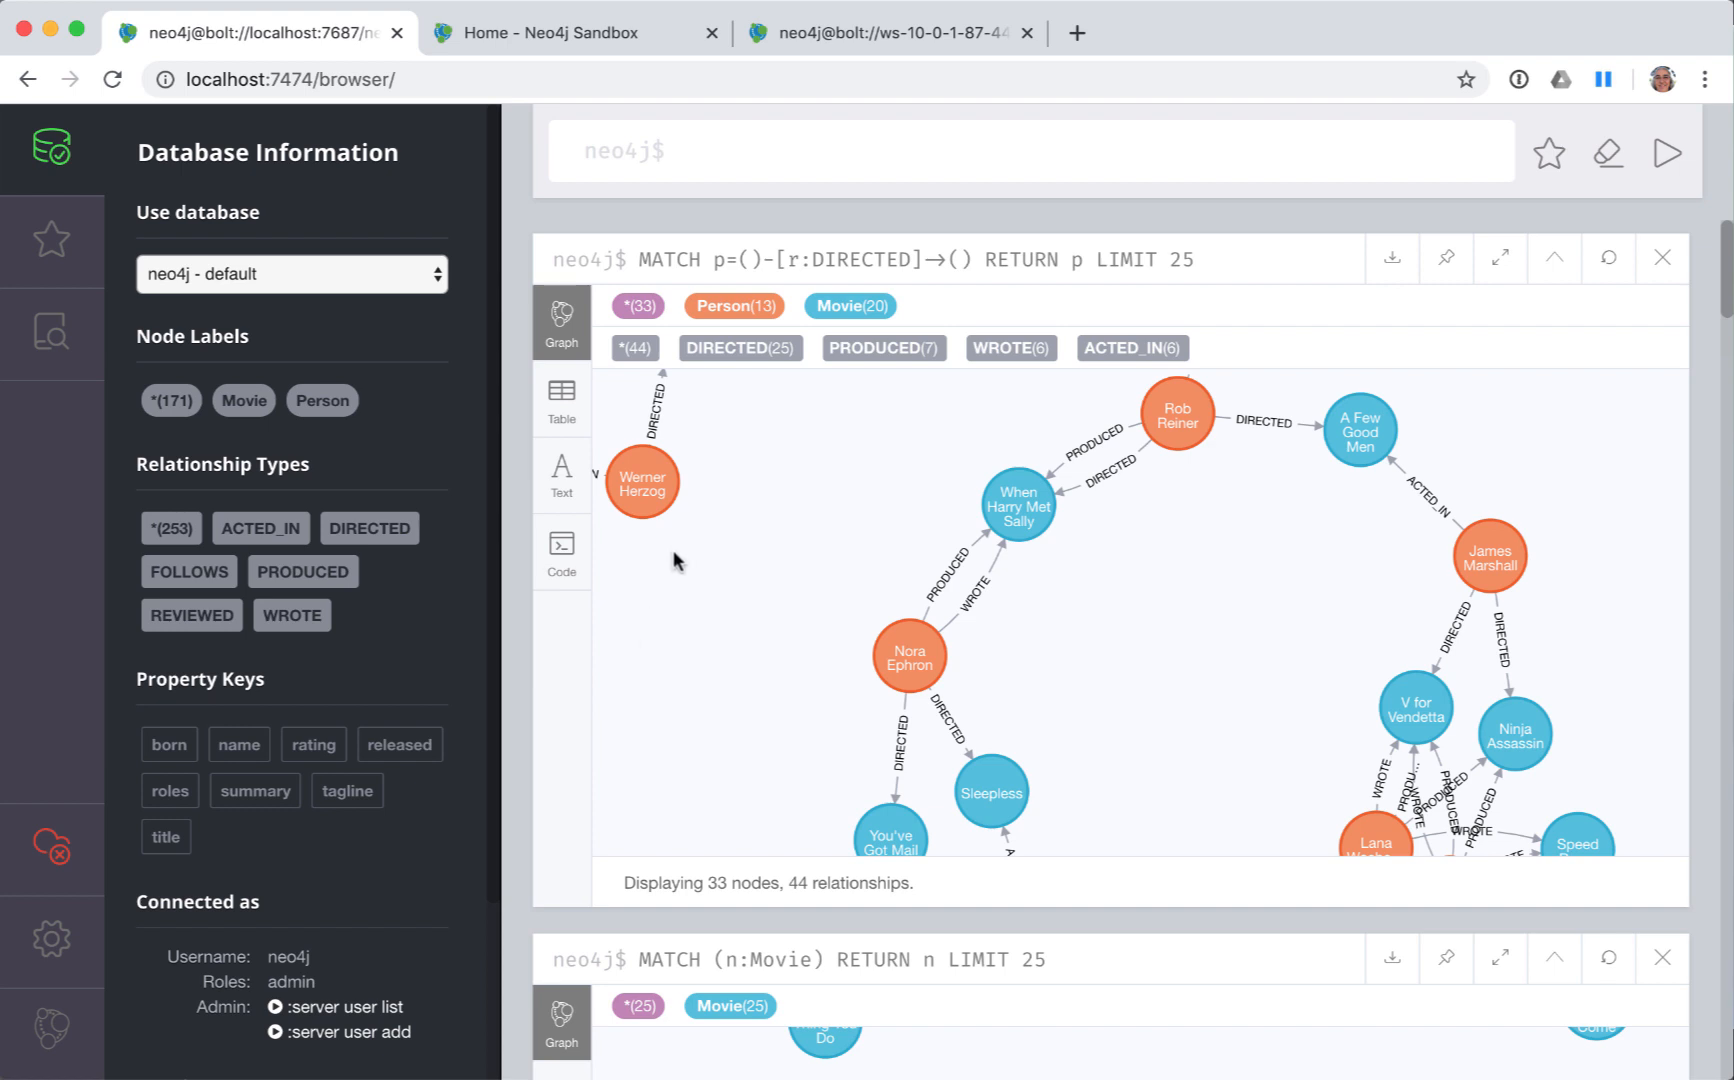
mouse_move(704, 473)
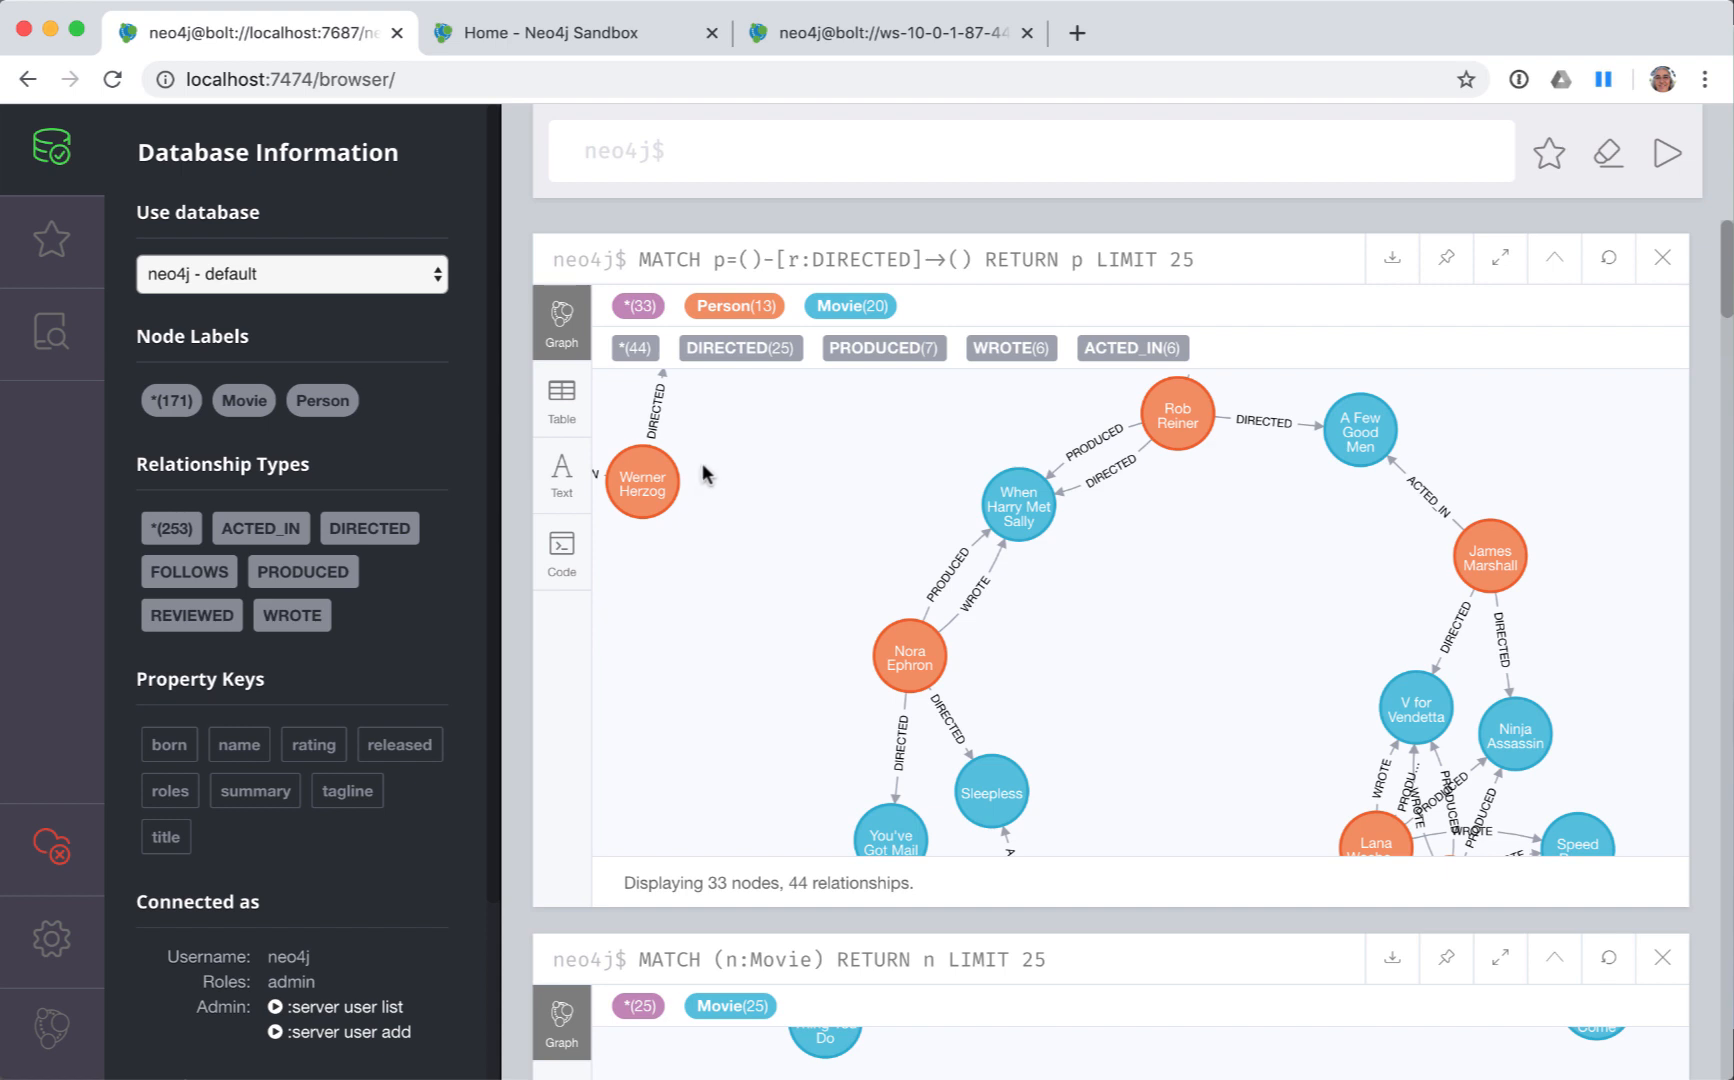
mouse_move(731, 379)
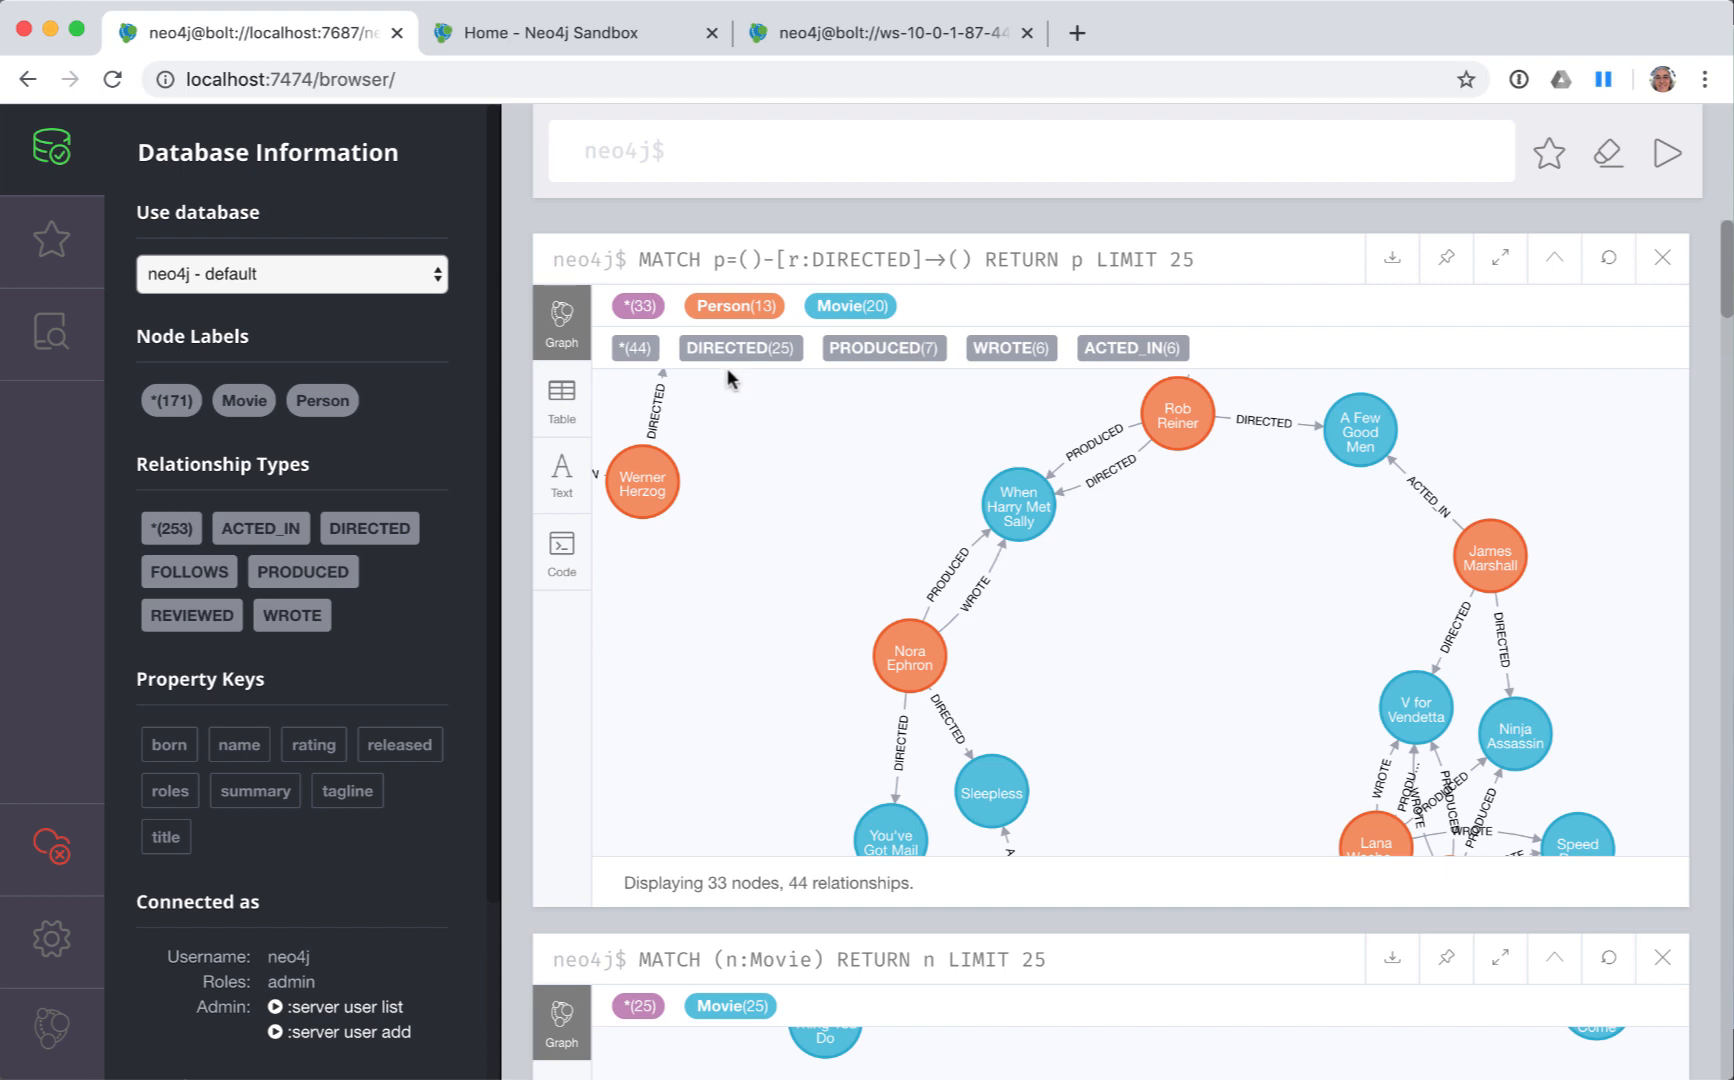
mouse_move(733, 306)
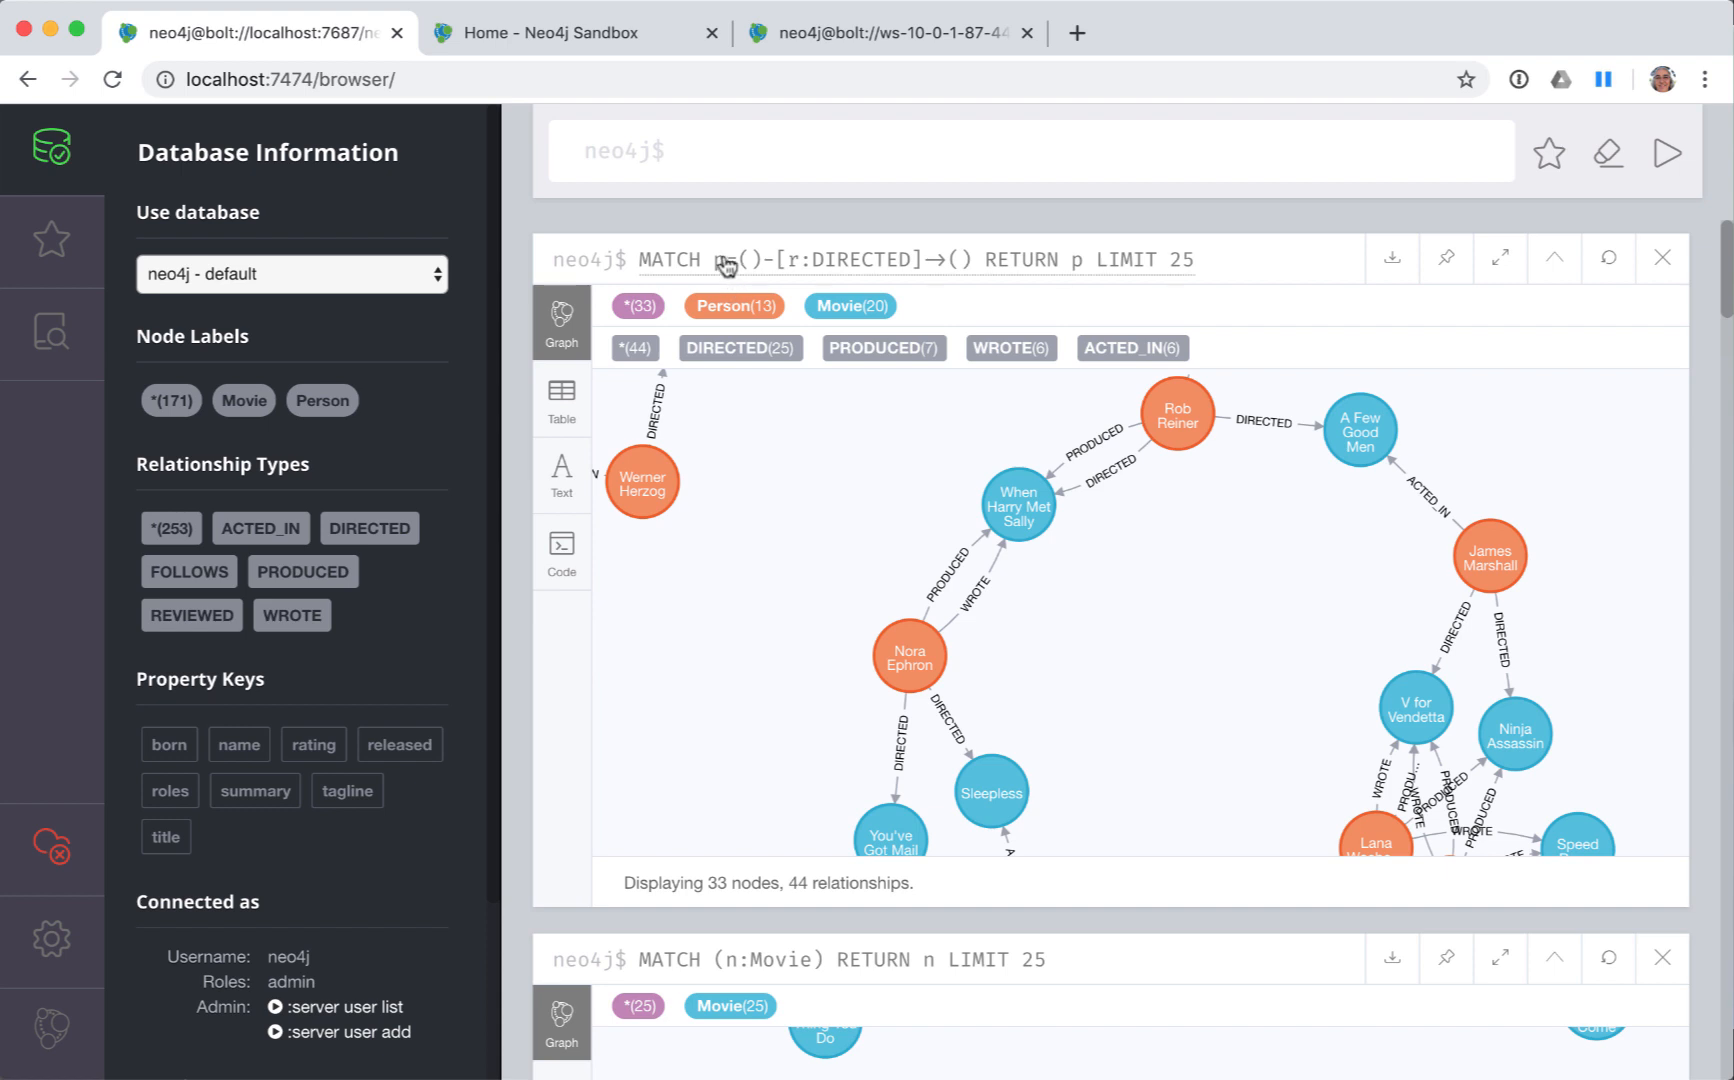
- Make Person nodes green and the largest size, with name captions restored after trying born
click(733, 305)
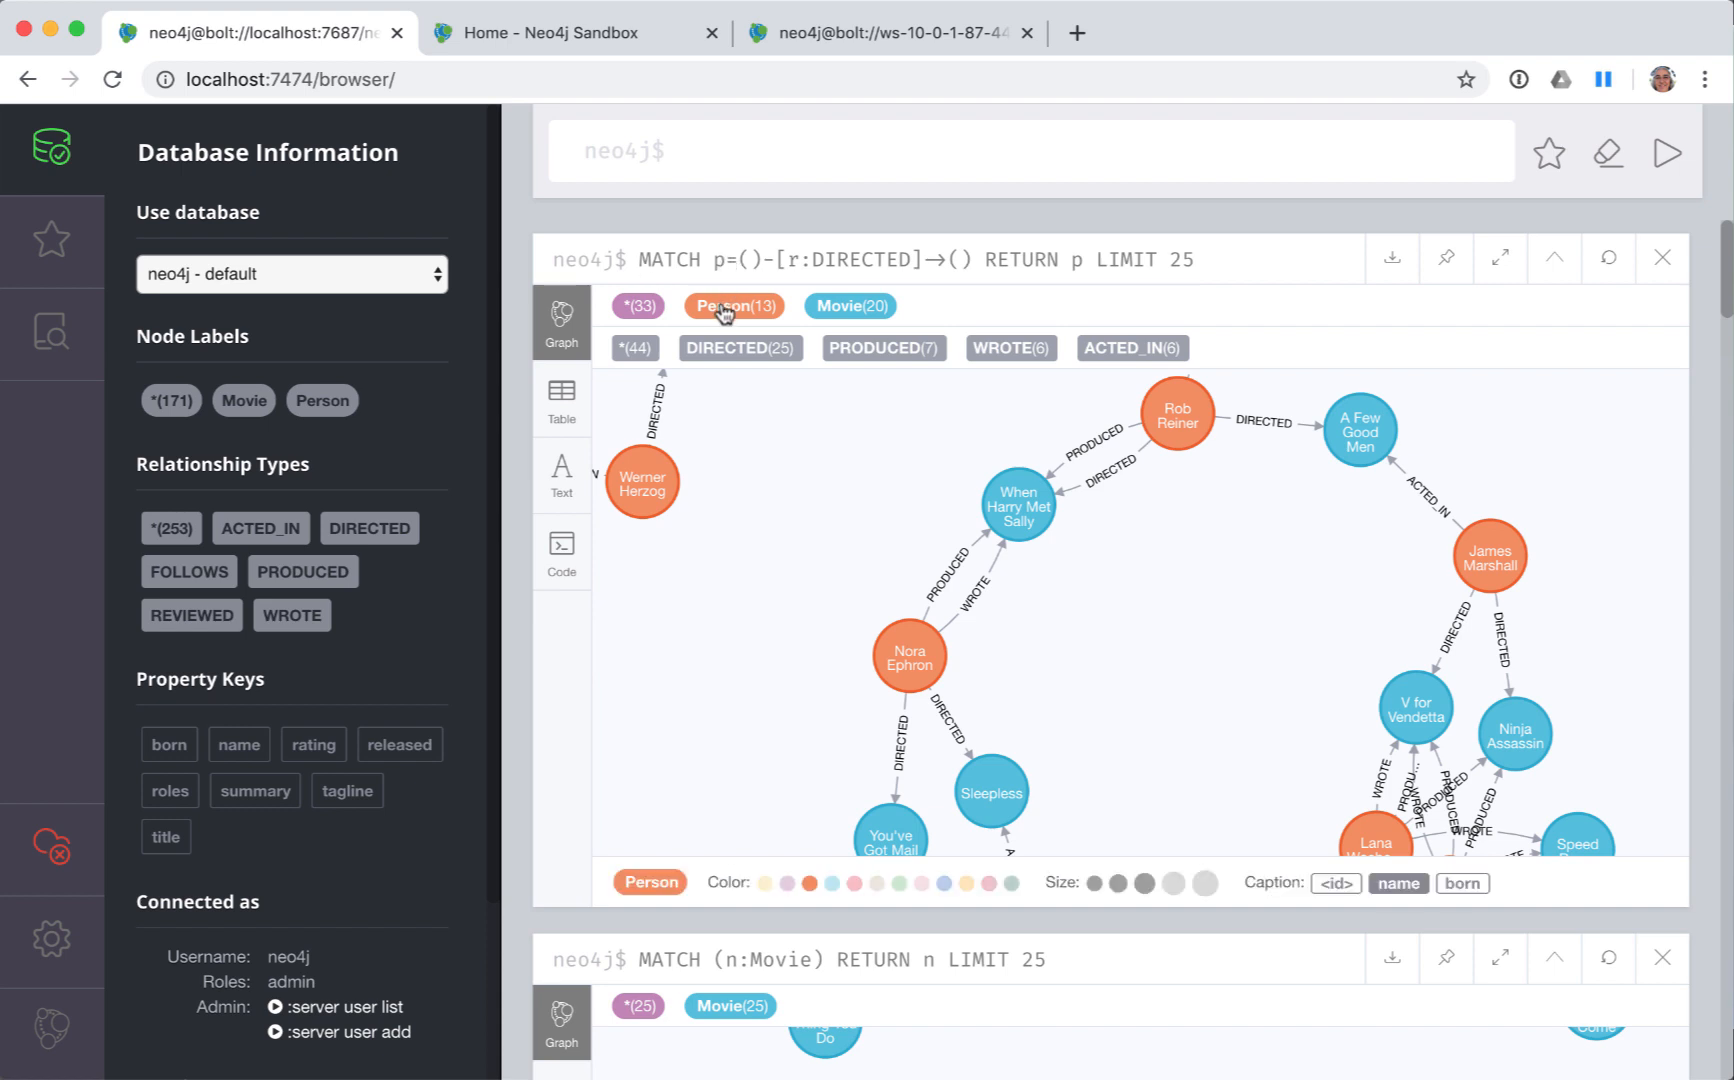
click(943, 883)
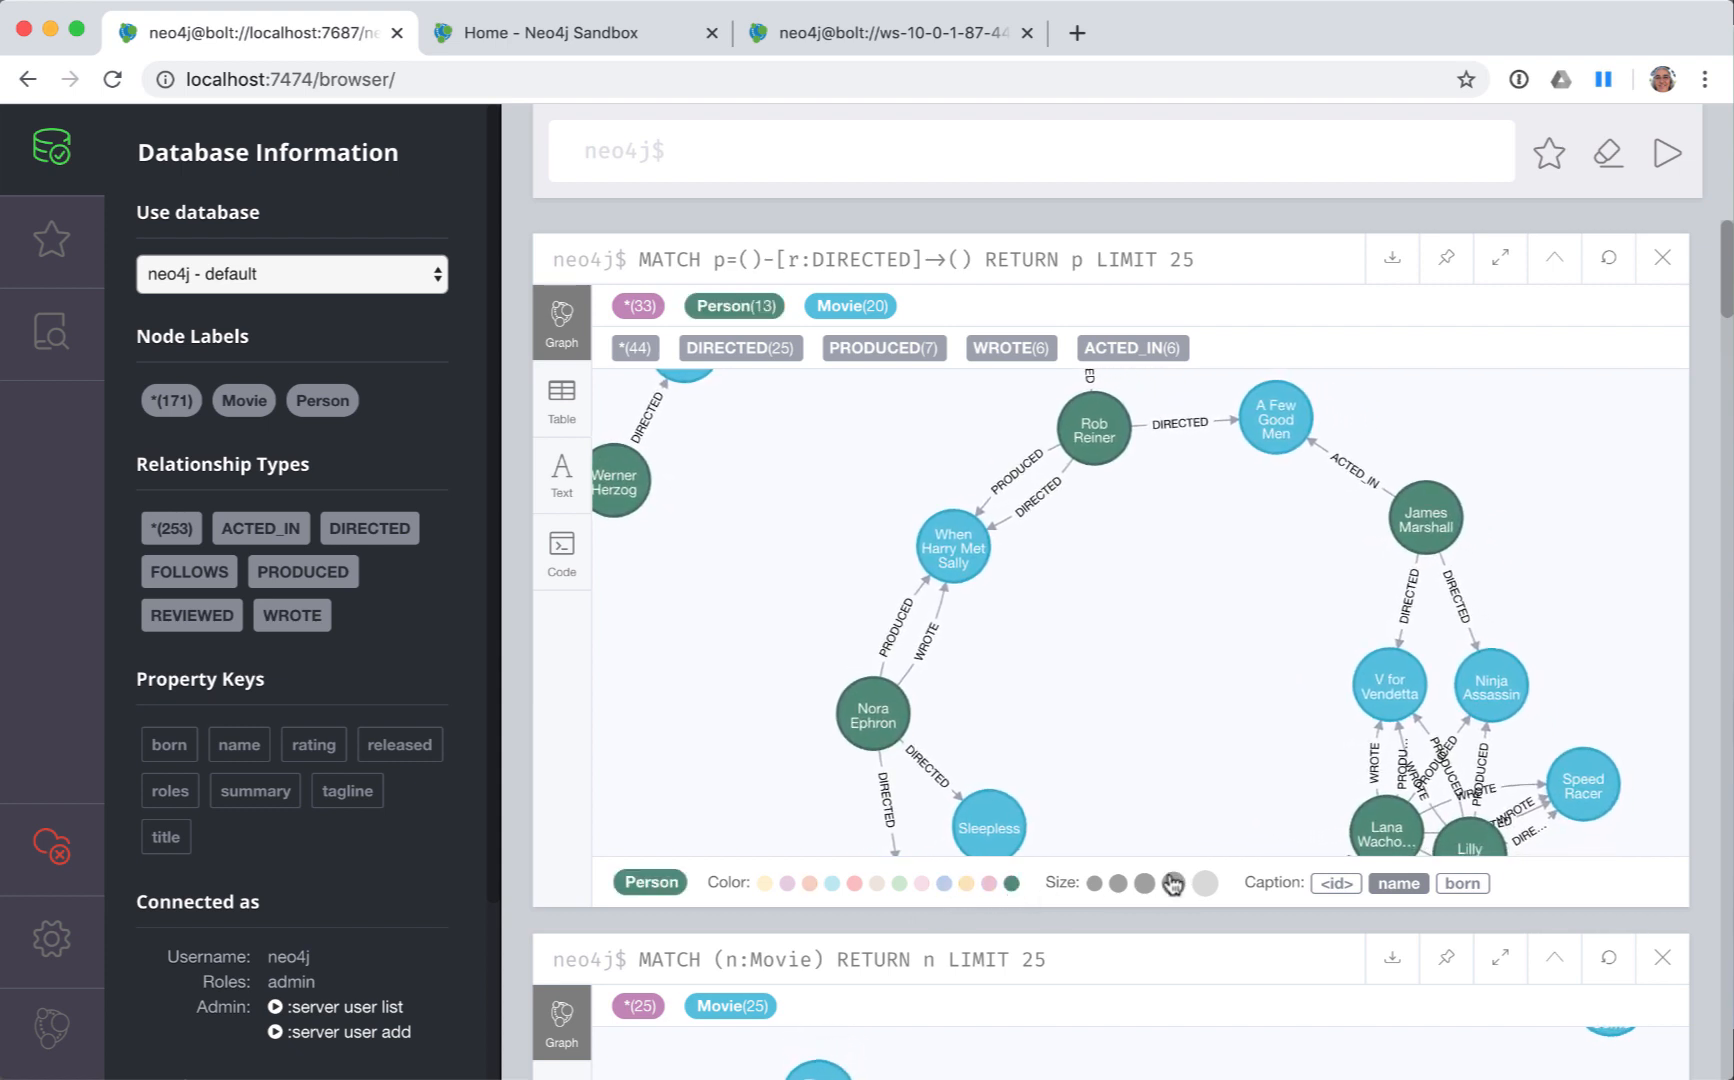
click(1398, 882)
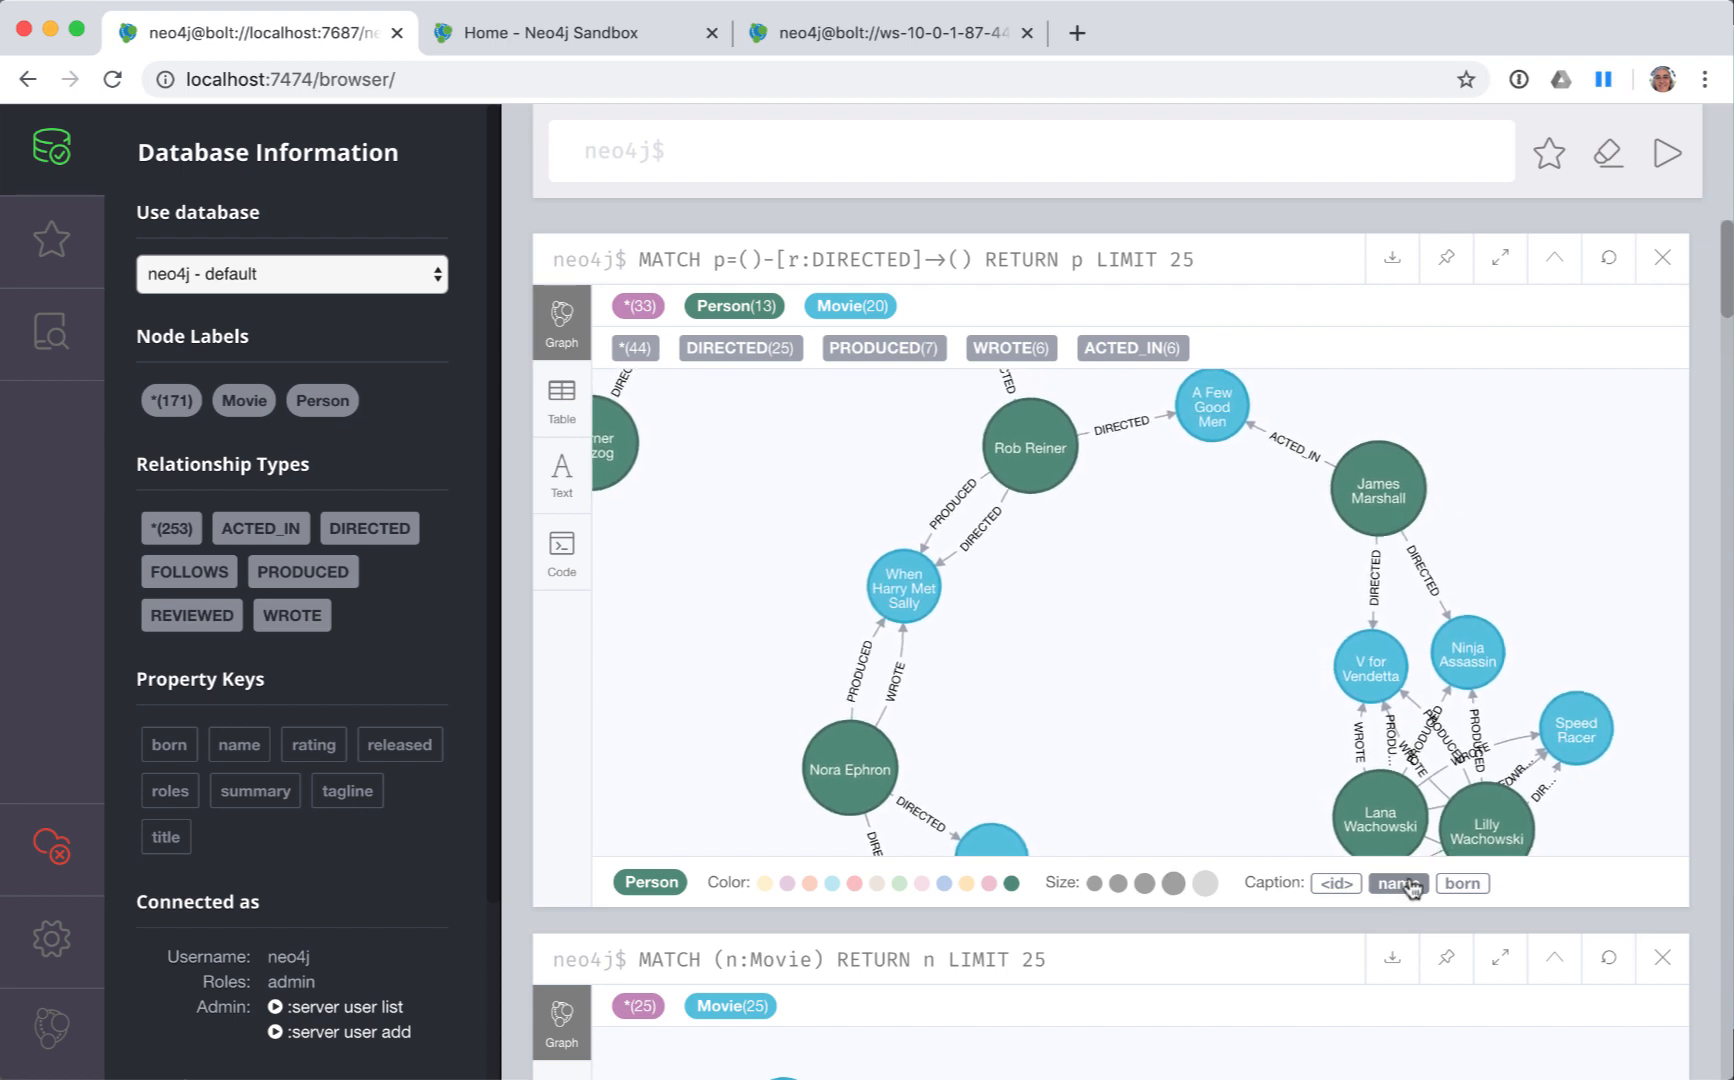
click(1461, 882)
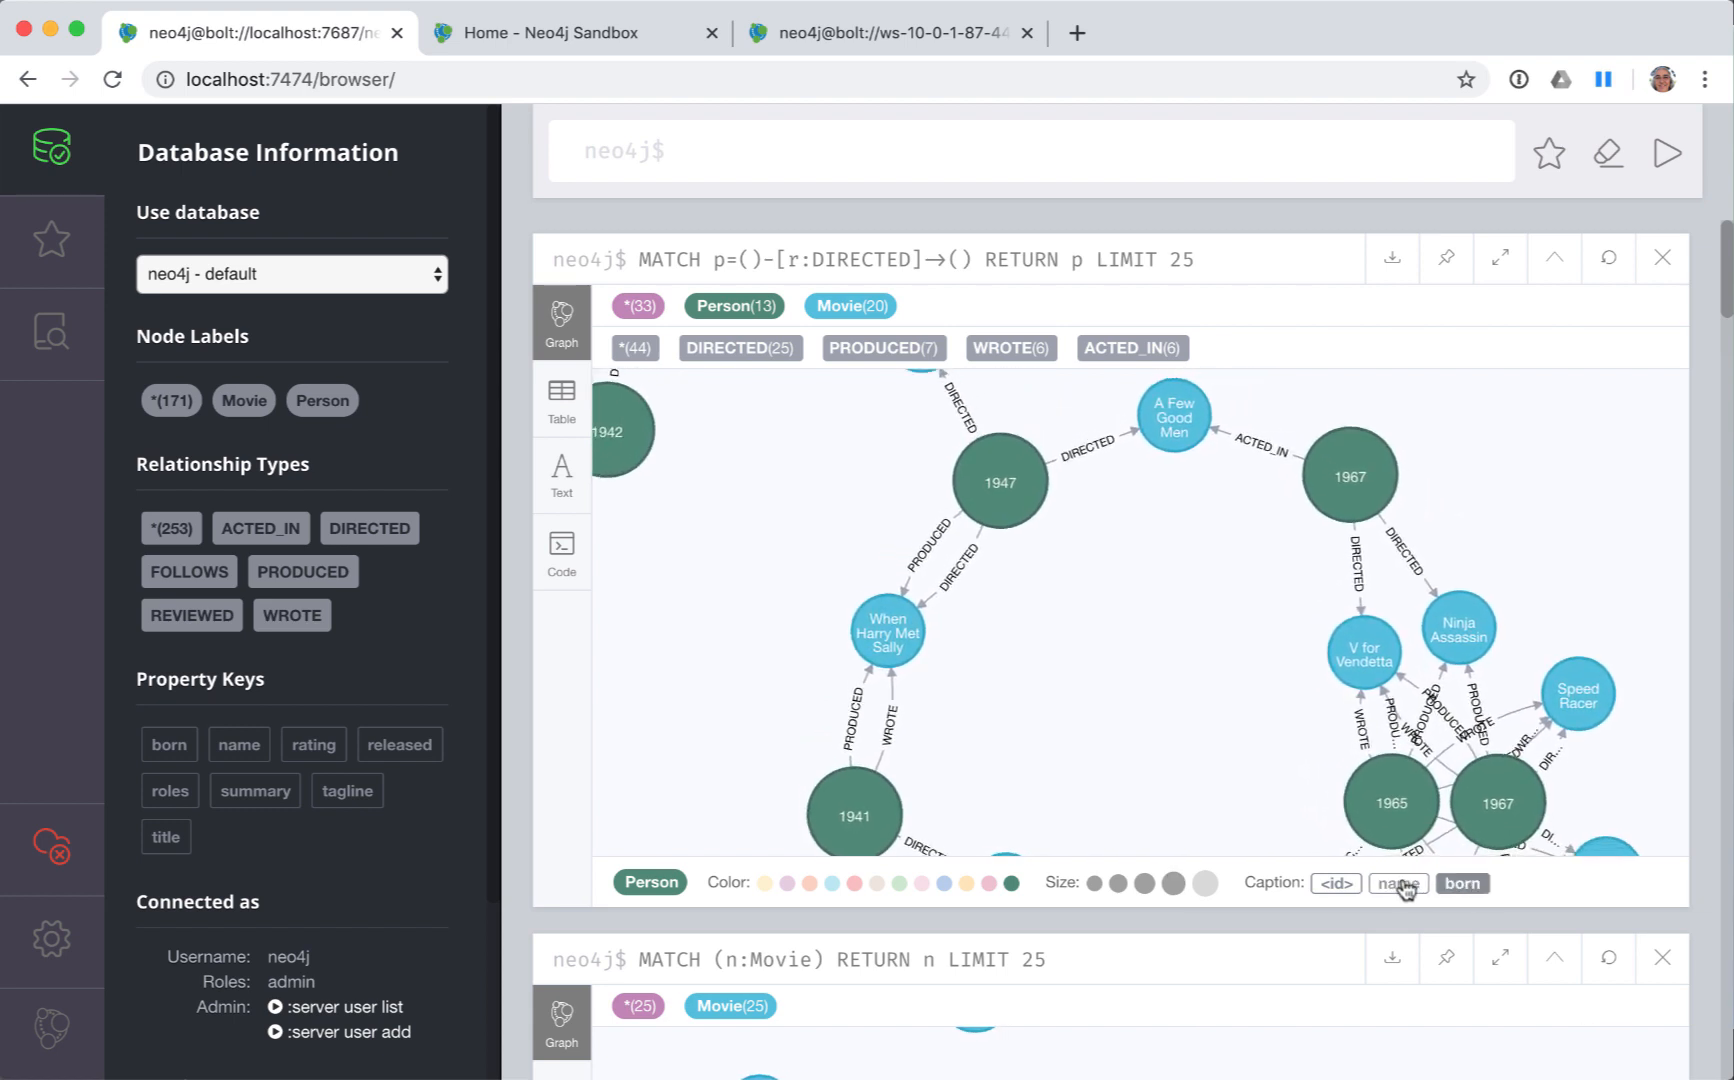
click(1398, 882)
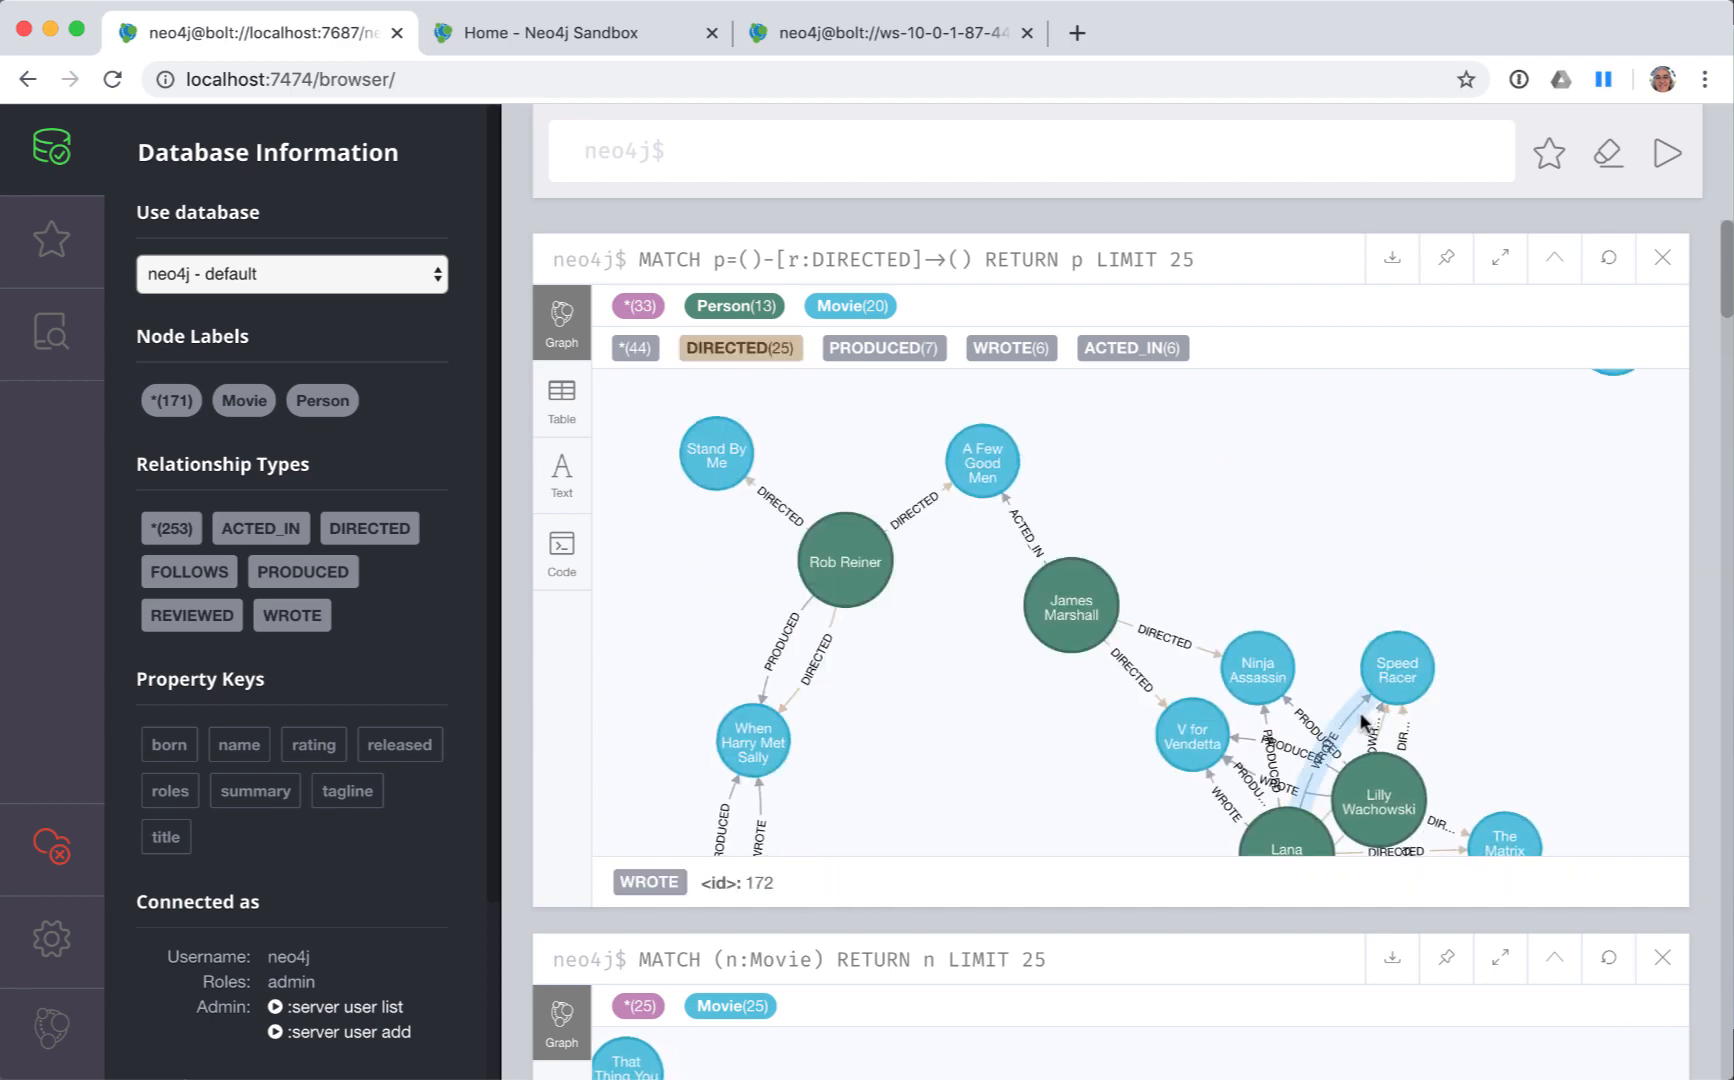
- Inspect nodes, rearrange A Few Good Men's cast, and hide Kiefer Sutherland and Kevin Pollak
click(1068, 606)
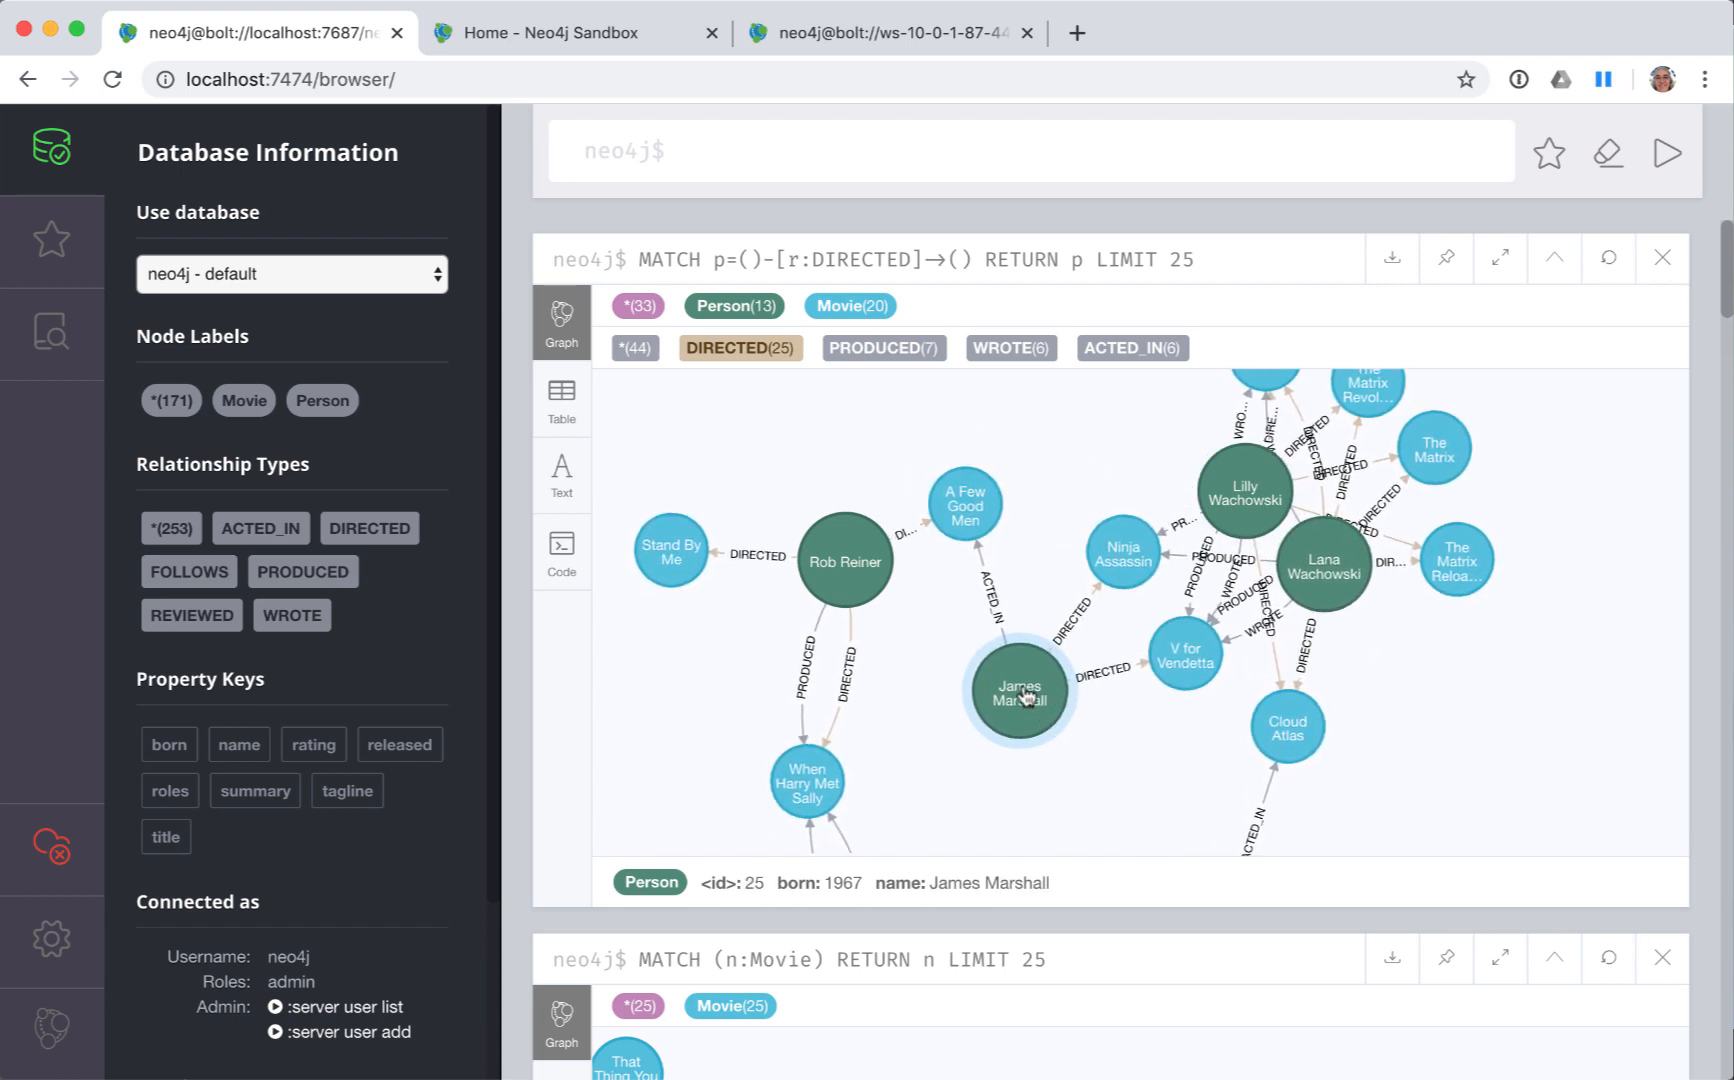
click(964, 481)
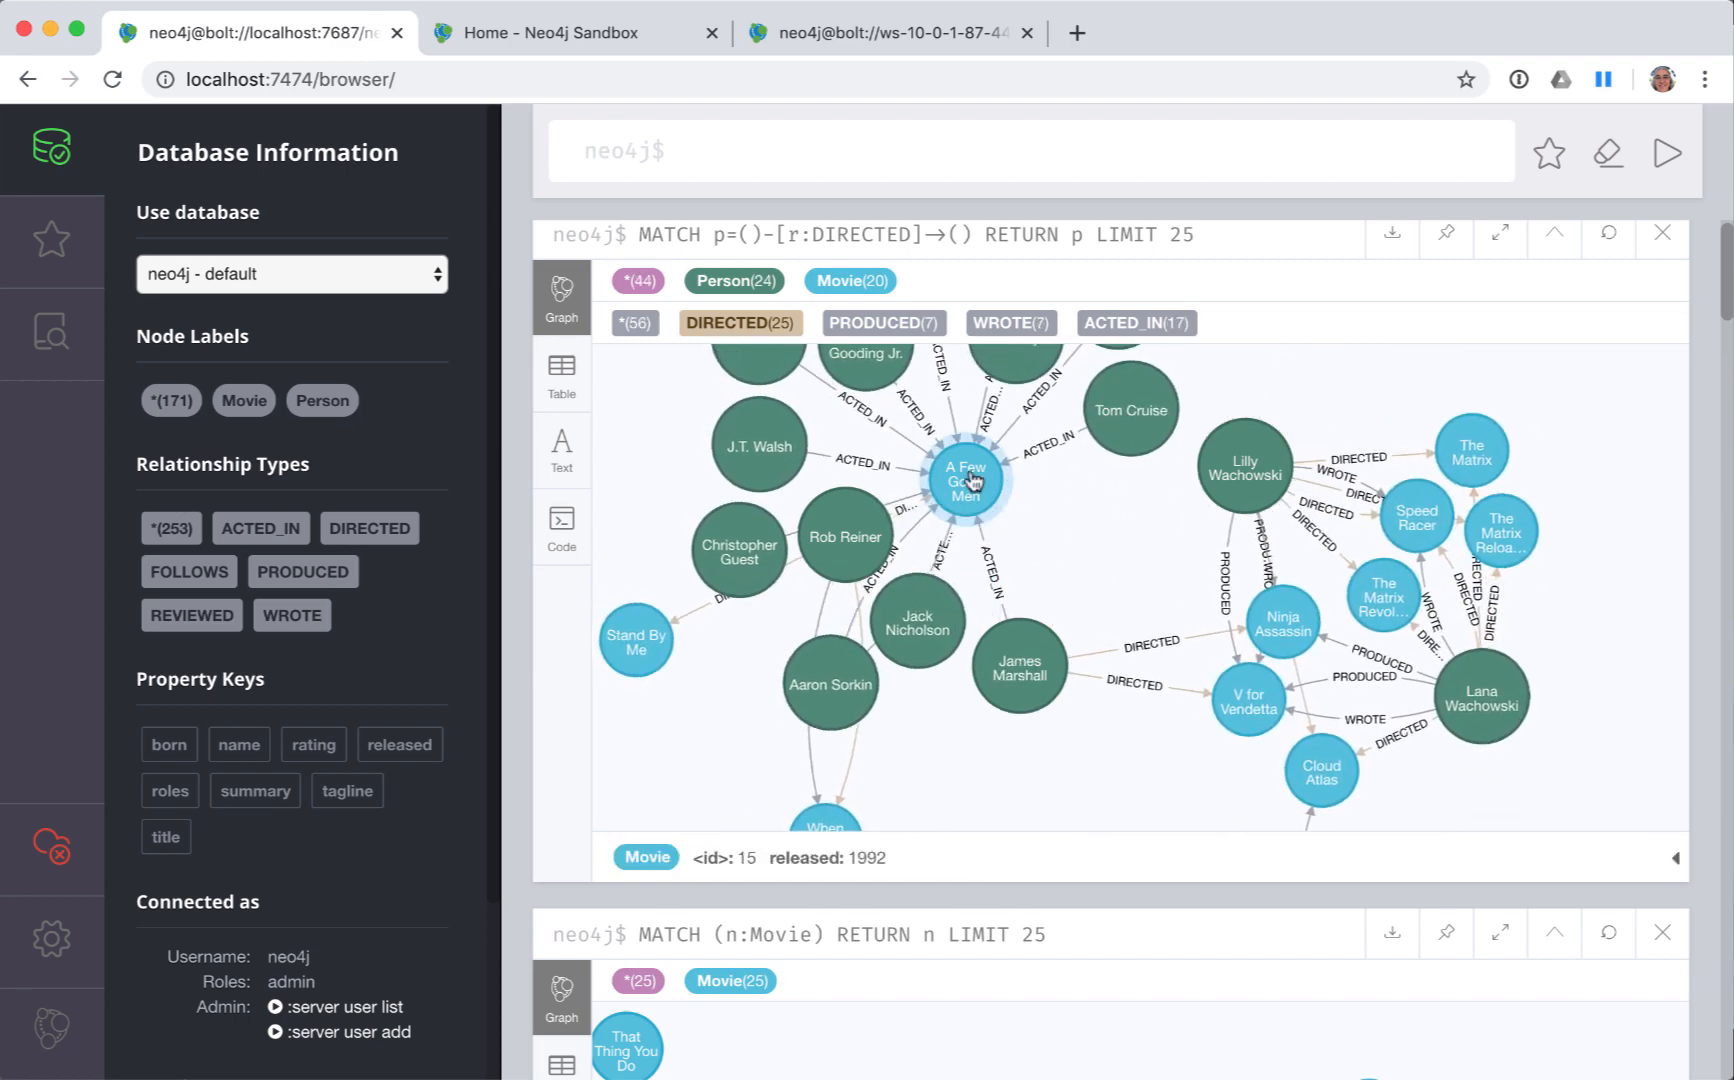
drag(964, 480, 1111, 586)
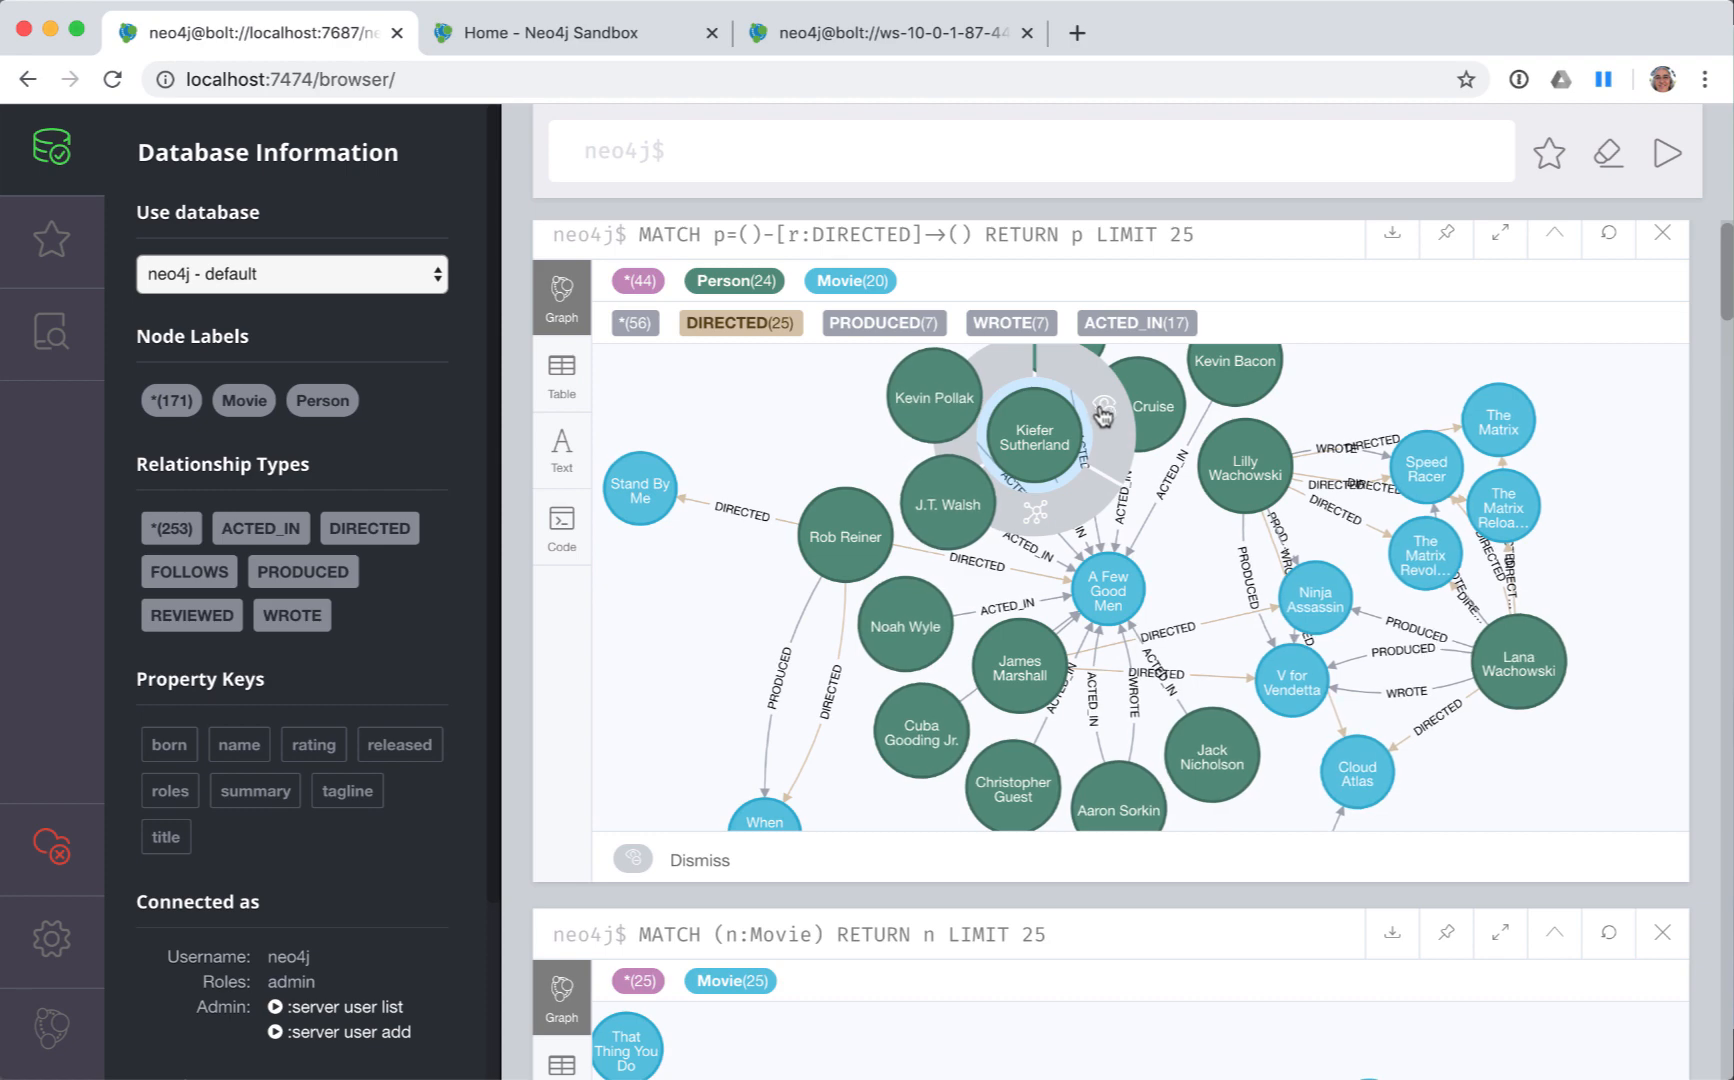
click(1134, 406)
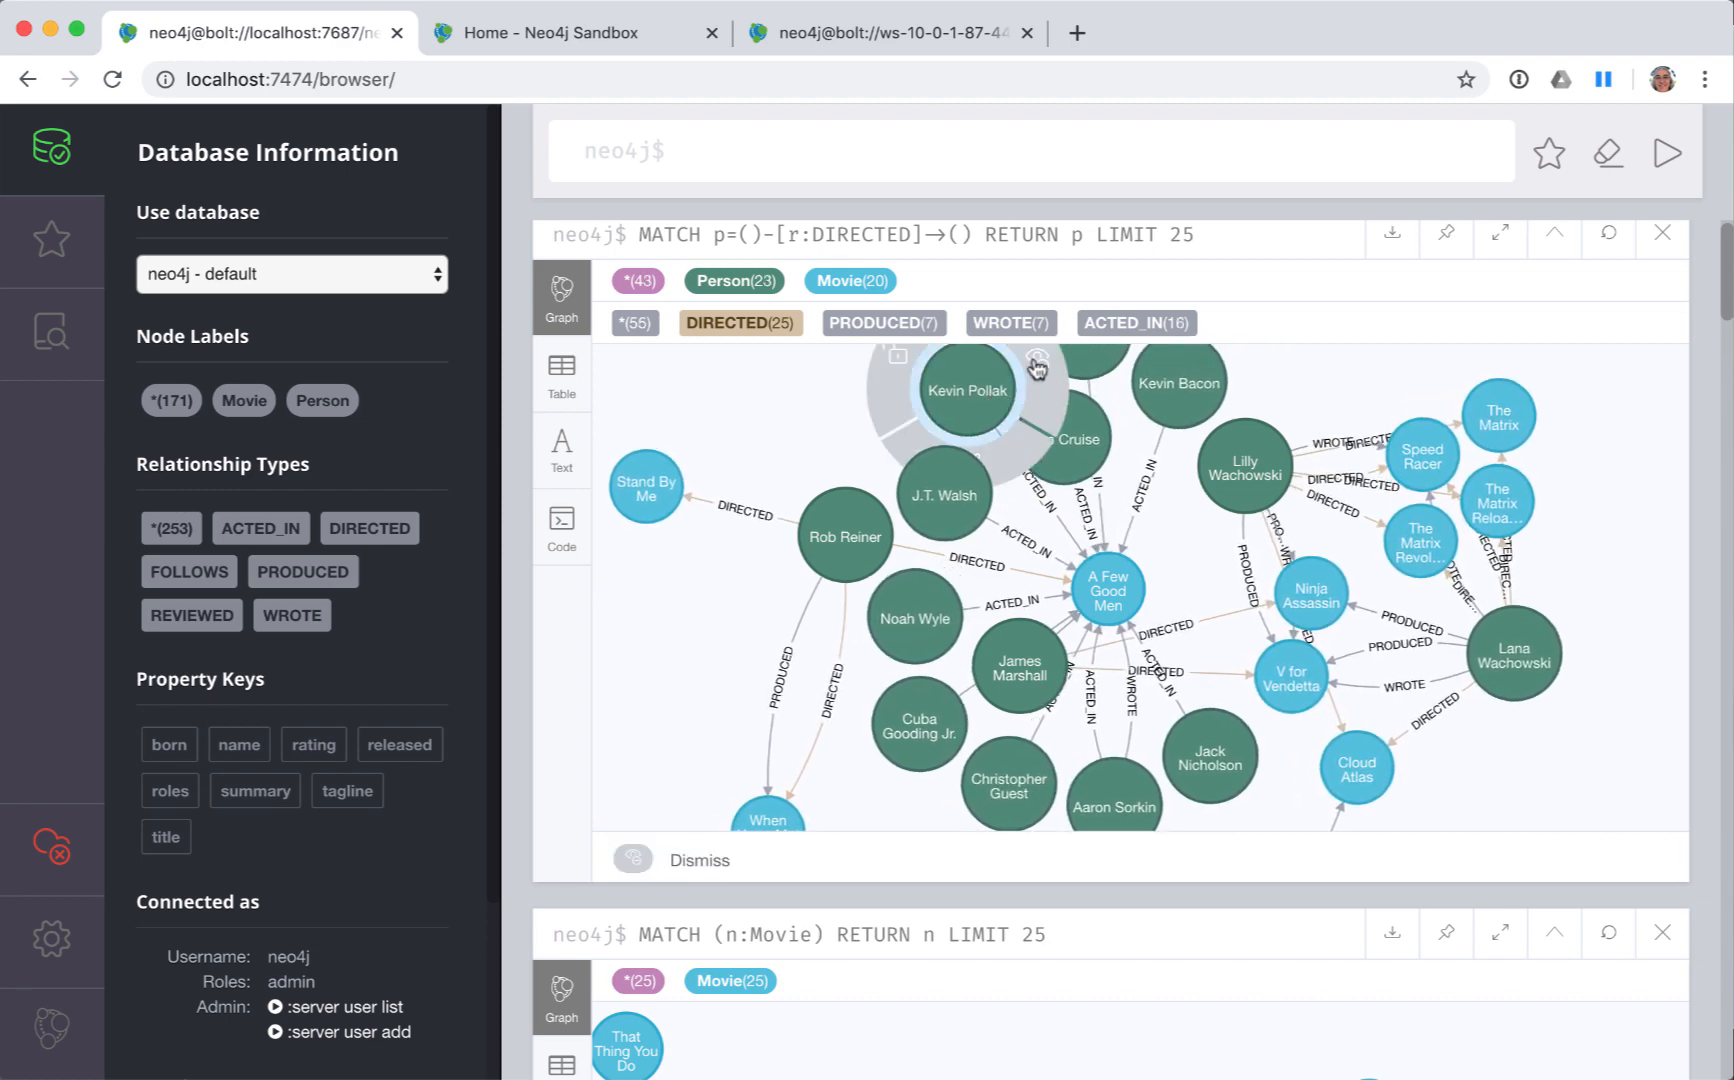
click(1512, 670)
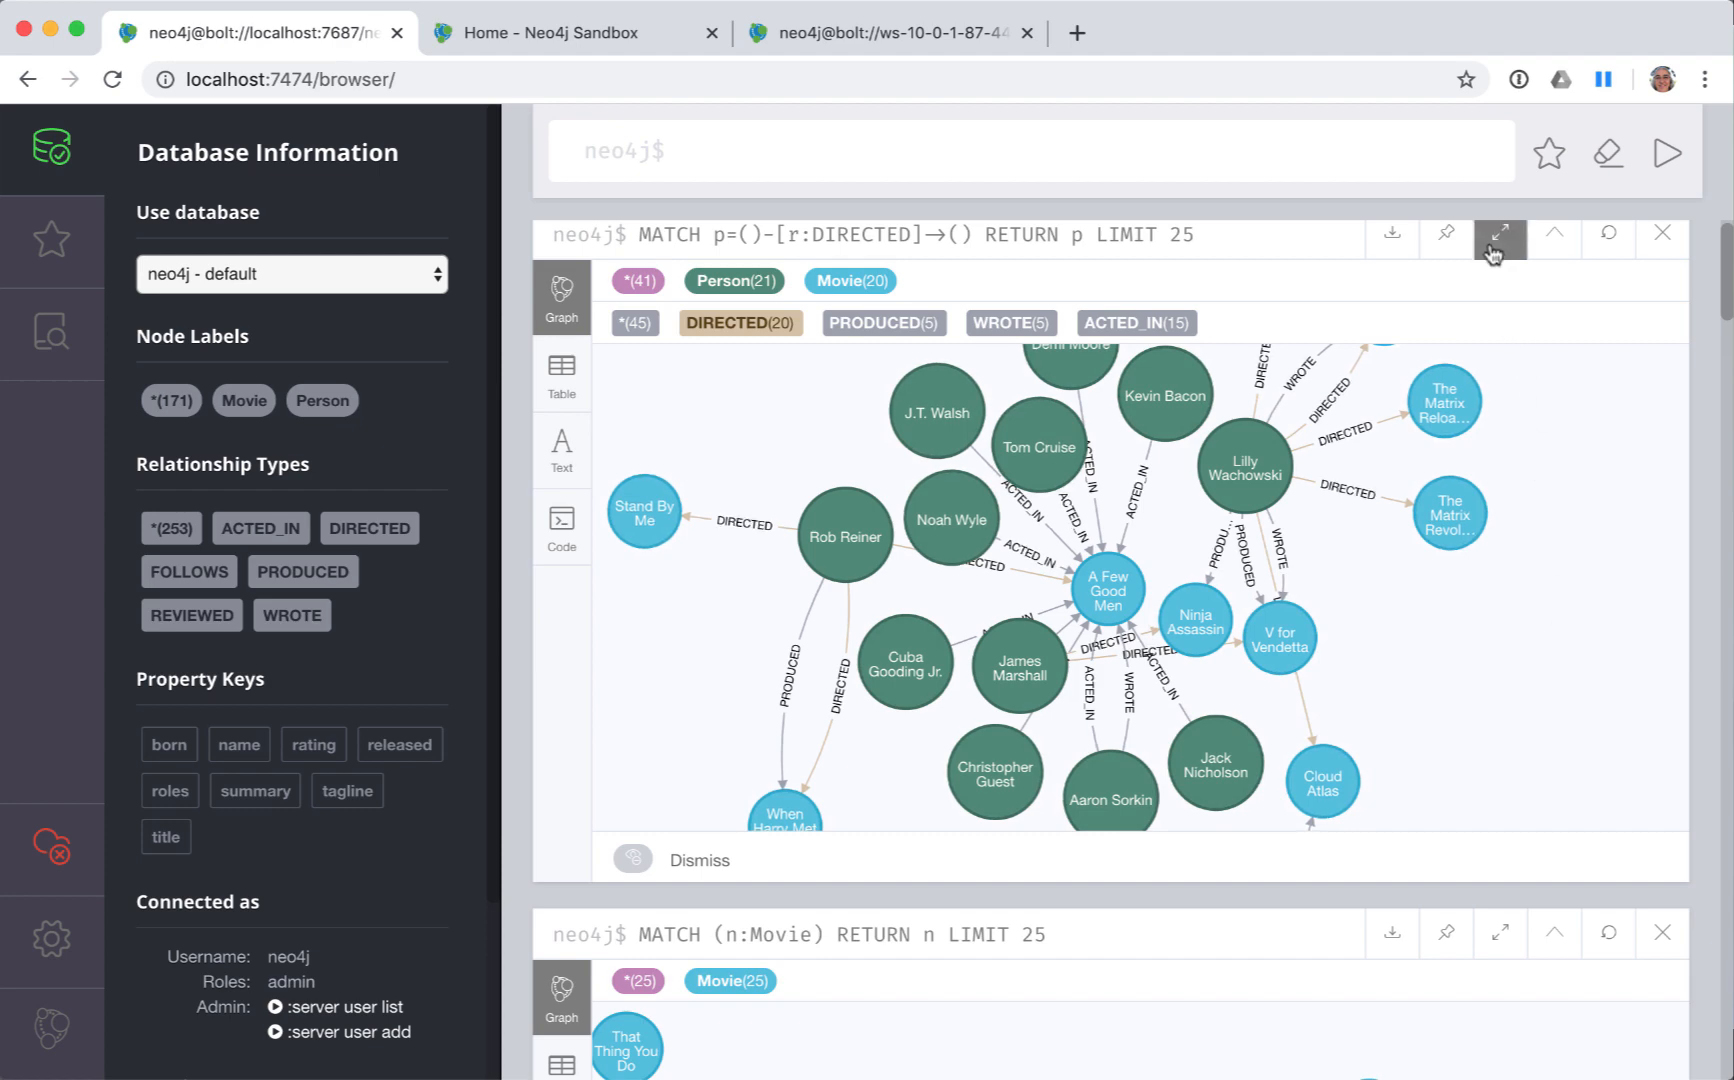
click(1497, 234)
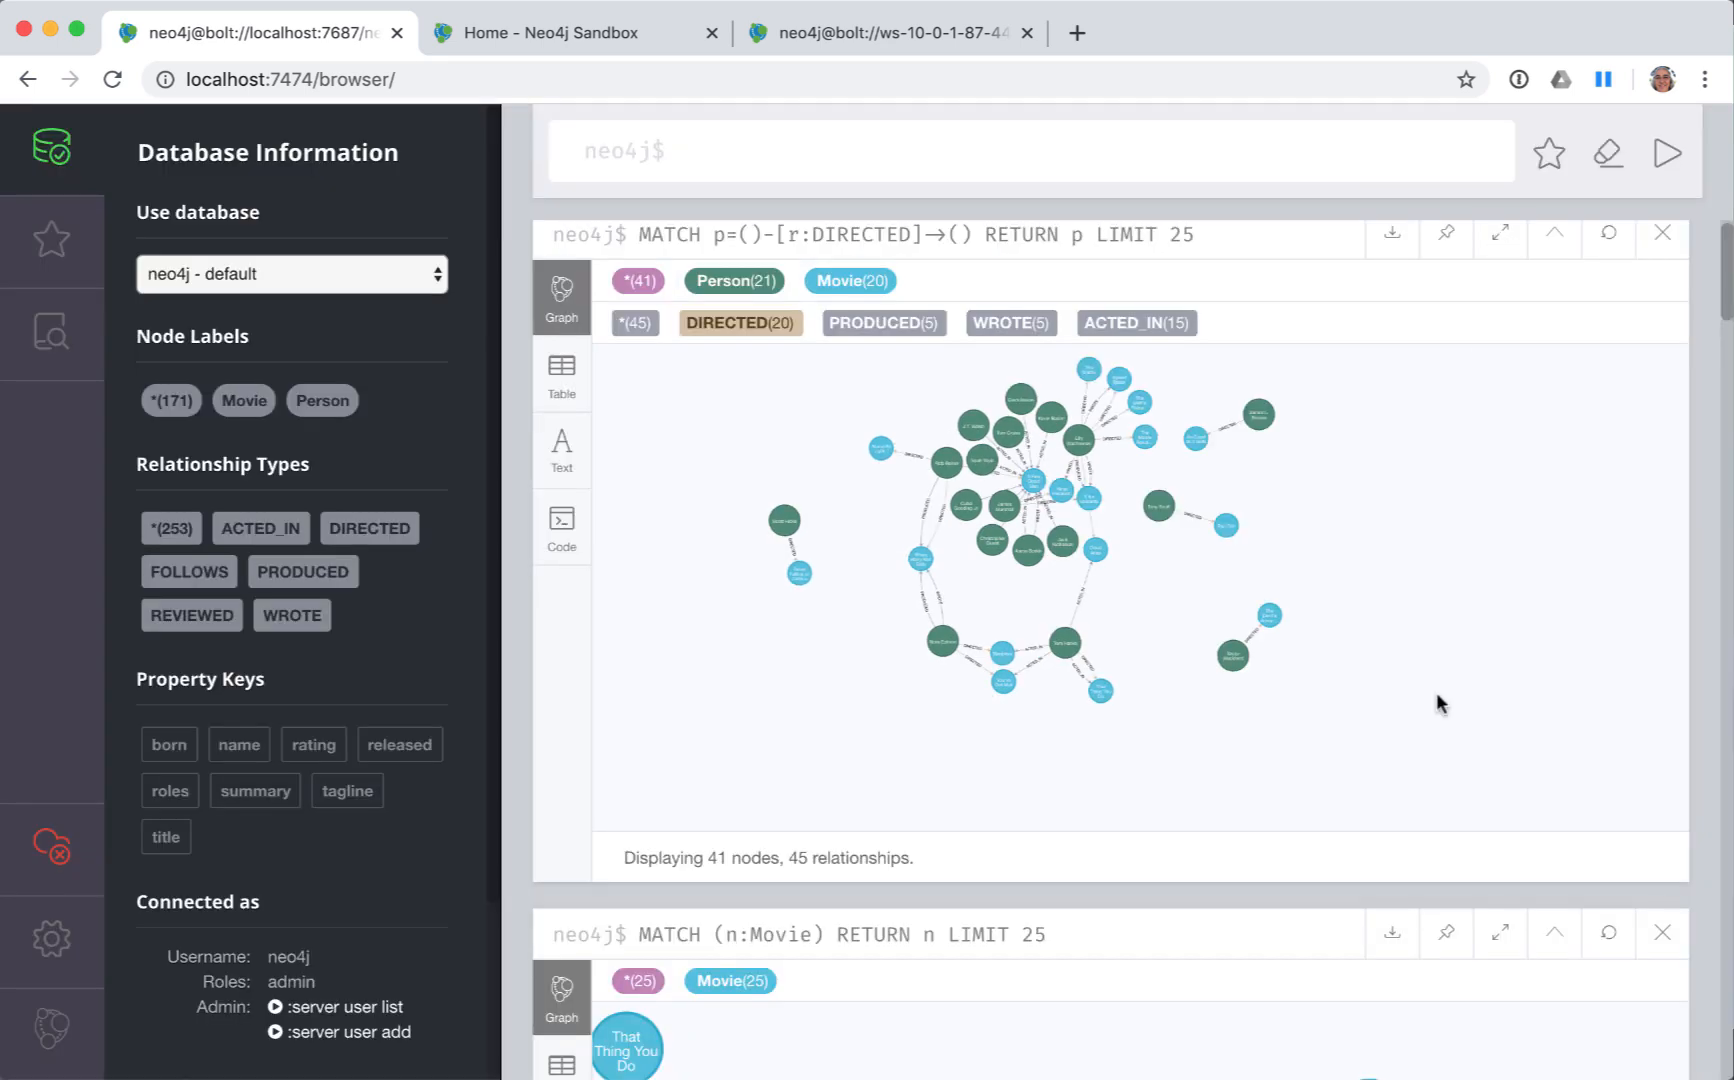
click(561, 376)
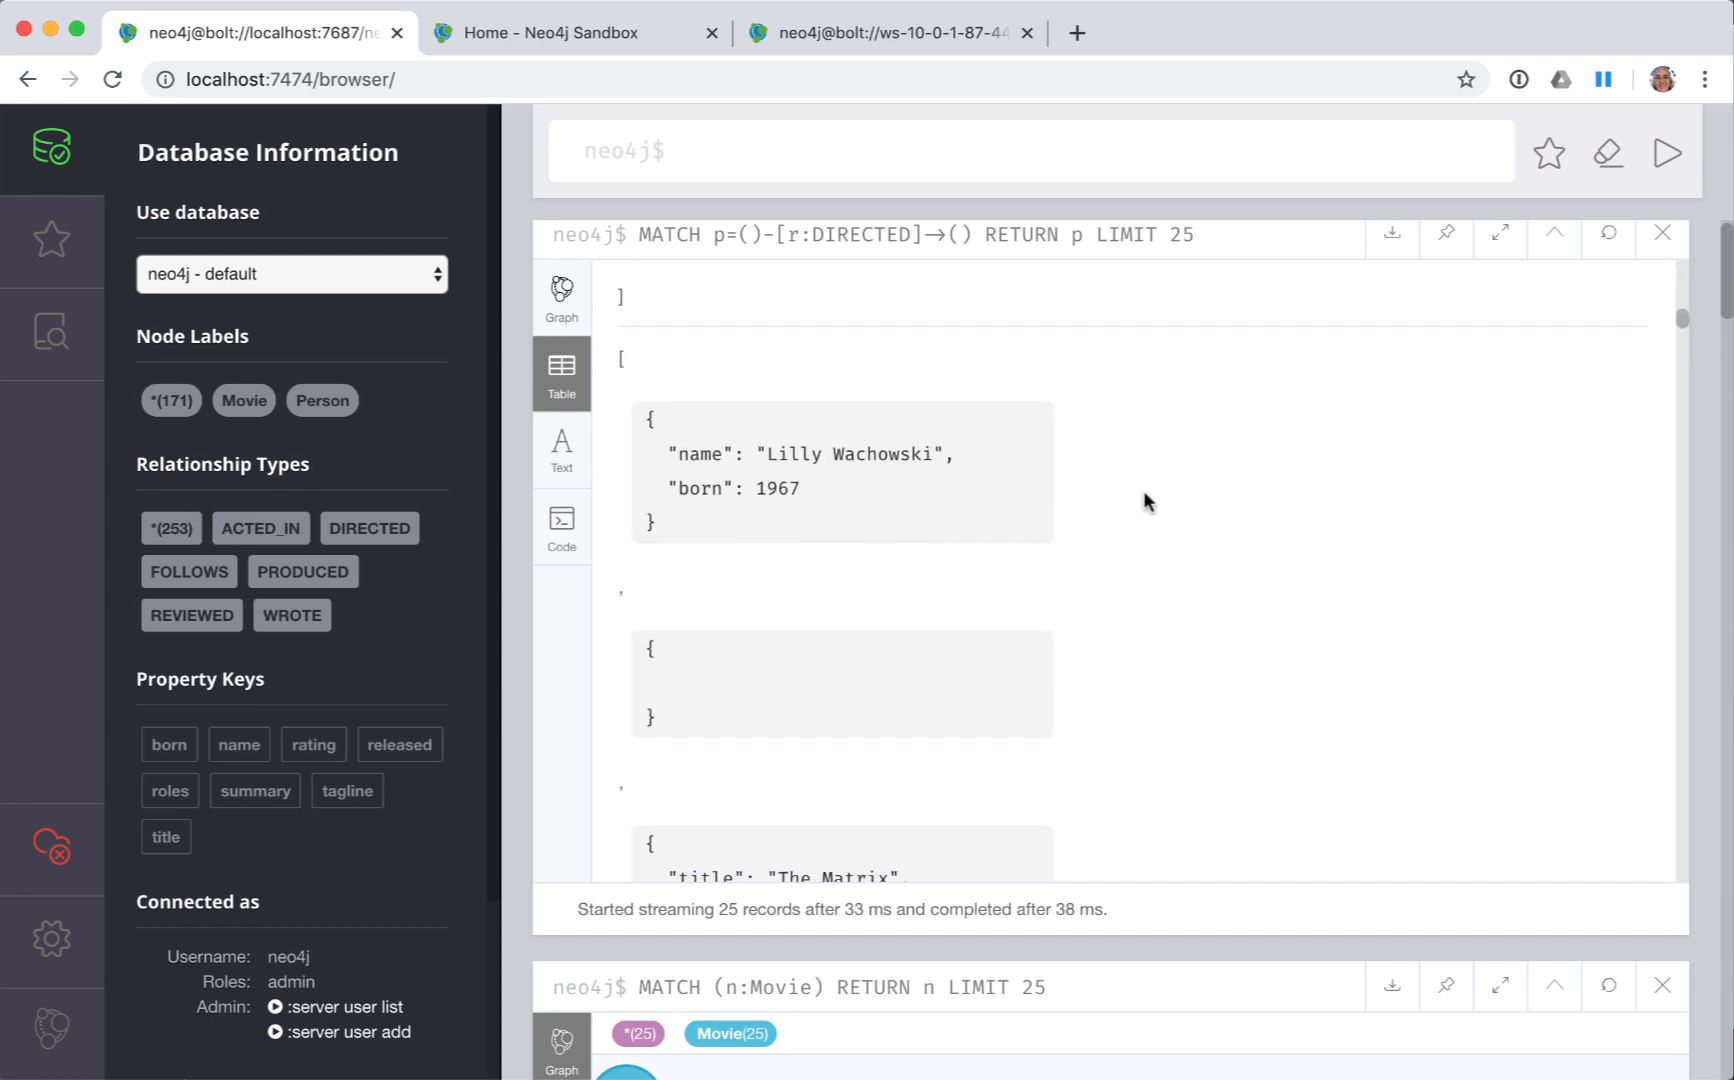
scroll(down, 3)
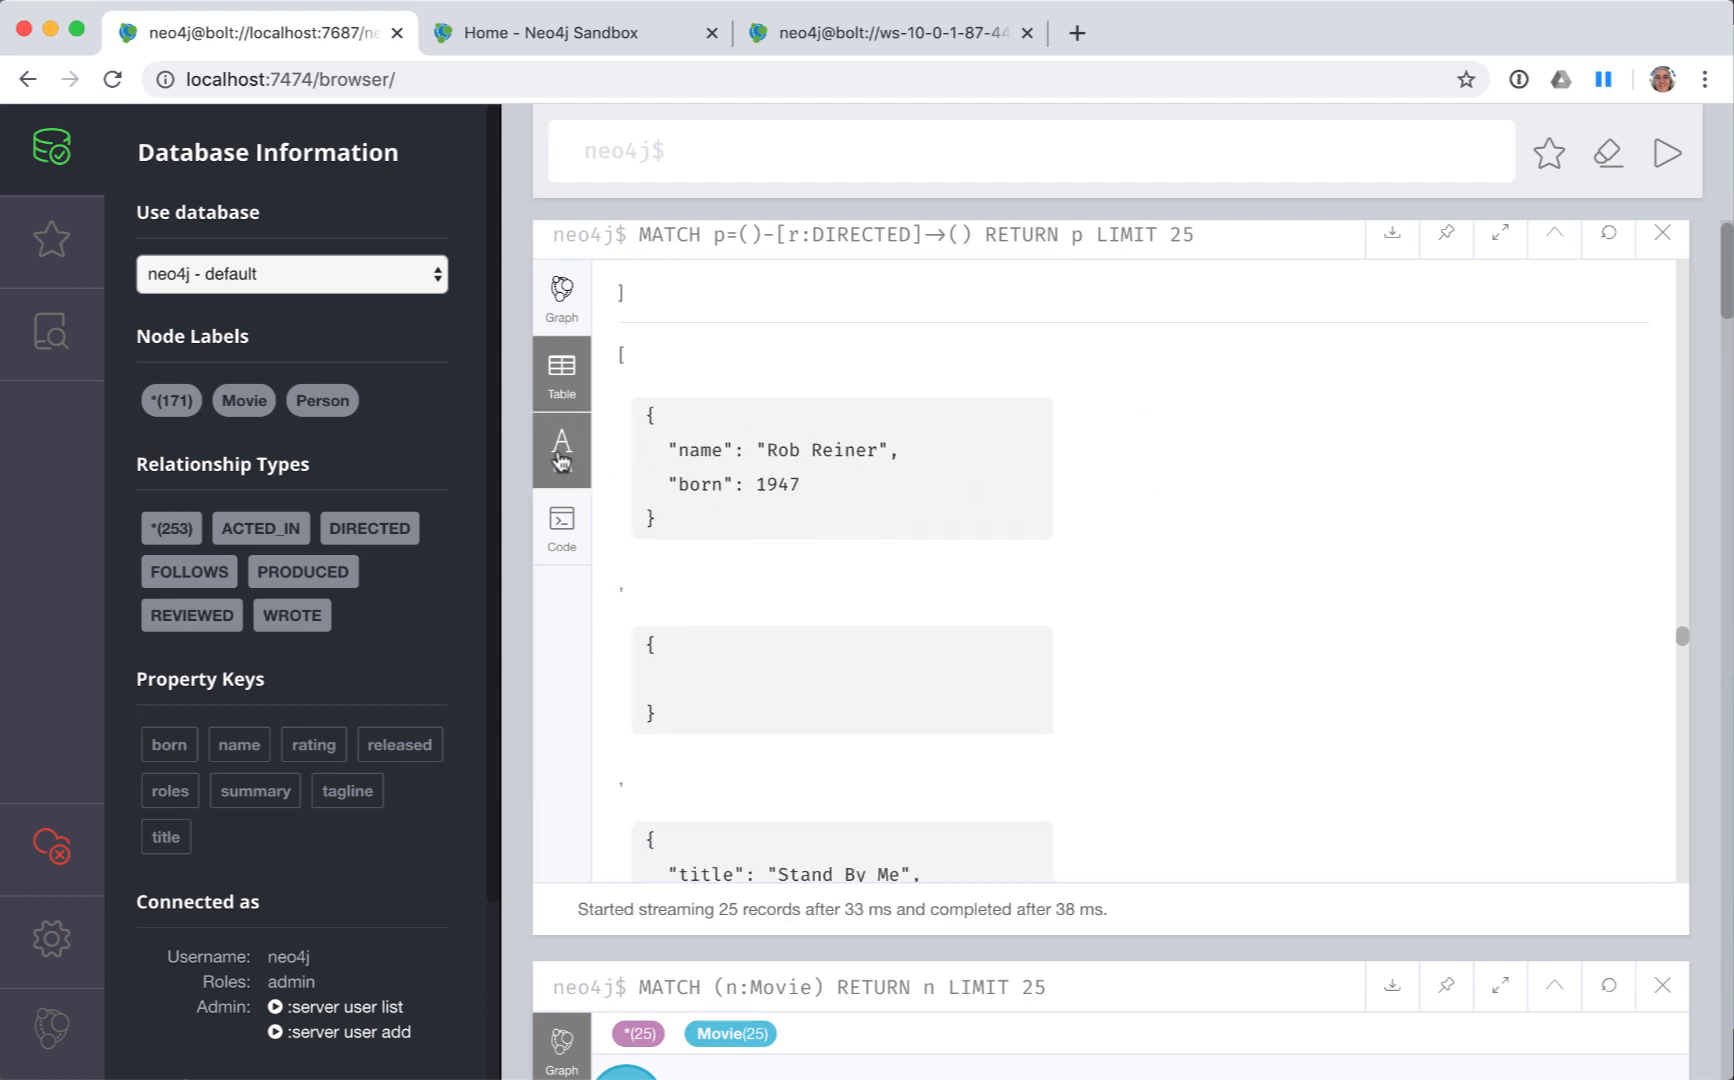
click(561, 451)
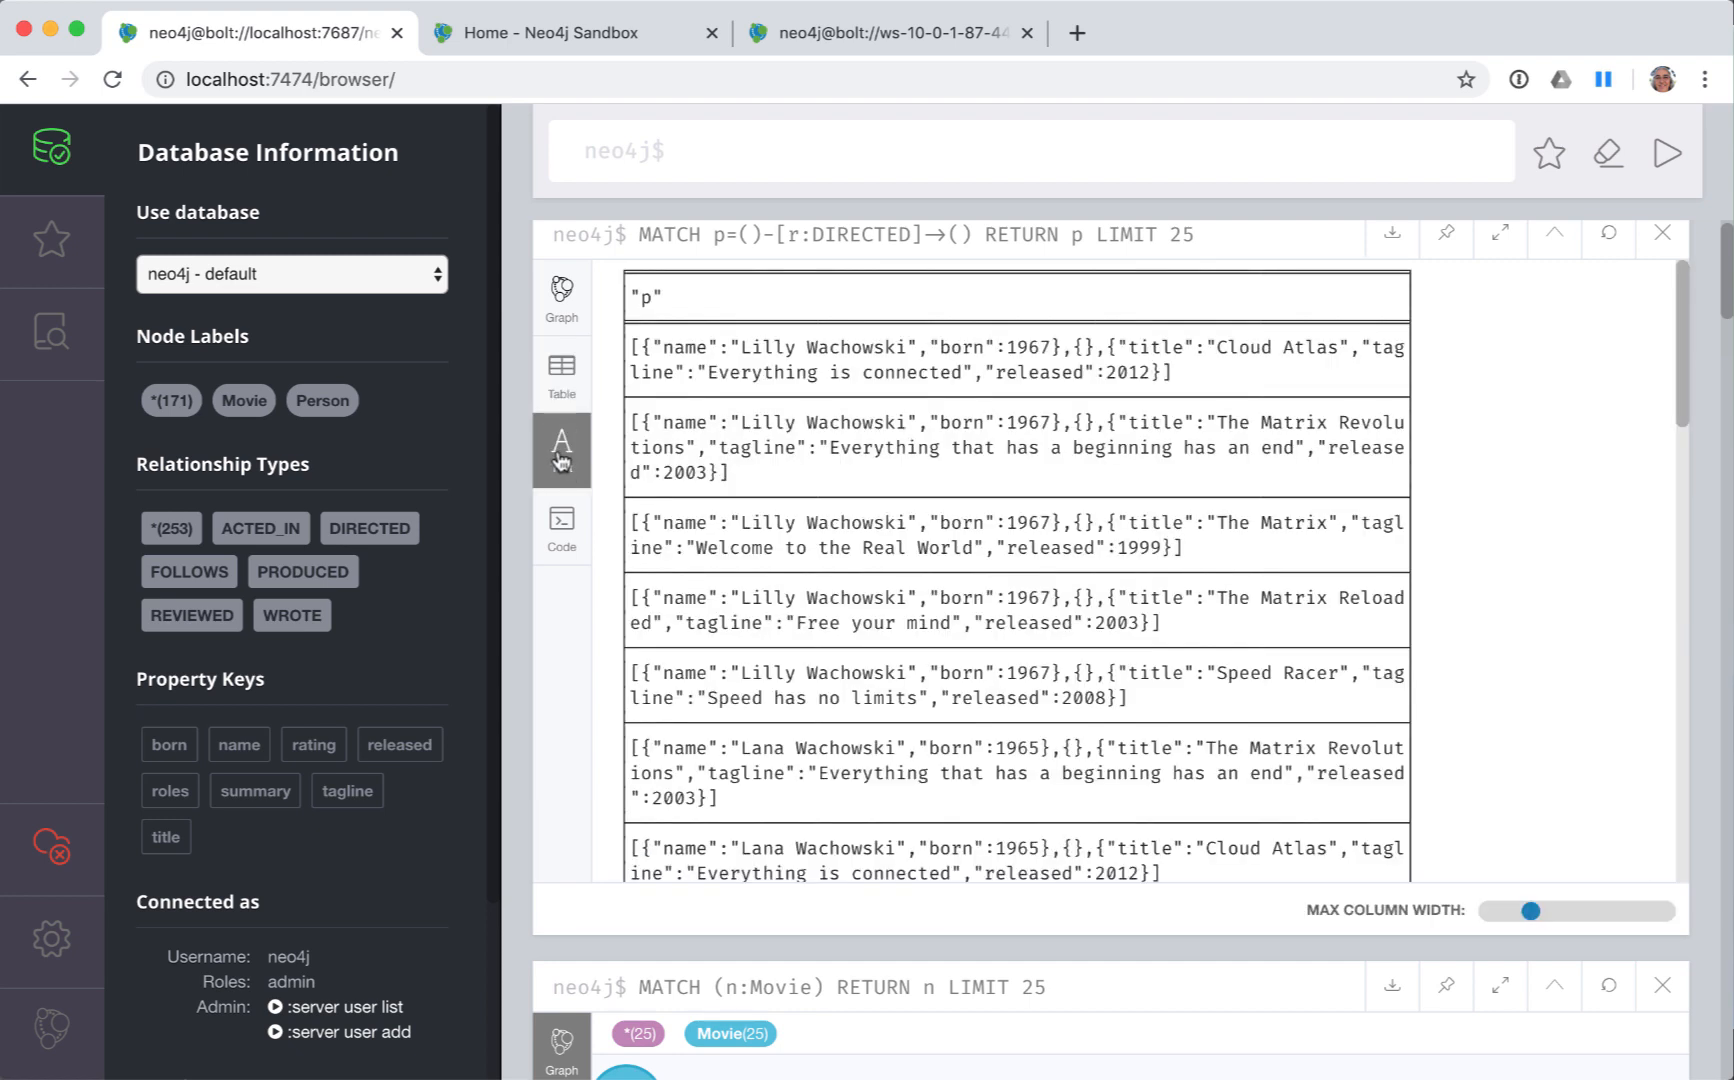
click(561, 525)
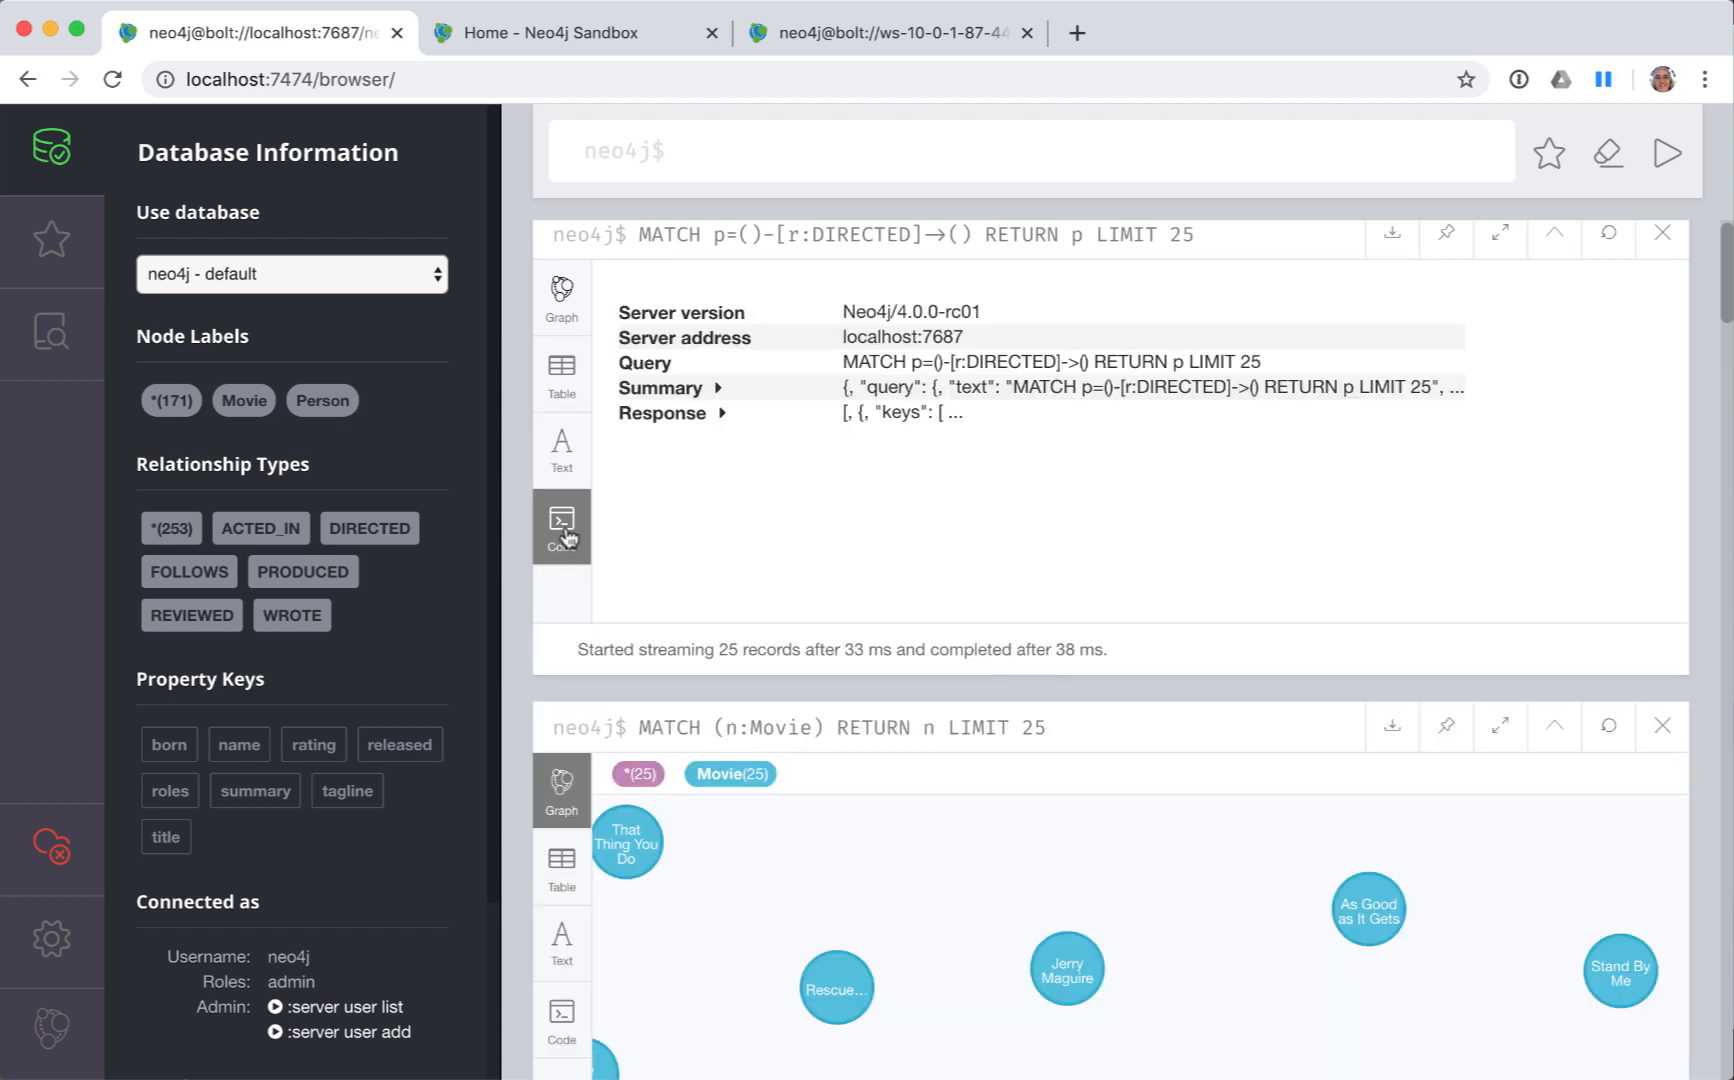
mouse_move(562, 527)
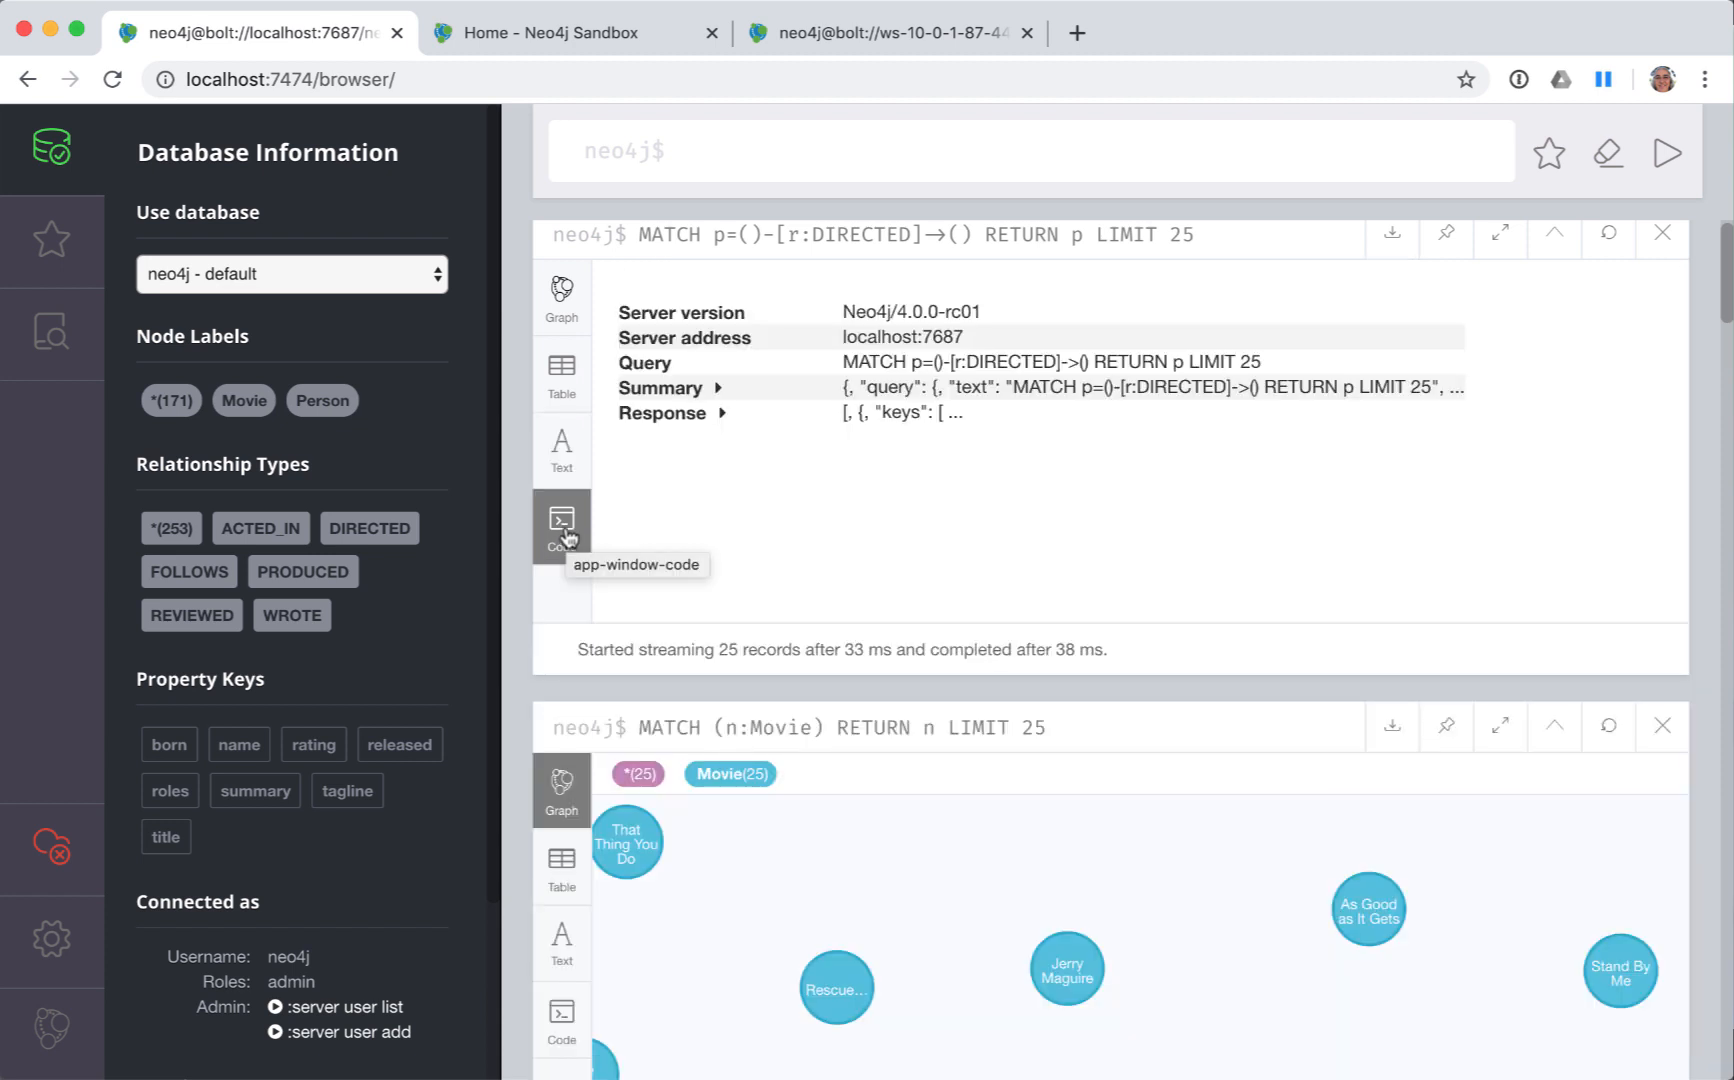
click(561, 291)
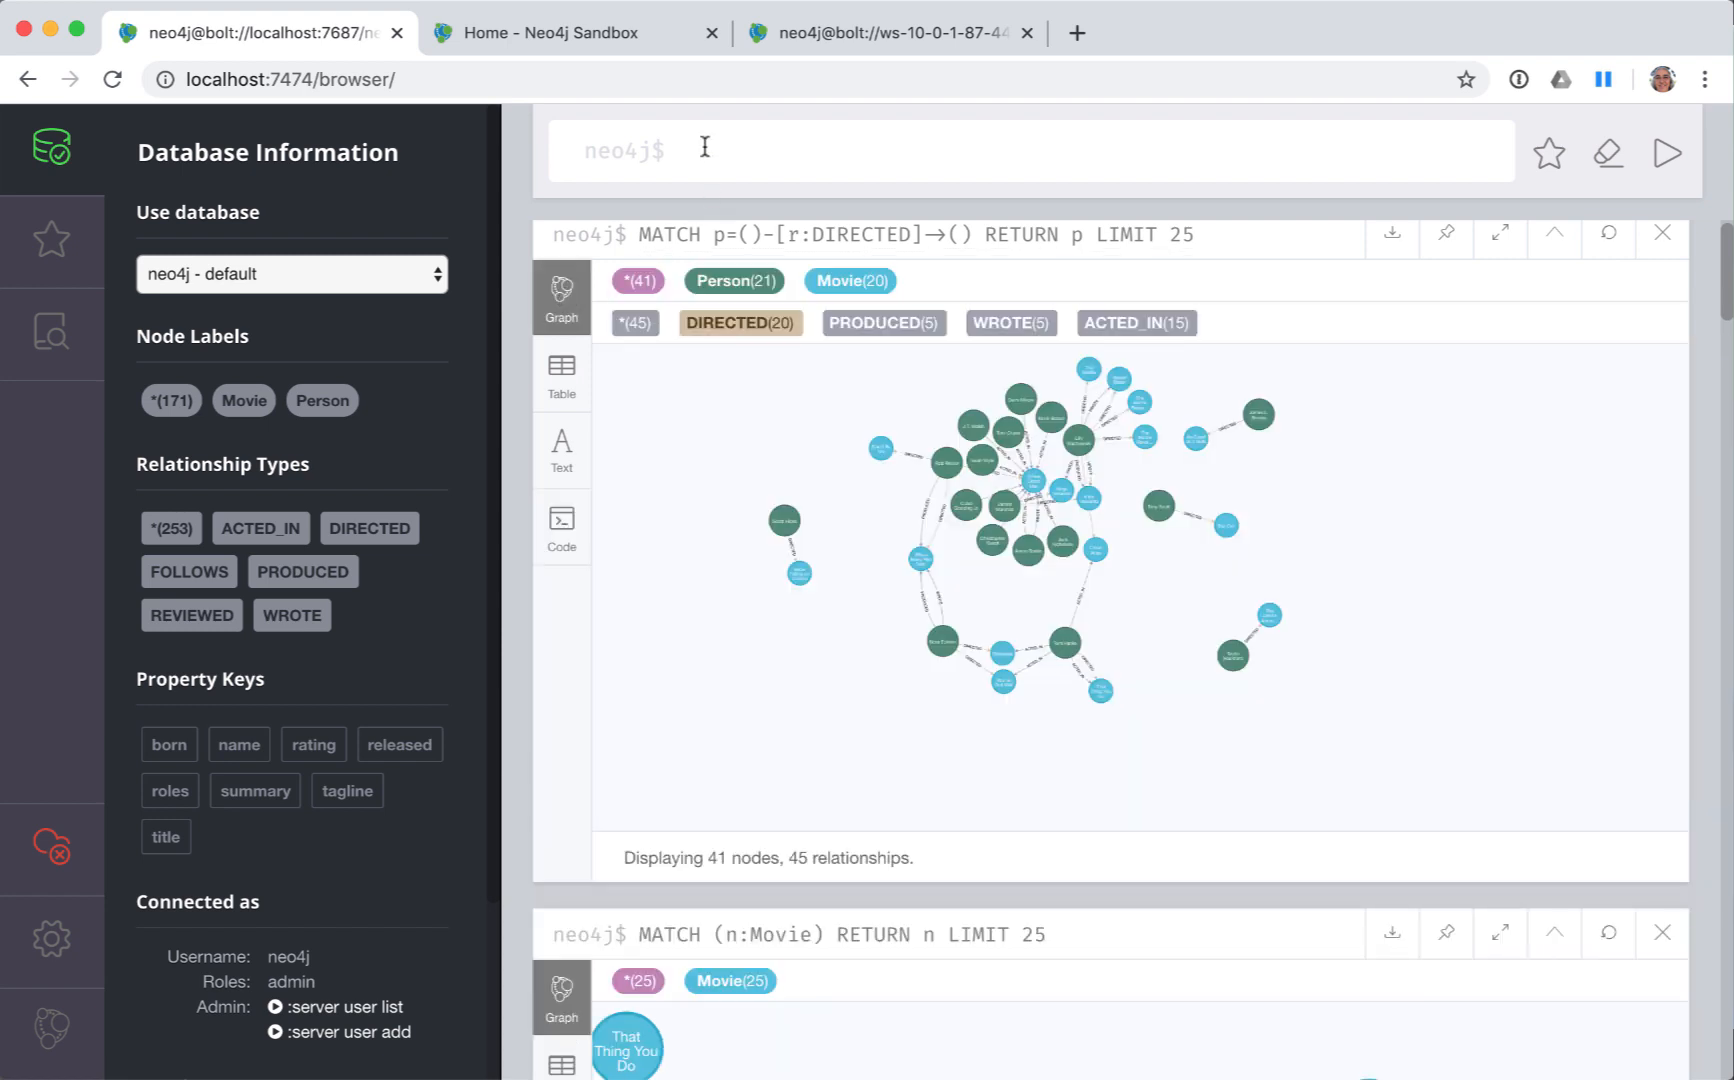
- Write and run MATCH (p:Person) RETURN p.name LIMIT 5
text(MATCH (p:Per)
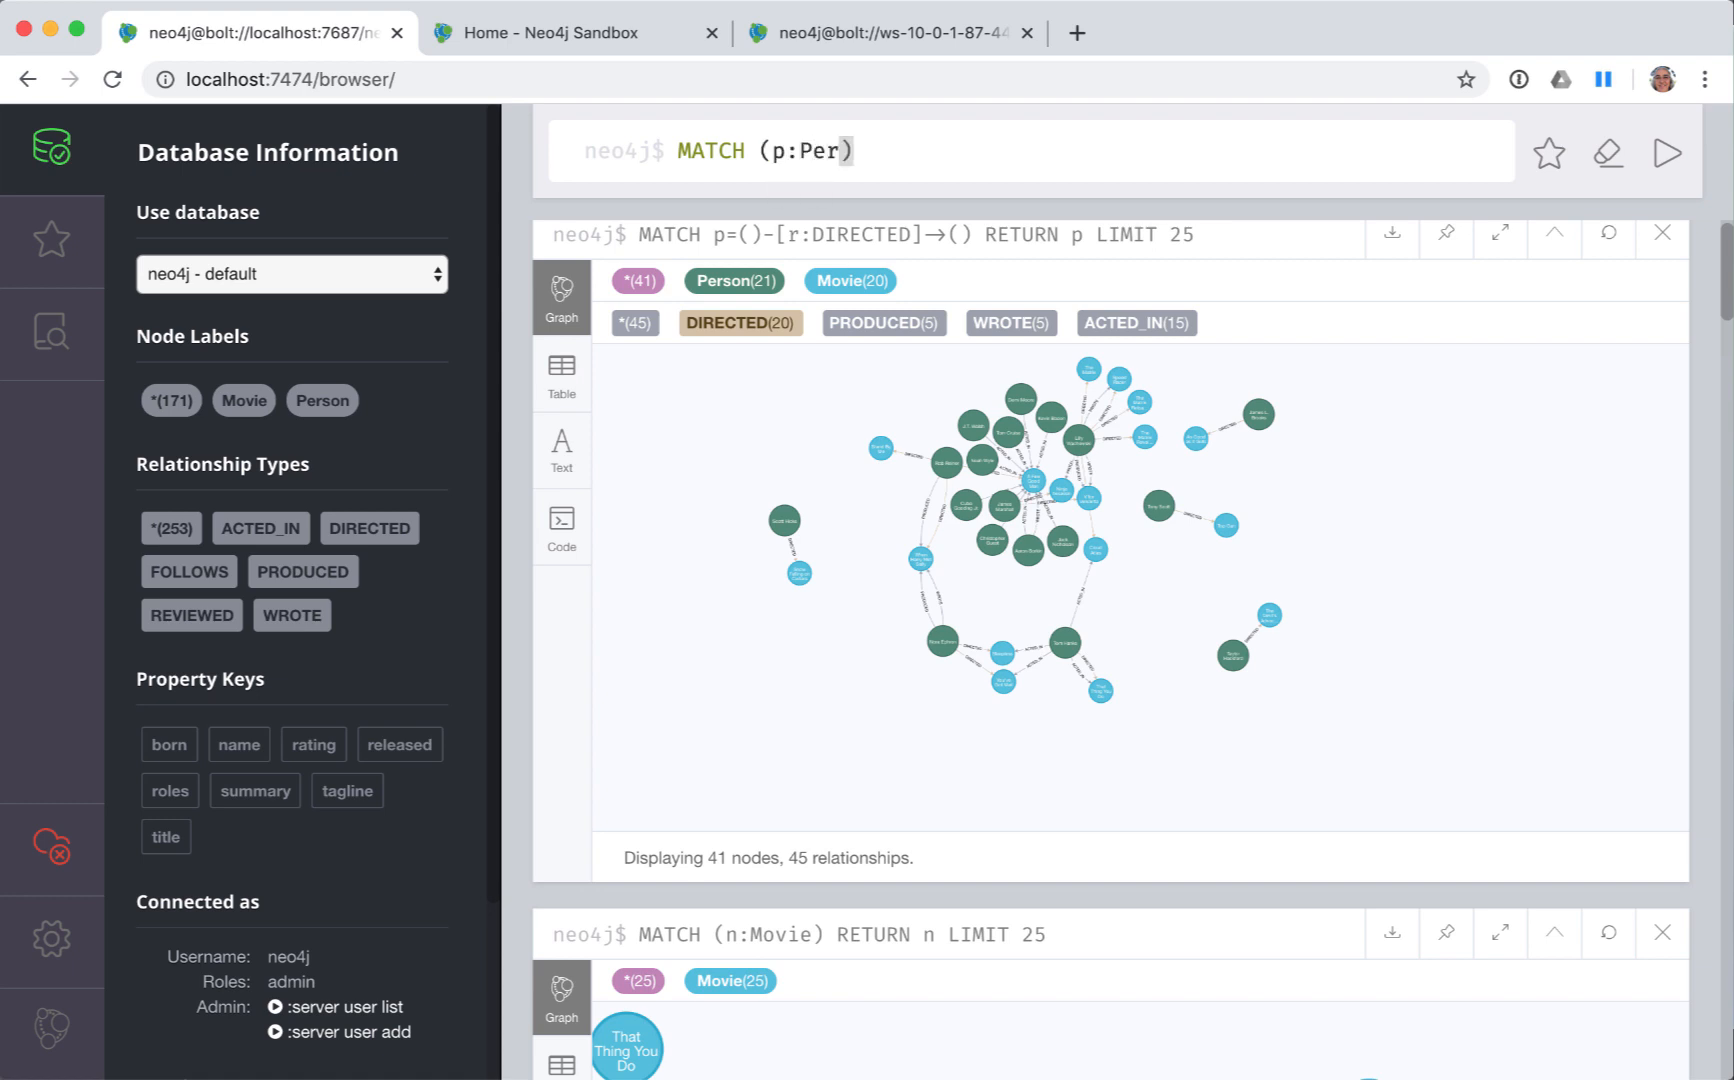
text(son)-)
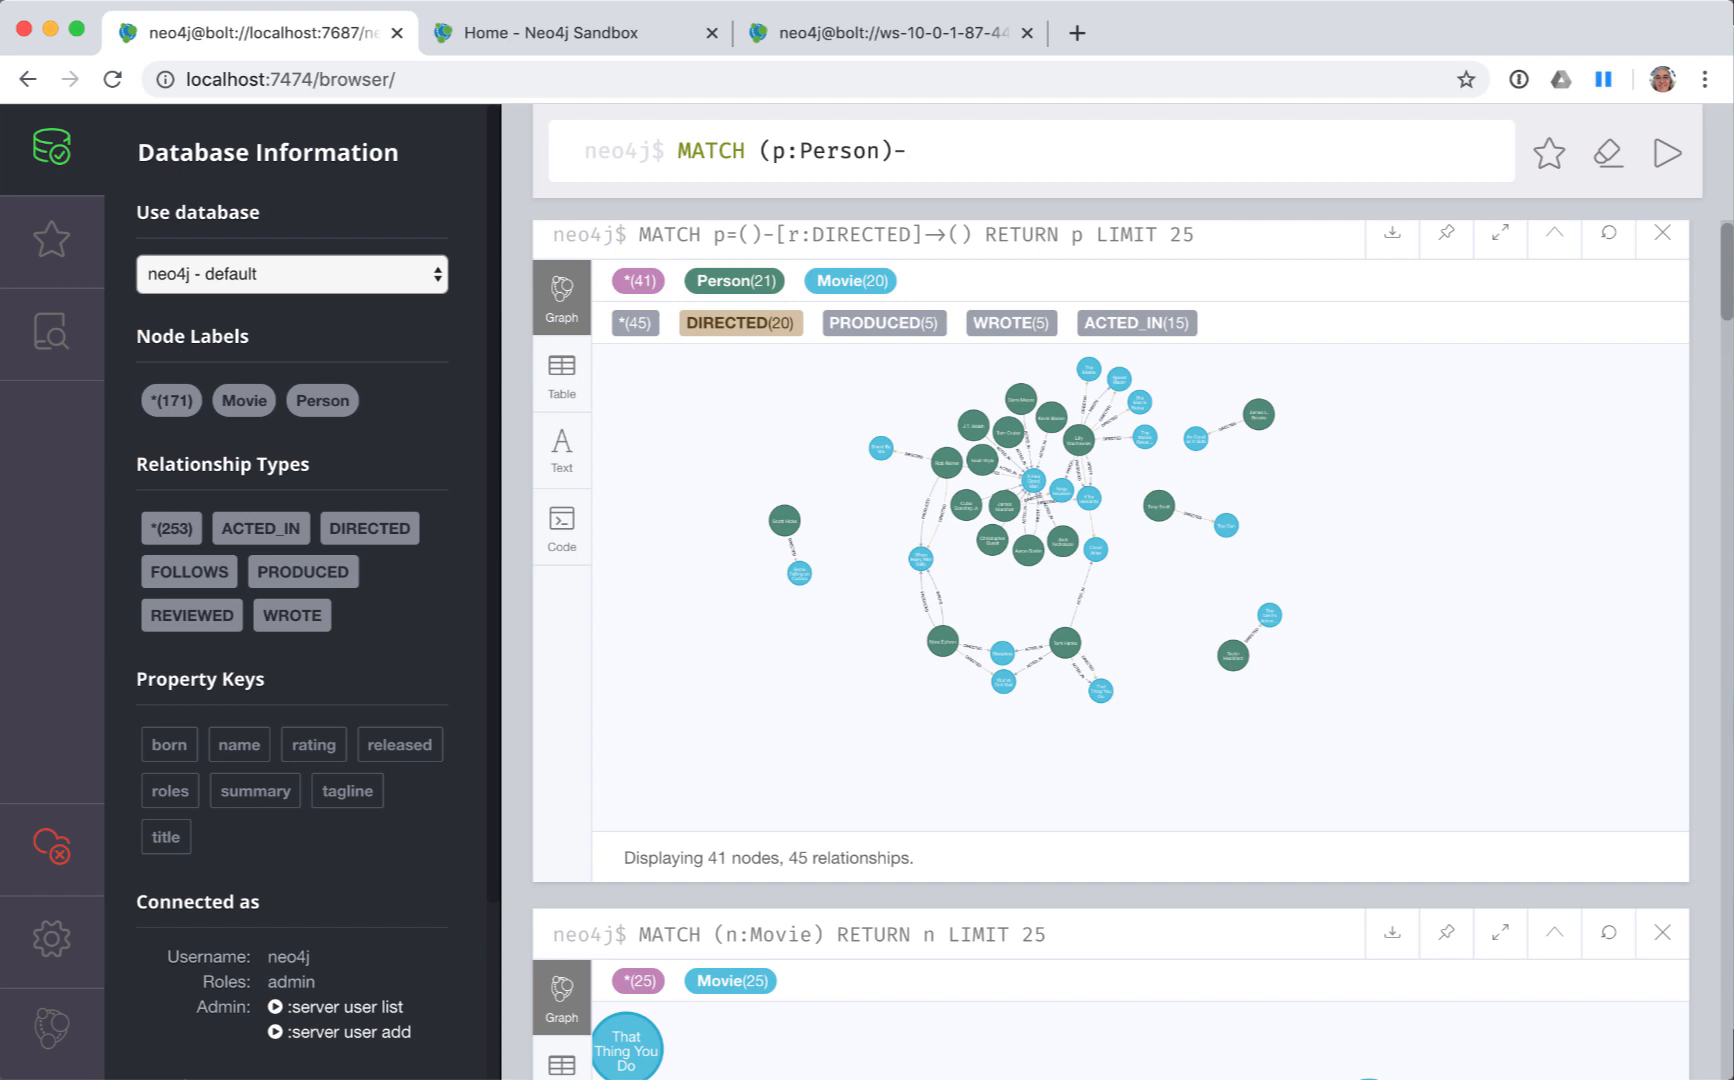
text(RETURN p)
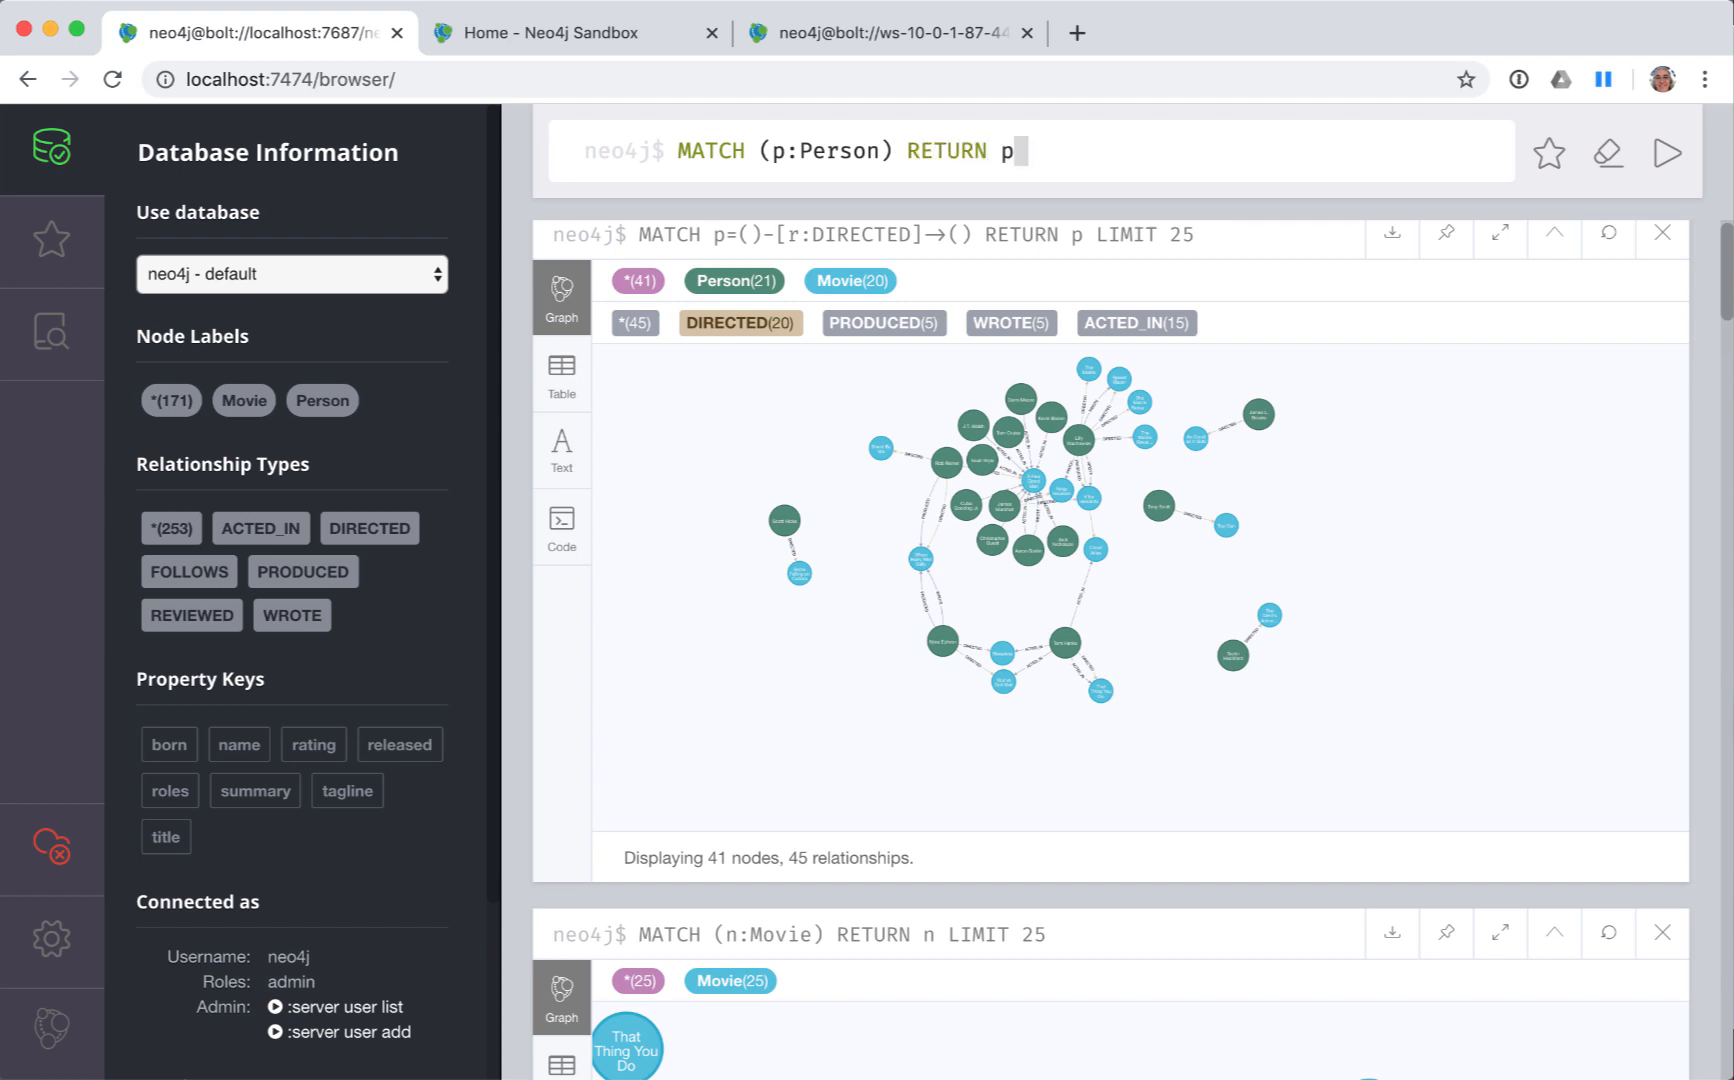
text(.name)
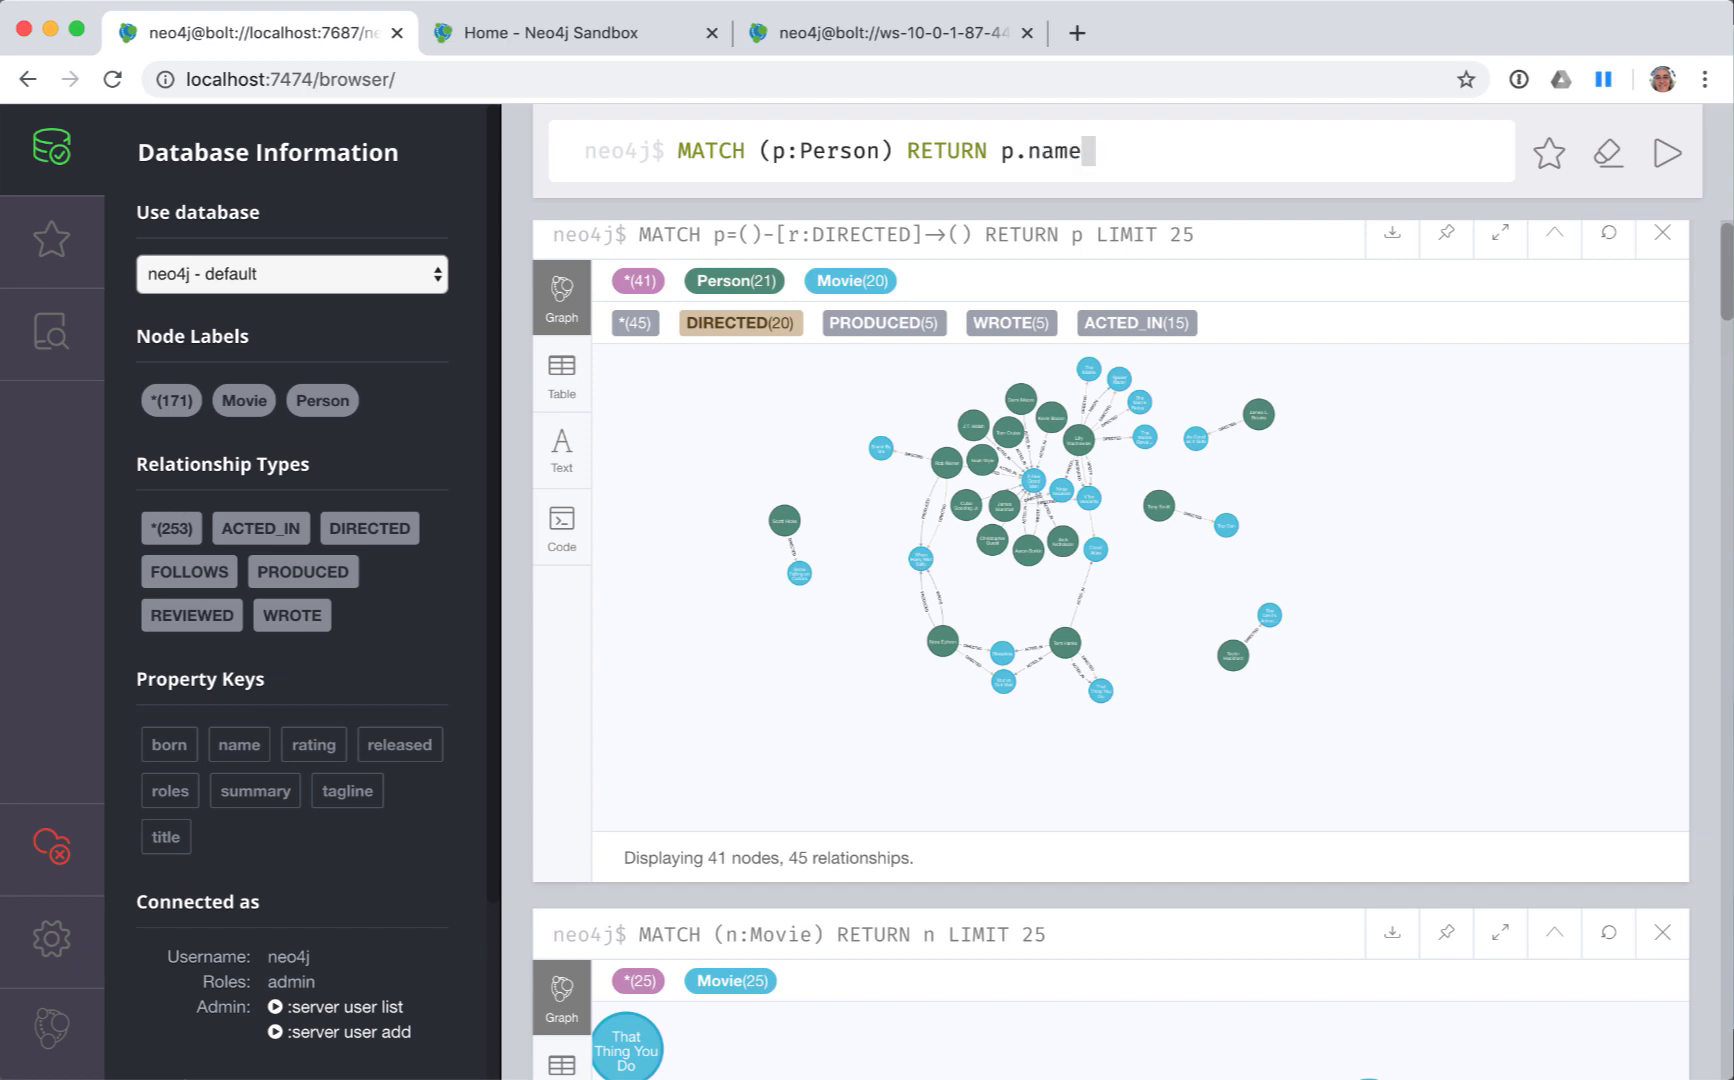
text(LIMIT)
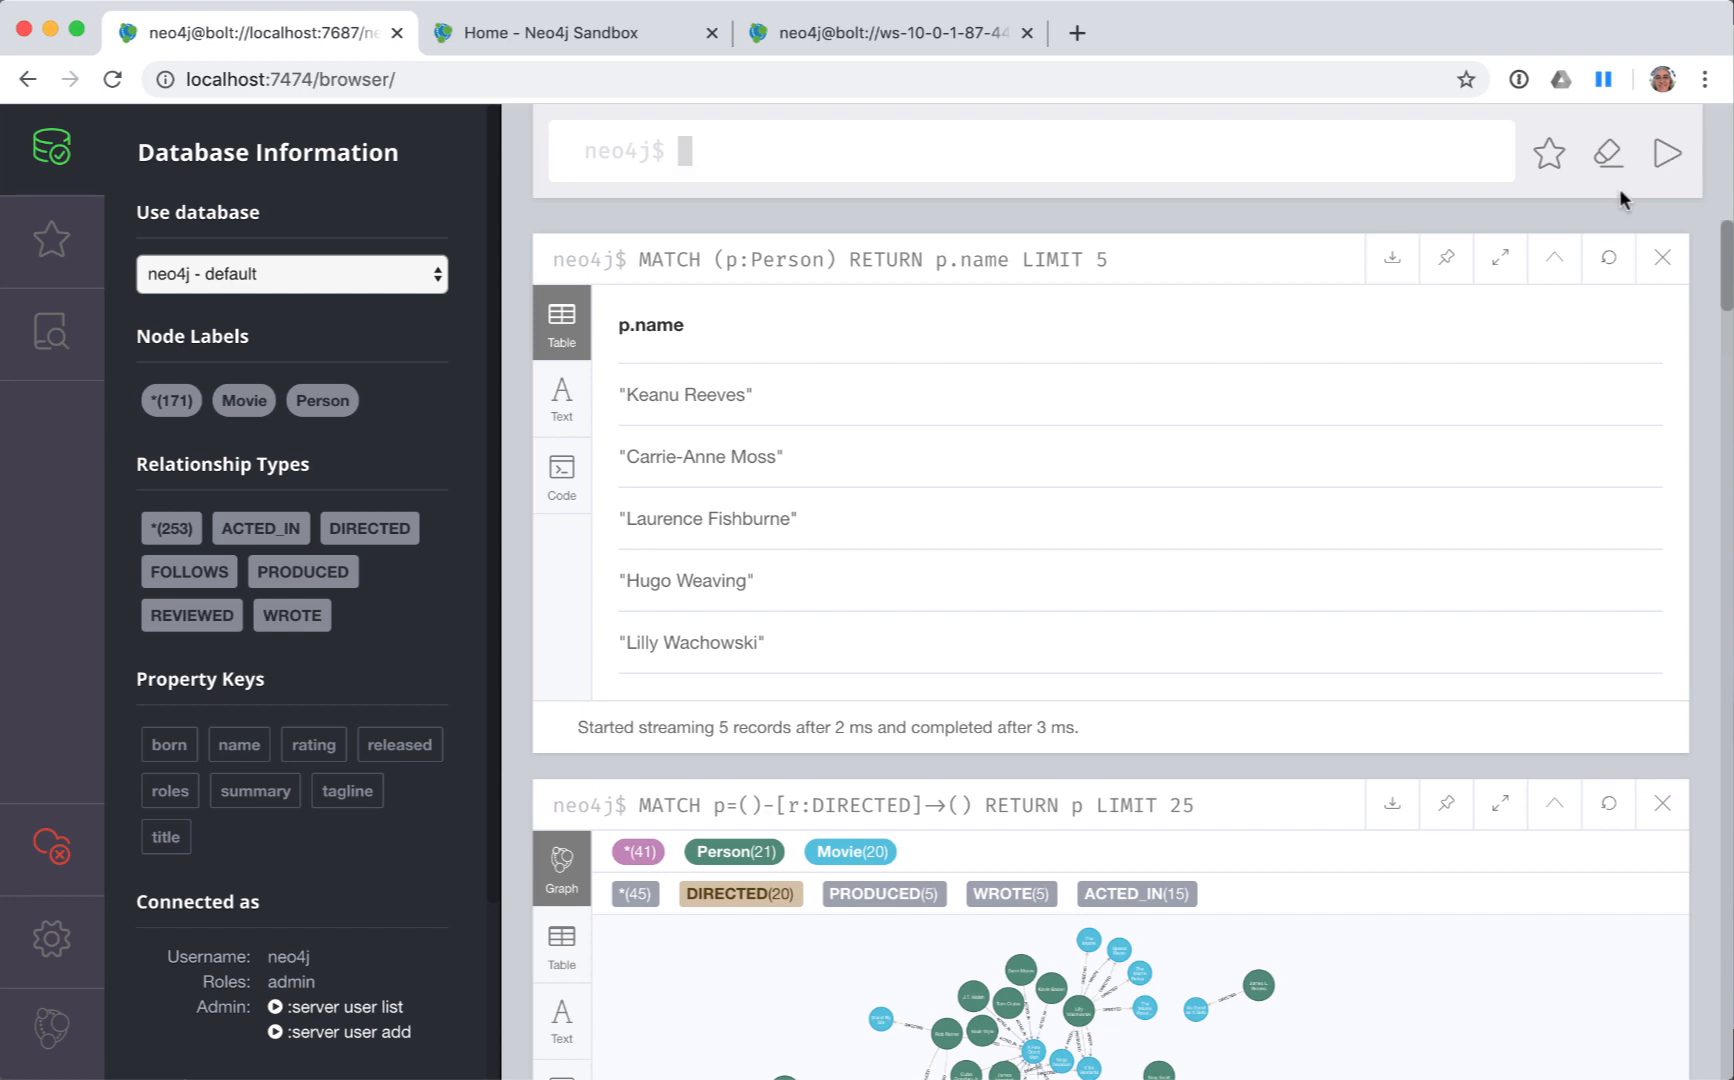
mouse_move(1377, 536)
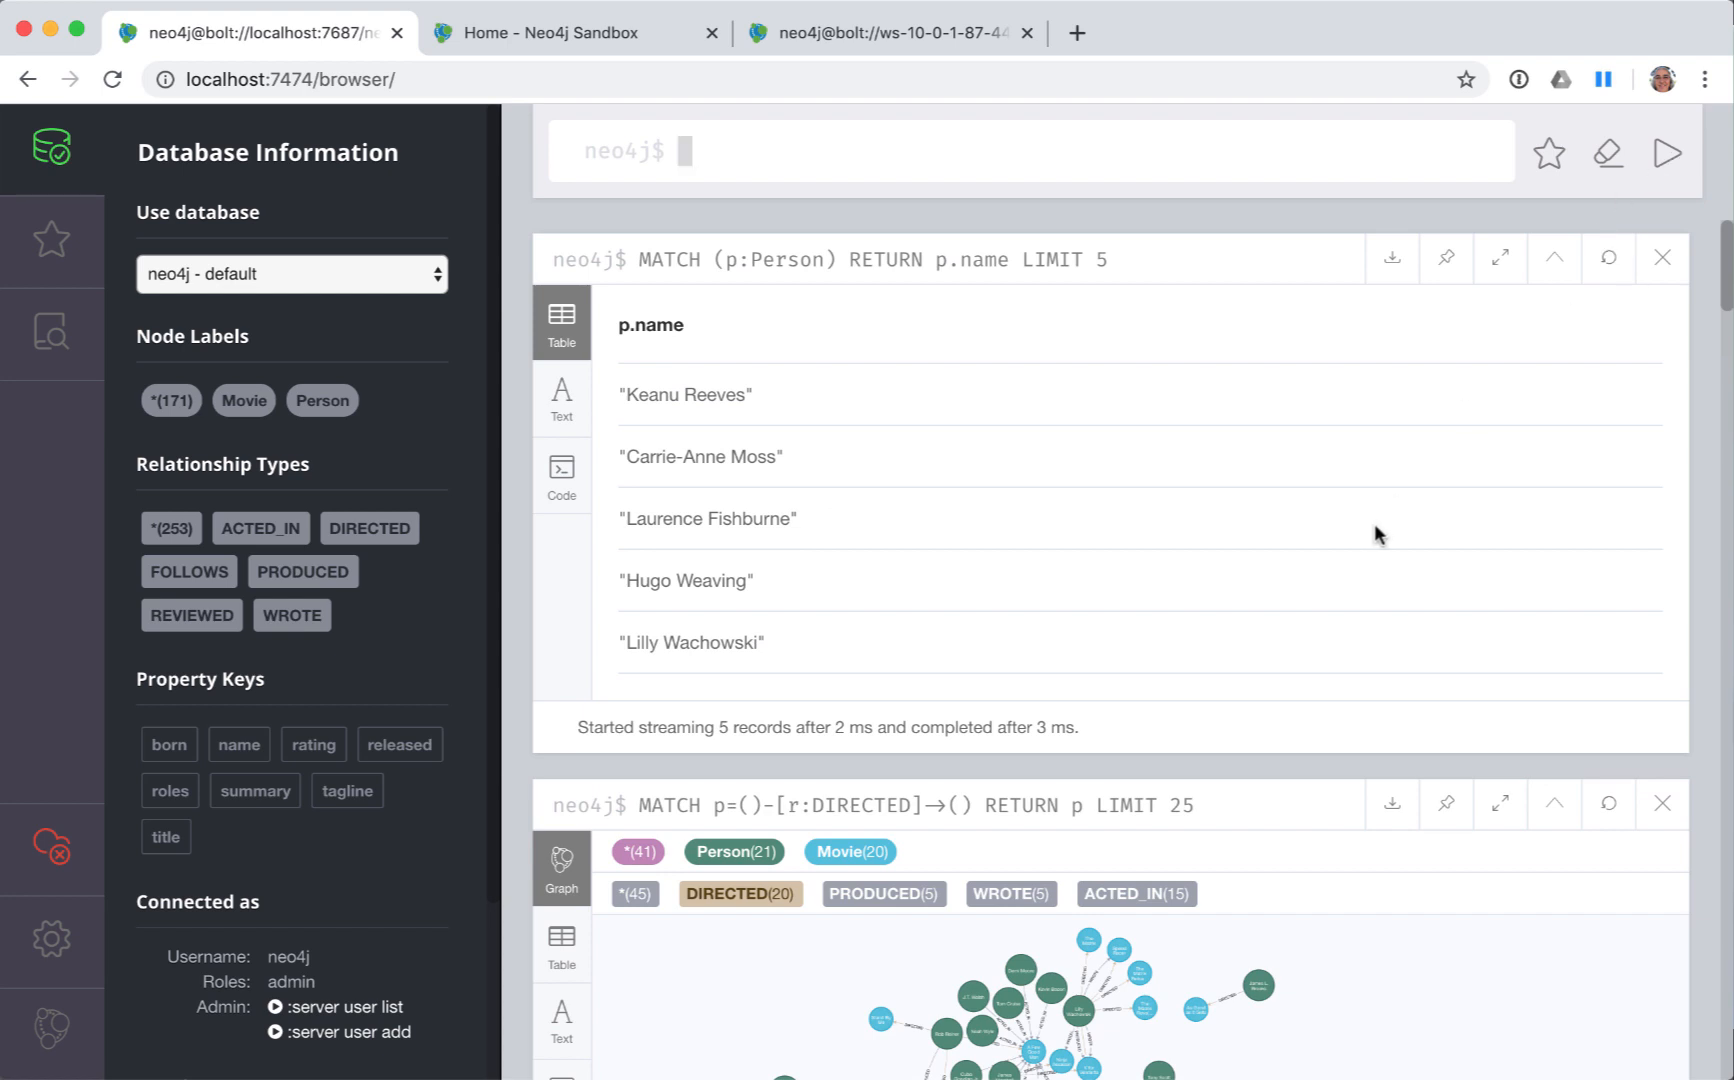
text(MATCH (p:Person) RETURN p.name LIMIT 5)
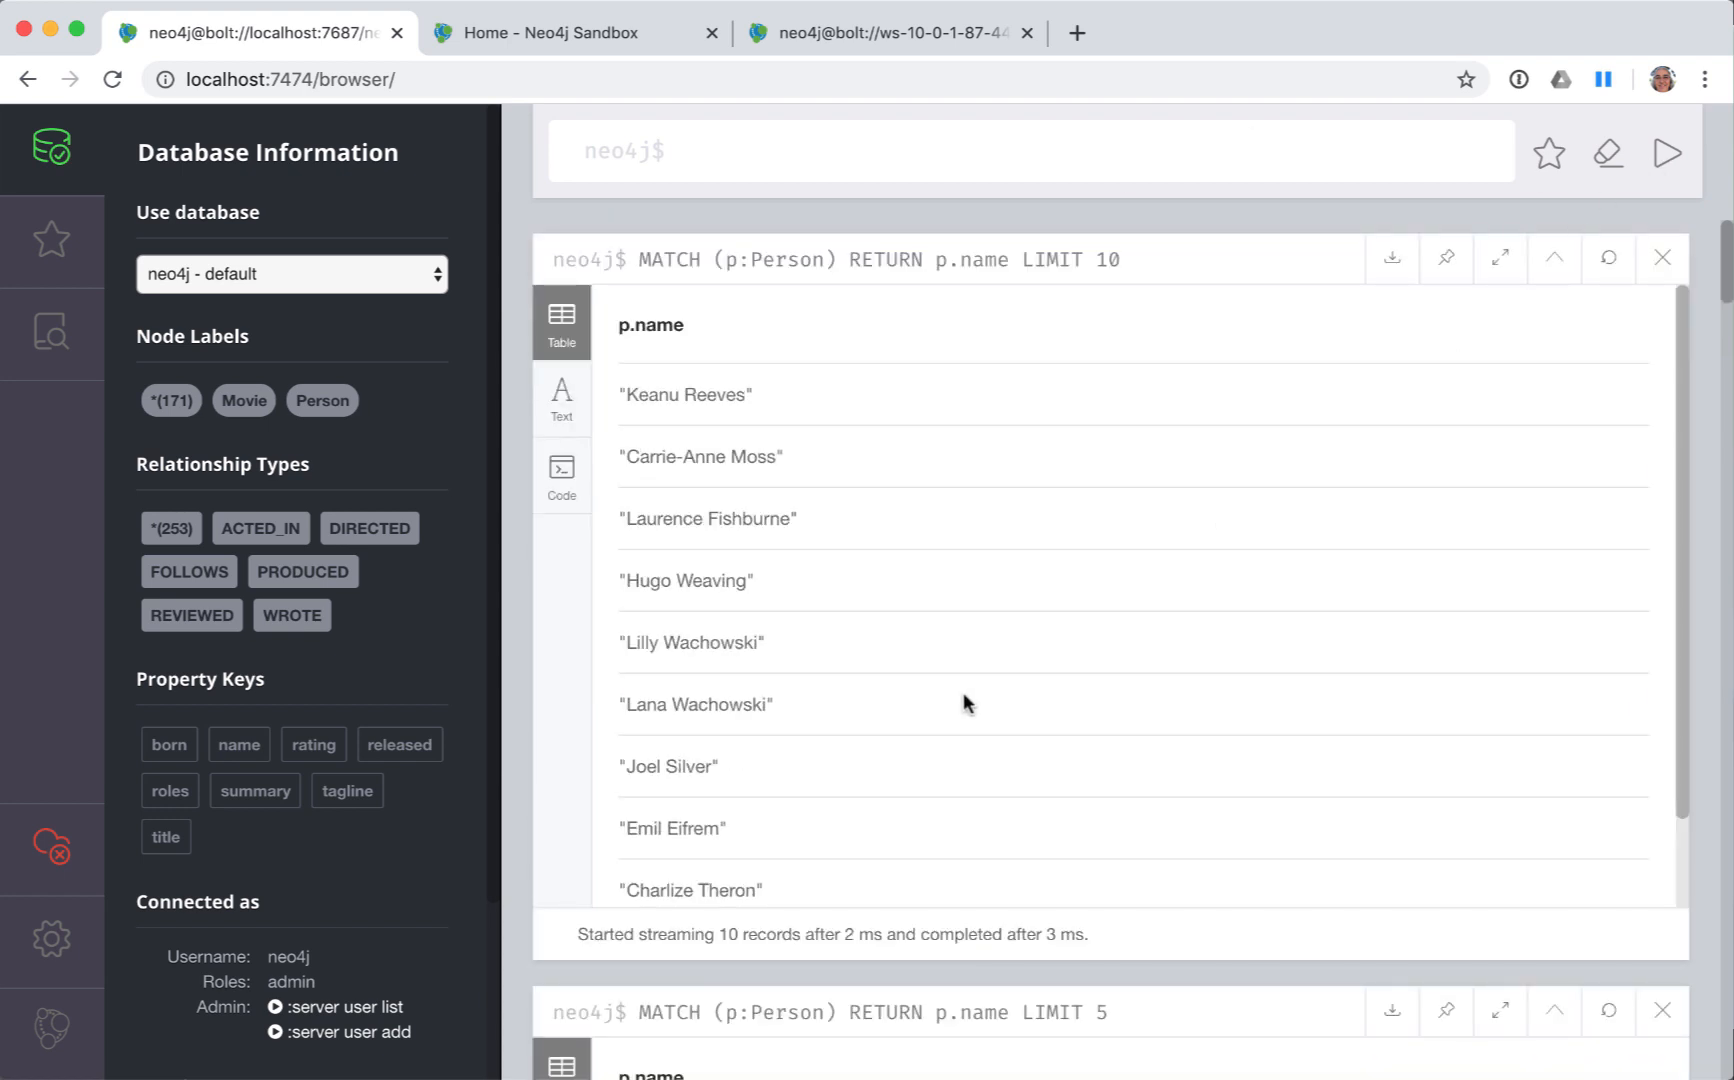
- Raise the limit to 10 and run it, plus a DISPLAY-keyword variant
text(MATCH (p:Person) RETURN p.name LIMIT 10)
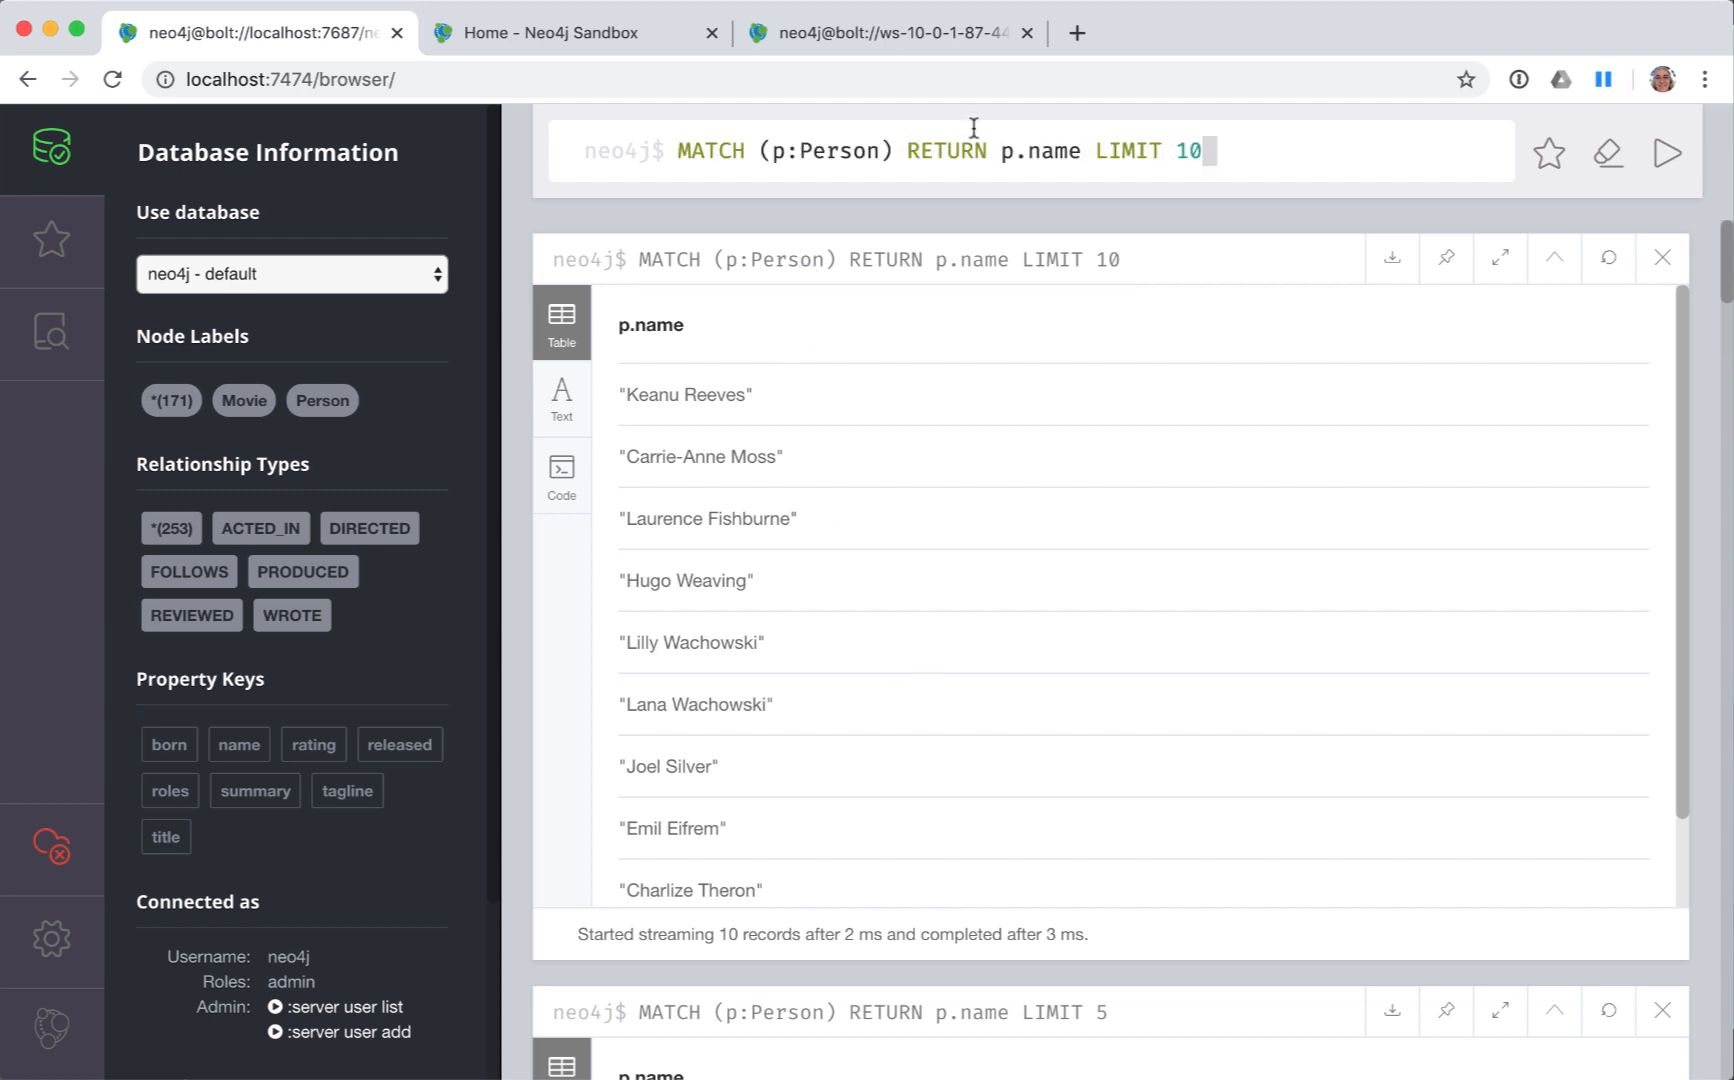
text(DISPLAY)
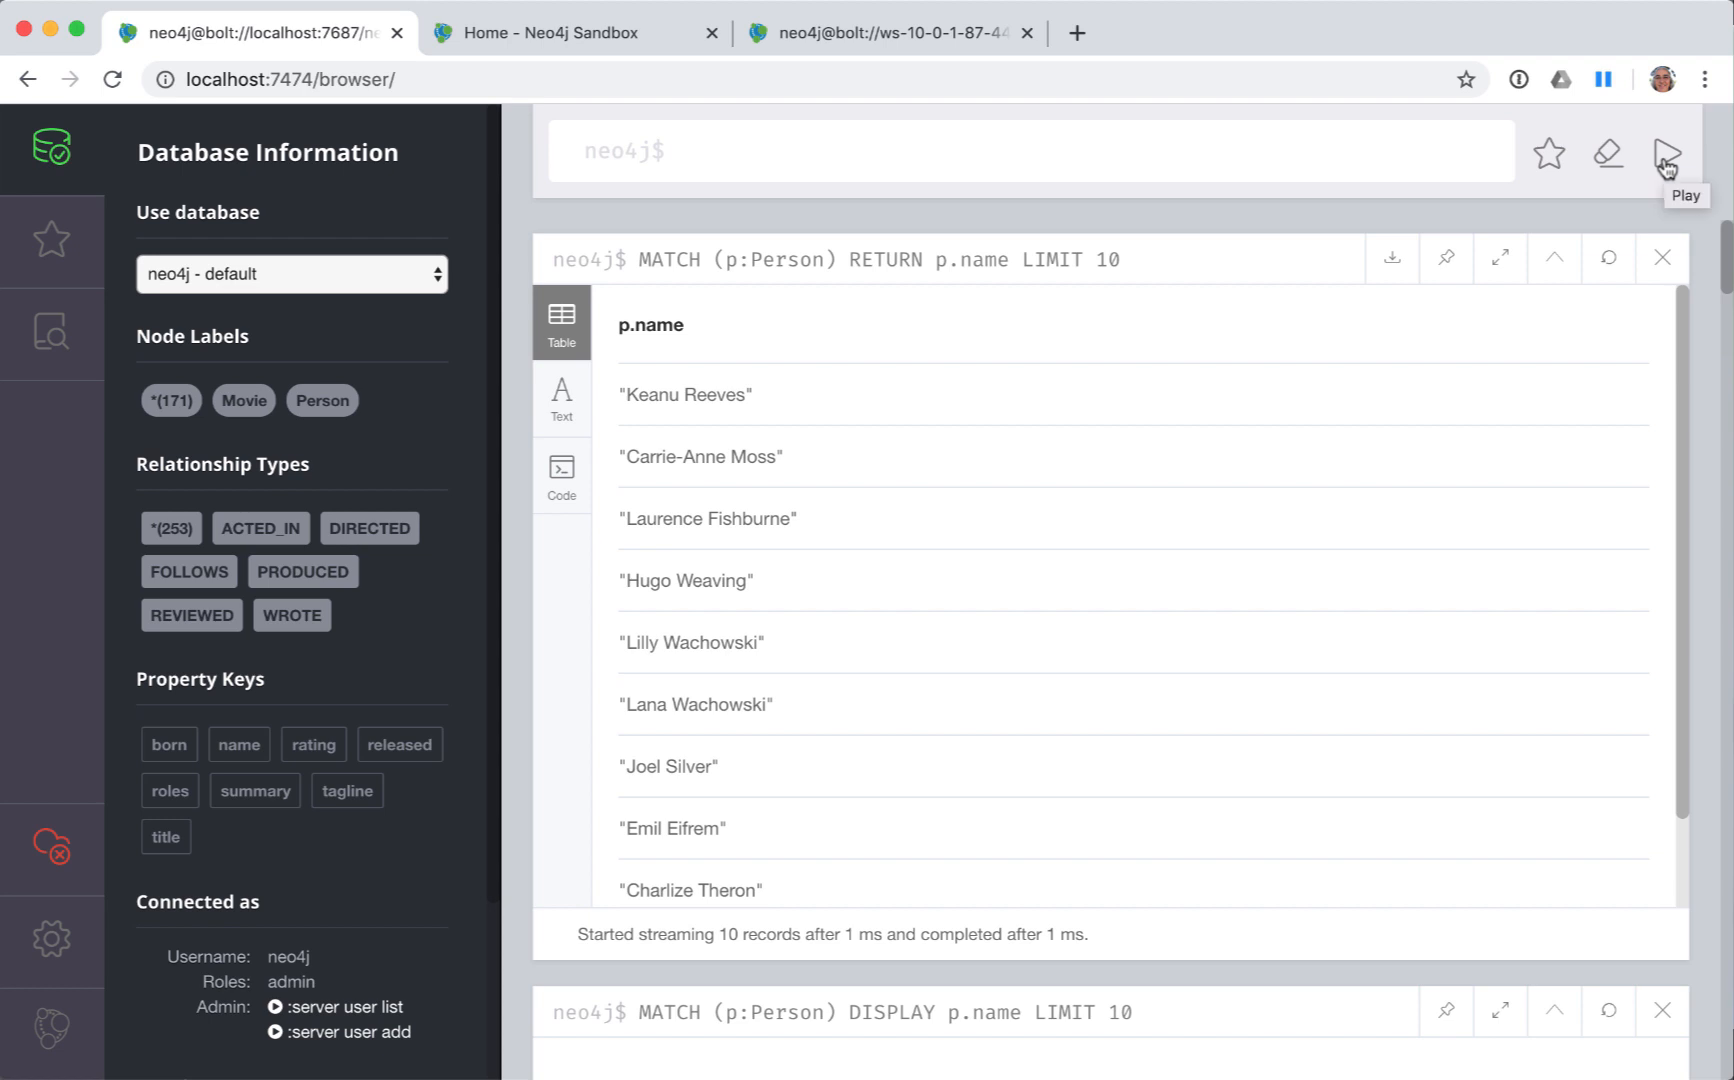
click(685, 151)
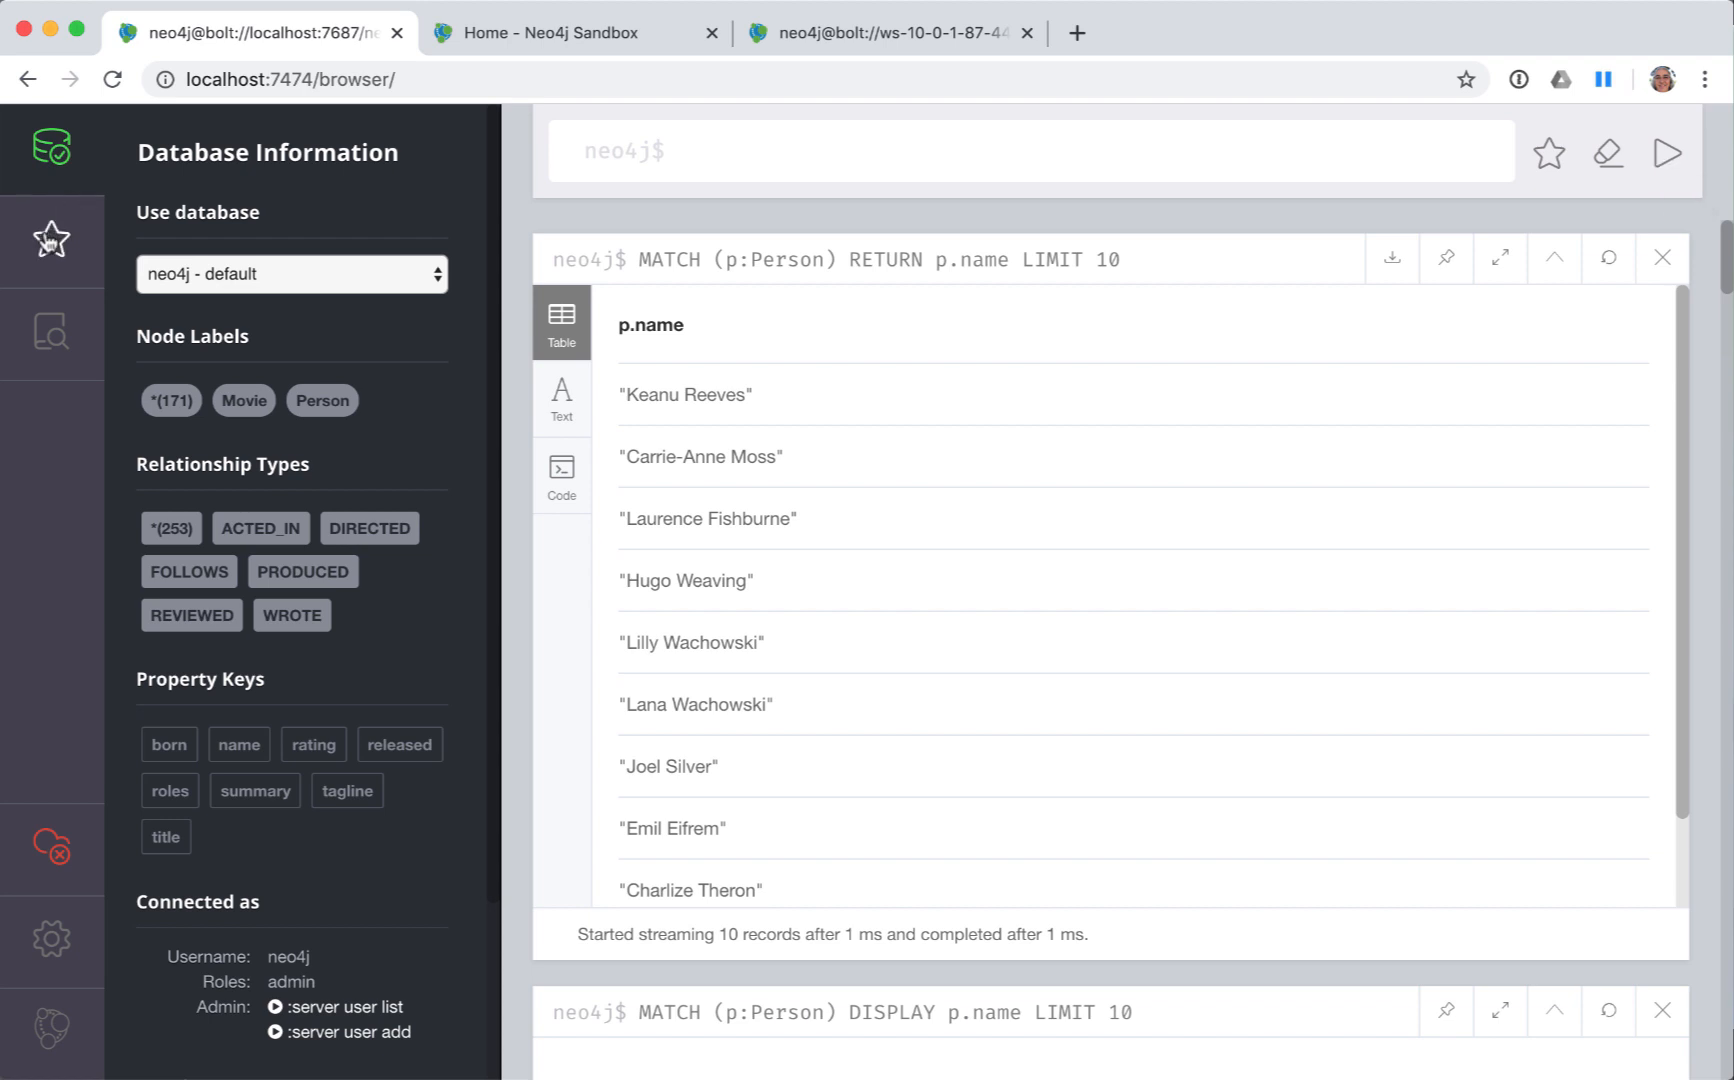
- Star the LIMIT 10 Person-names query as a favorite and add a new scripts folder
click(51, 240)
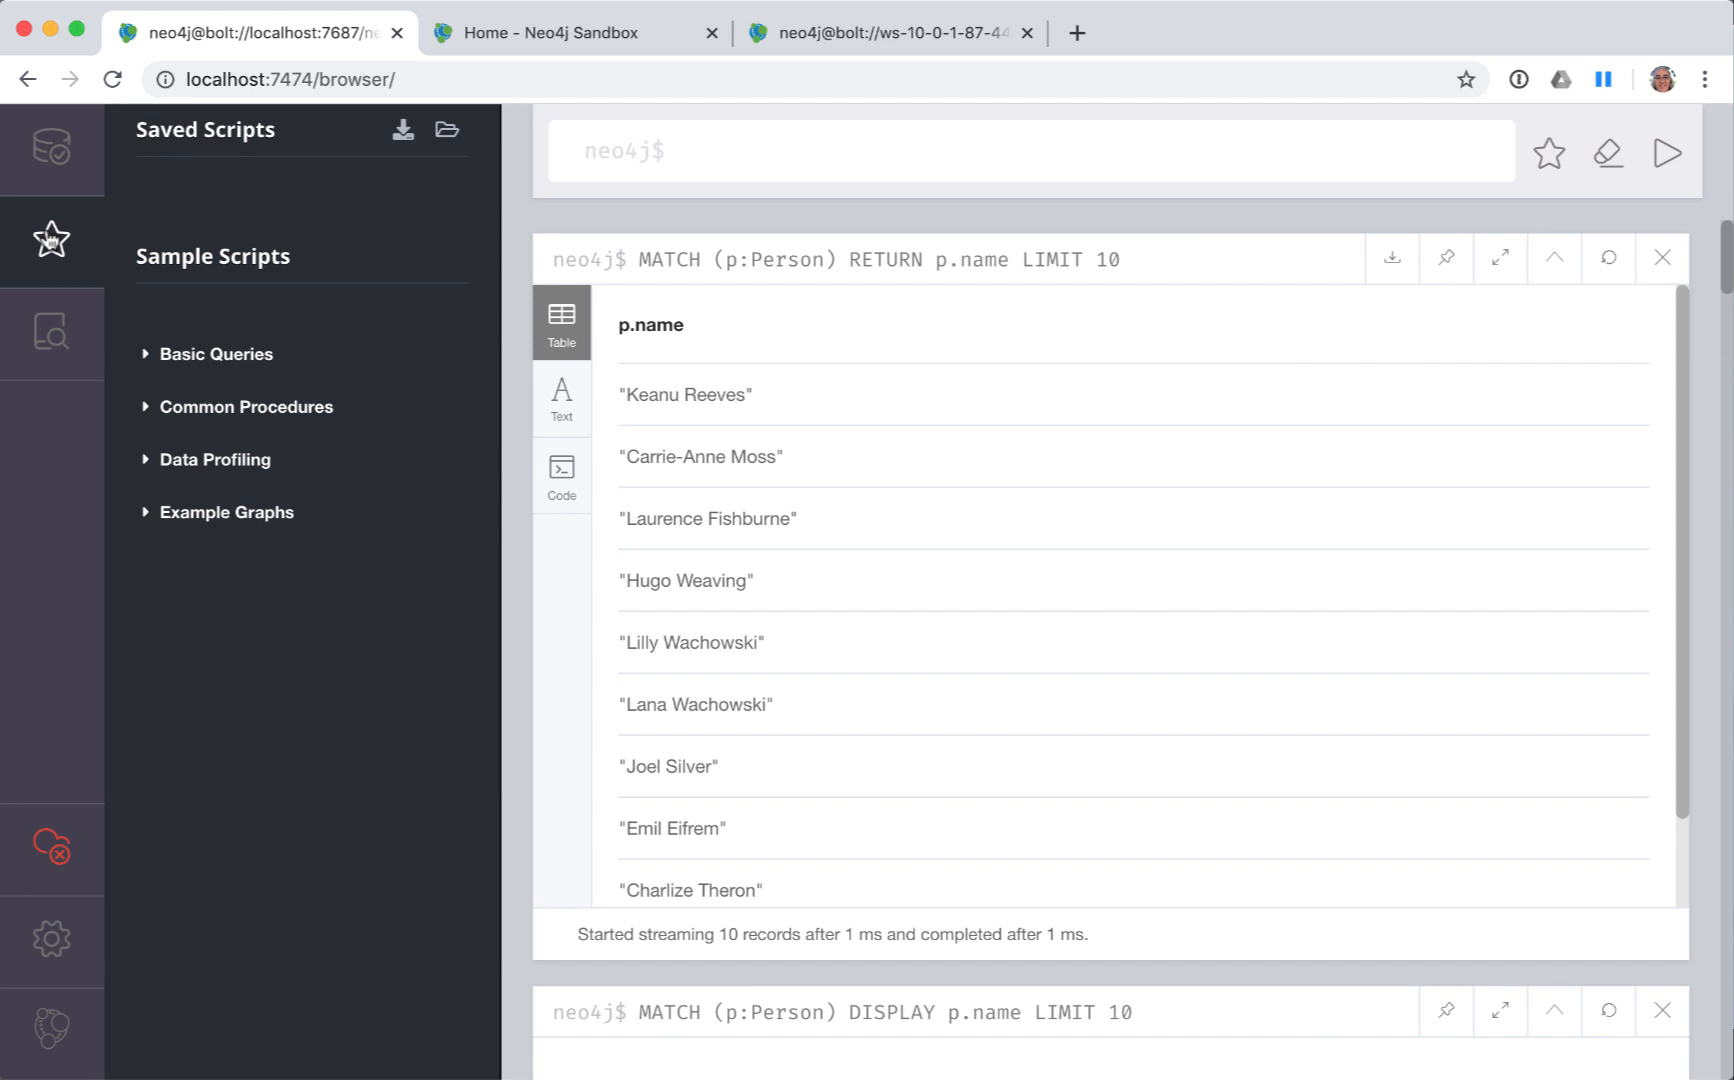
mouse_move(49, 239)
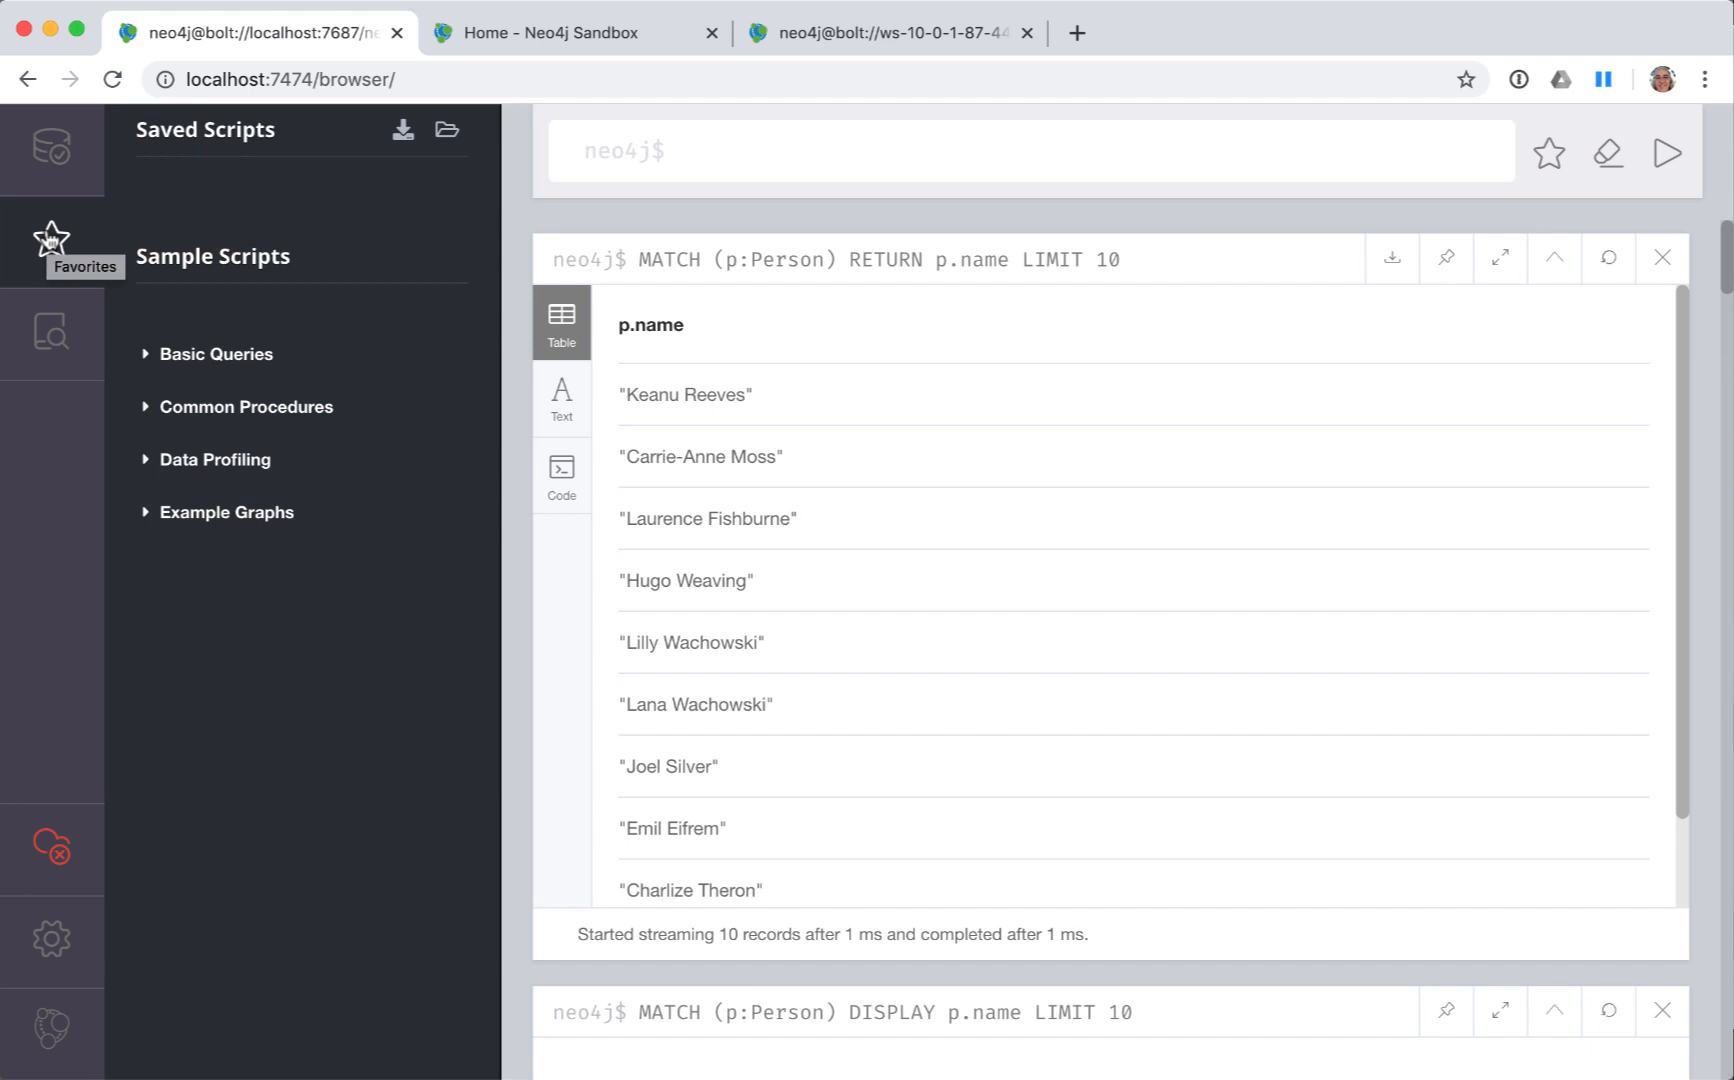
mouse_move(58, 238)
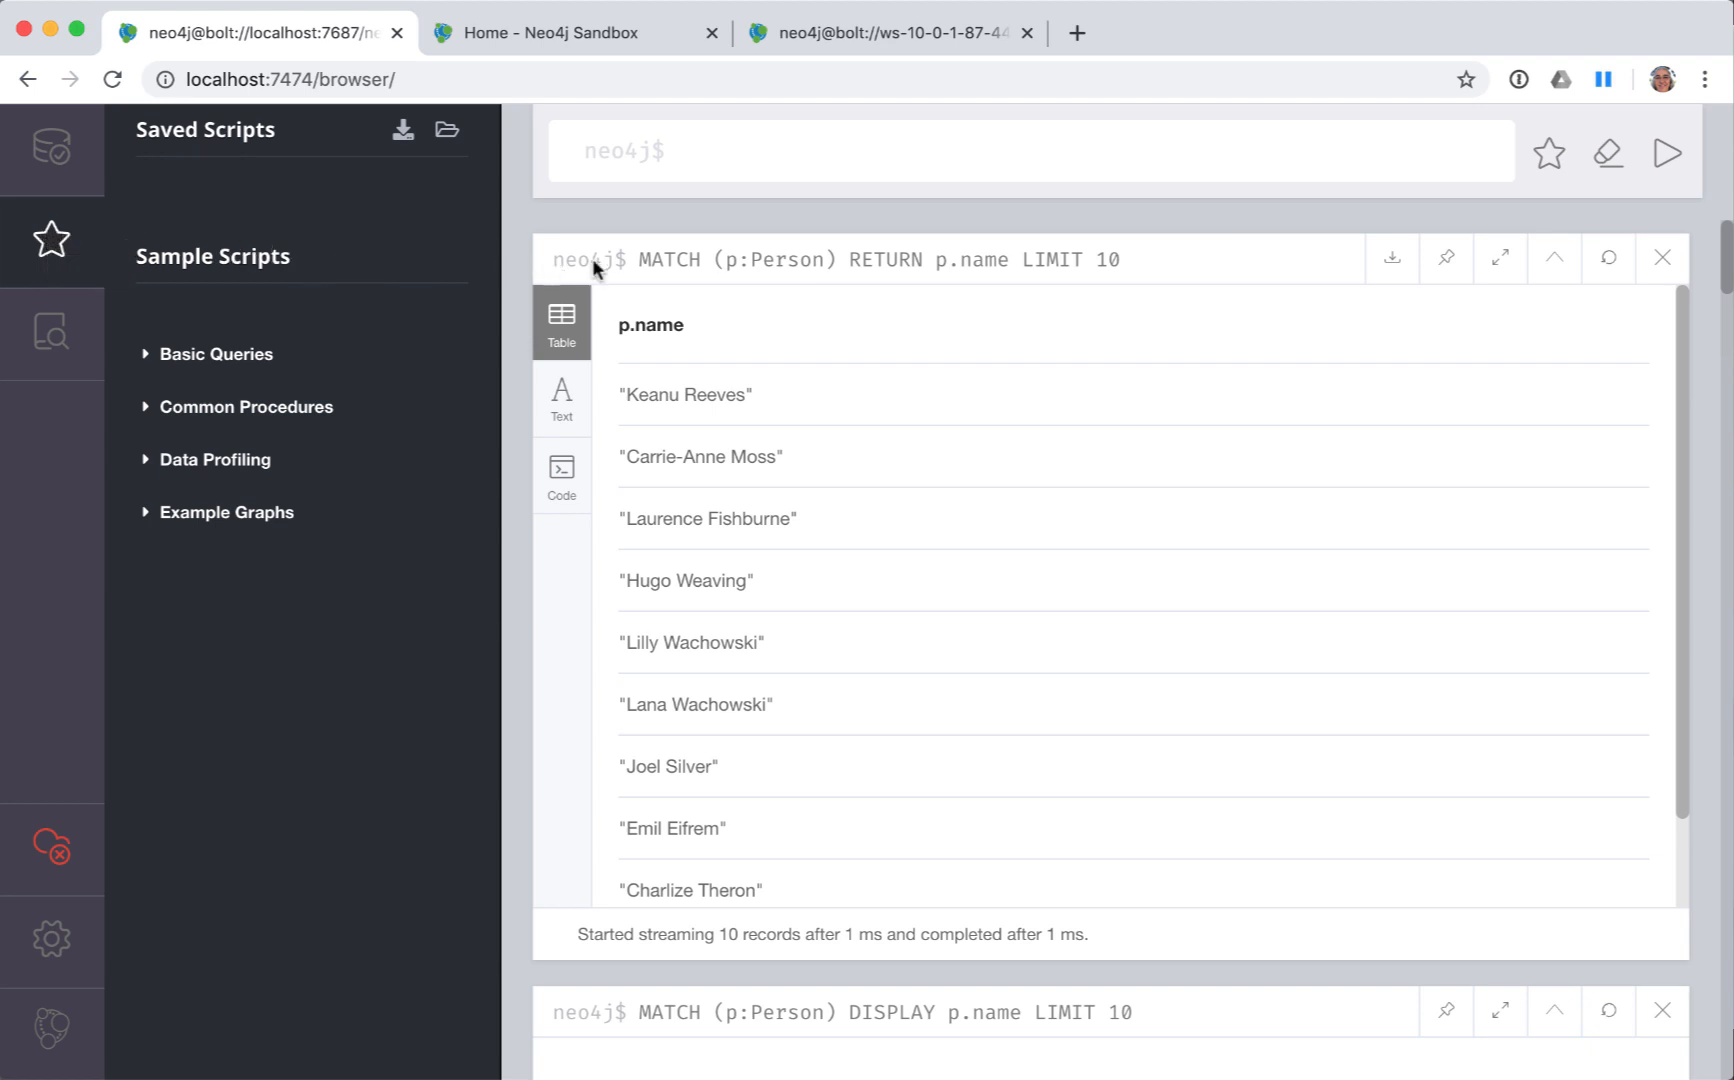
mouse_move(703, 264)
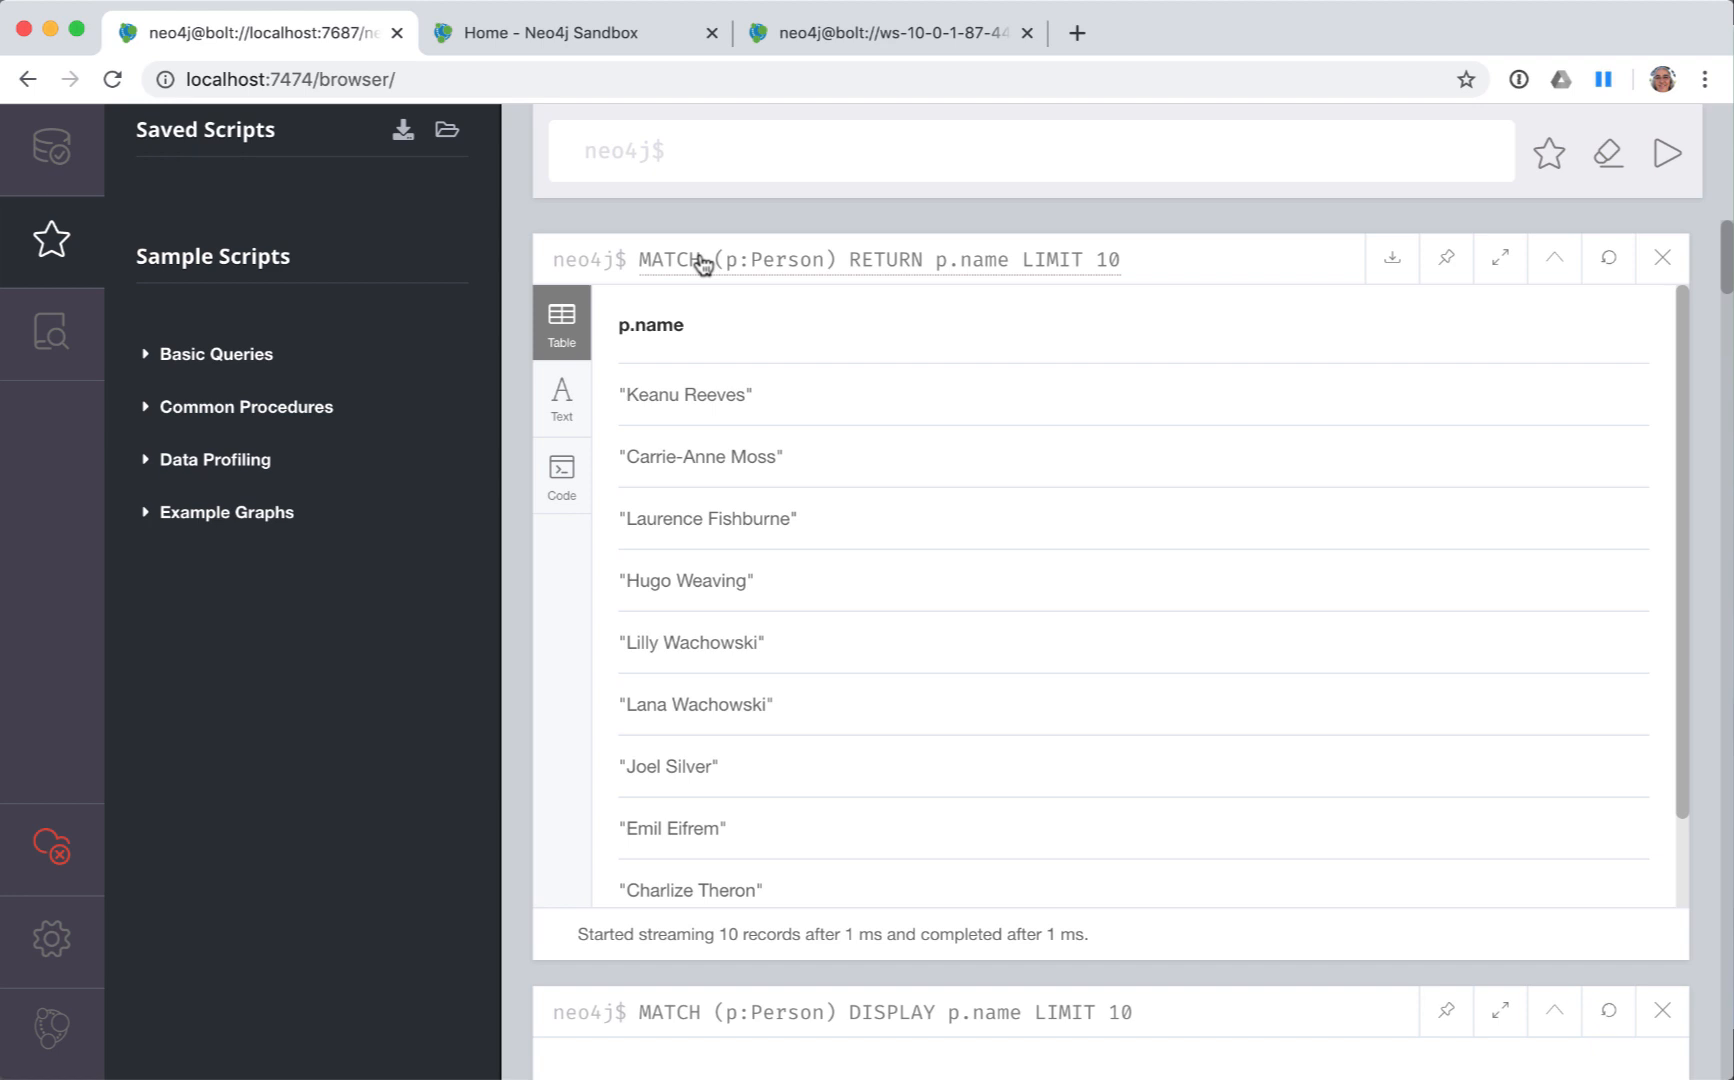
text(MATCH (p:Person) RETURN p.name LIMIT 10)
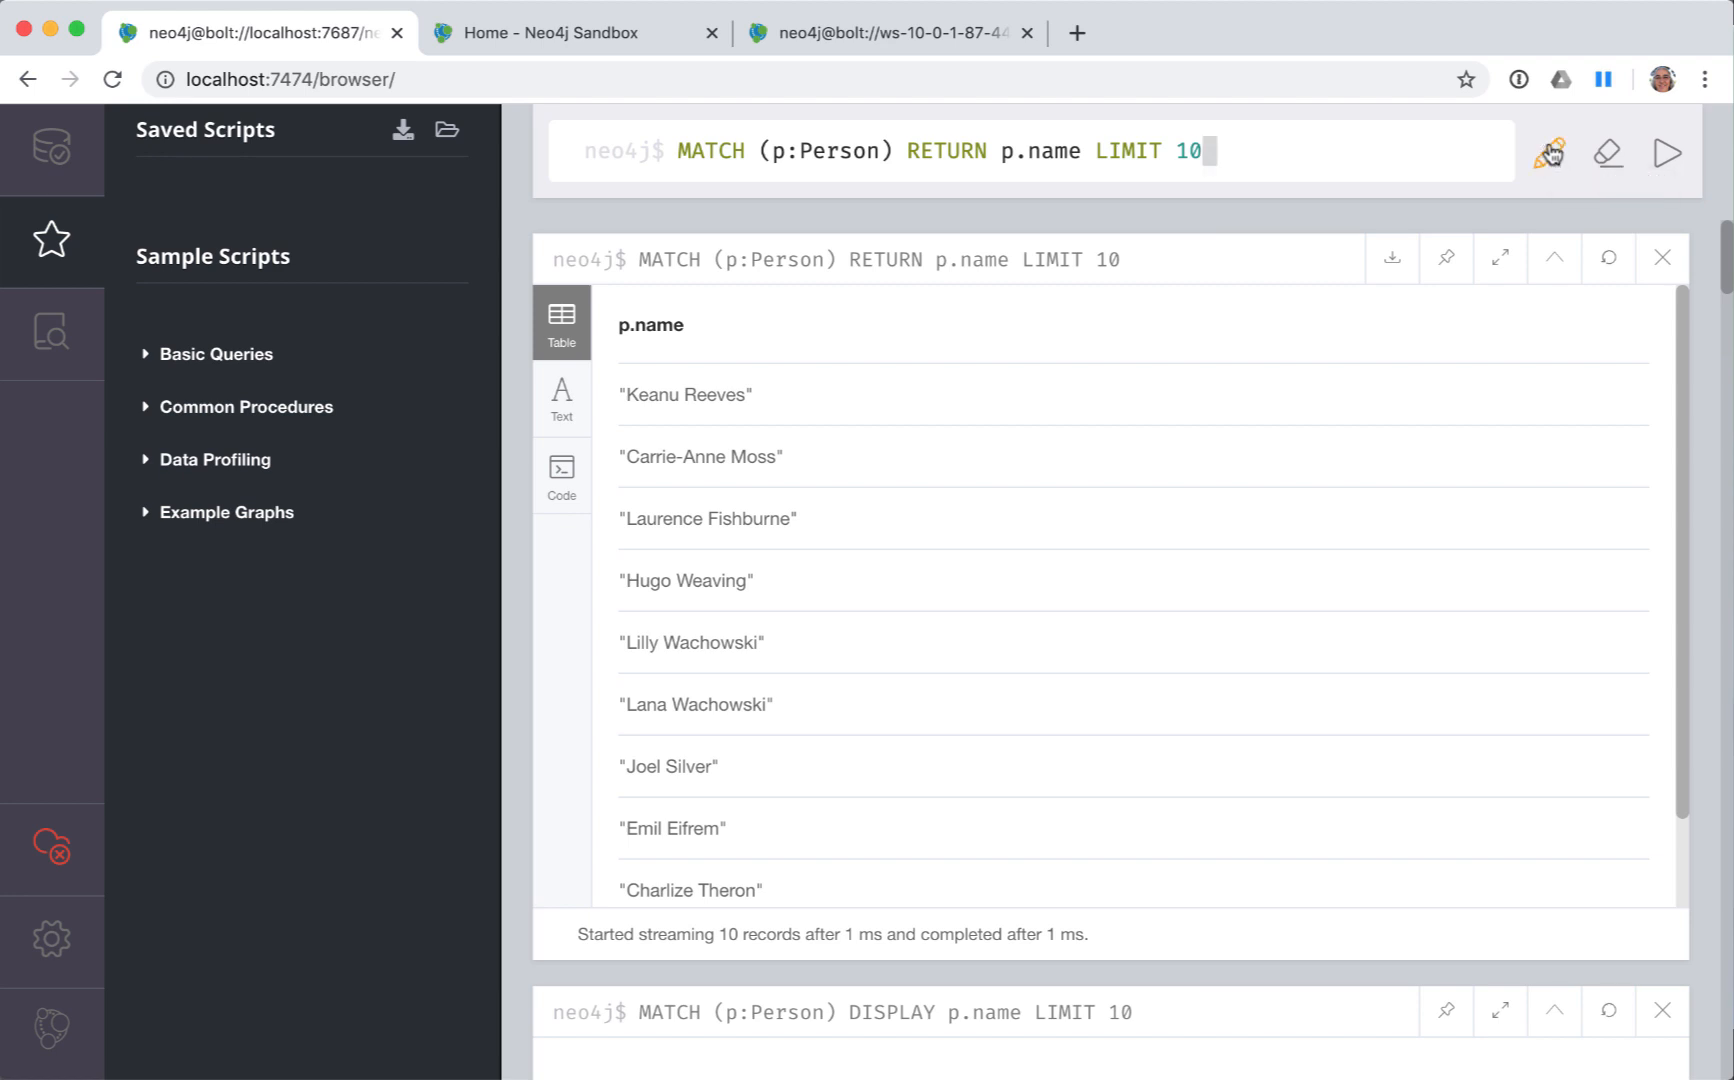
click(1550, 153)
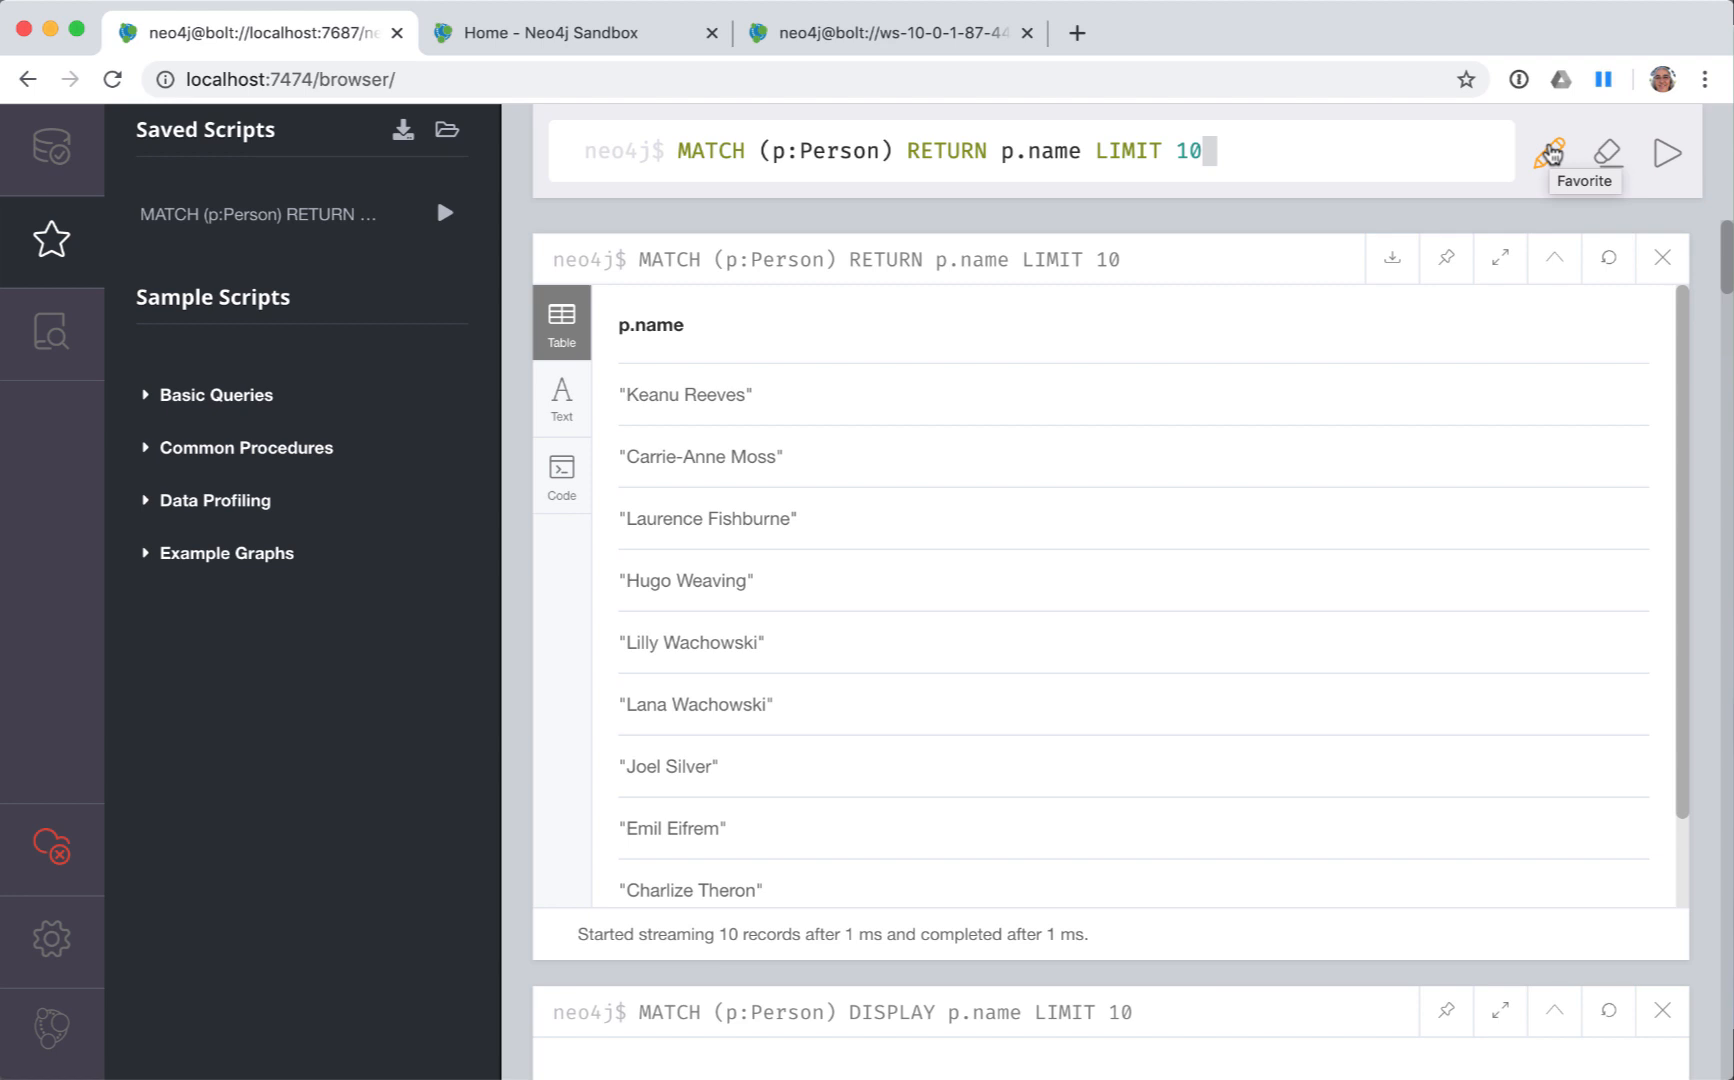
mouse_move(627, 212)
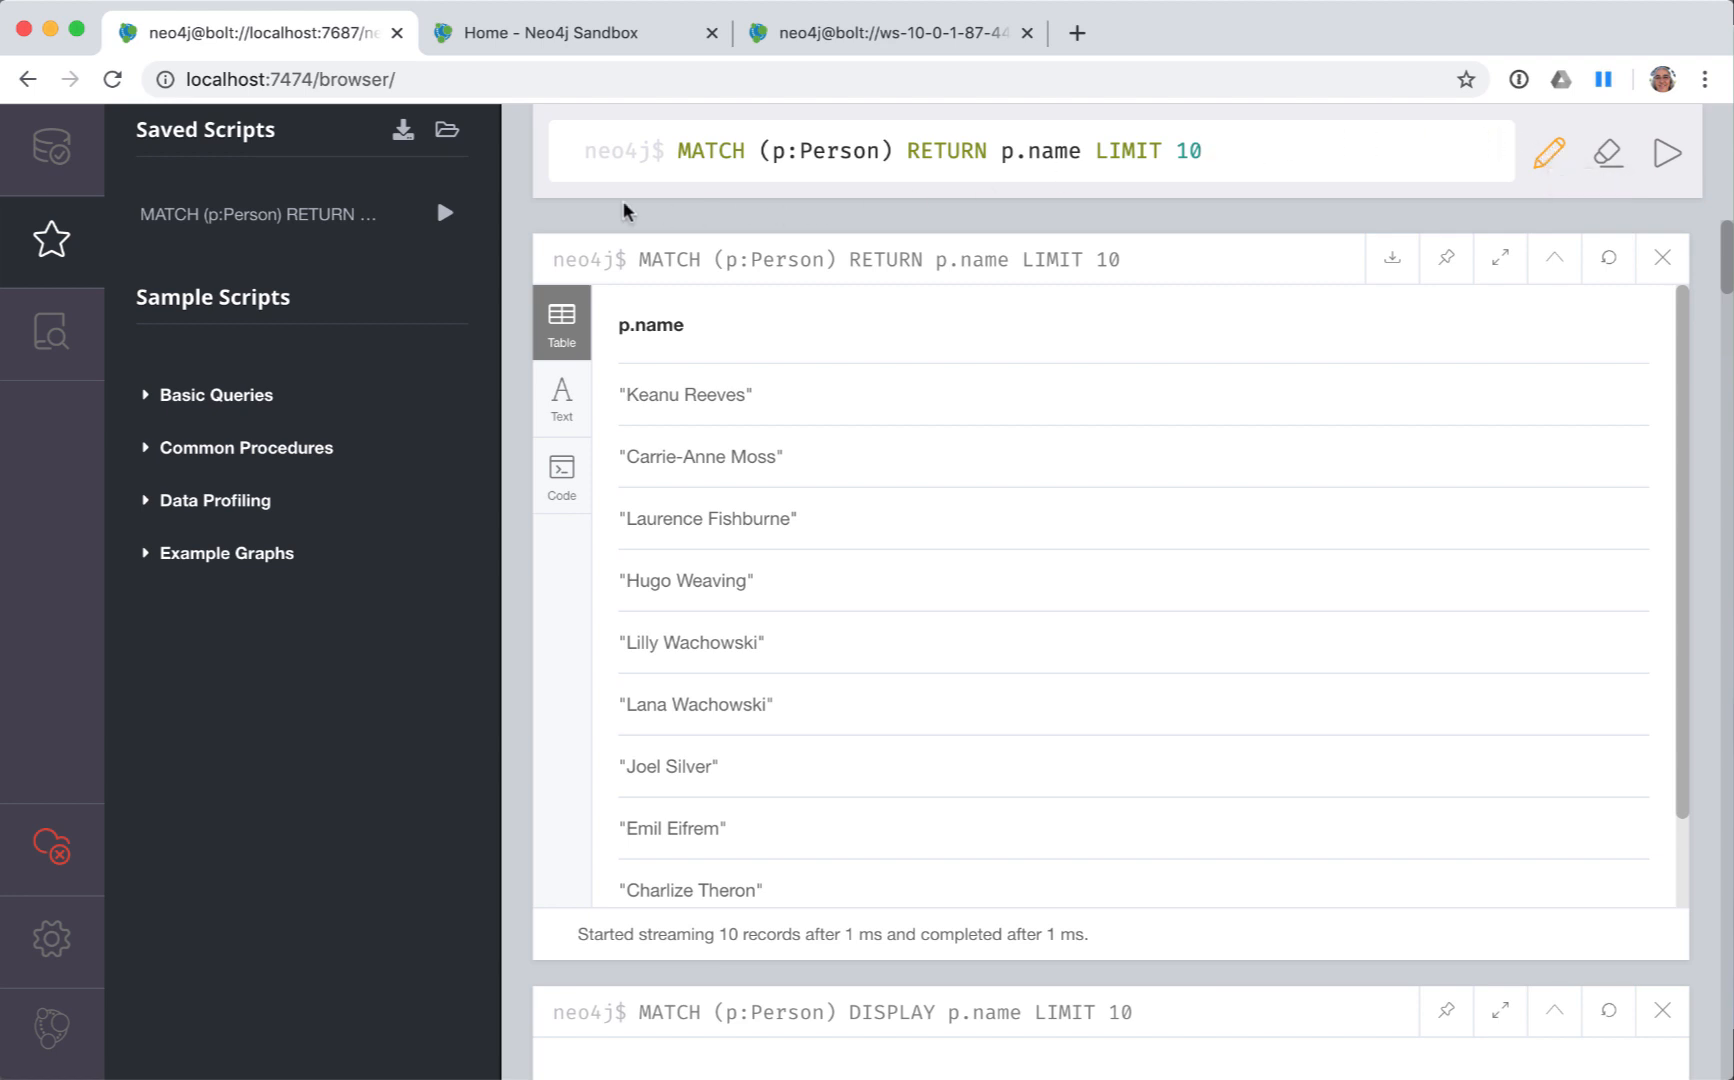
click(447, 129)
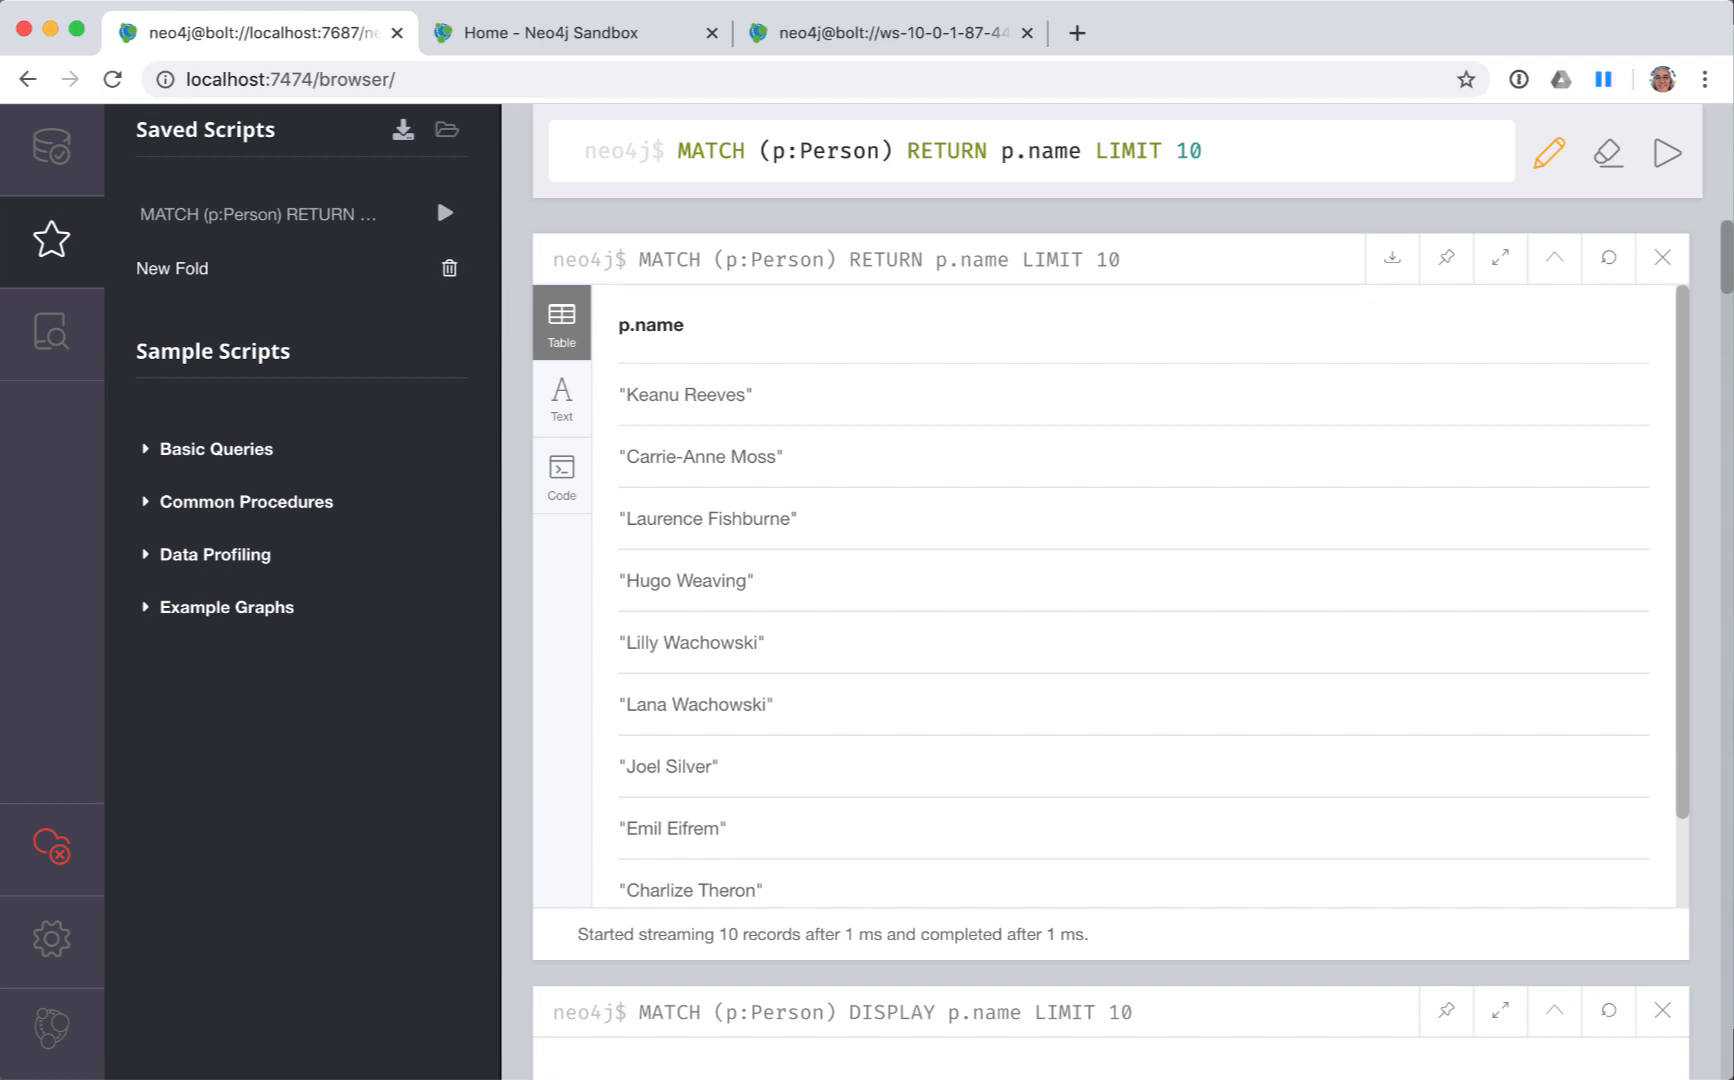
- Rename the folder MyQueries, file the favorite as 'Get 10 Person nodes', and run :history
text(MyQueries)
click(1032, 150)
text(//Get)
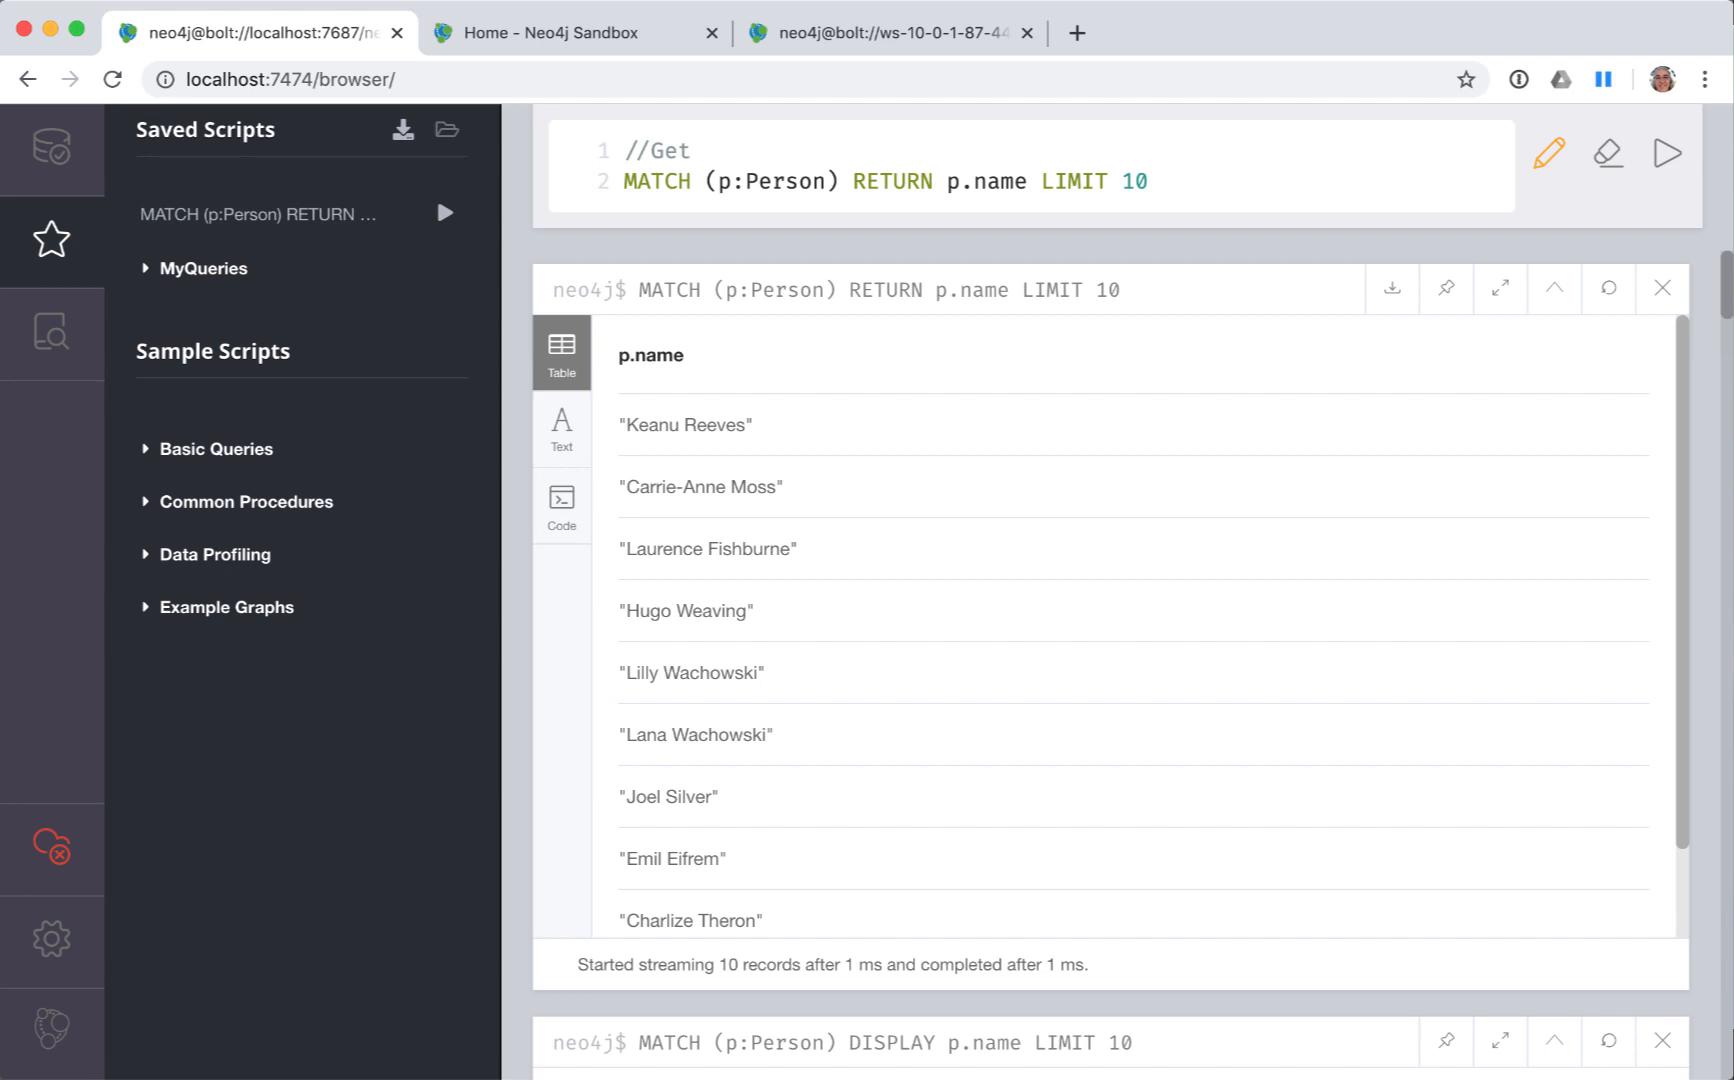
text(10 Person nodes)
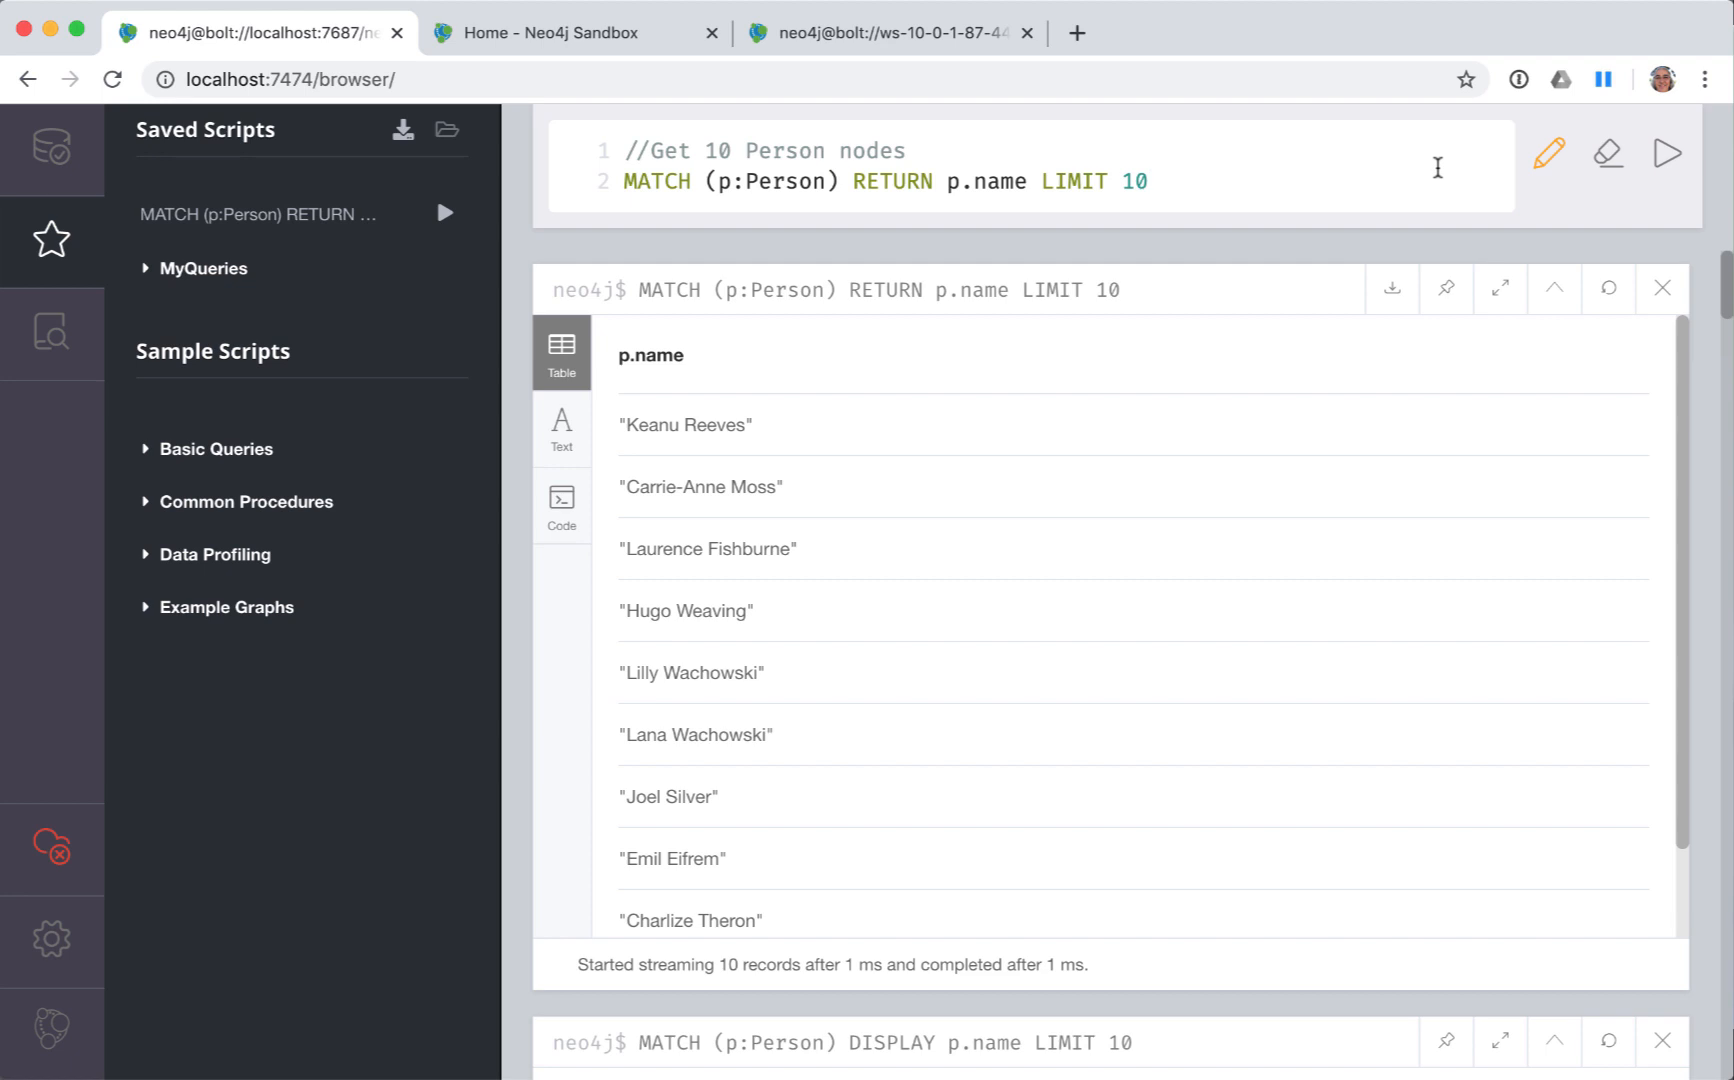
text(:history)
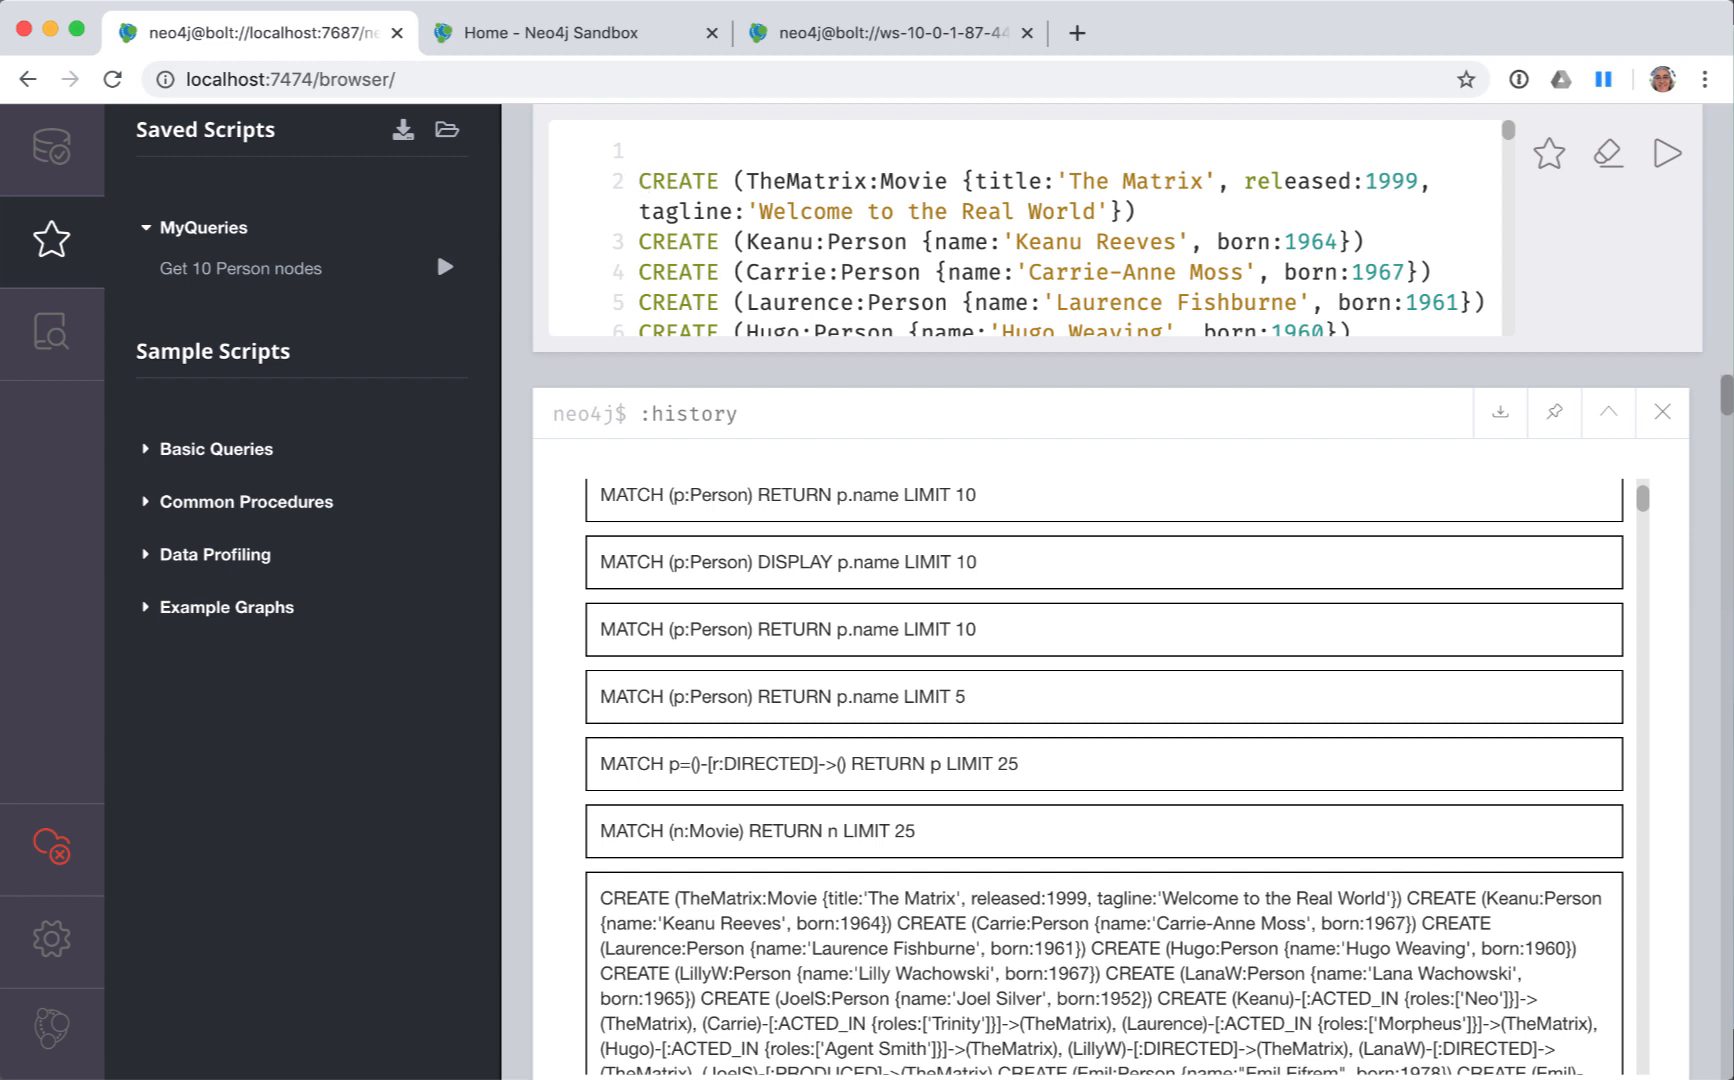
- Title the script '//Reset database' and prepend MATCH (n) DETACH DELETE n;
text(//Reset database)
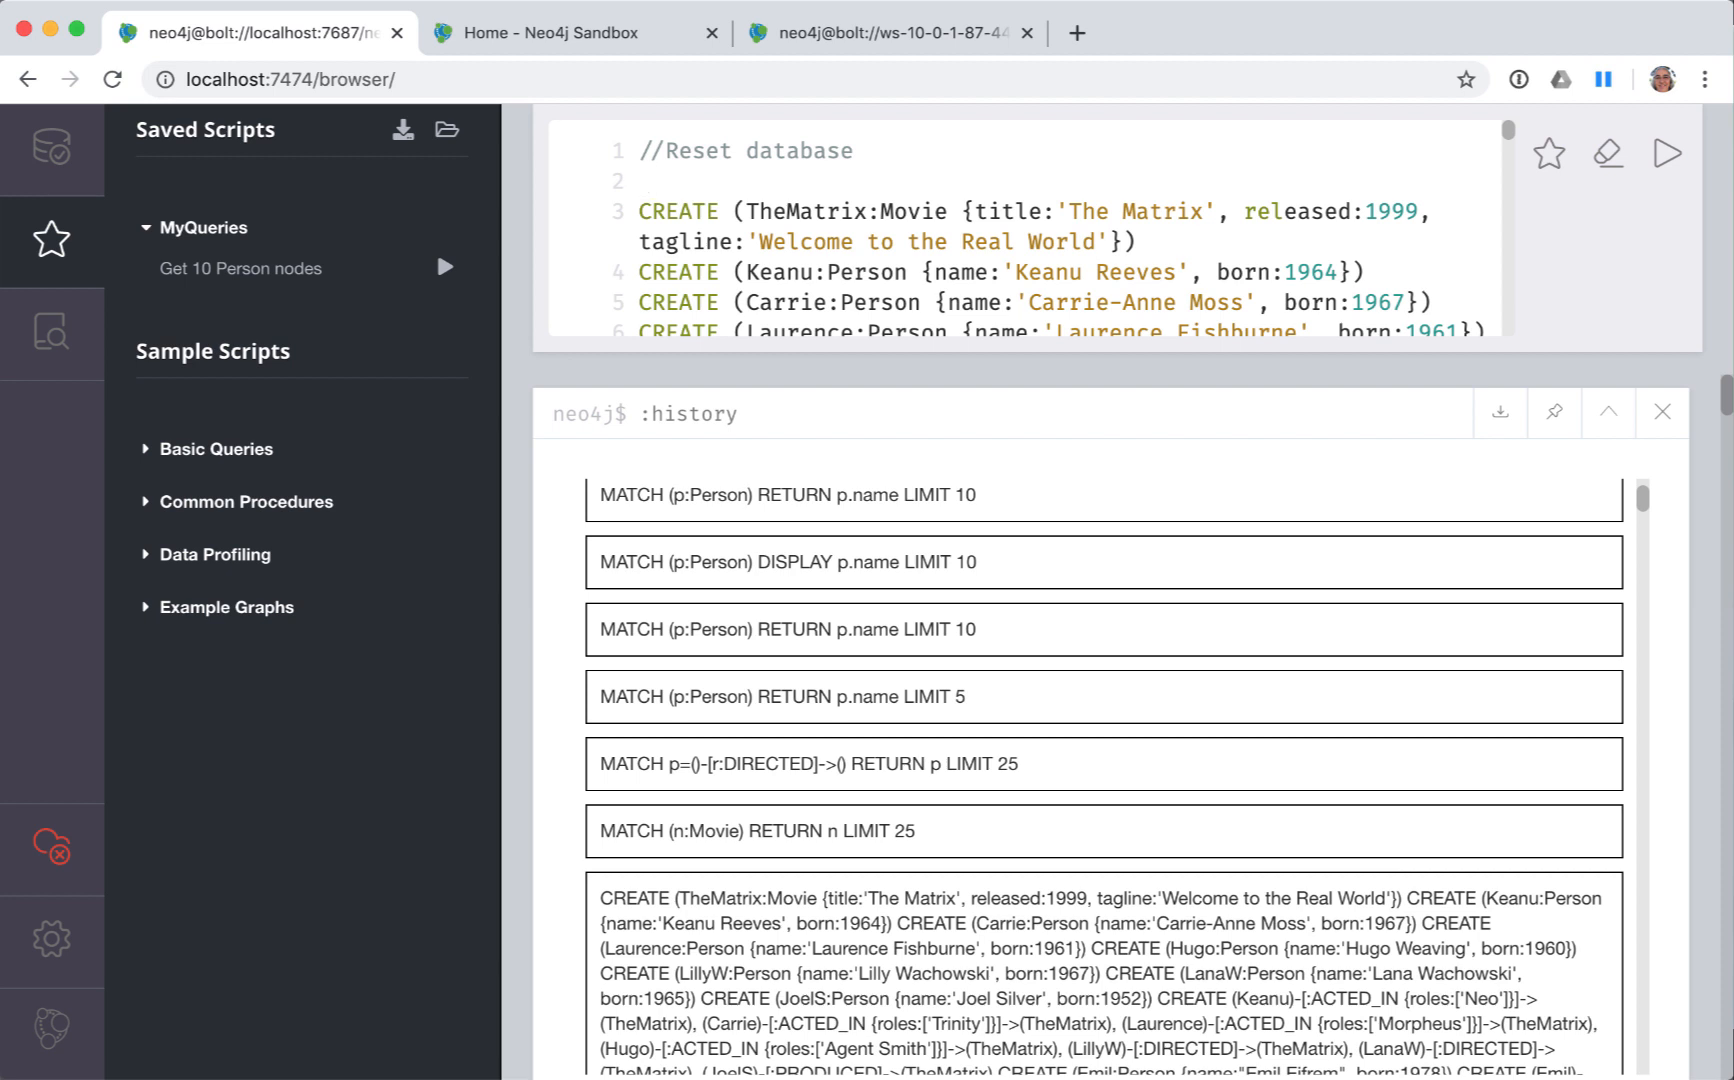
text(M)
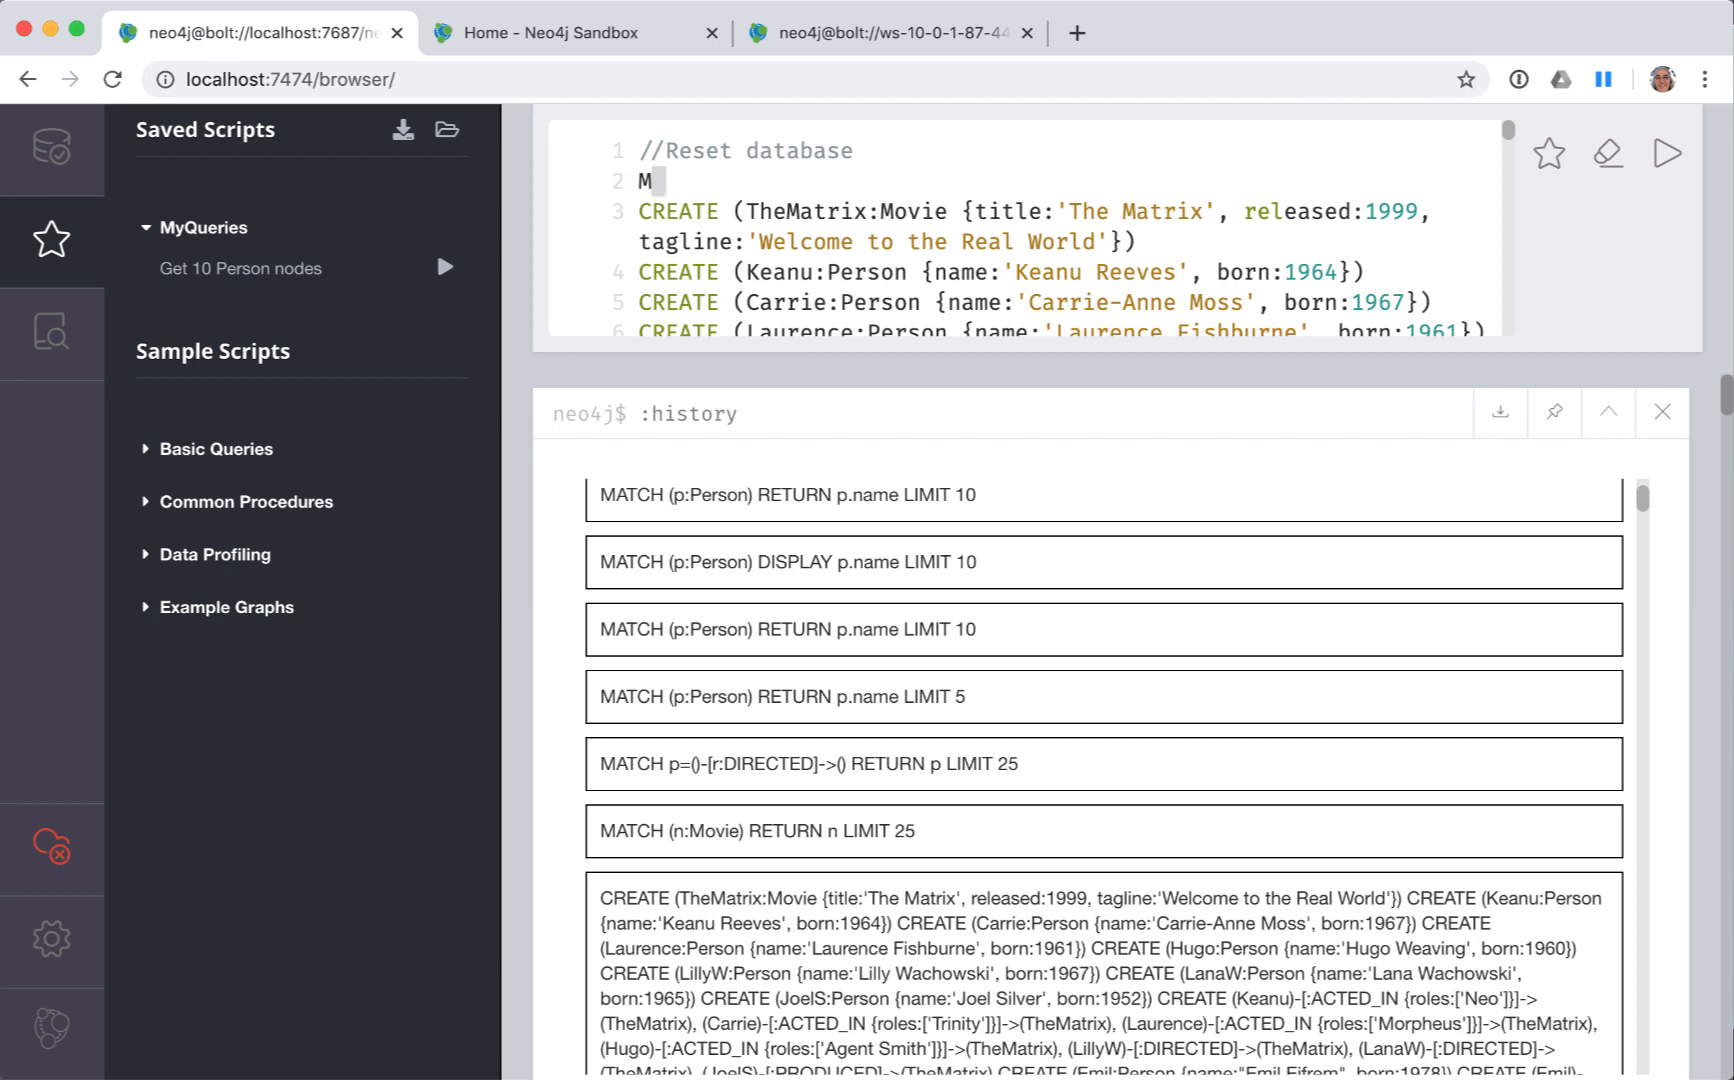
text(ATCH)
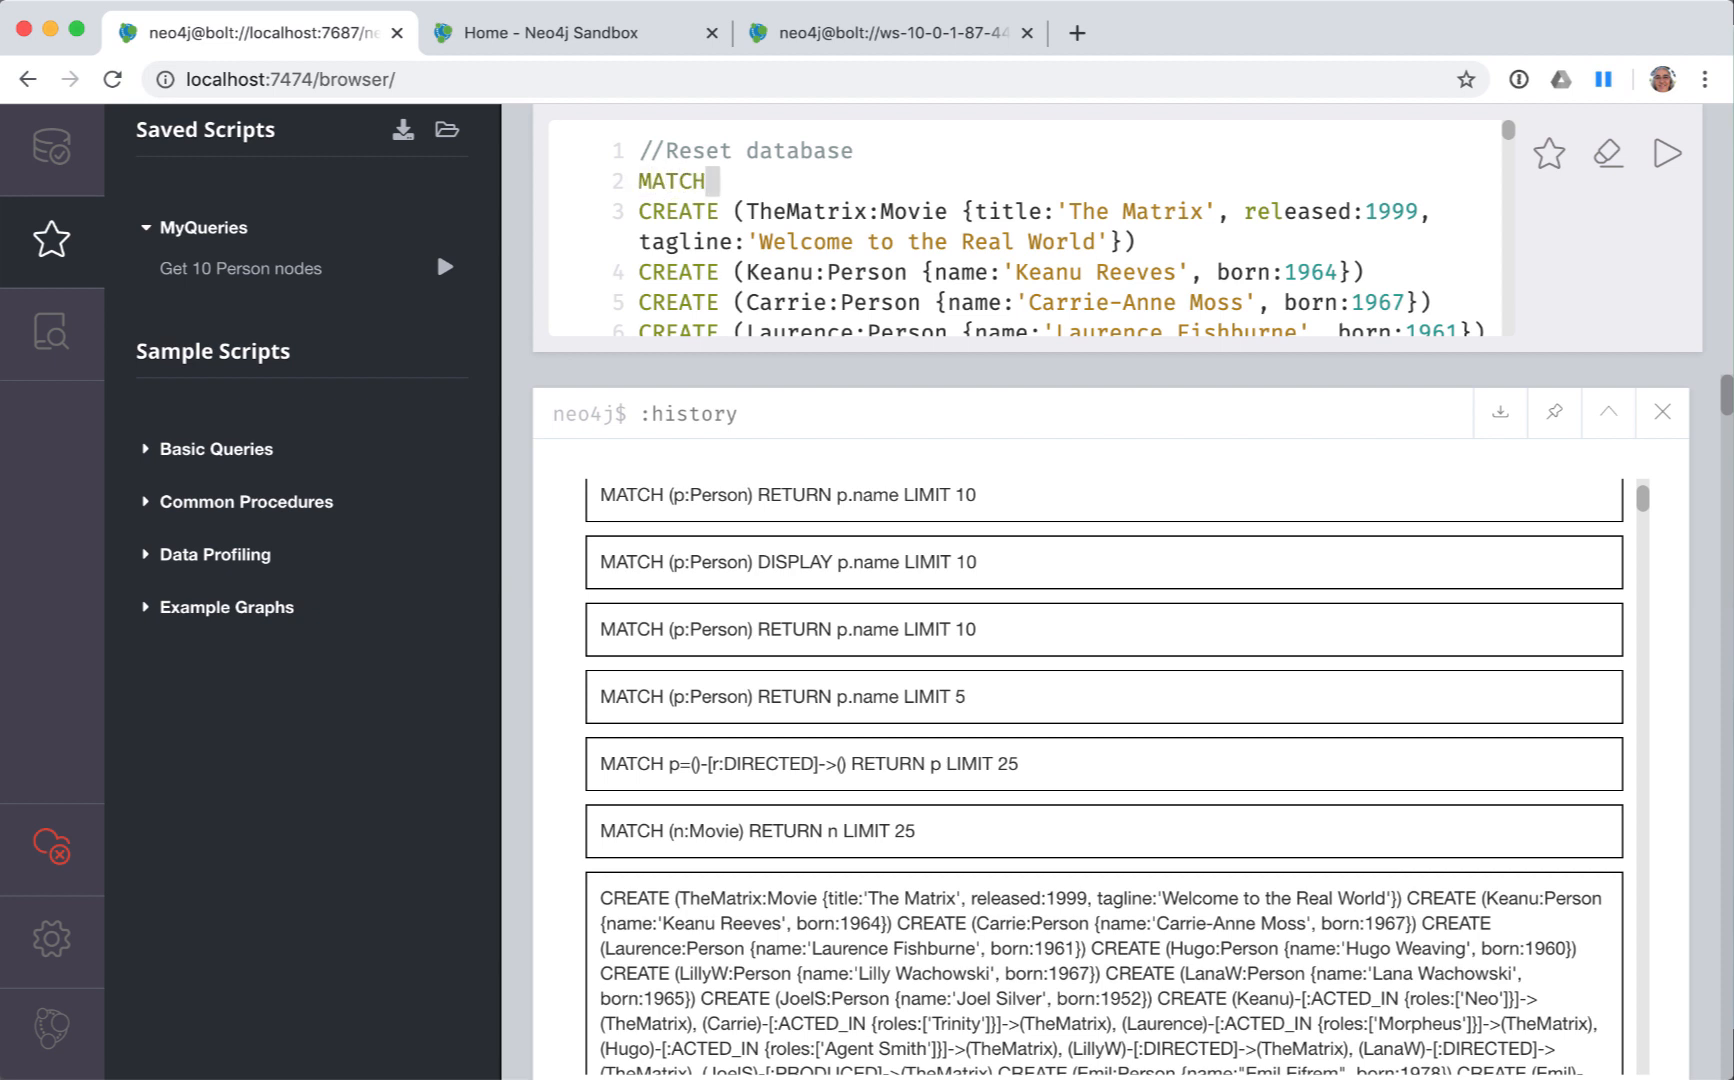
text(())
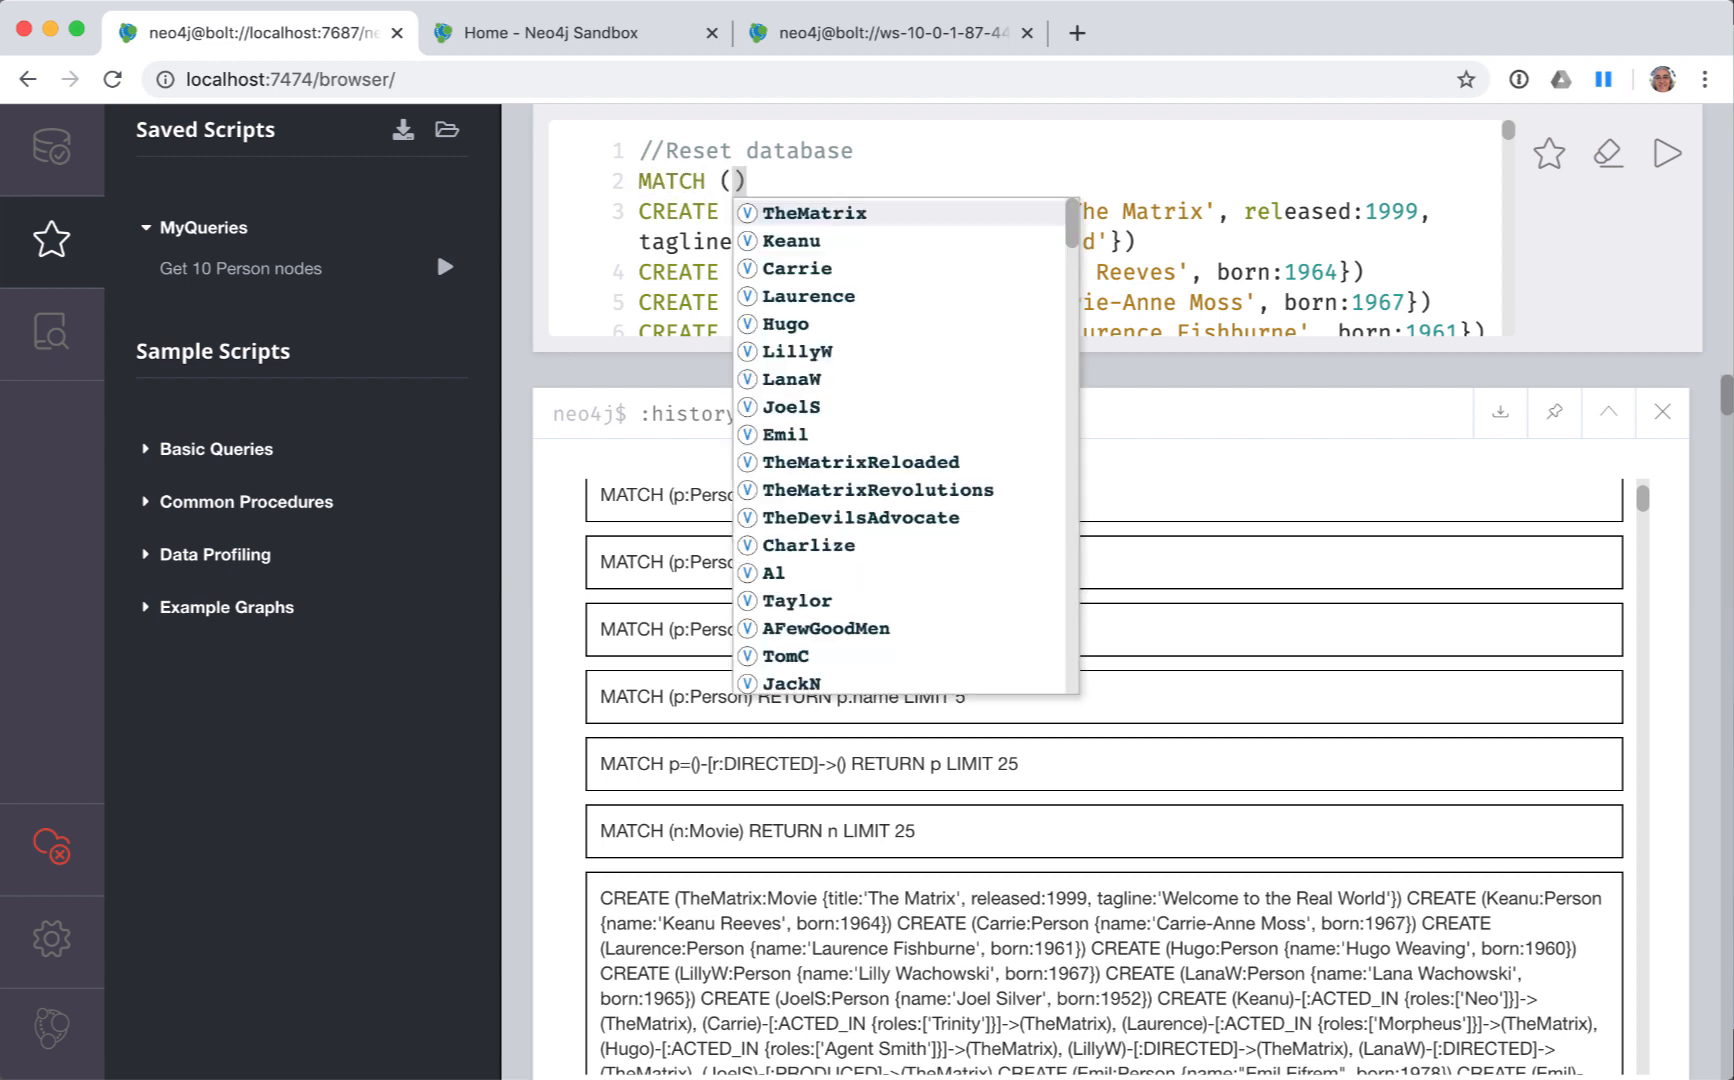
text(n)
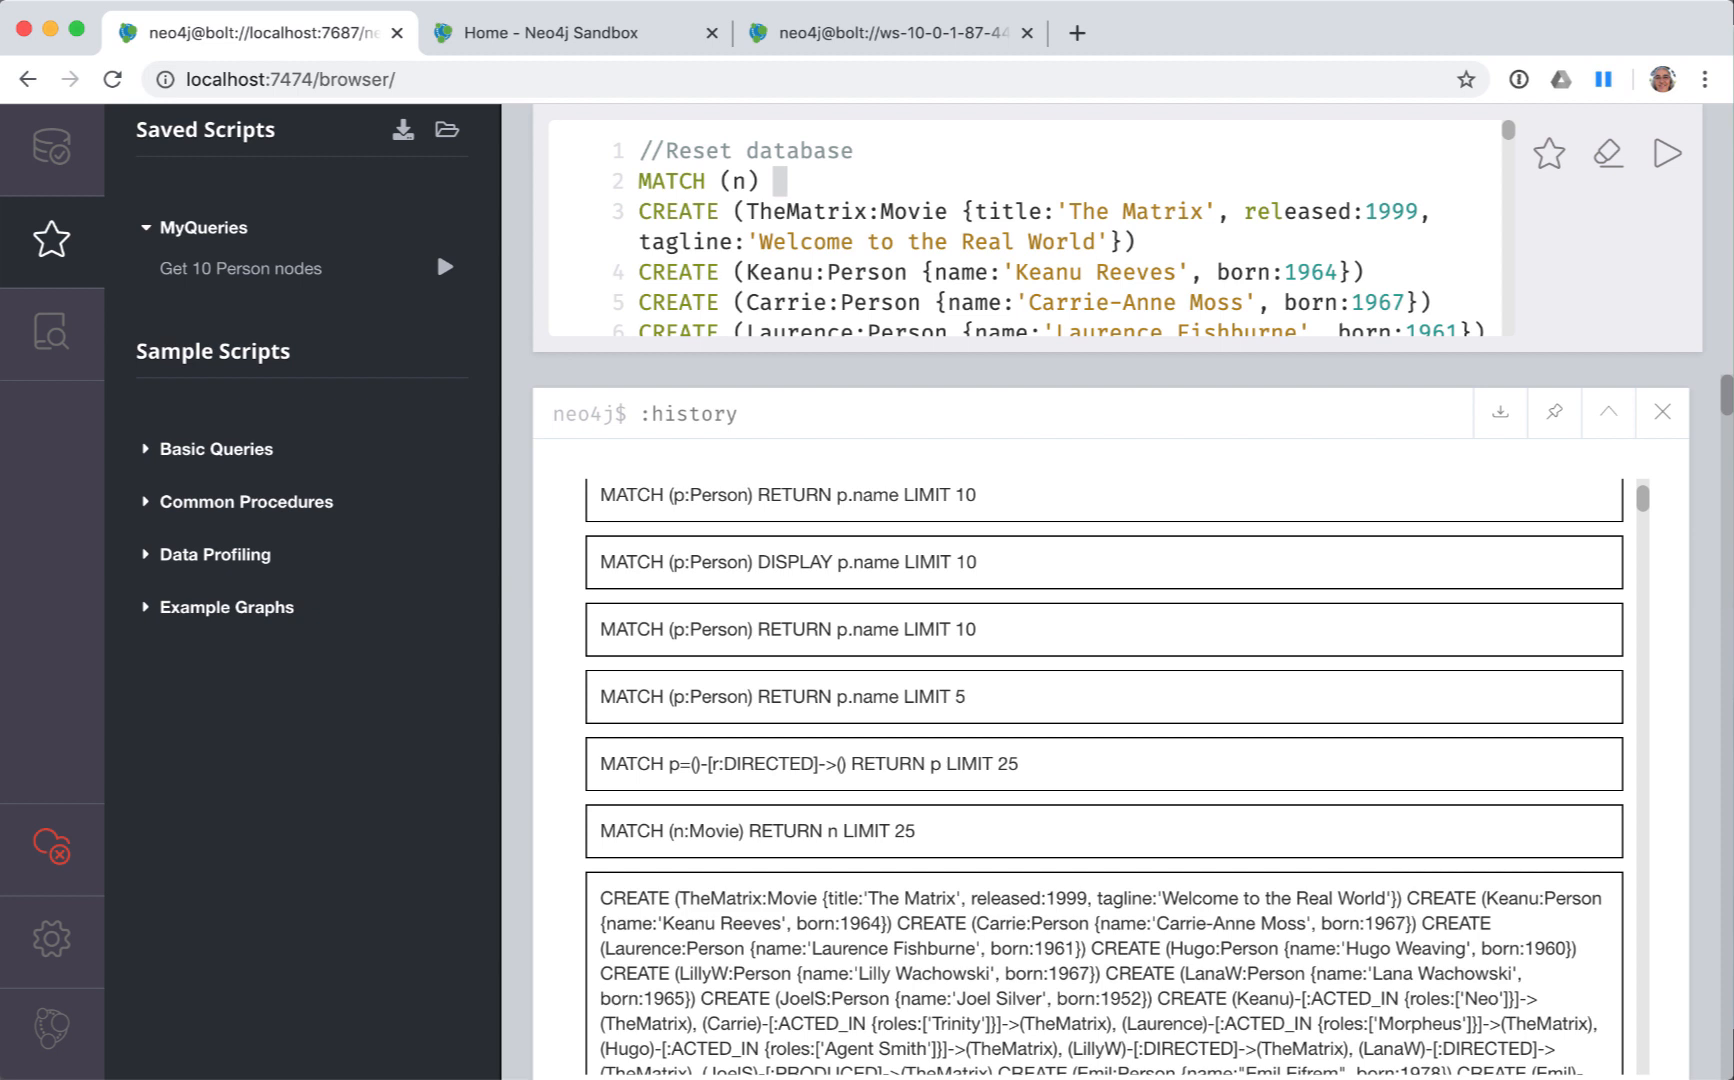
text(DETACH DE)
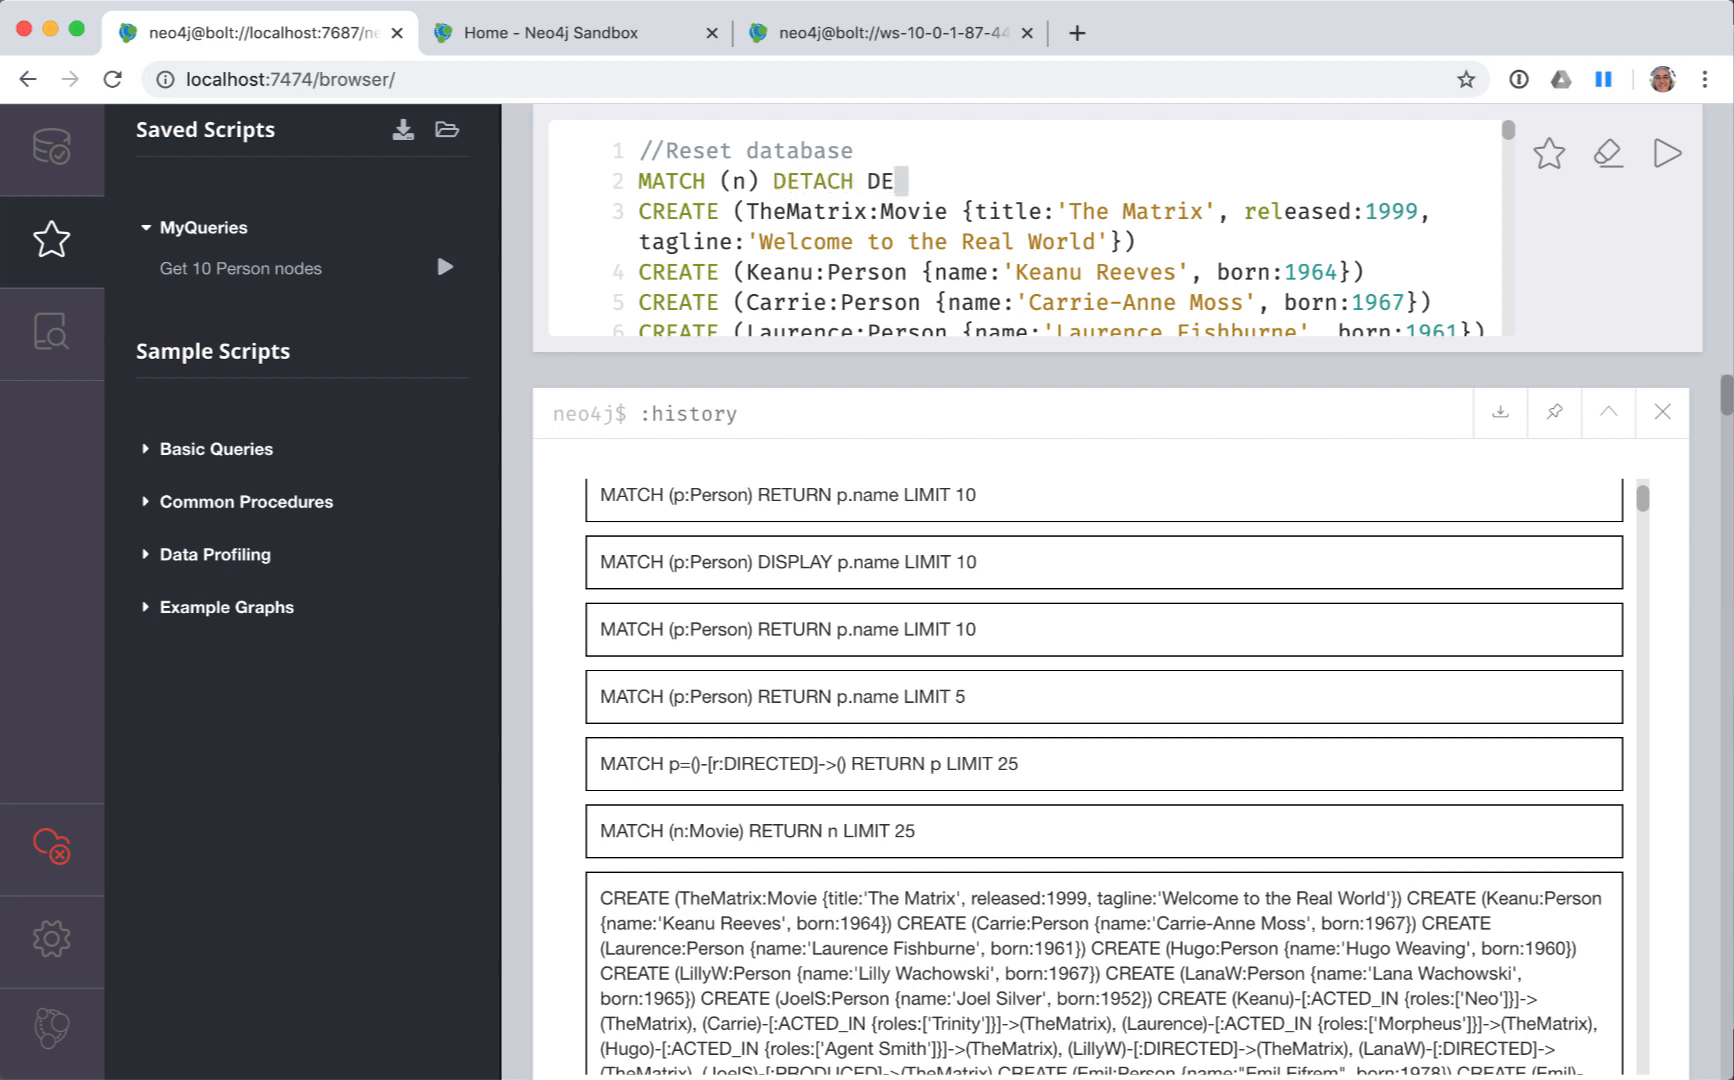
text(LETE)
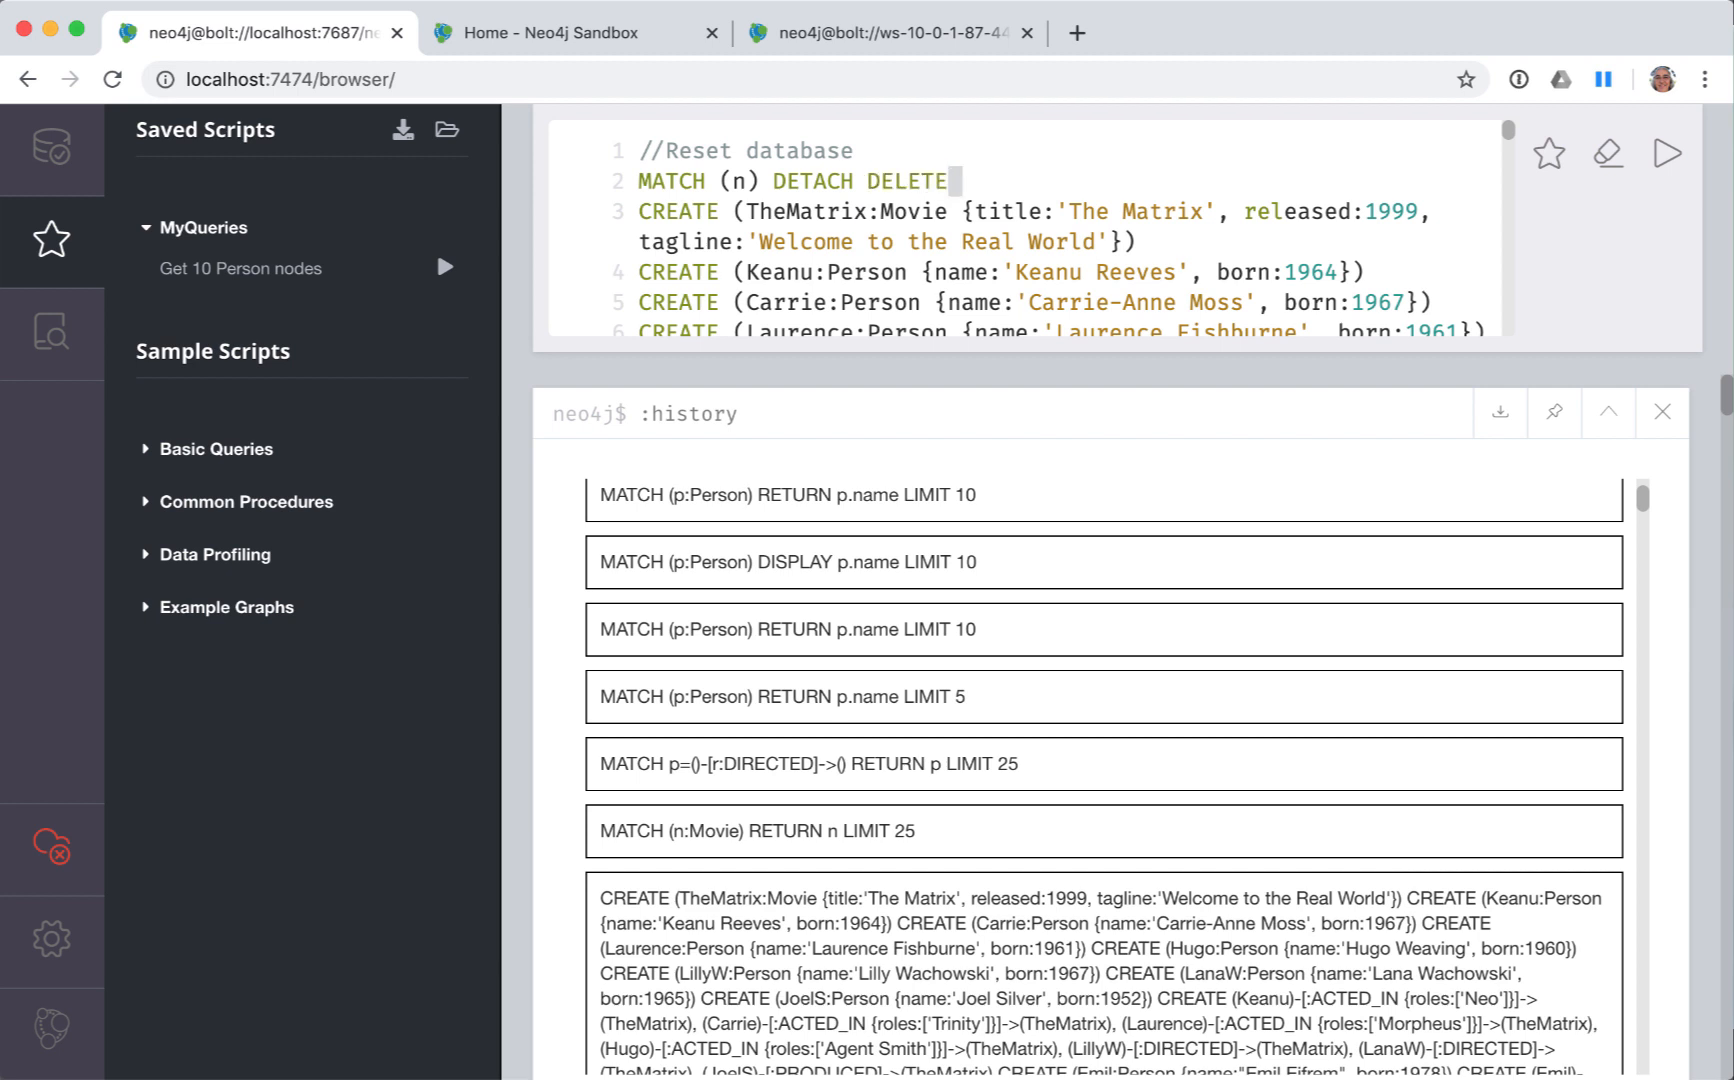
text(n)
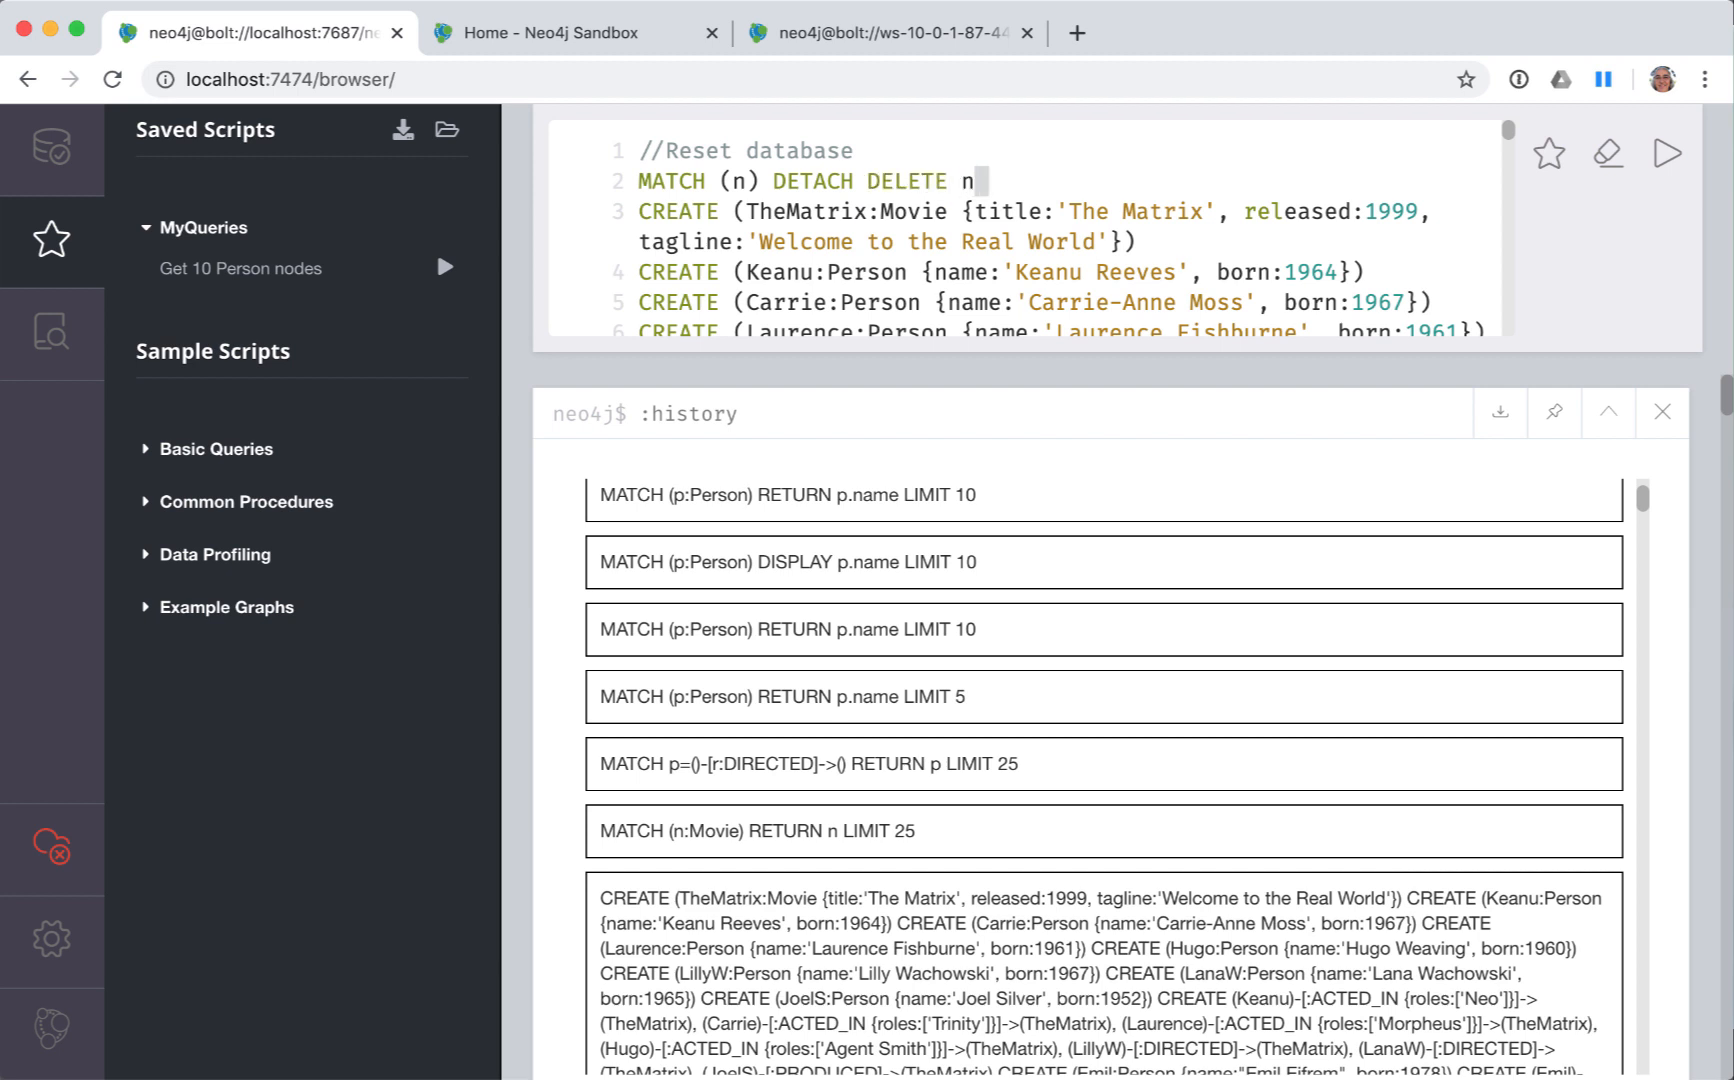
text(;)
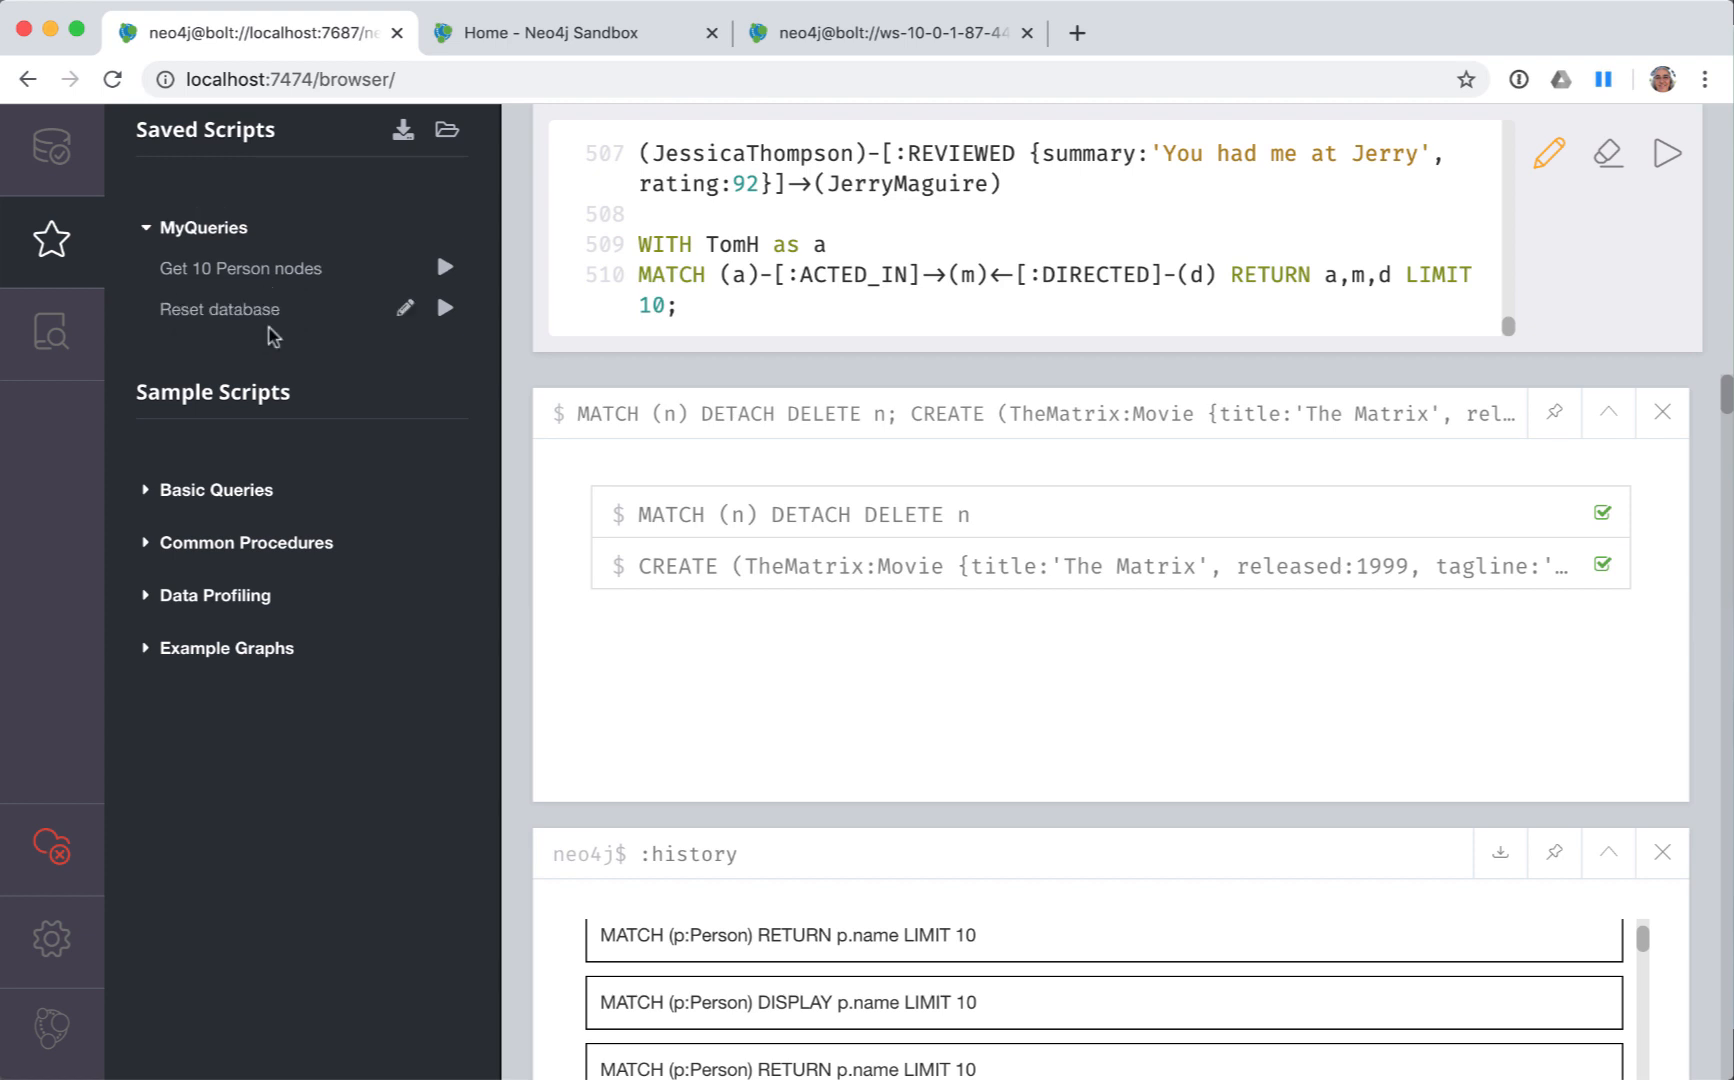
mouse_move(324, 358)
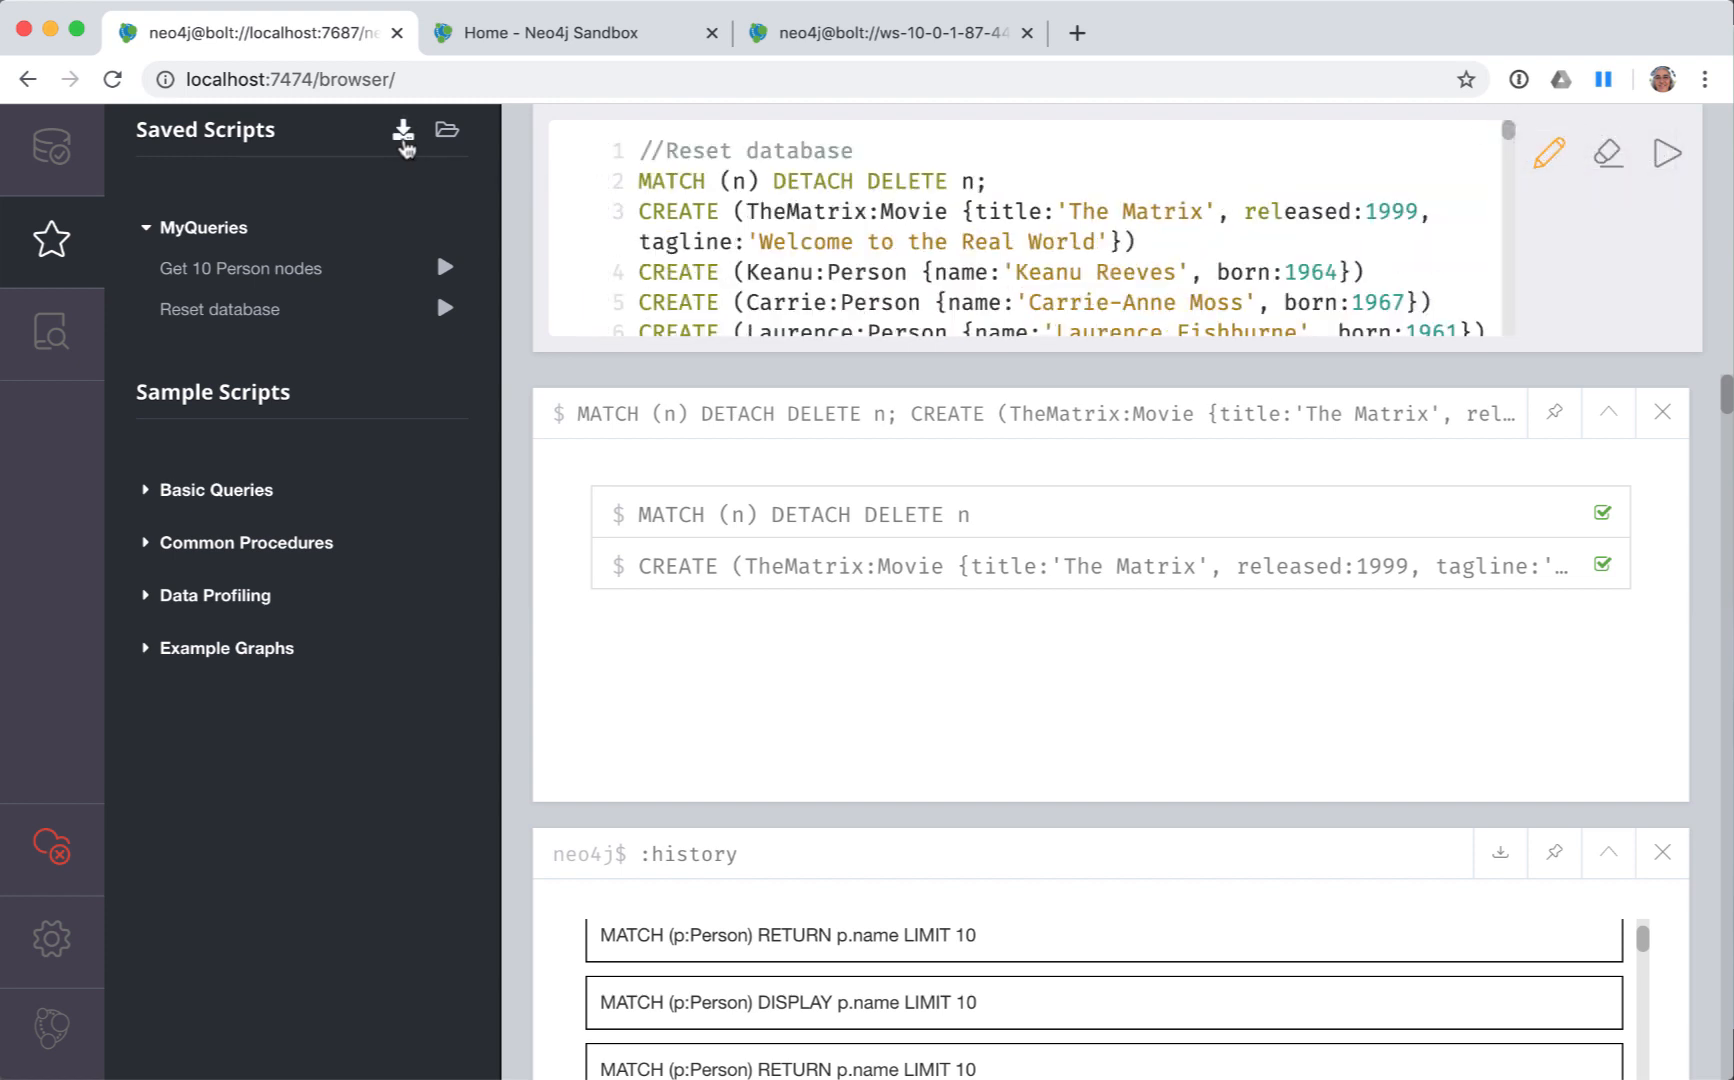
- Download saved scripts as a zip and confirm MyQueries holds both .cypher files in Finder
click(403, 133)
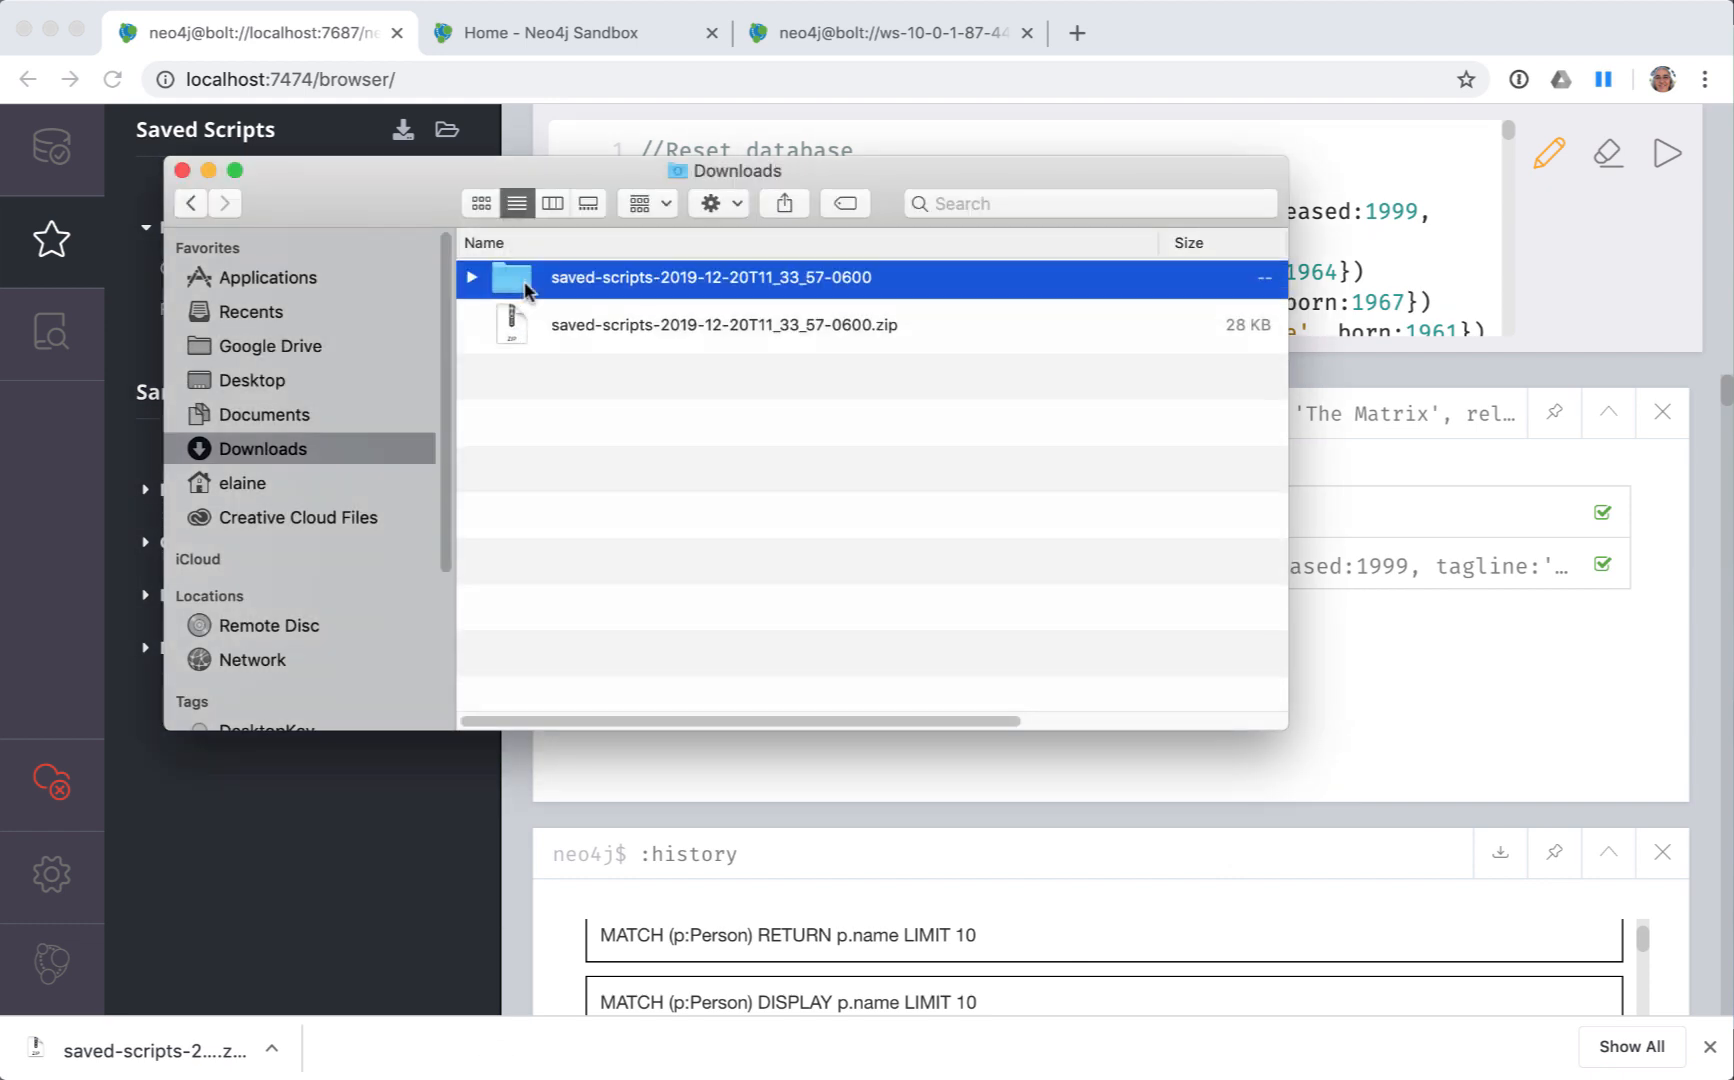
click(471, 277)
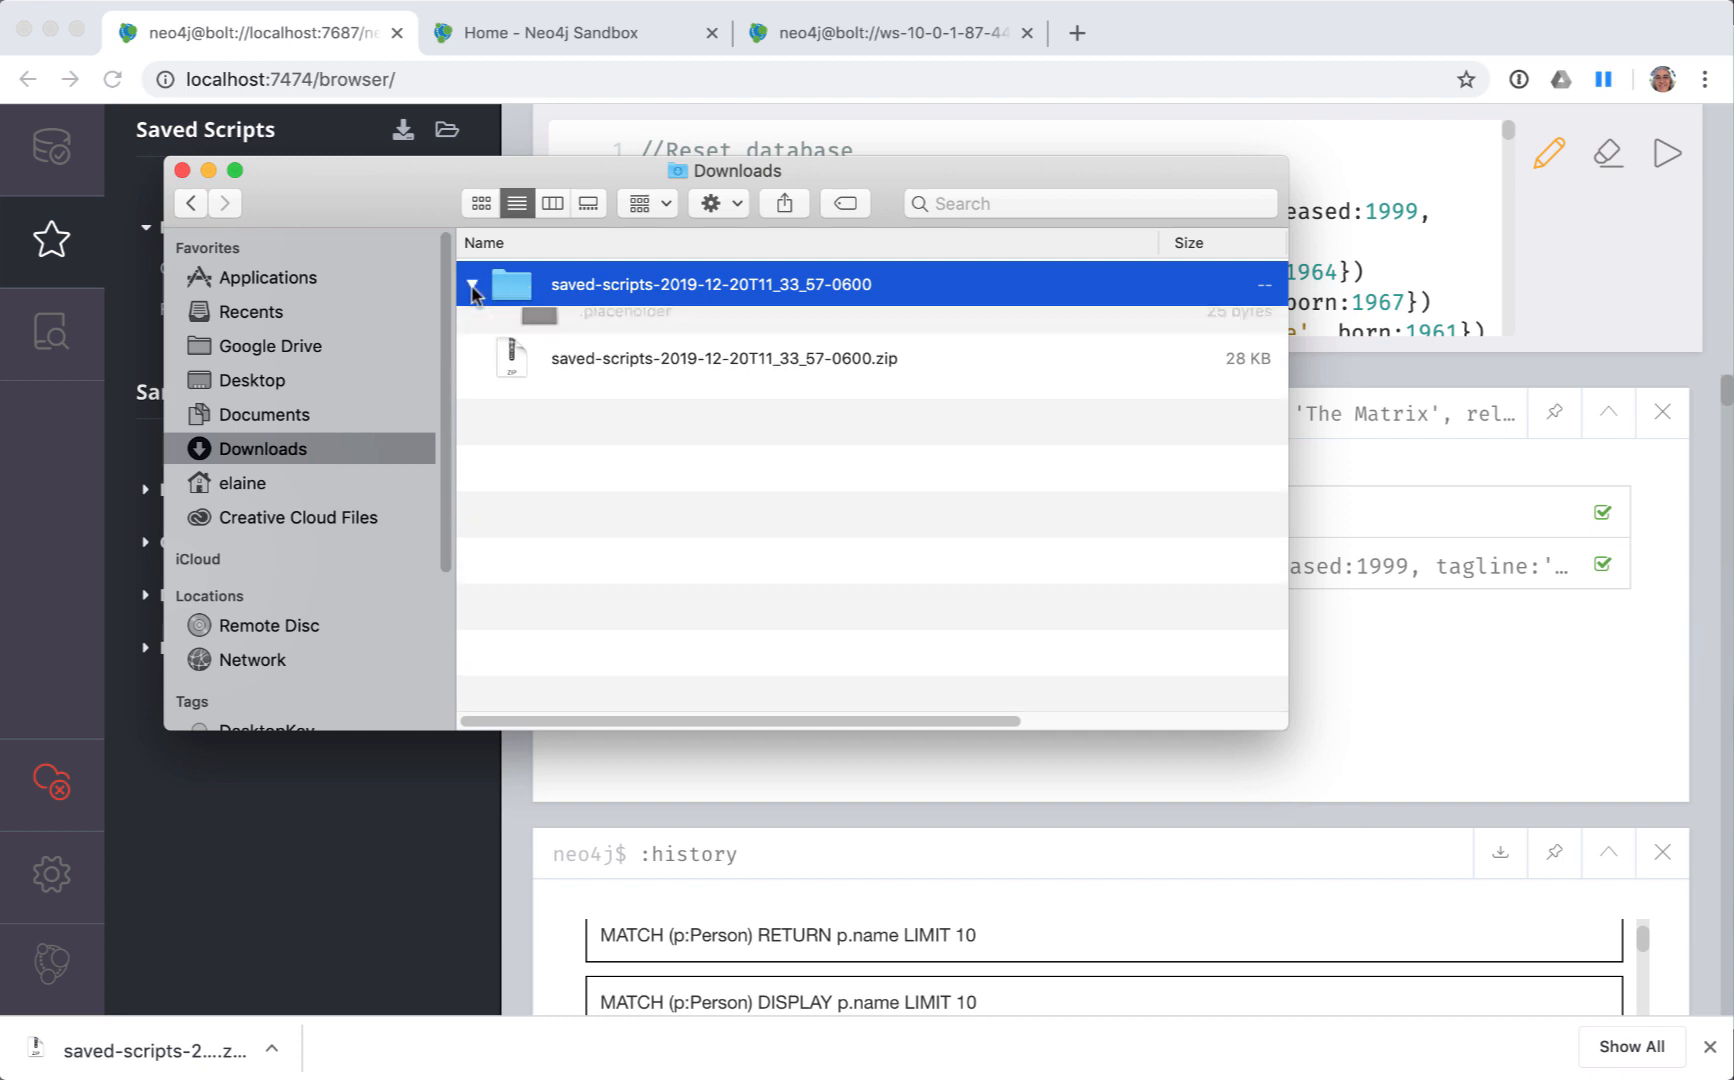
click(471, 284)
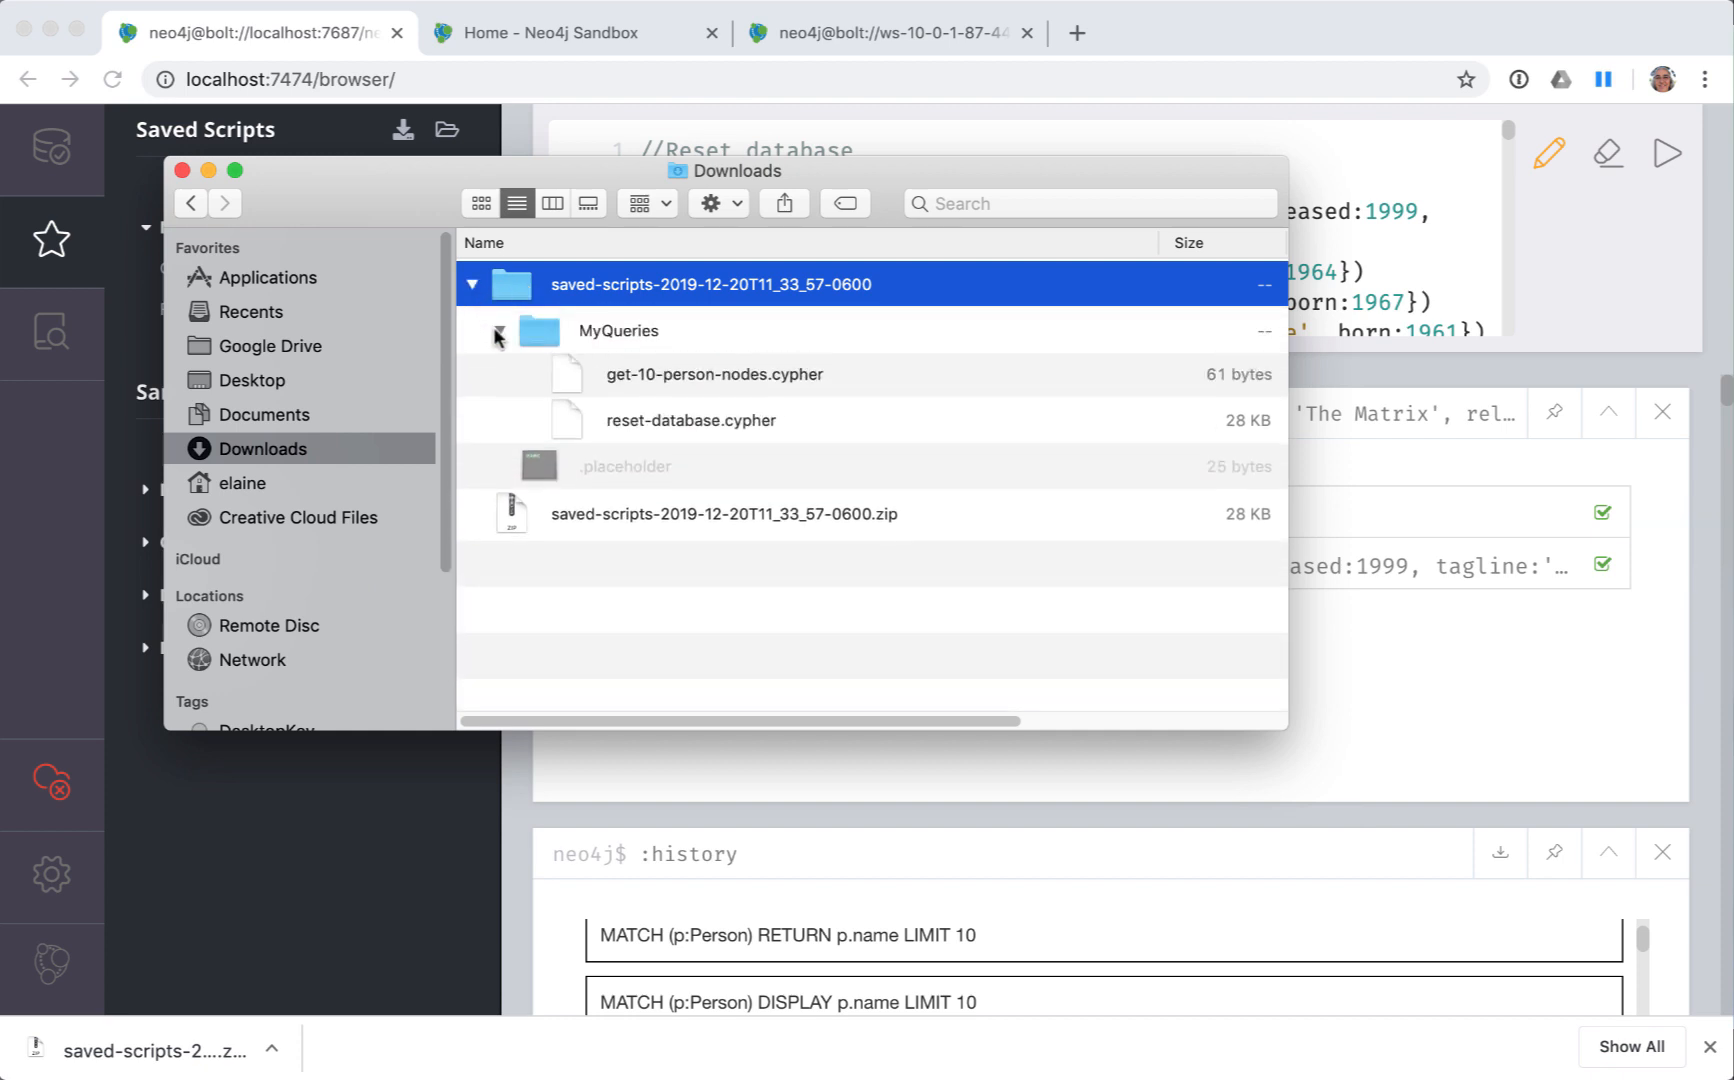
click(182, 170)
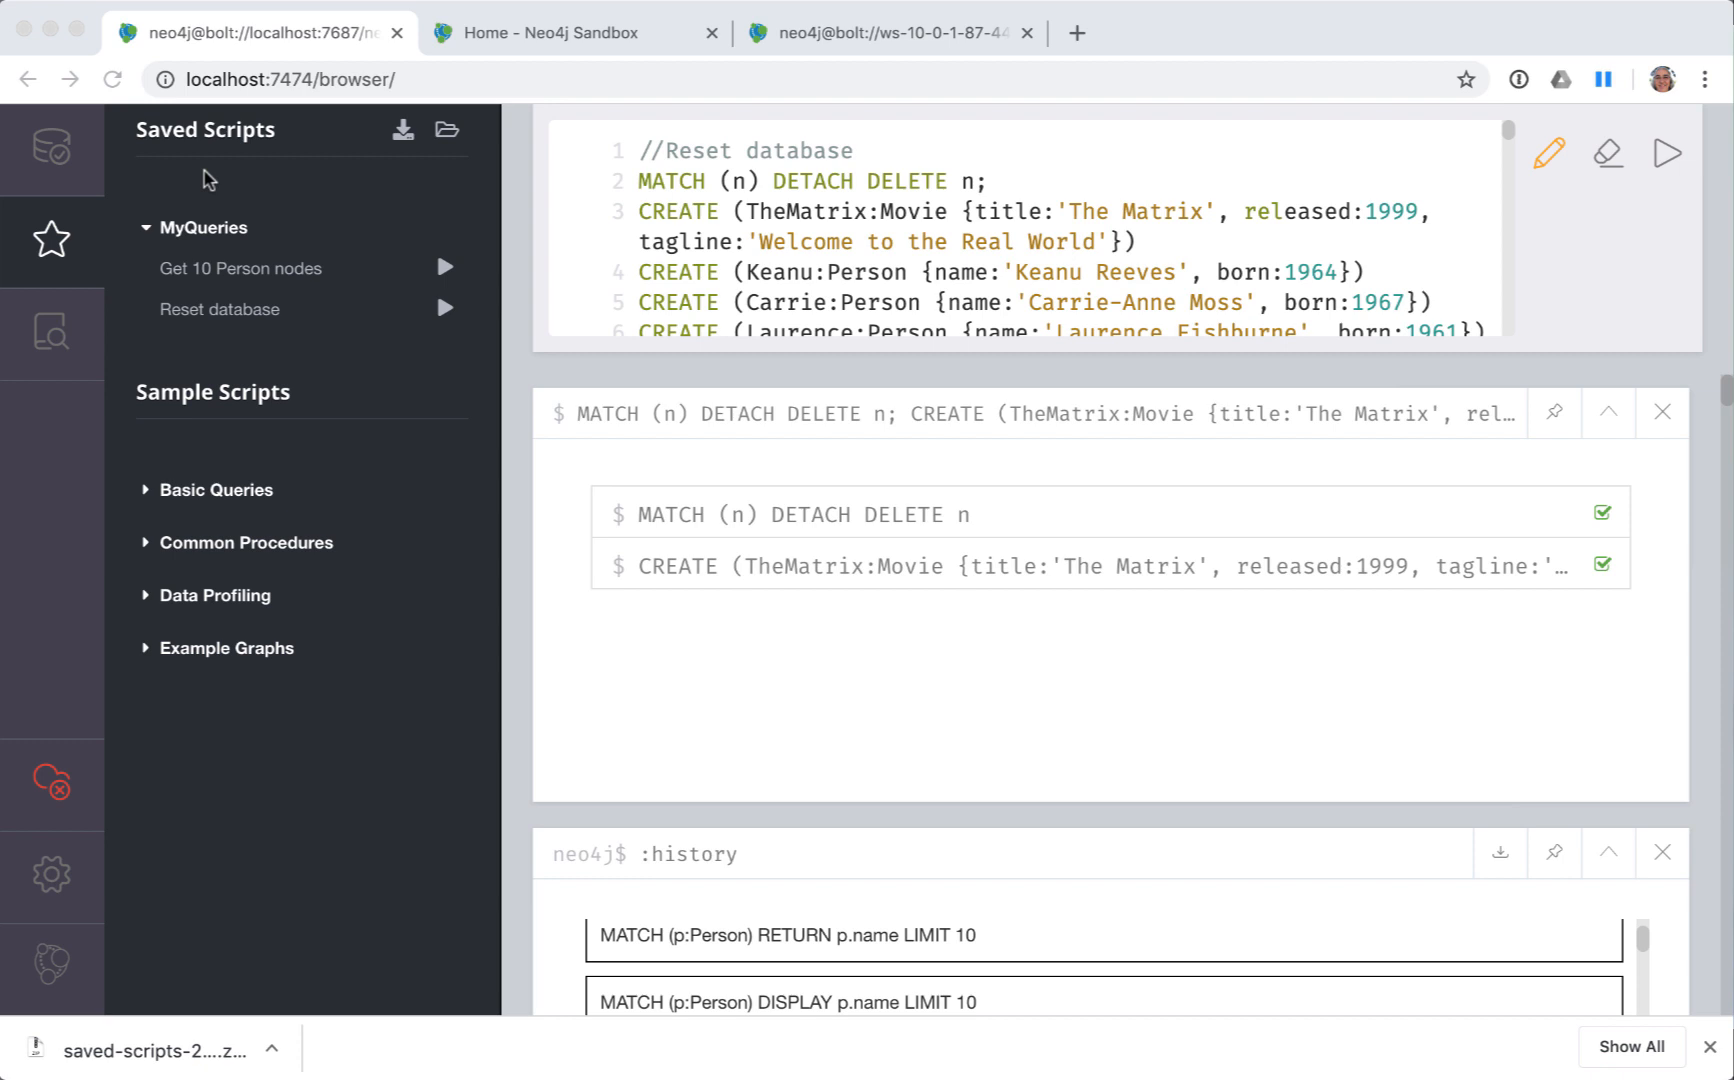
mouse_move(64, 454)
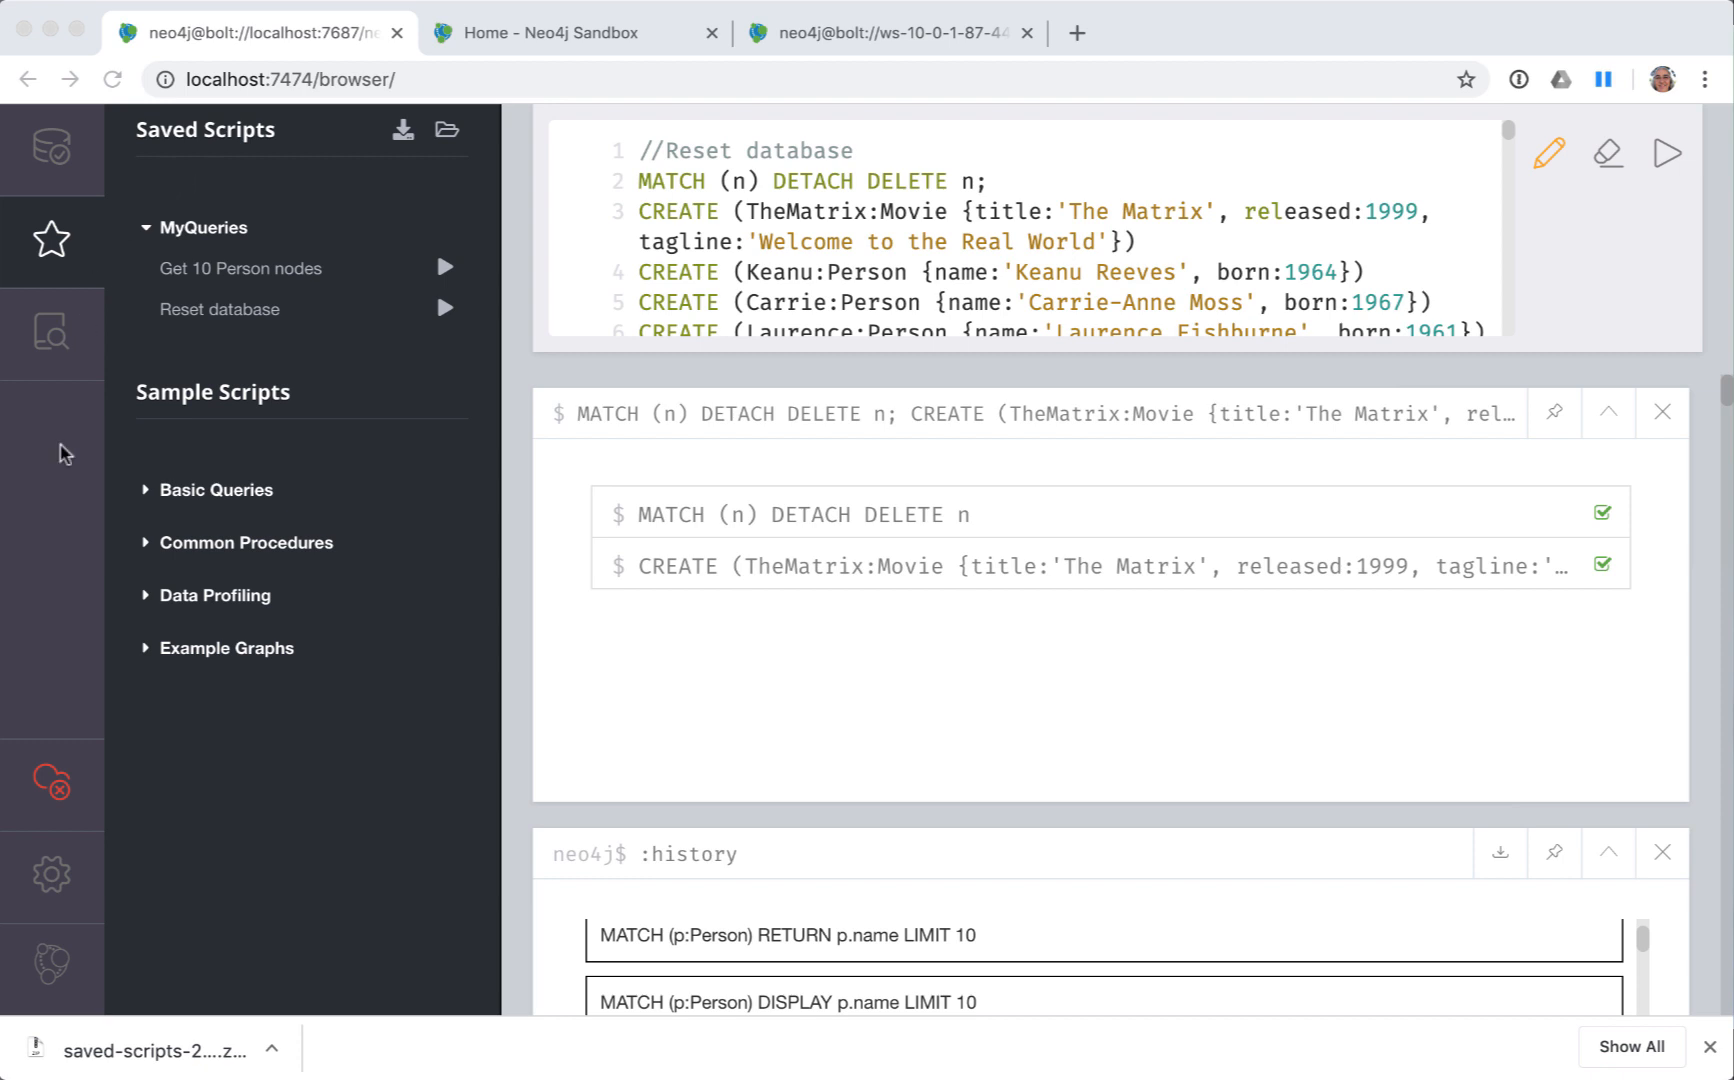
mouse_move(52, 873)
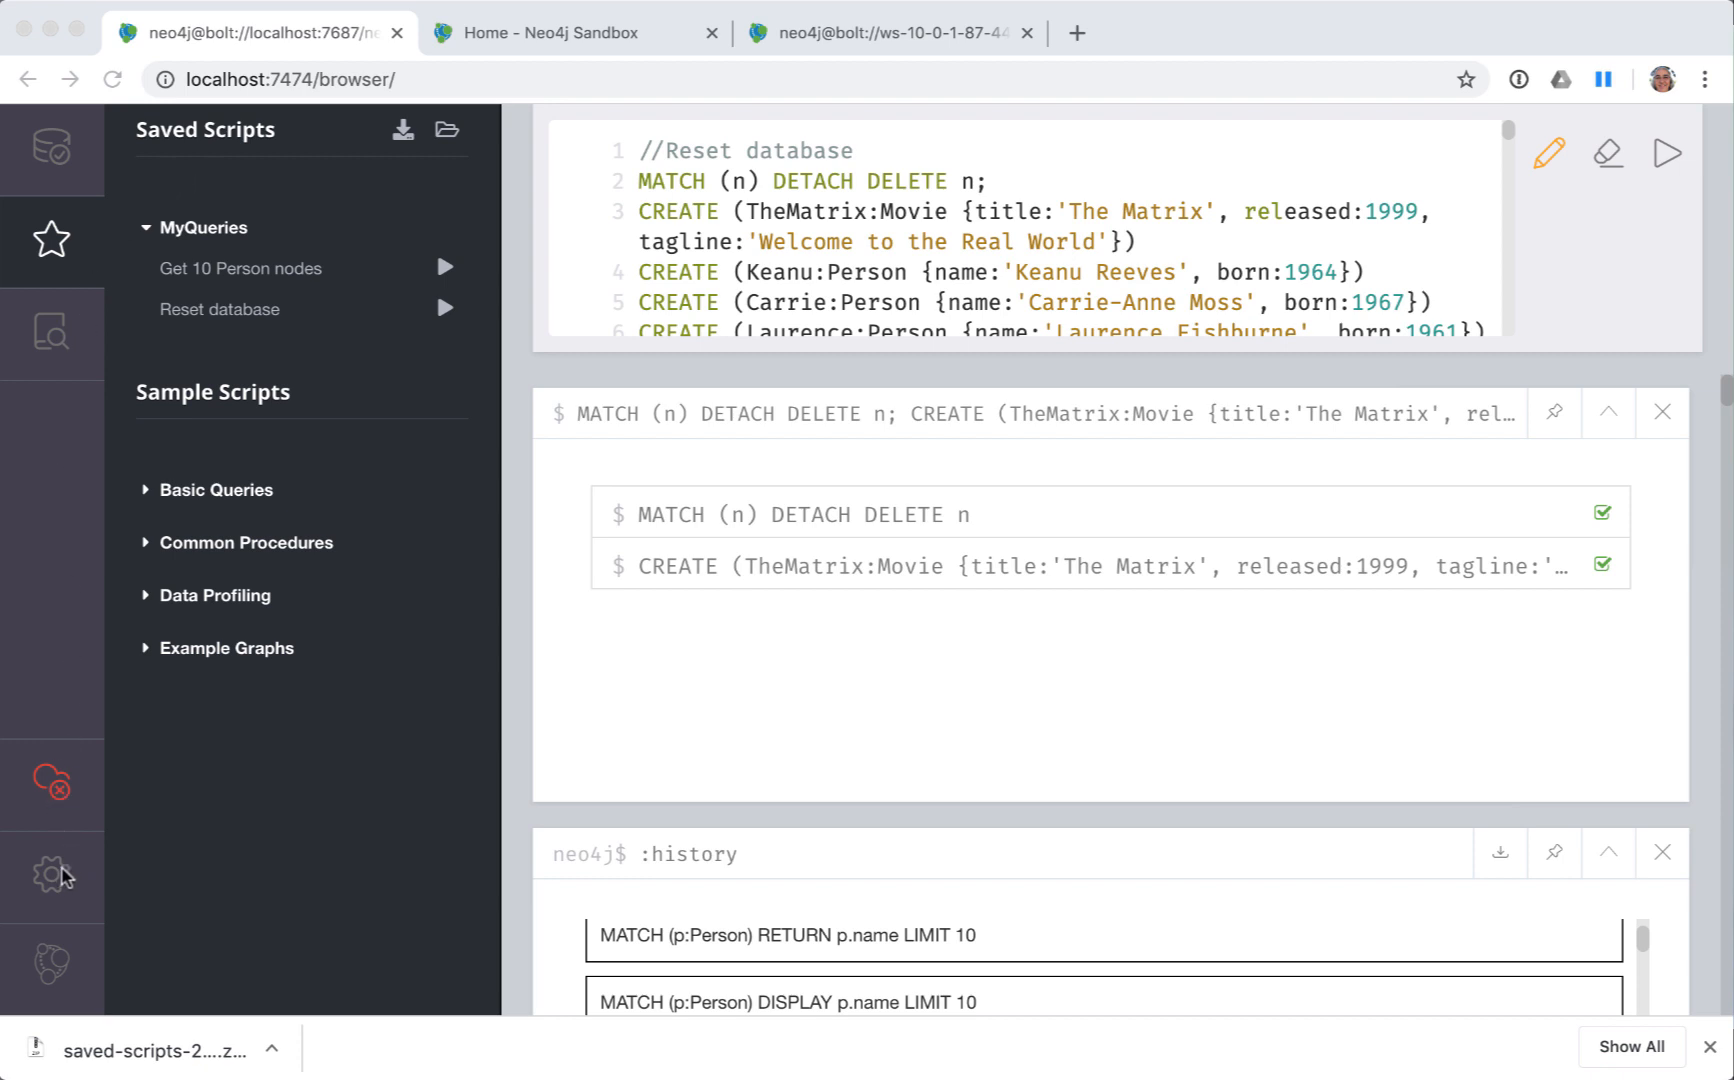
mouse_move(51, 785)
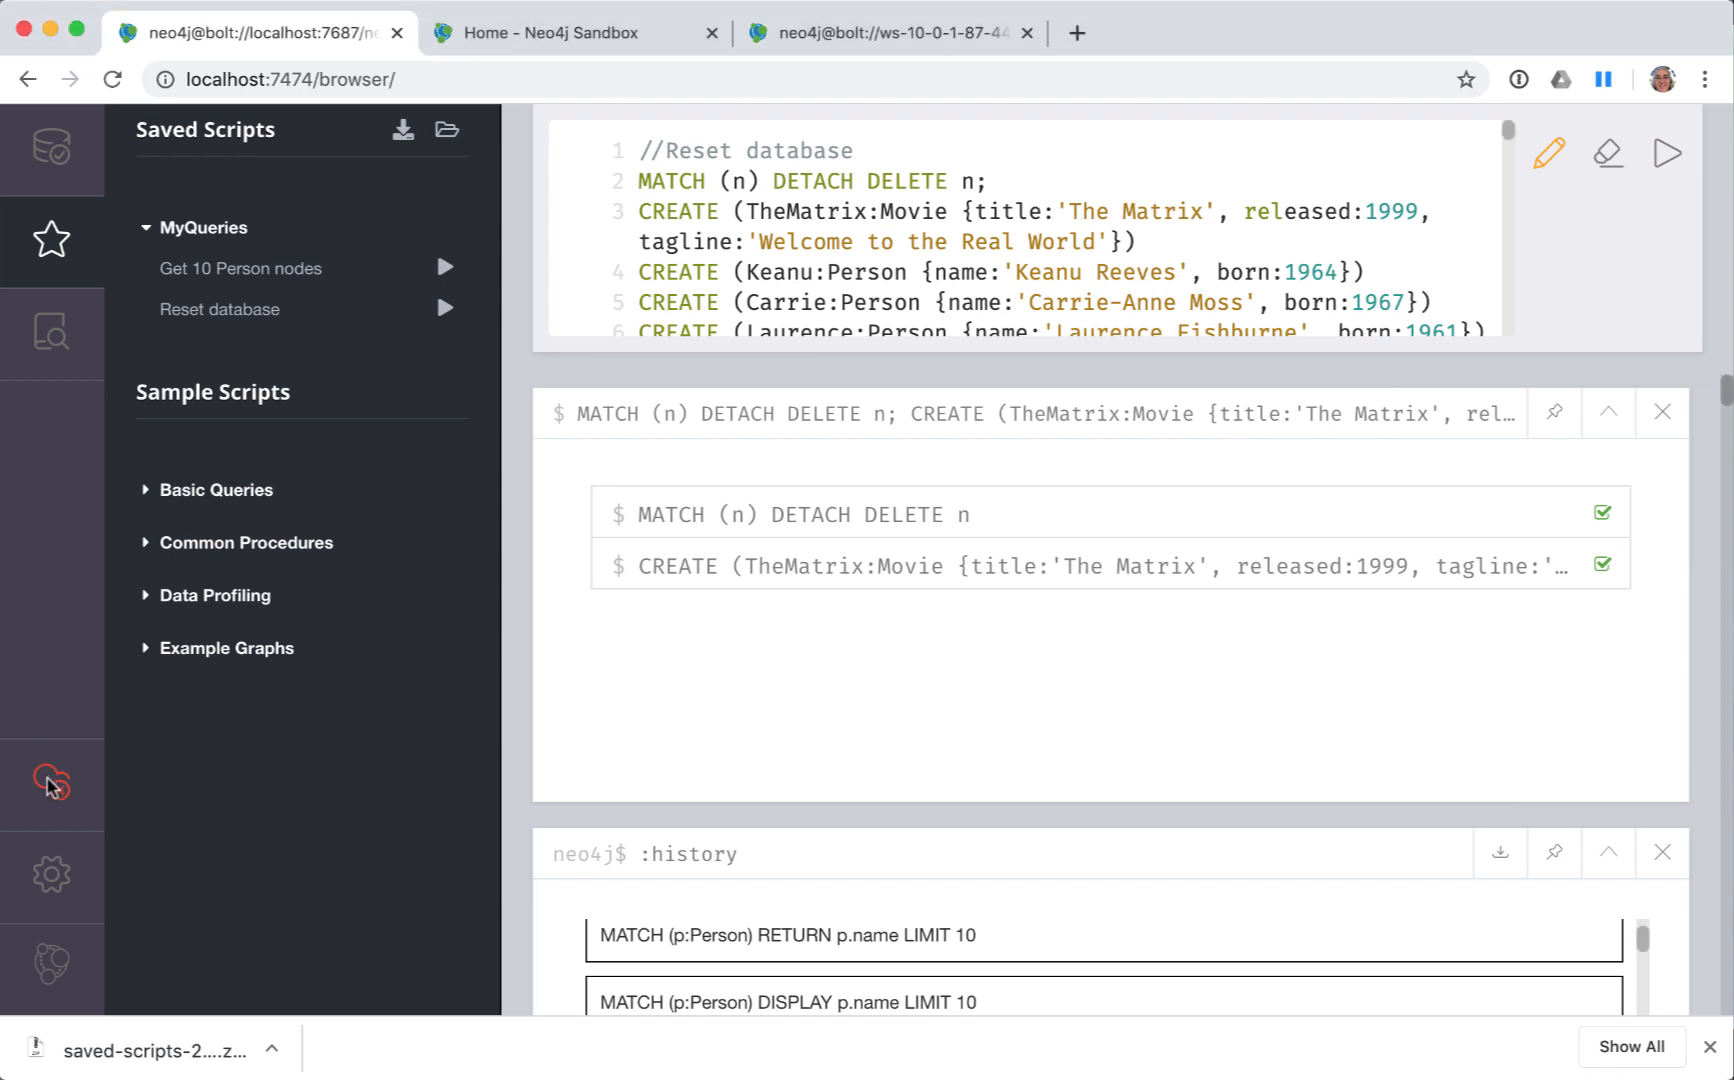
- Accept the Browser Sync terms of use and sign in to Neo4j Browser Sync
click(51, 785)
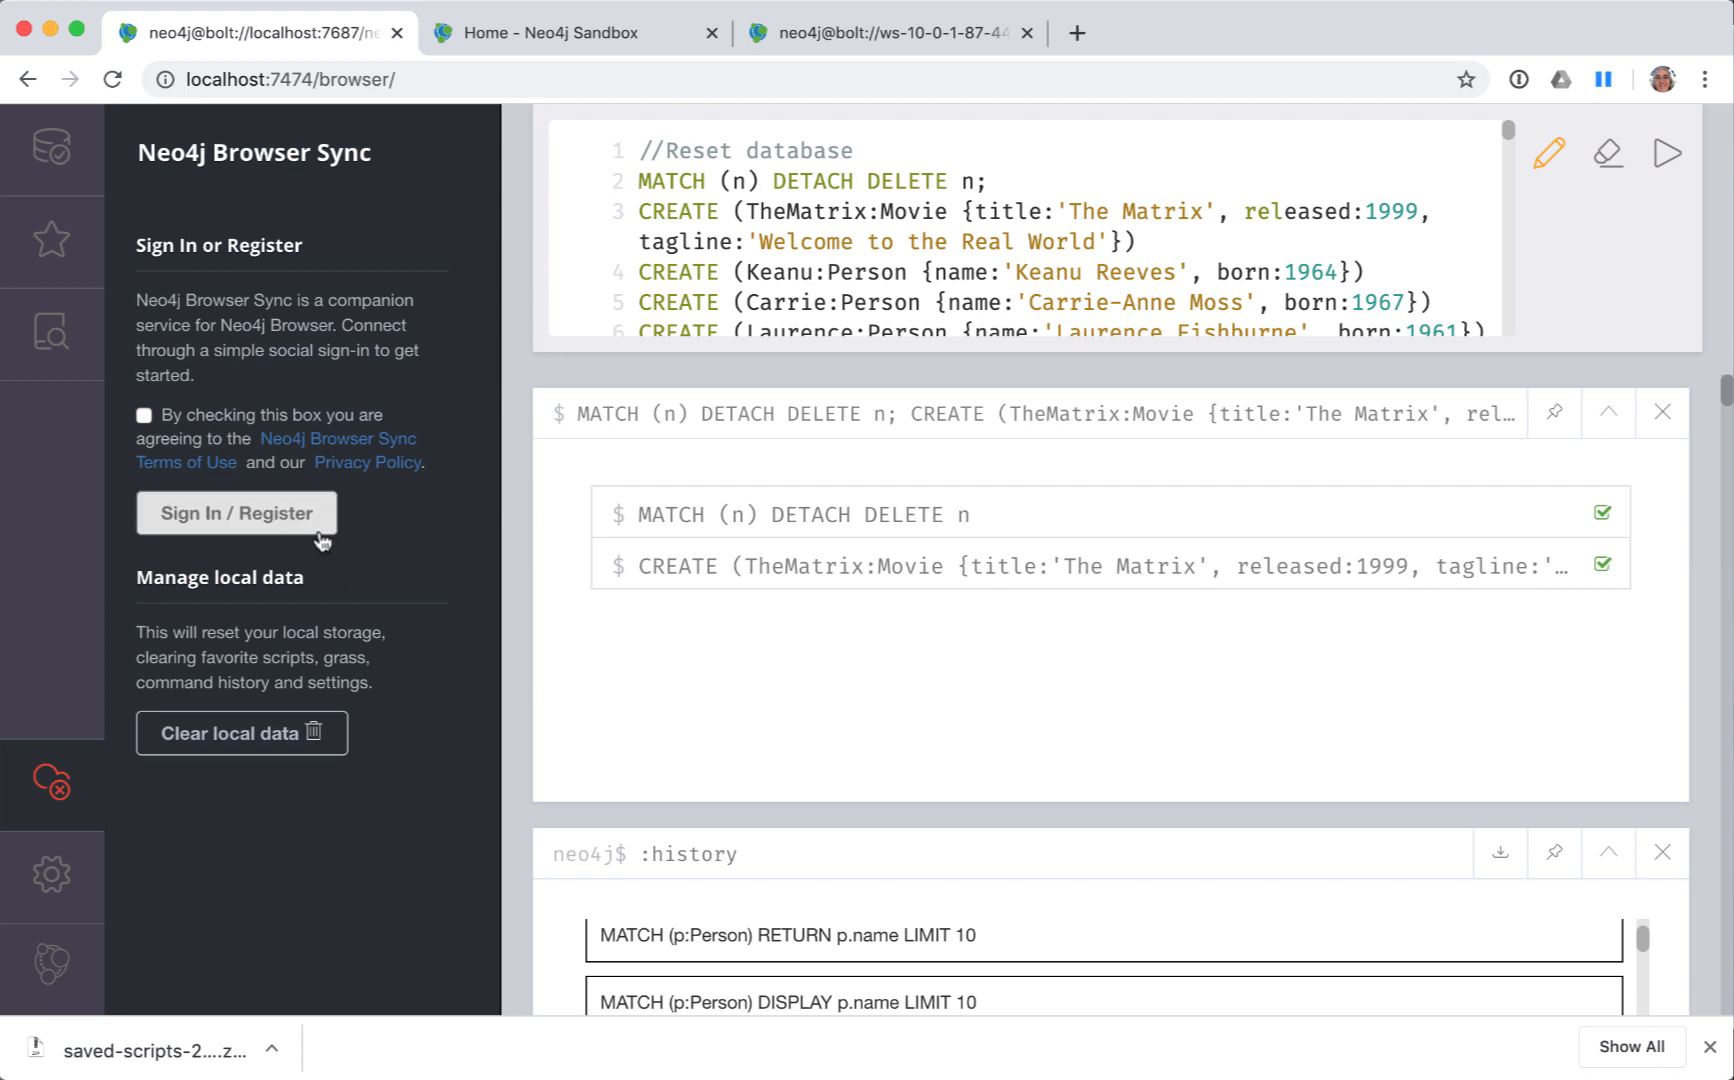
click(143, 415)
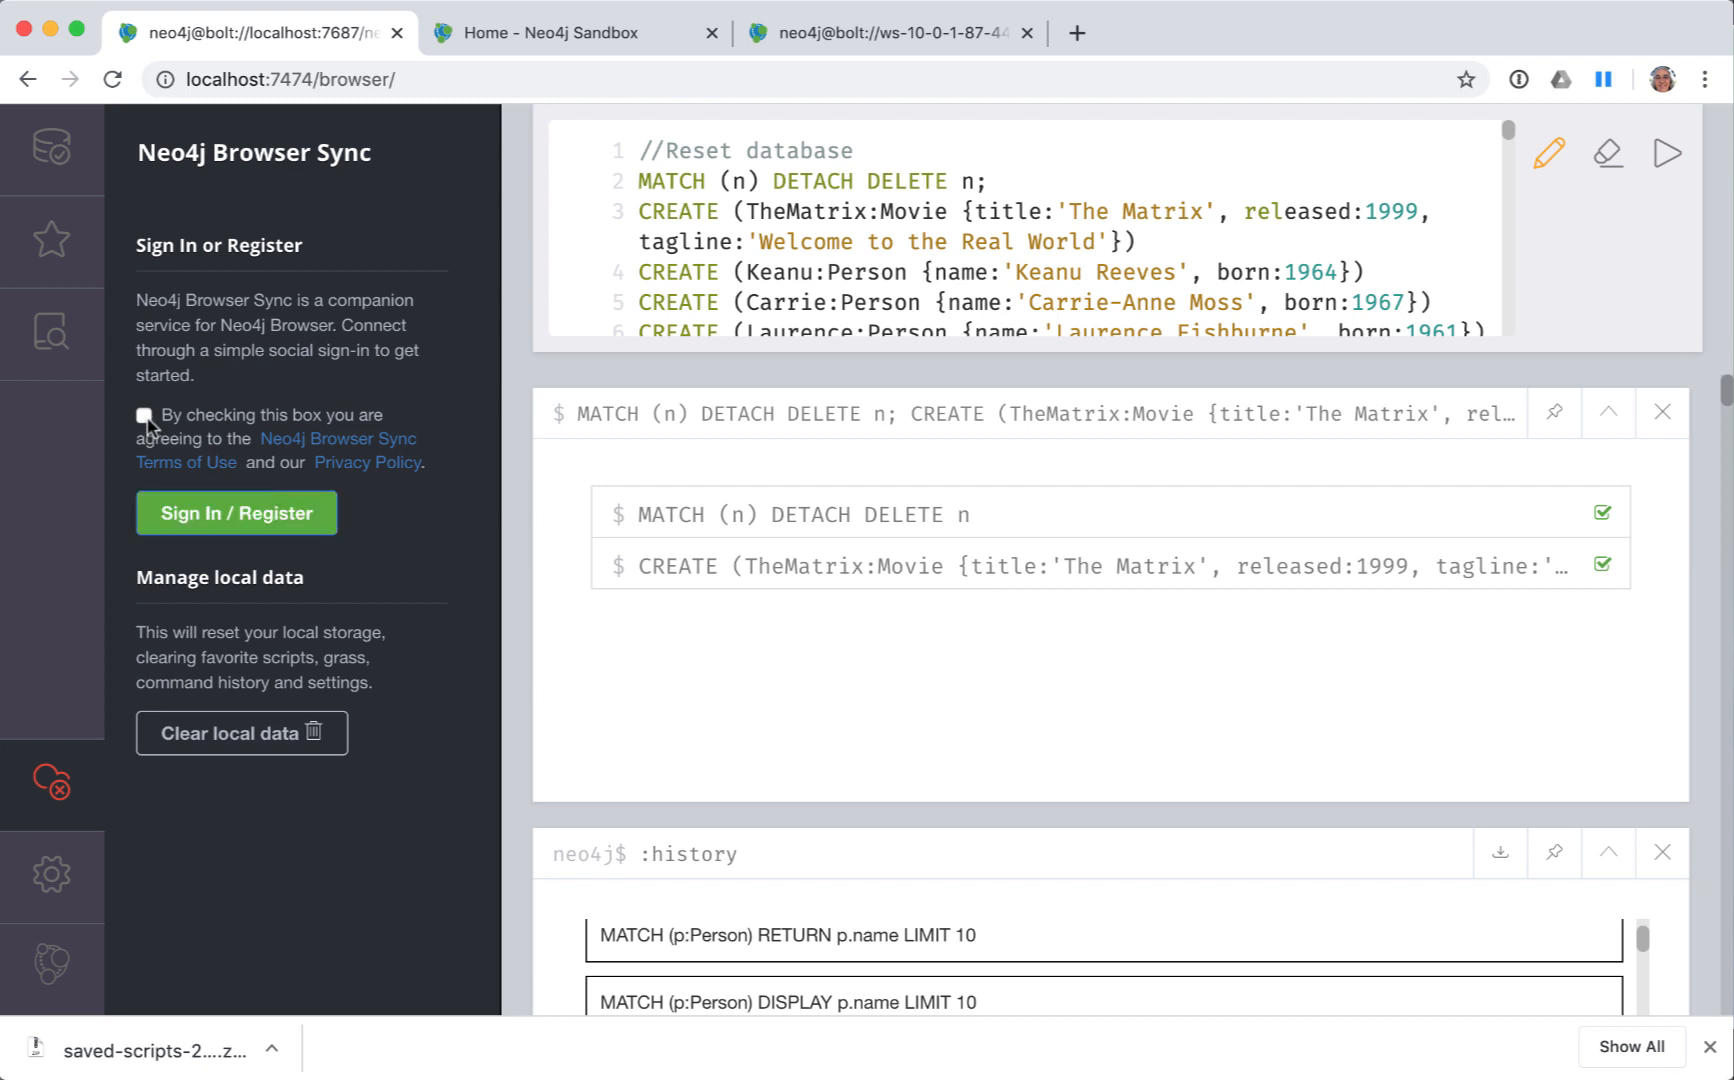
click(144, 416)
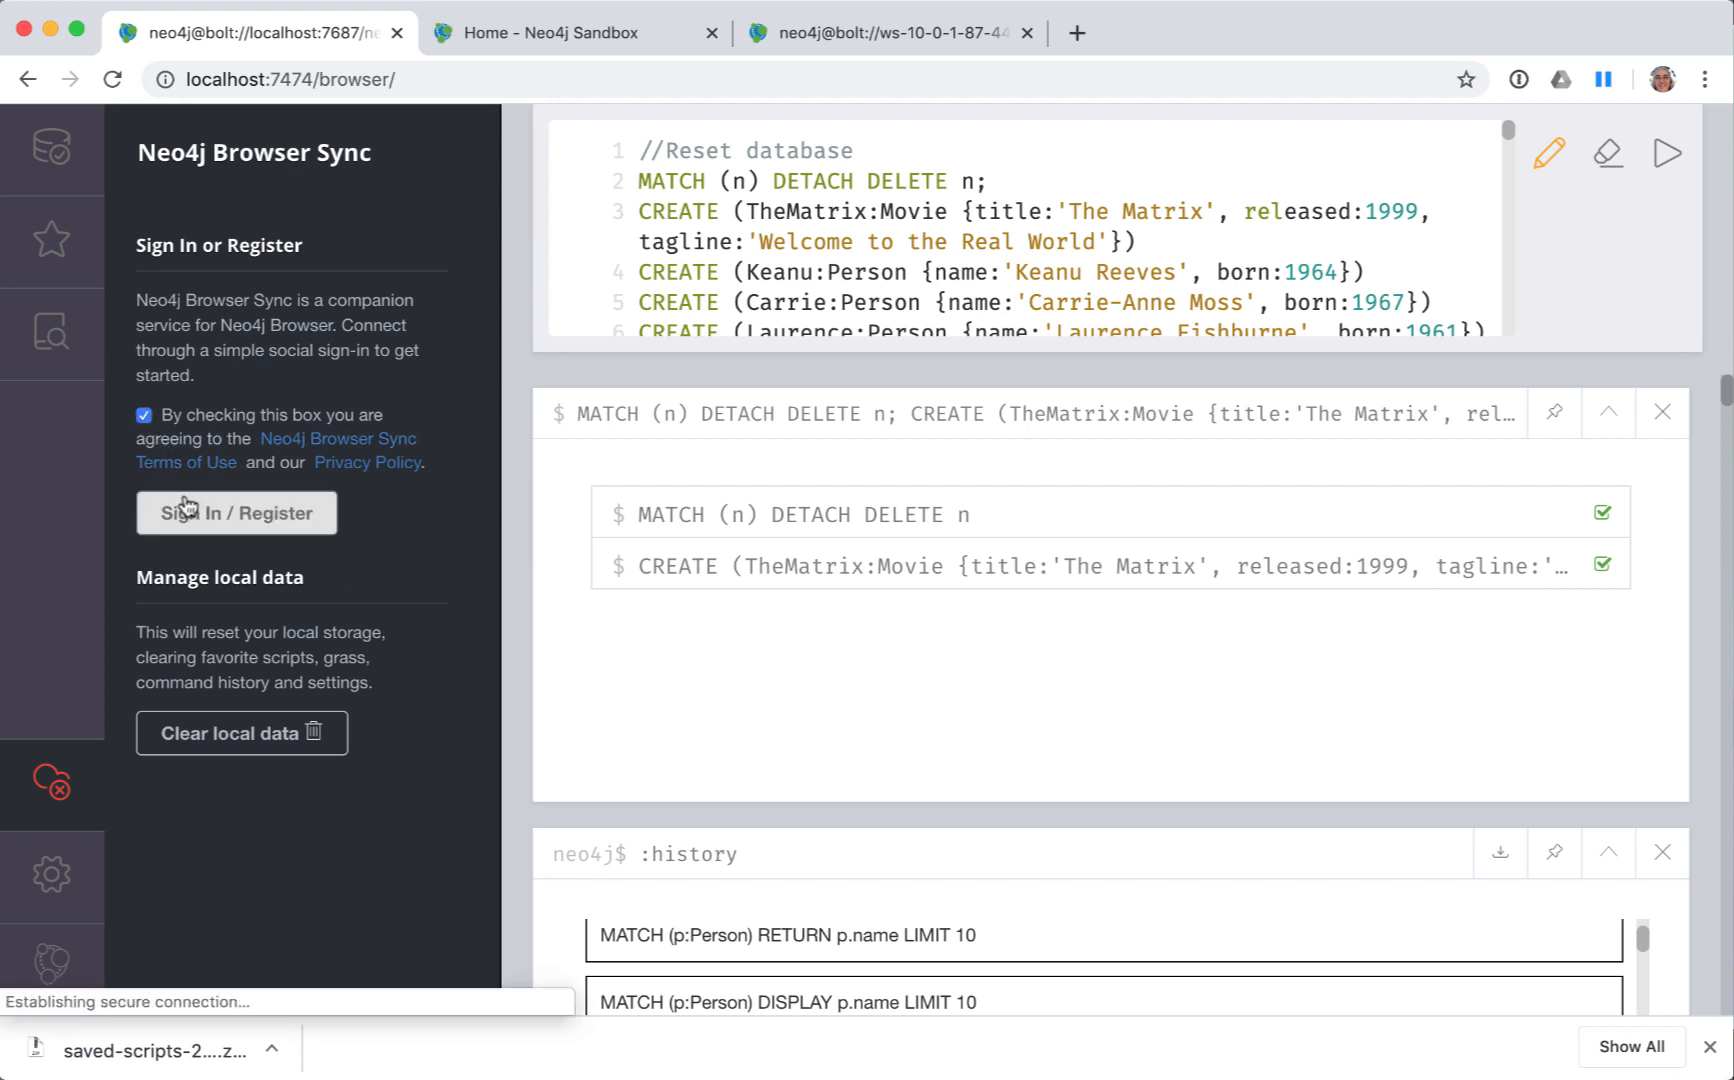
click(236, 512)
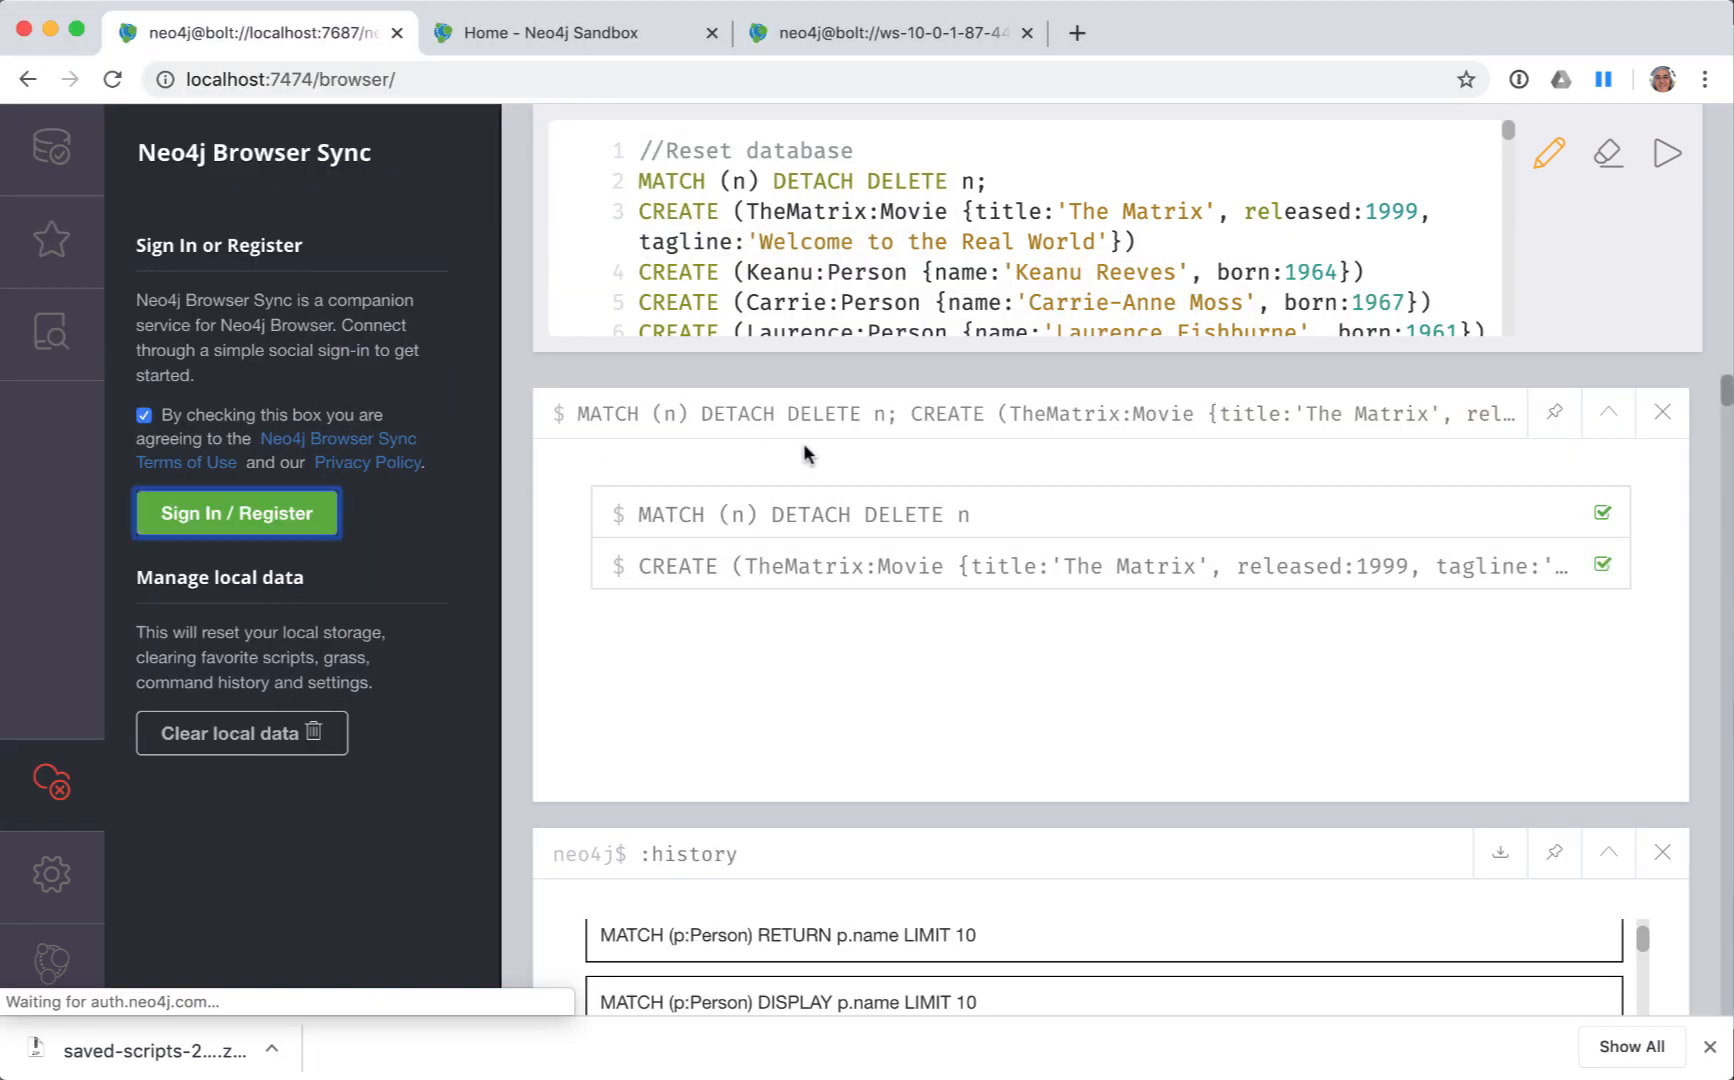
mouse_move(466, 536)
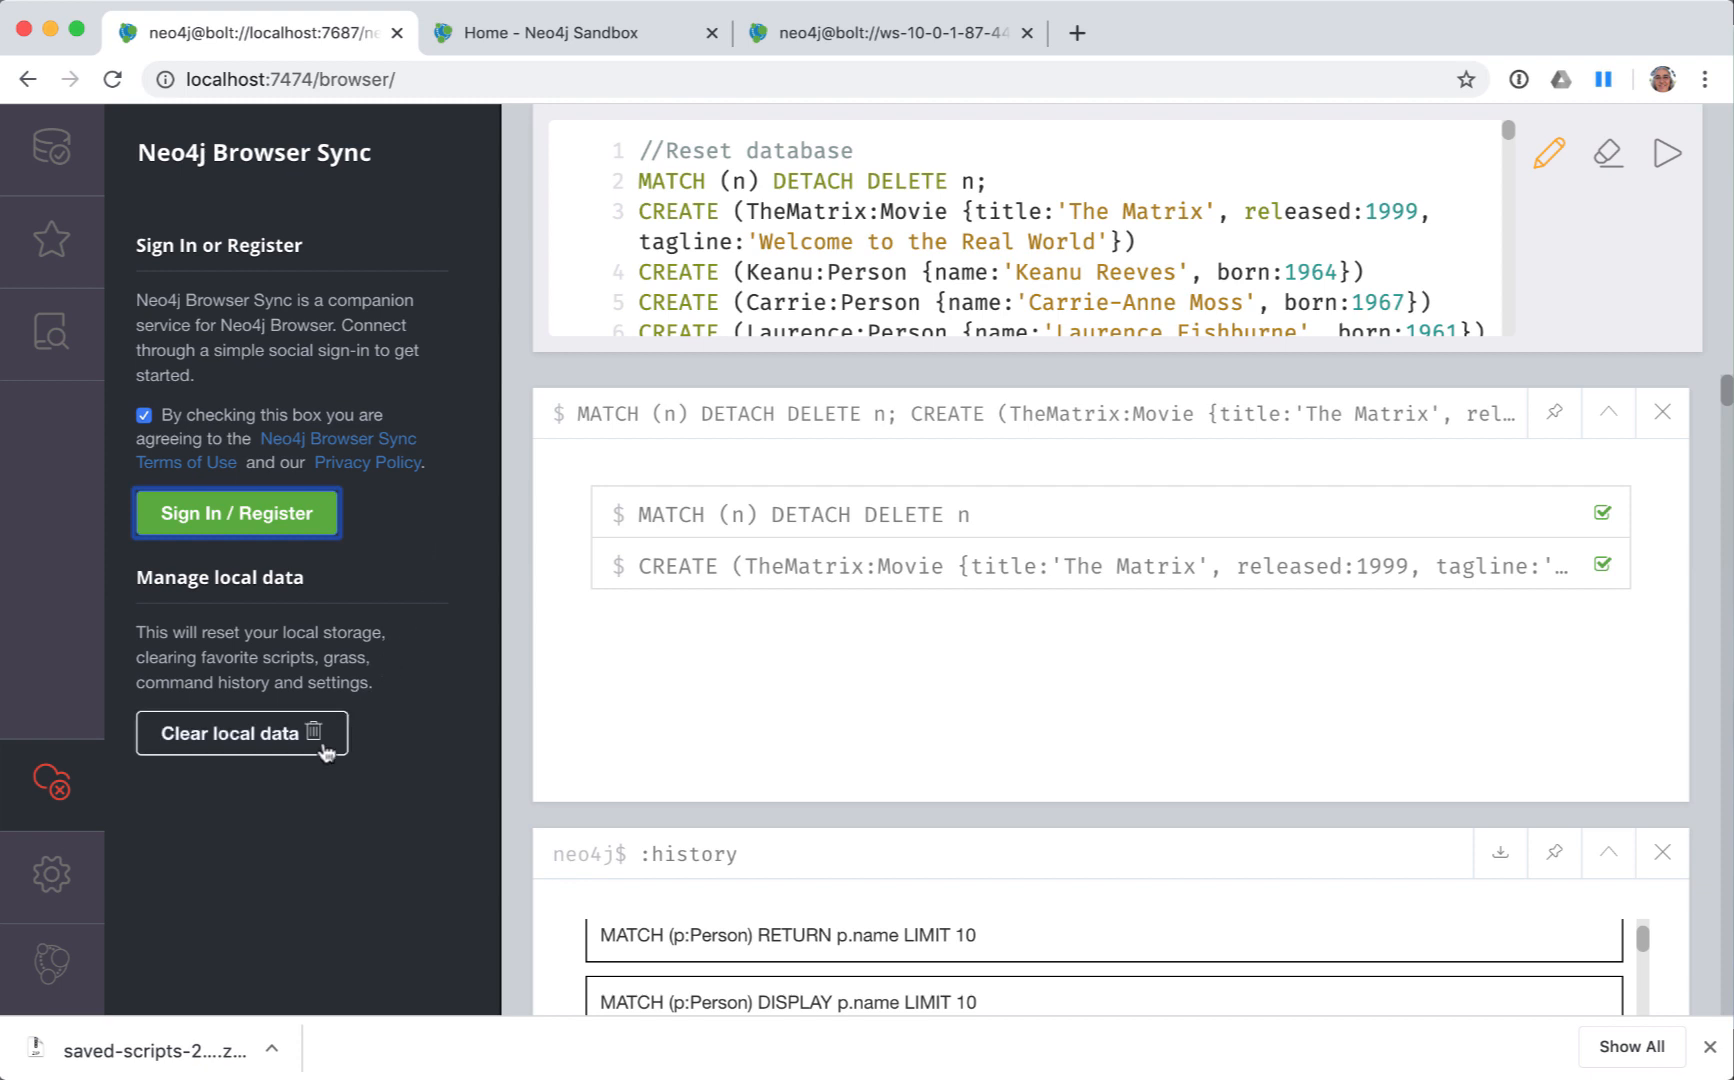
click(236, 513)
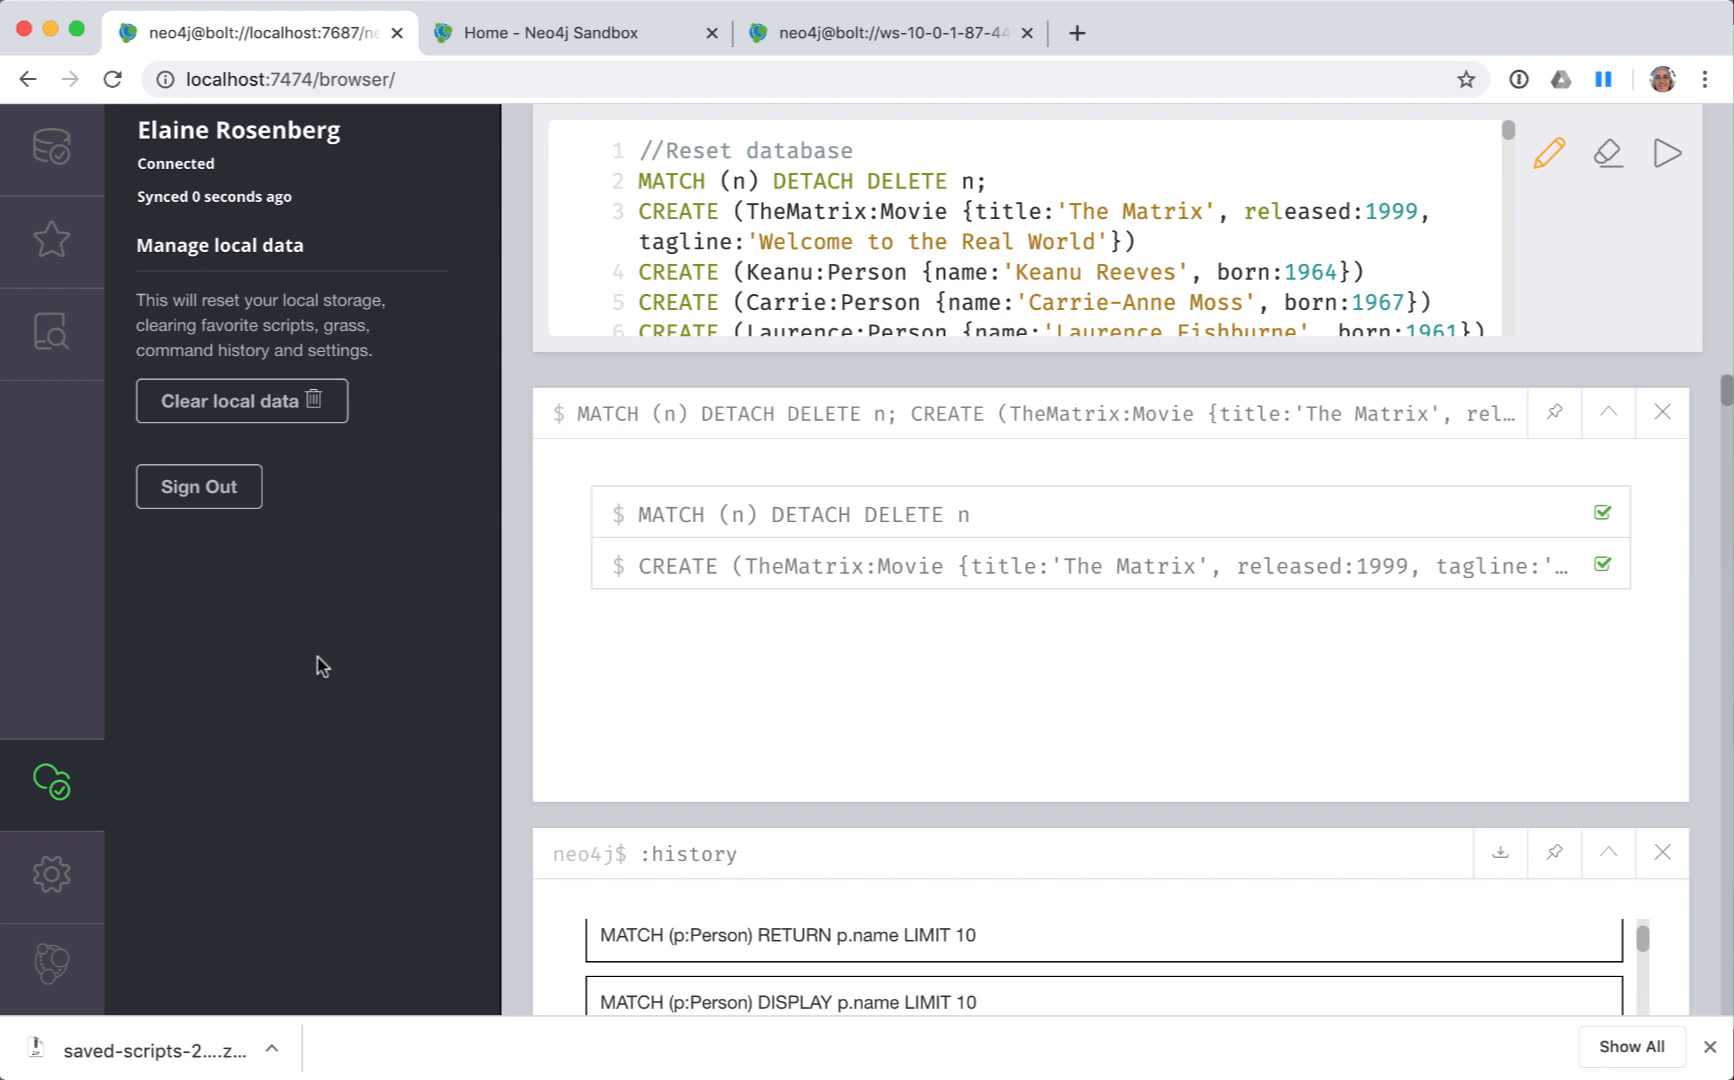
mouse_move(354, 609)
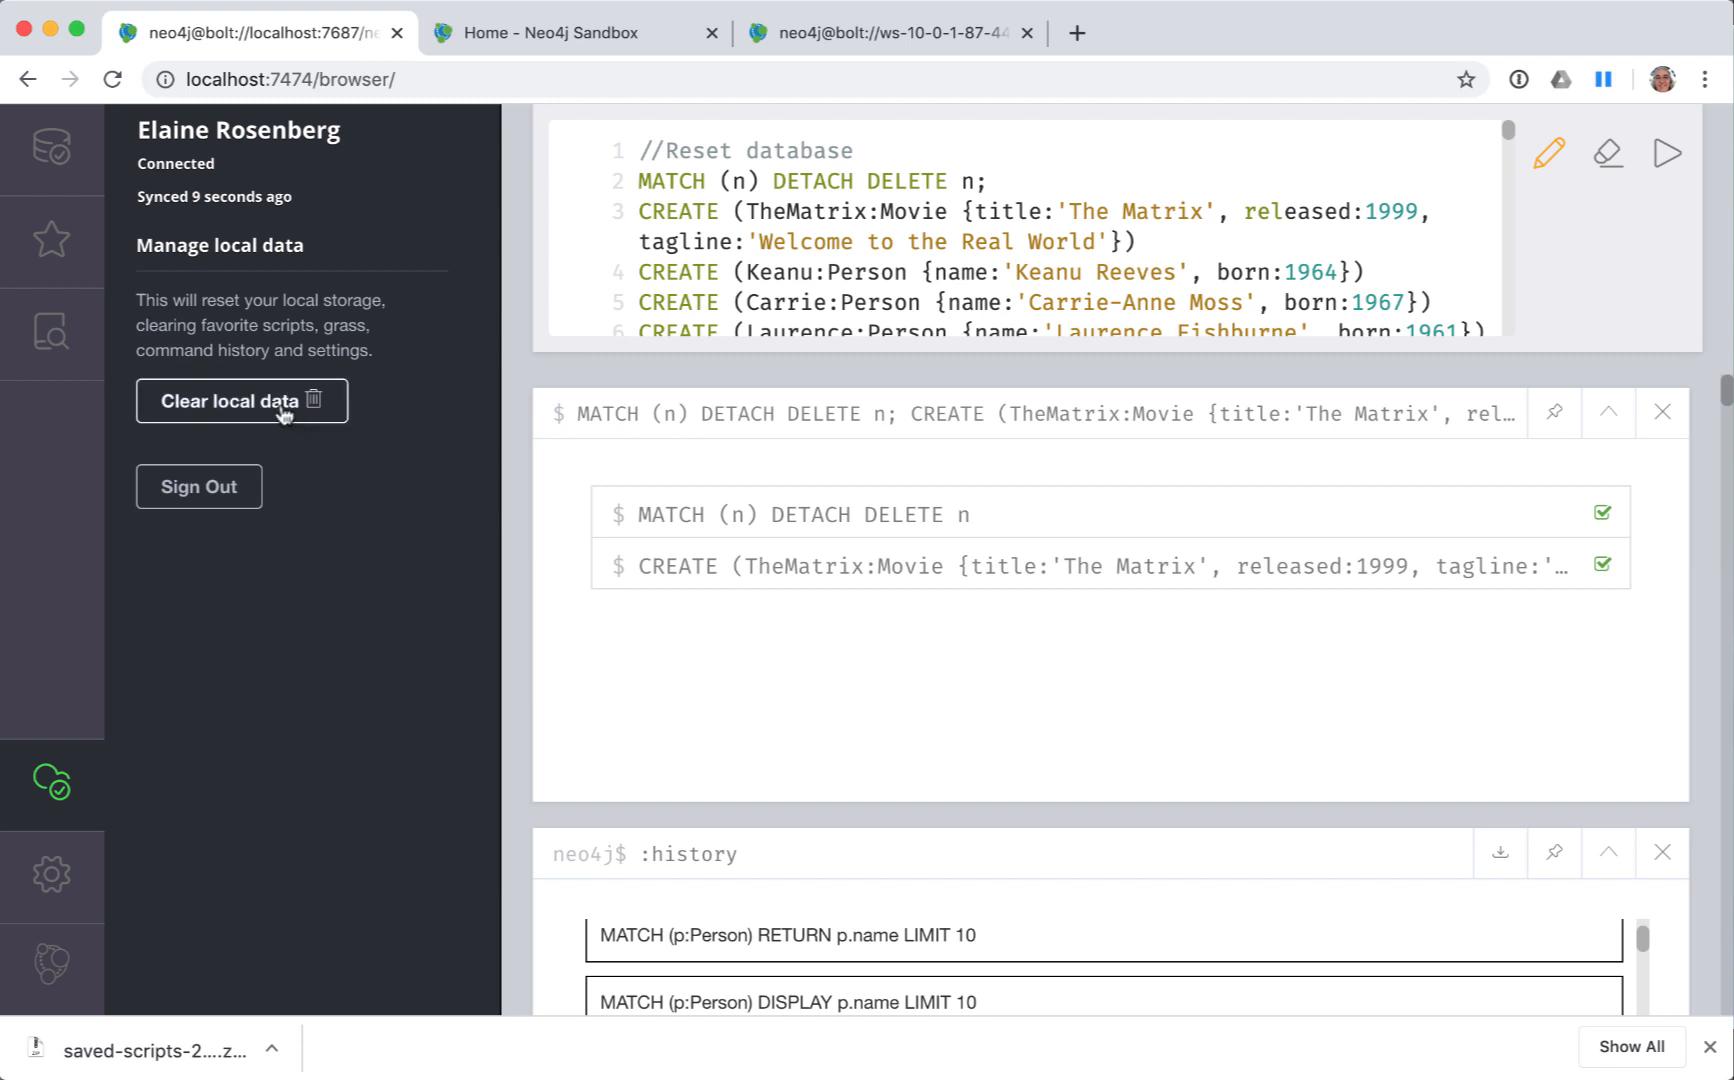
- Sign out of Browser Sync and view database info: 171 nodes, 253 relationships
click(242, 400)
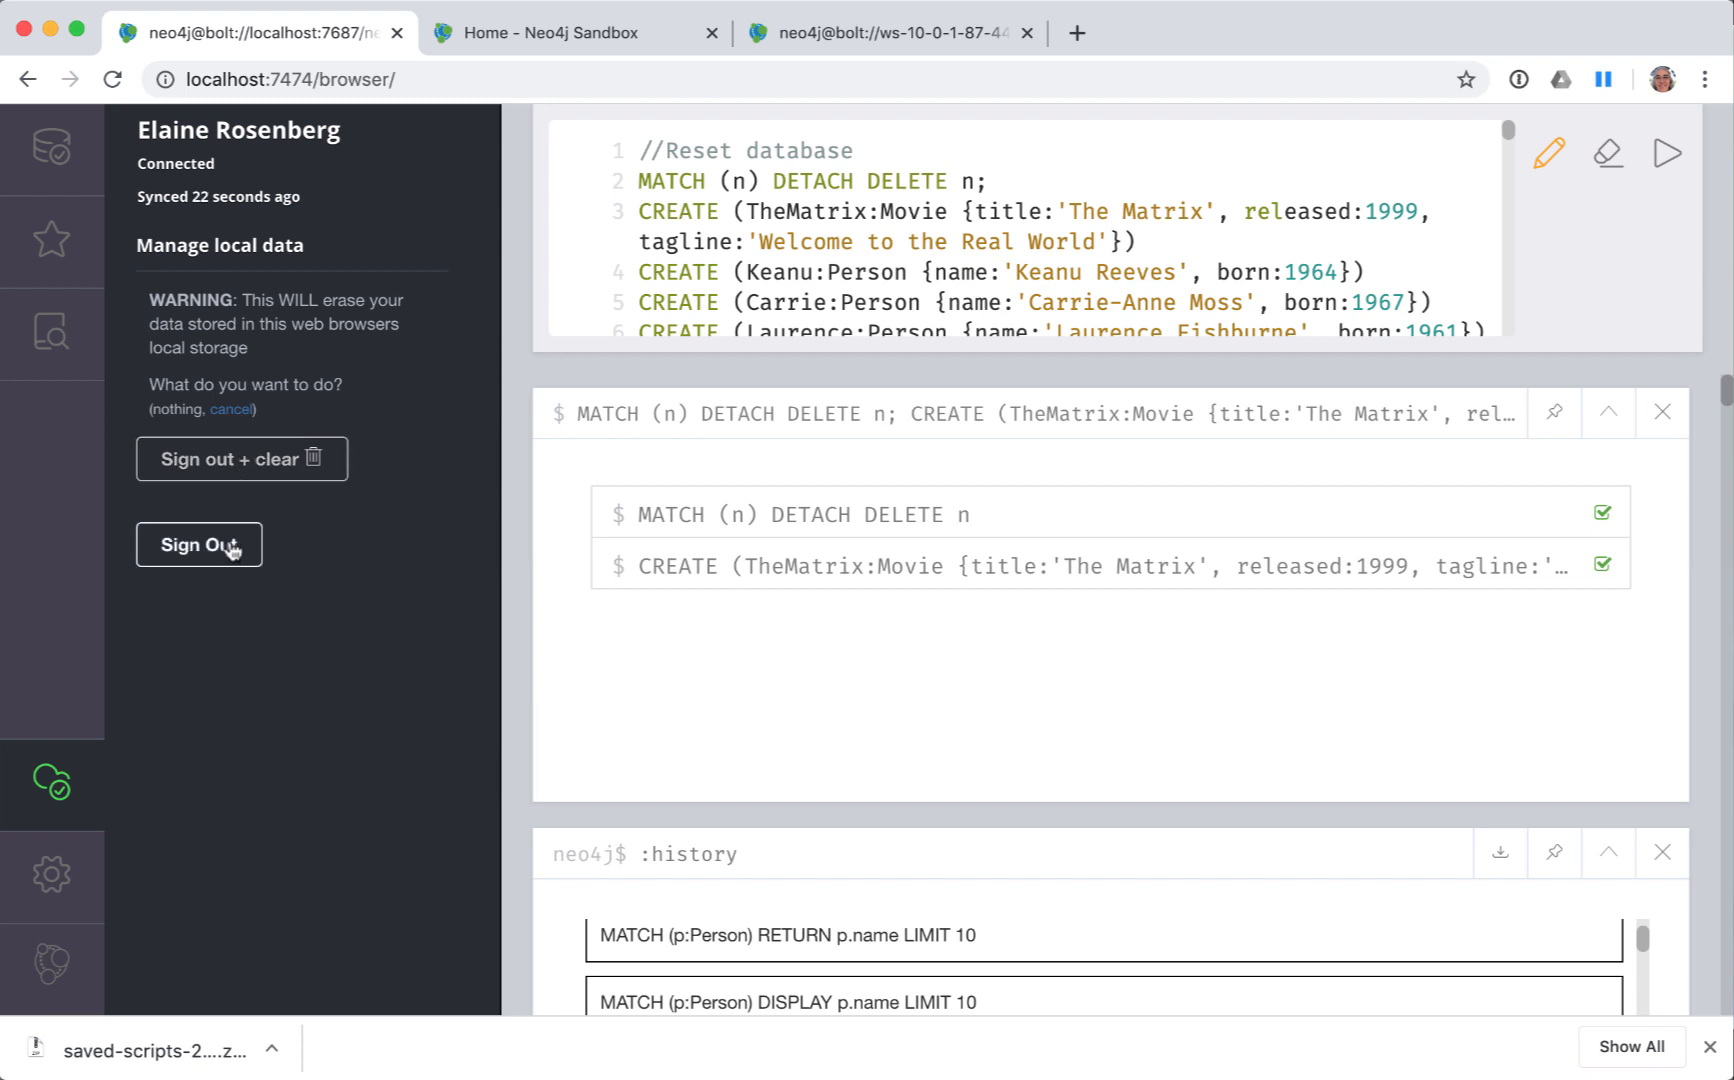
click(198, 544)
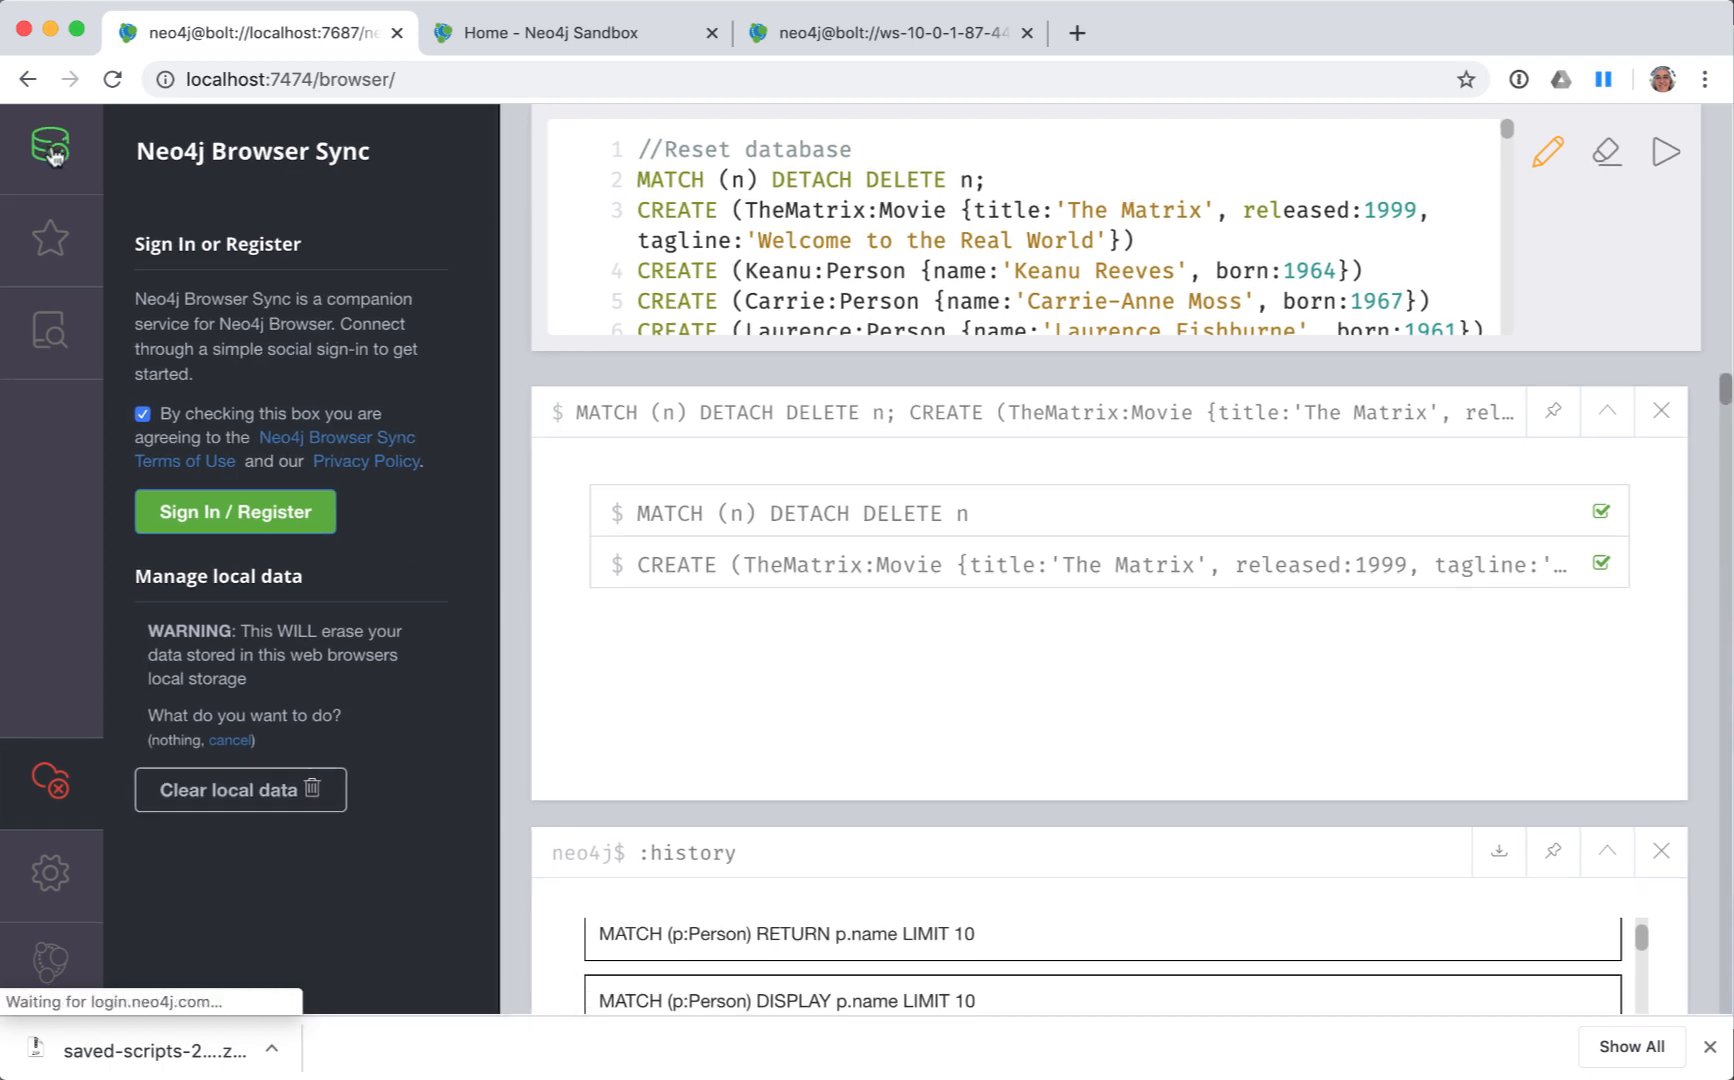
click(50, 151)
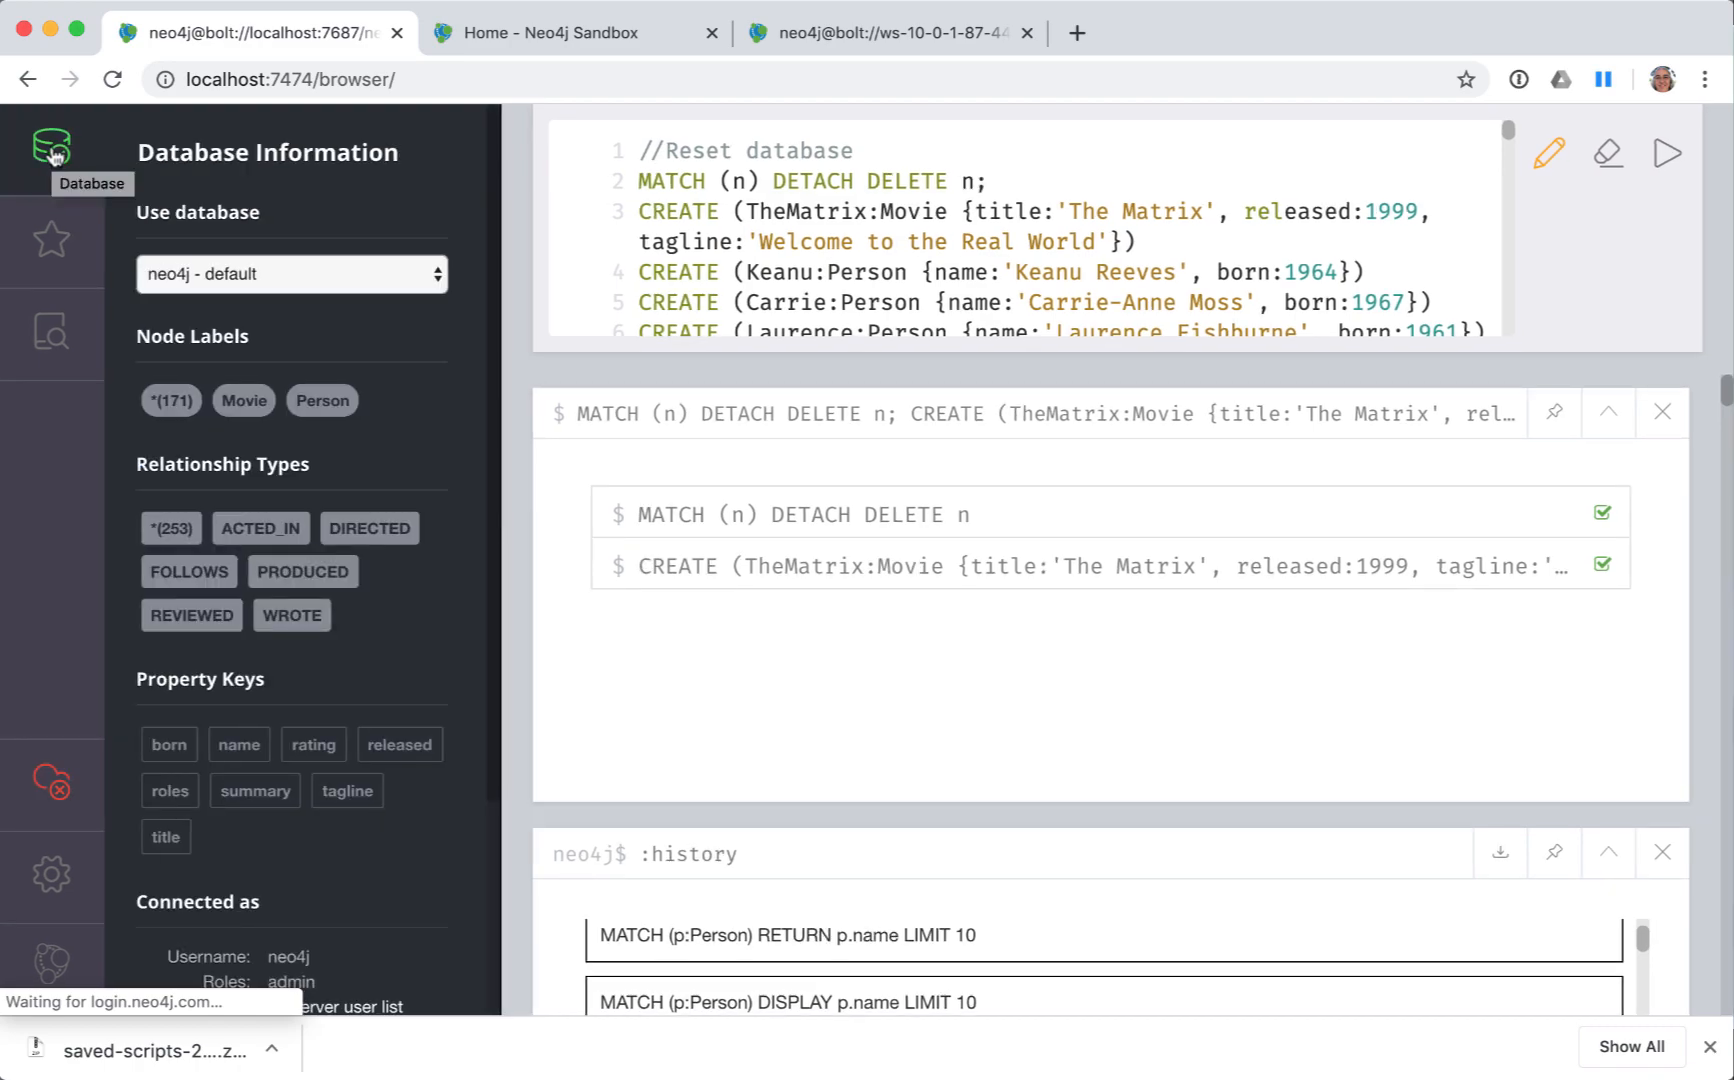